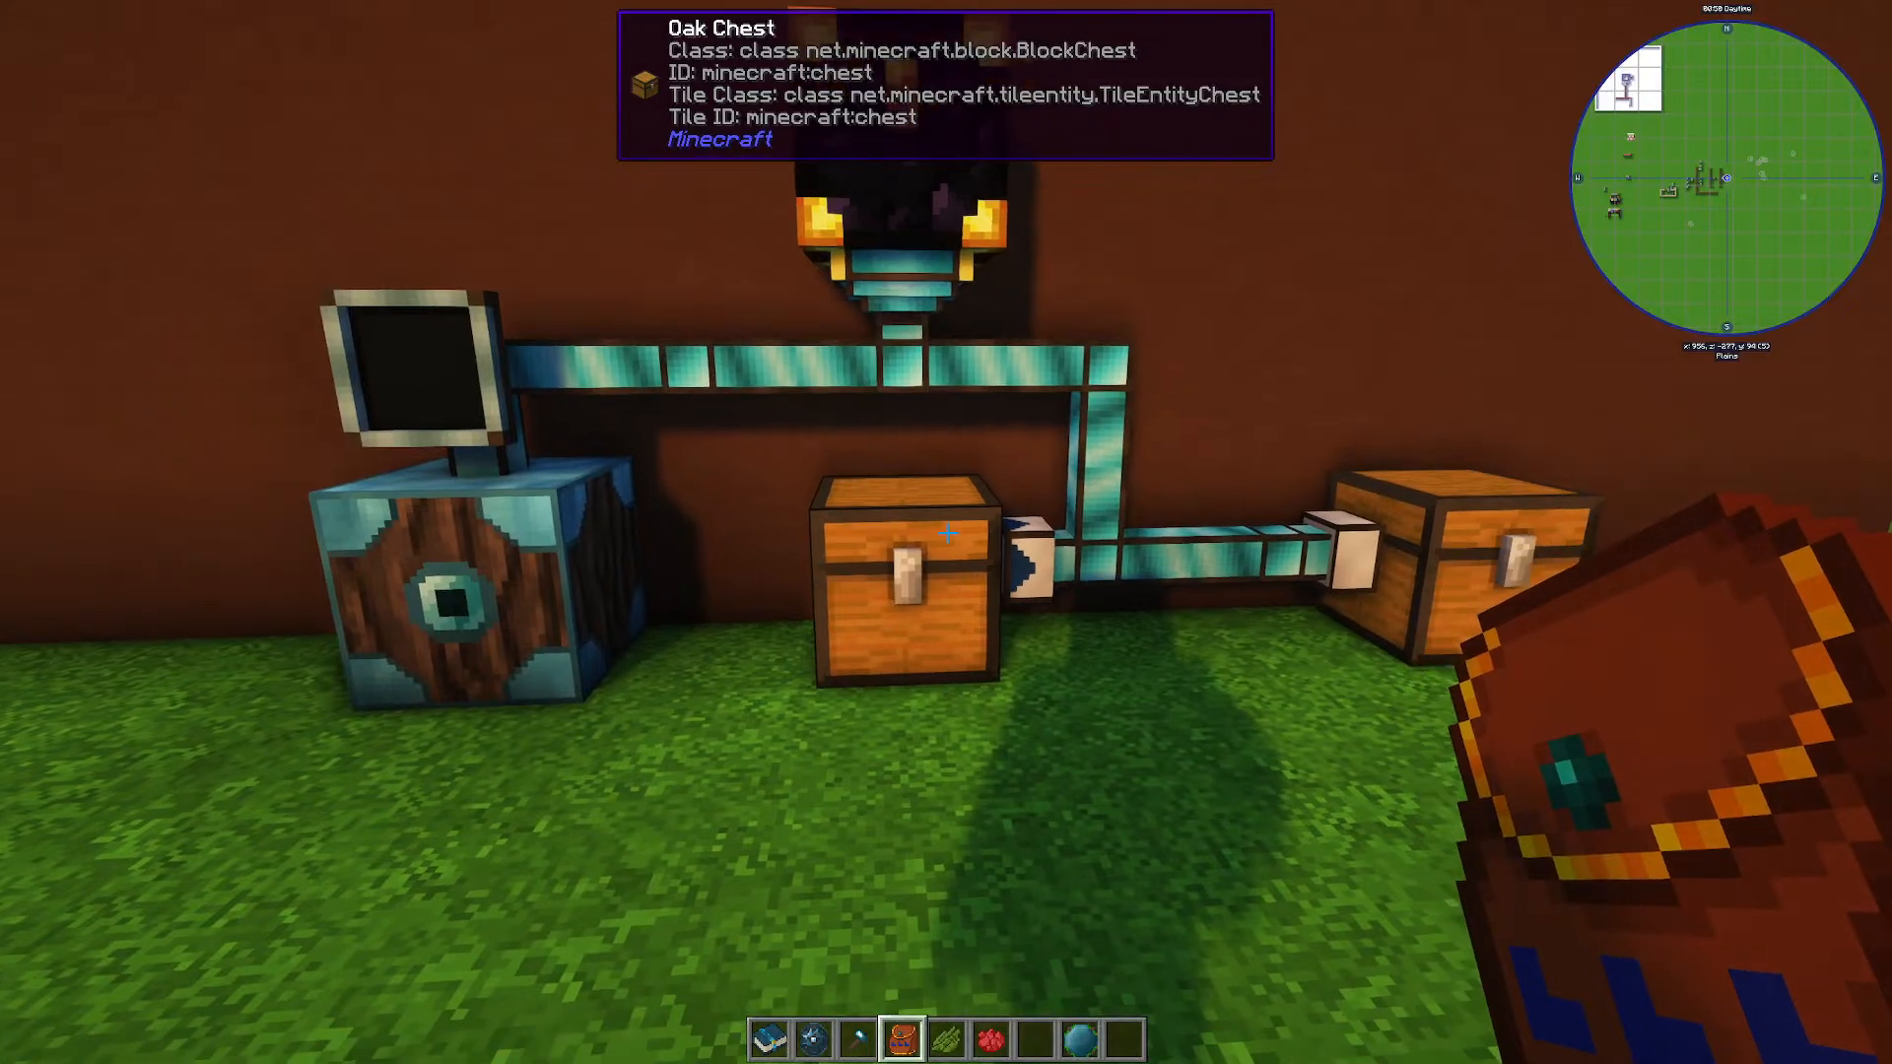
{"action": "mouse_move", "coordinate": [946, 532]}
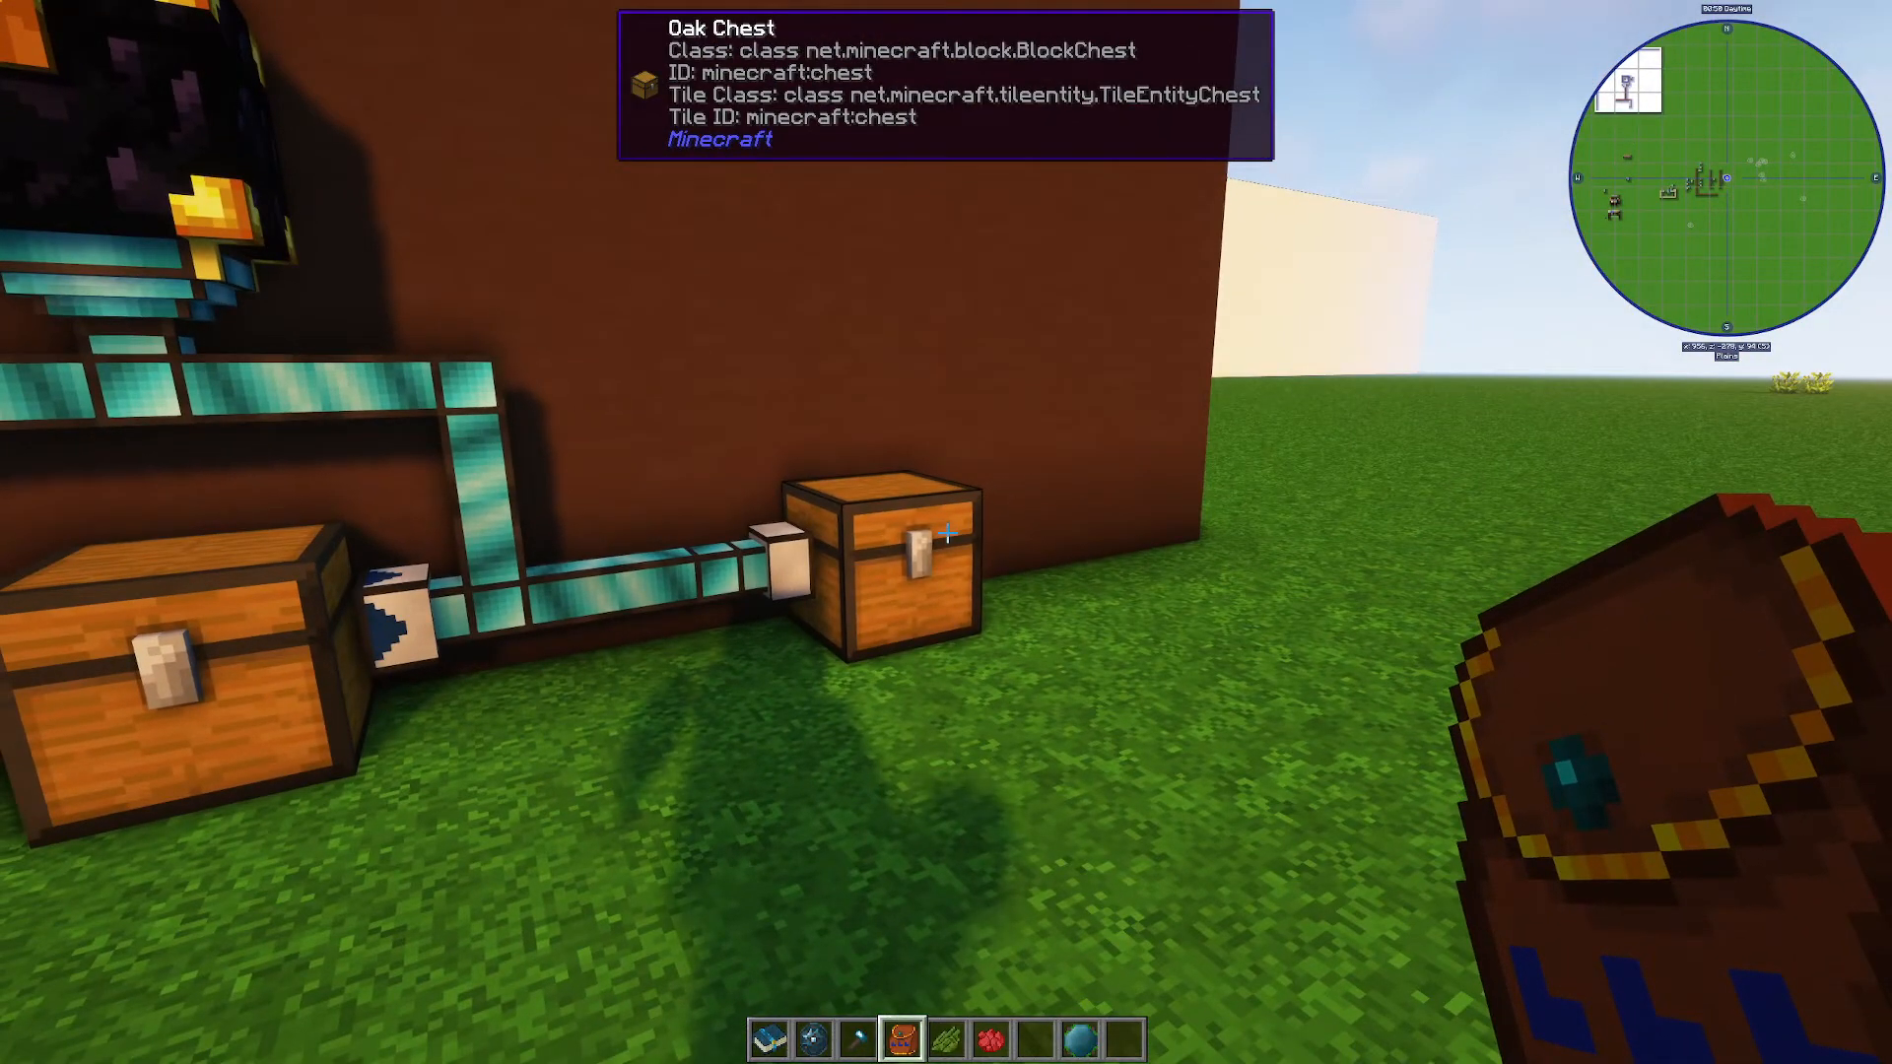
{"action": "mouse_move", "coordinate": [946, 532]}
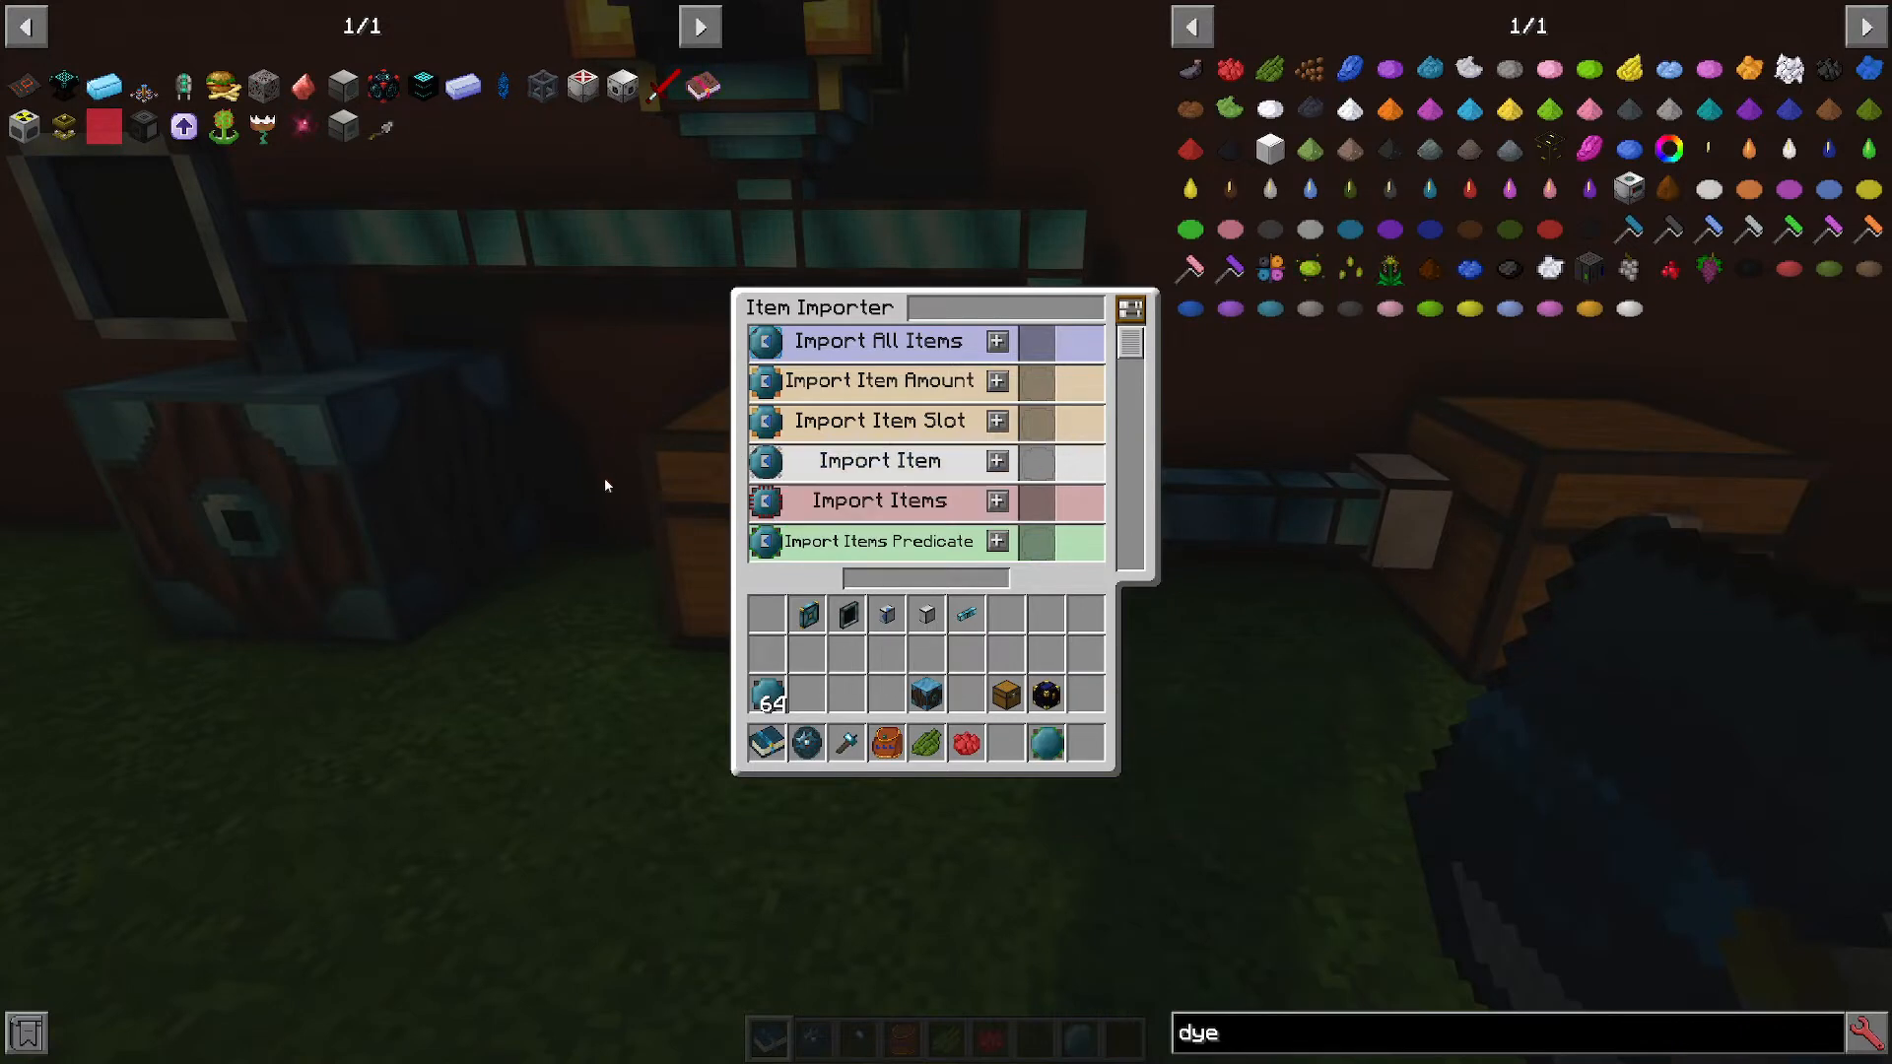
{"action": "mouse_move", "coordinate": [1047, 745]}
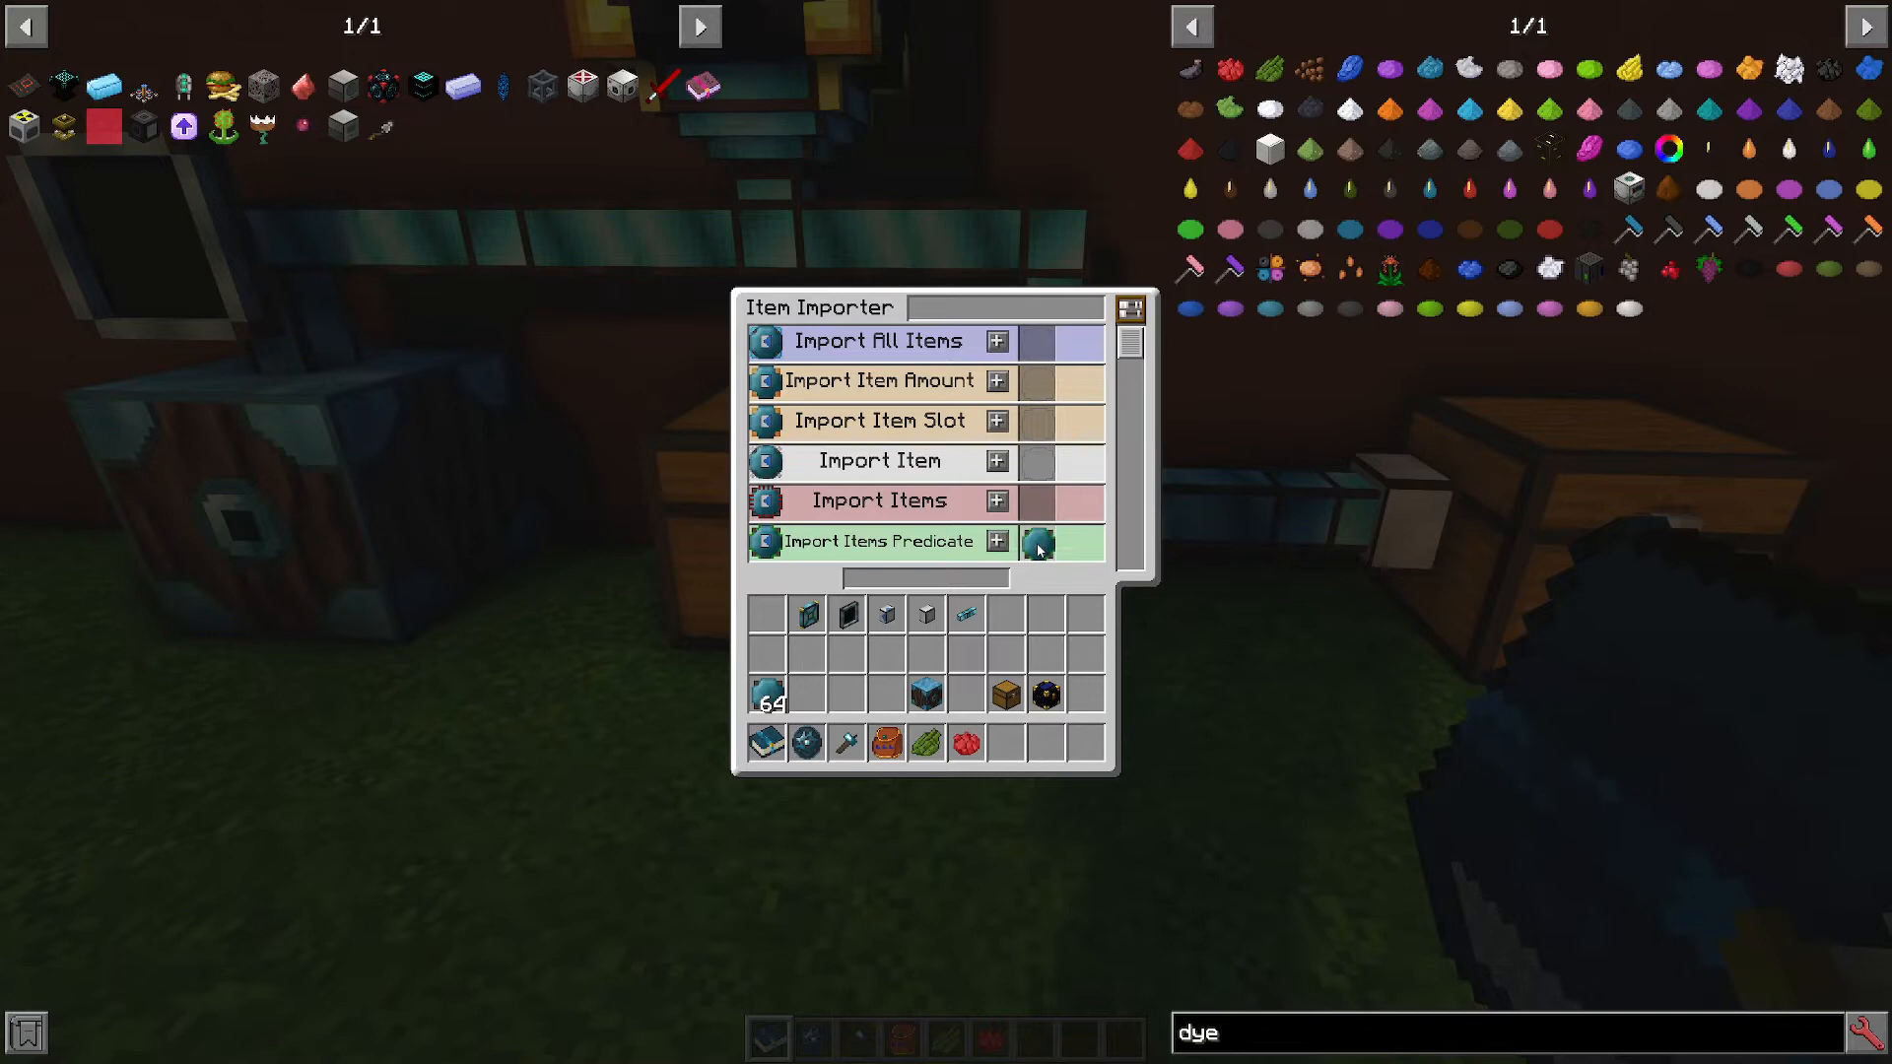
{"action": "mouse_move", "coordinate": [1039, 544]}
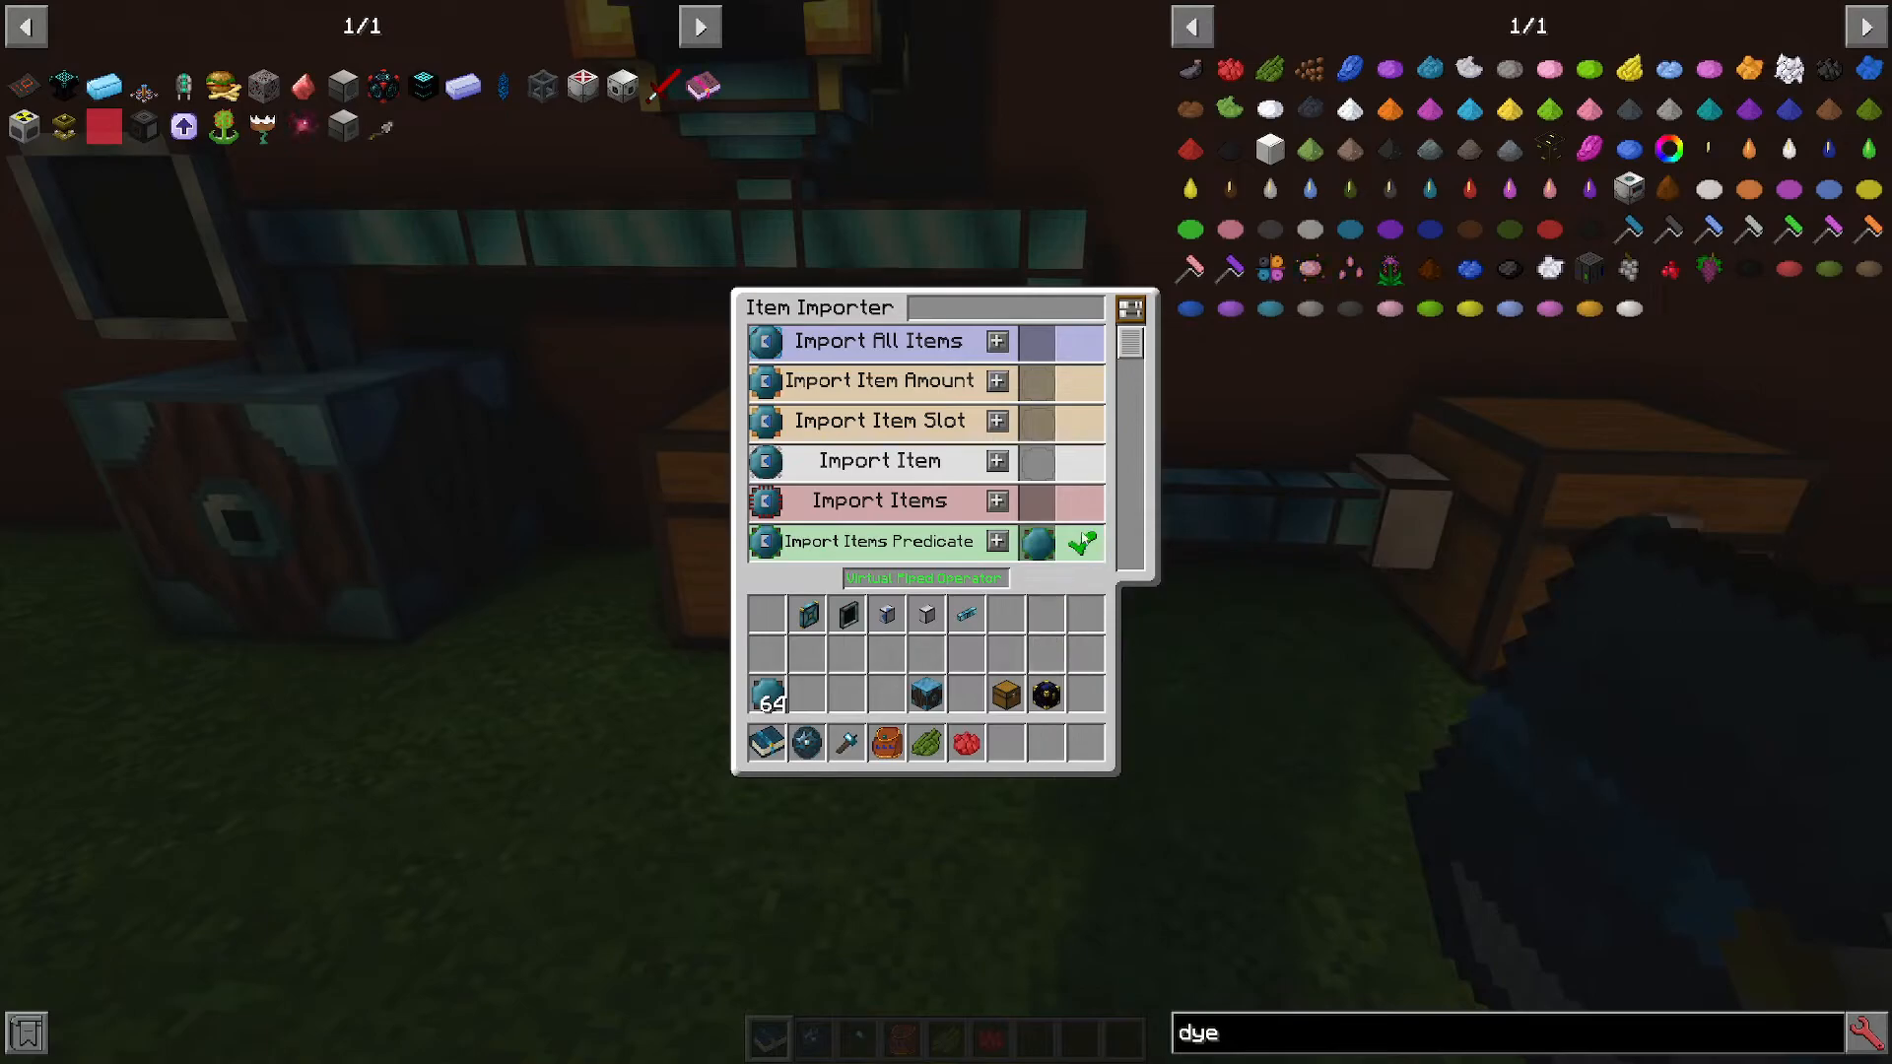
Leave the Item Importer settings with the variable card accepted in Import Items Predicate.
{"action": "key", "text": "Escape"}
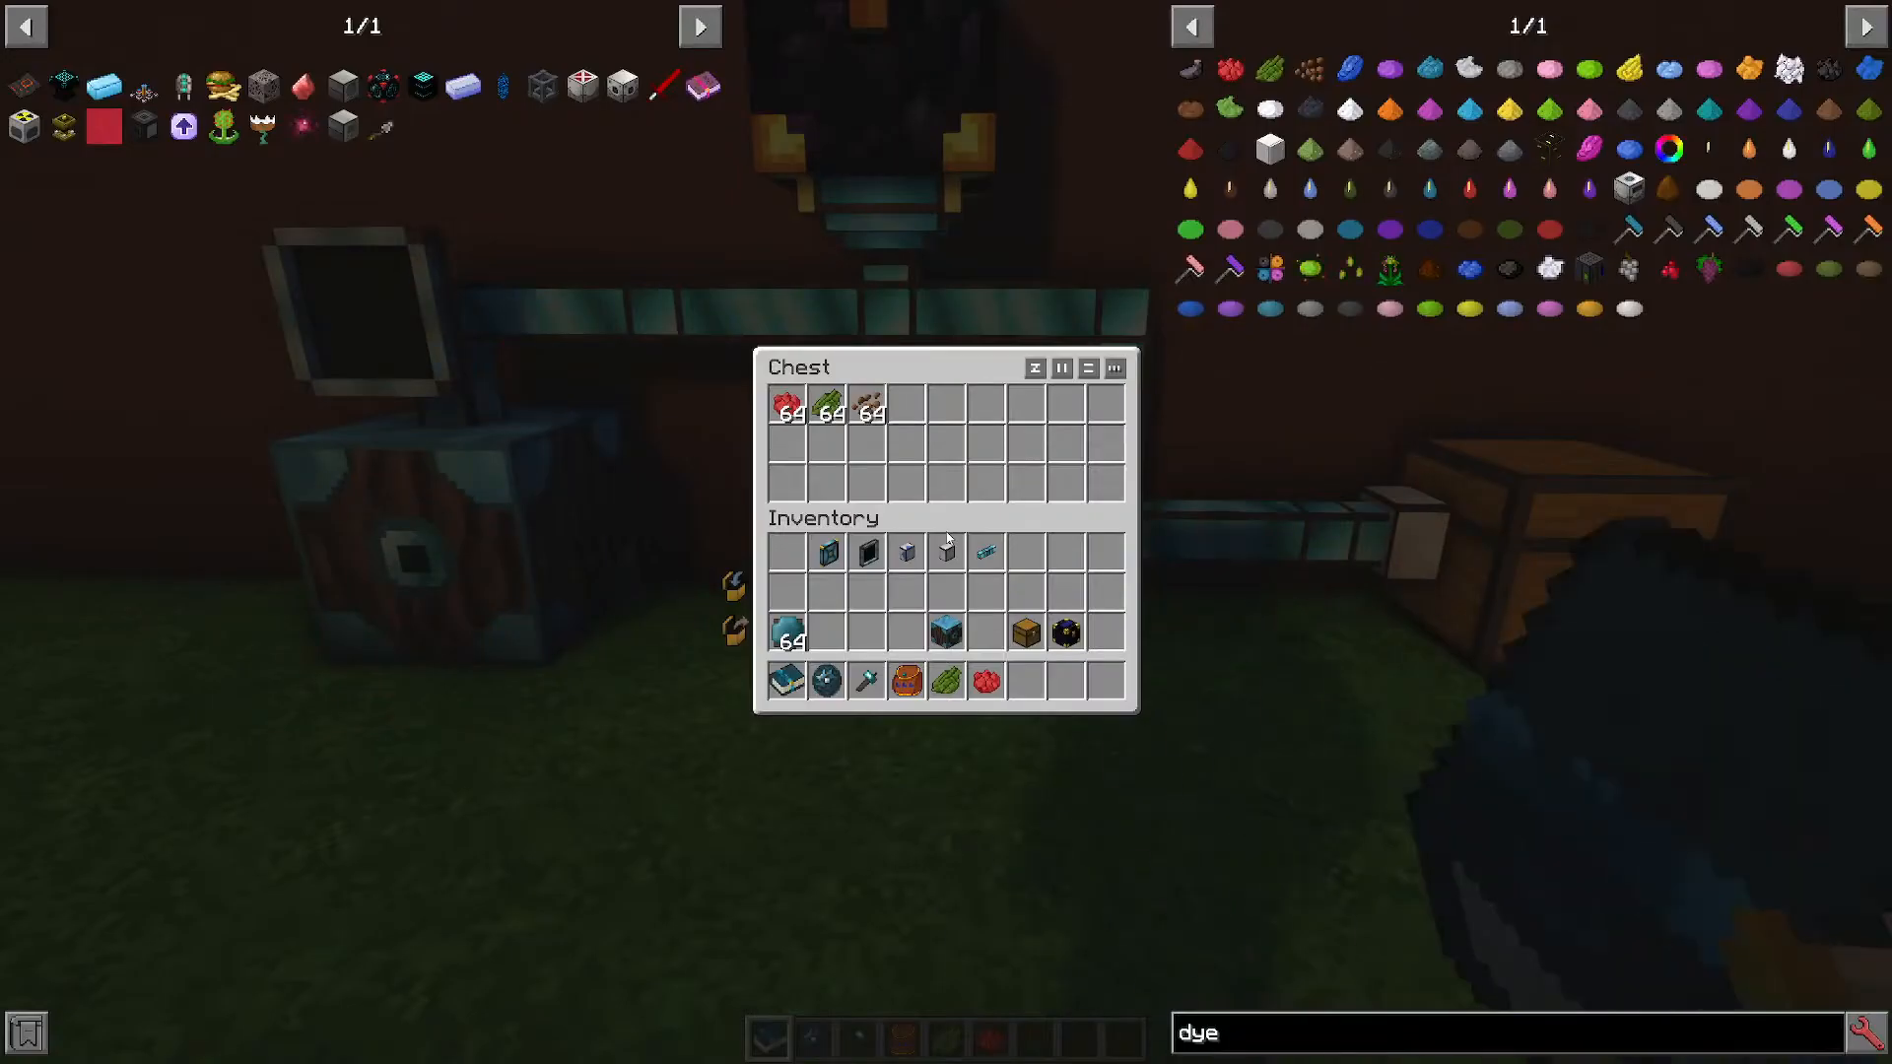
{"action": "mouse_move", "coordinate": [789, 408]}
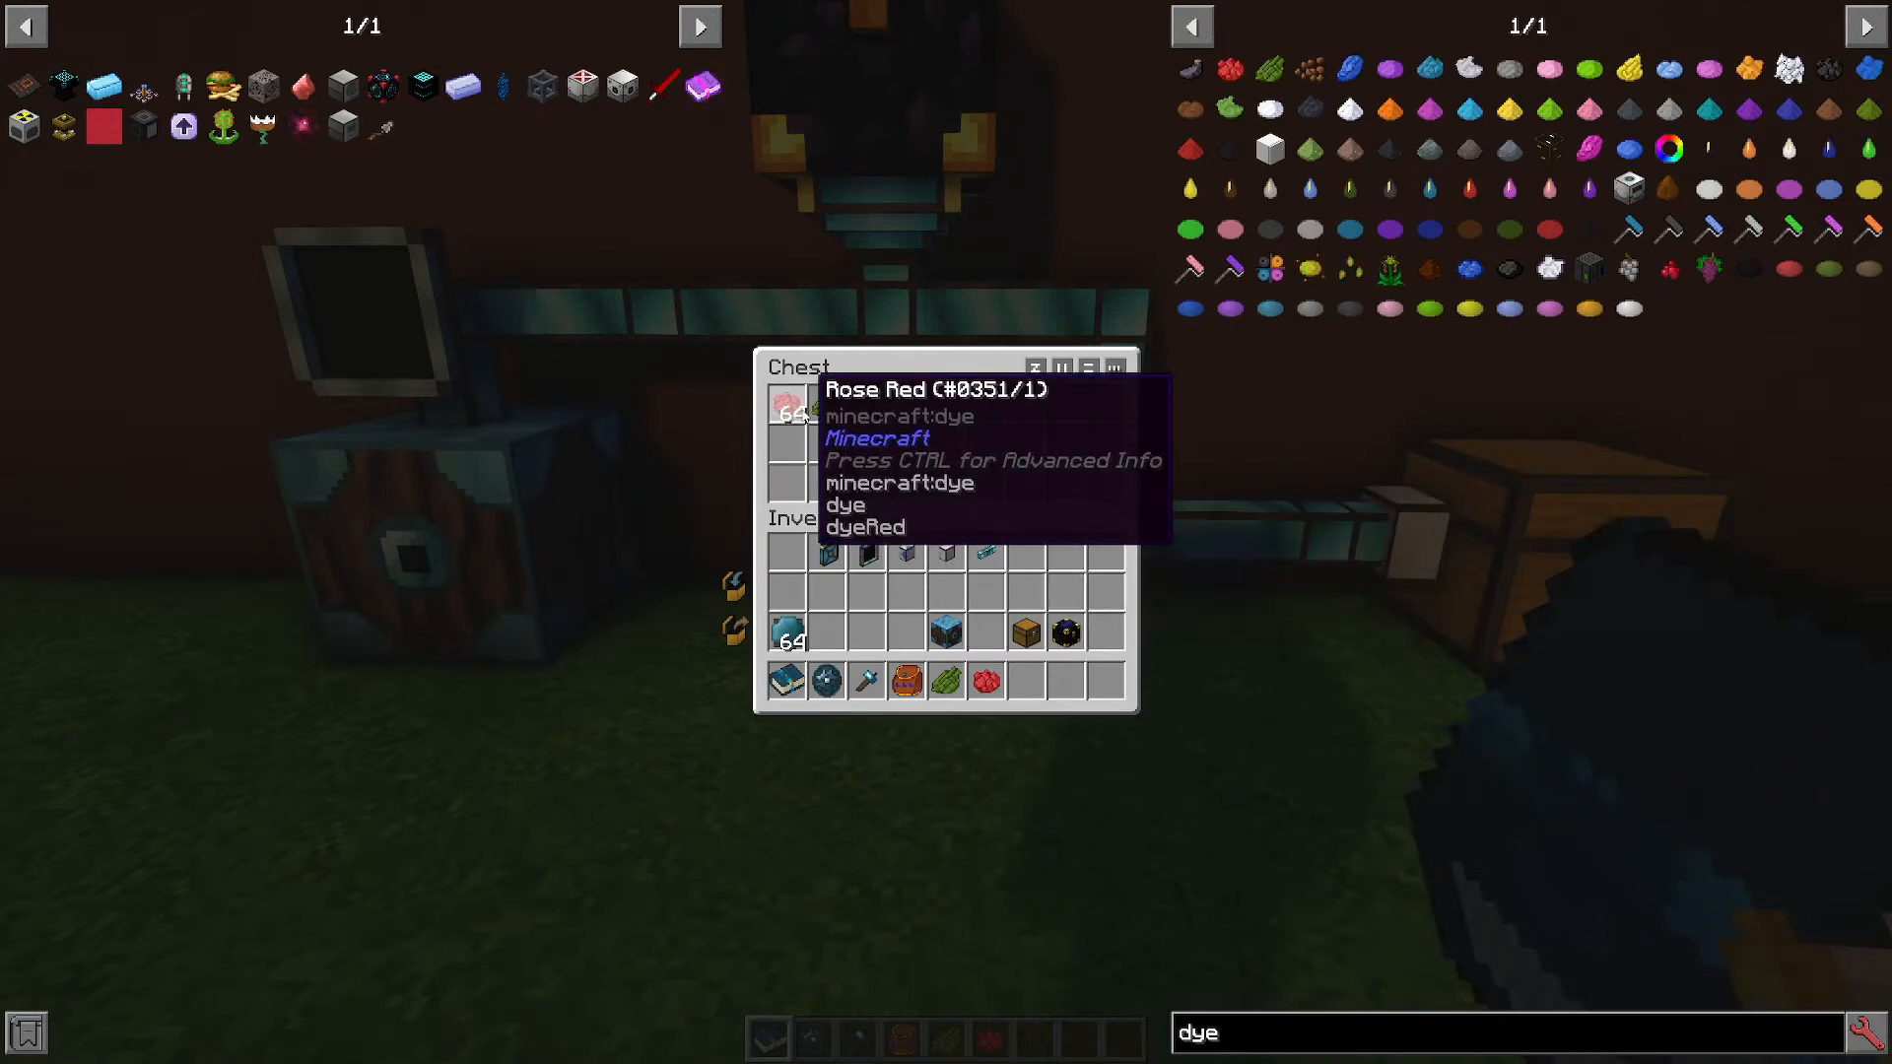
{"action": "mouse_move", "coordinate": [796, 406]}
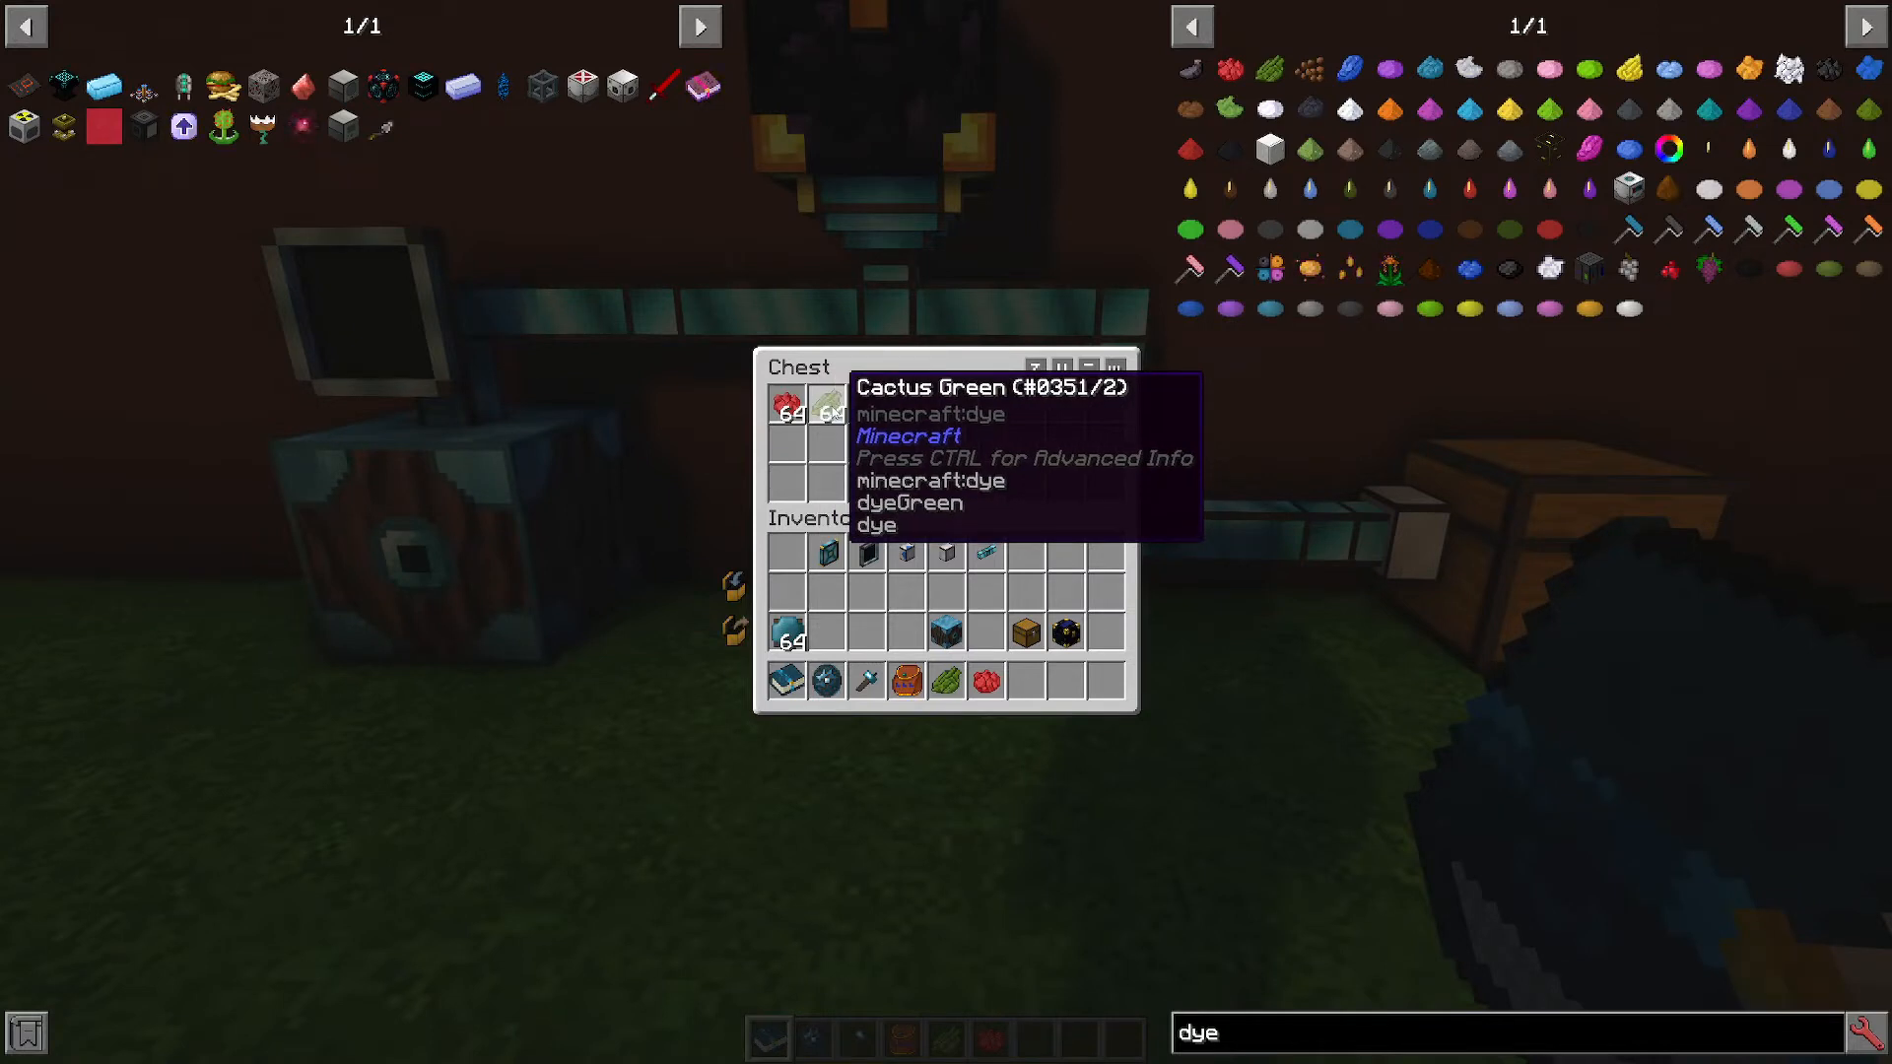
{"action": "mouse_move", "coordinate": [871, 406]}
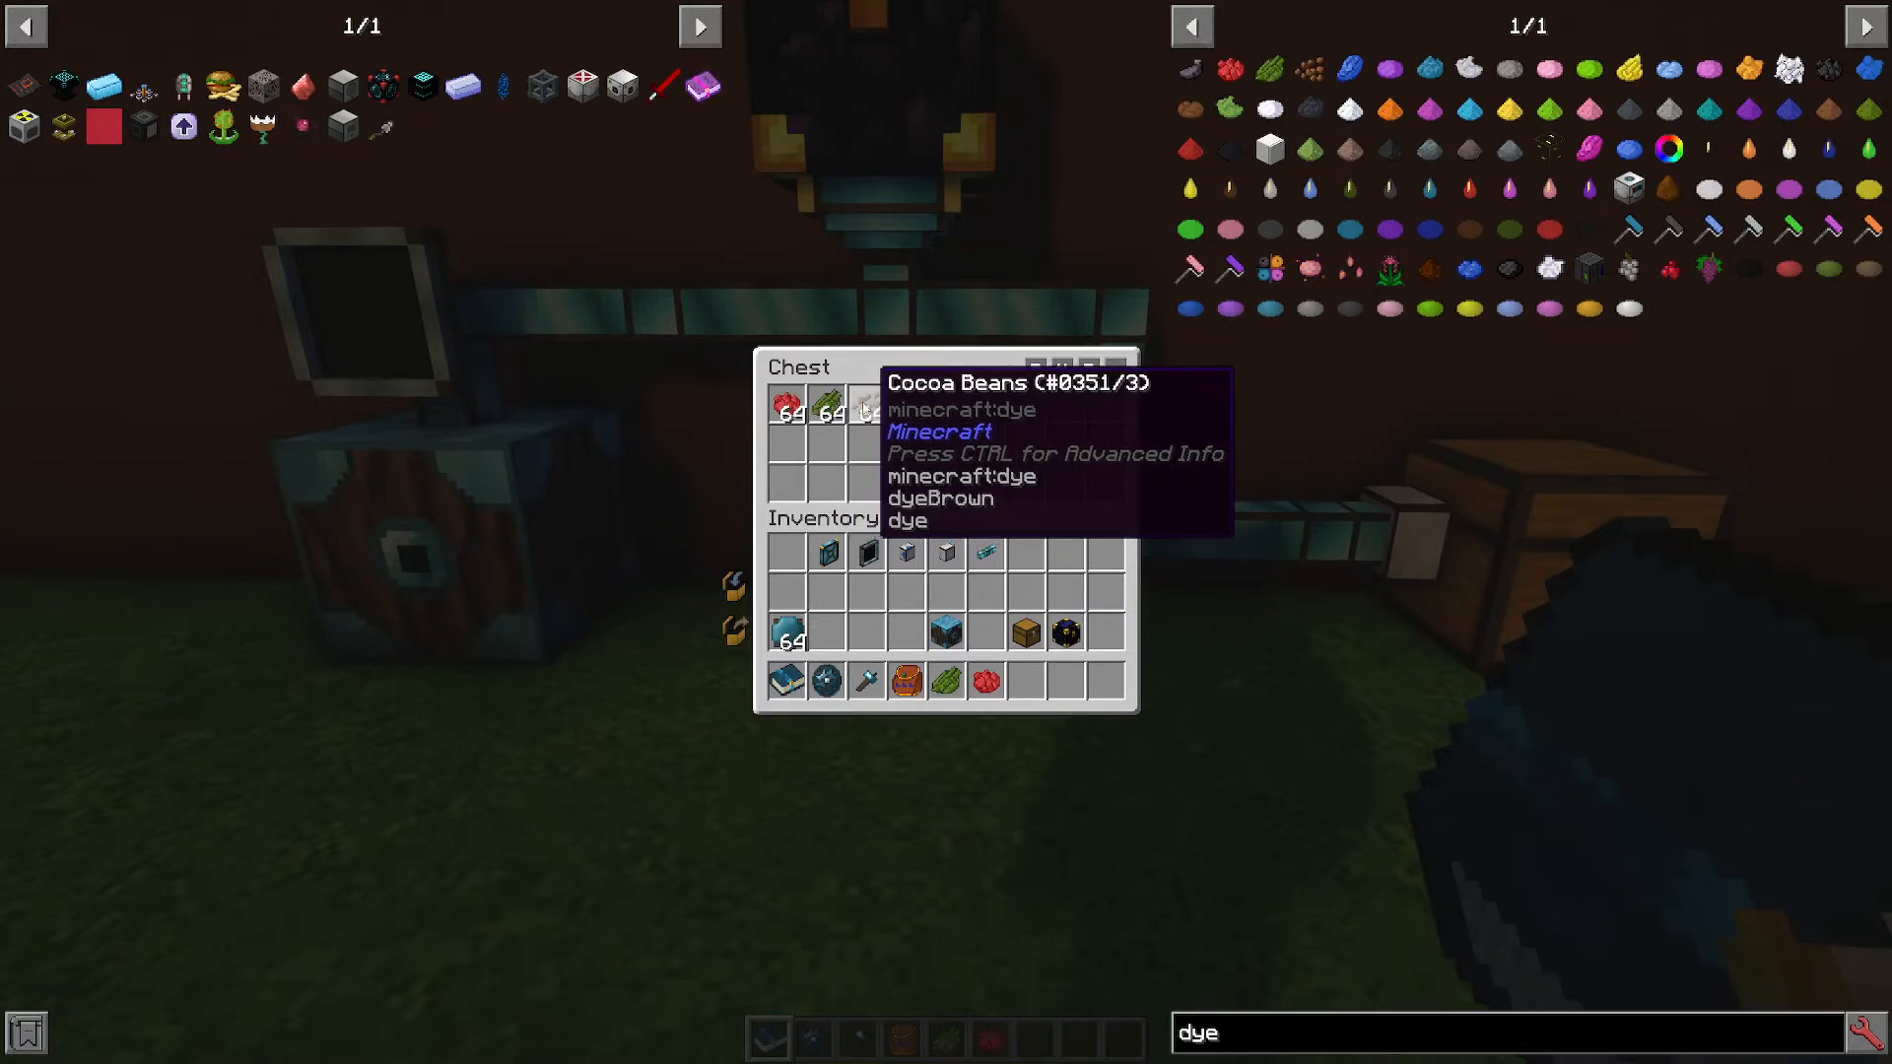
{"action": "mouse_move", "coordinate": [790, 404]}
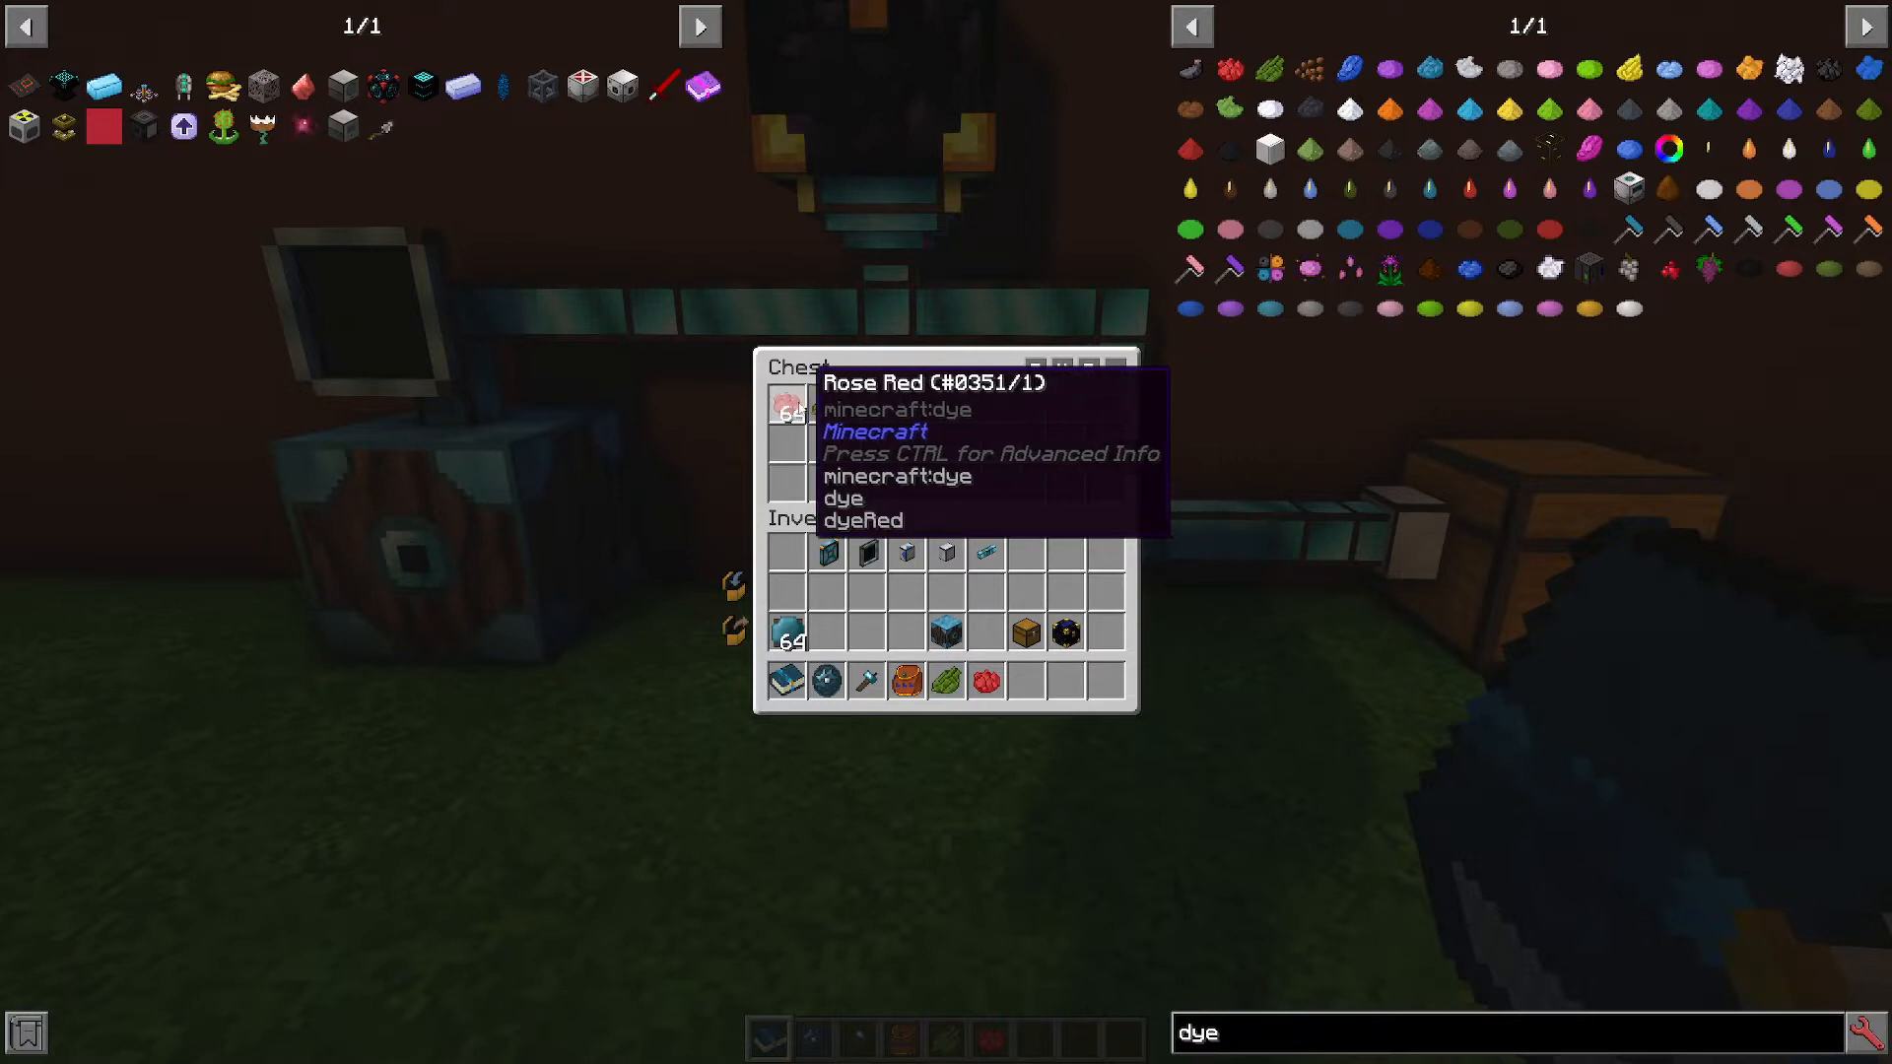
{"action": "mouse_move", "coordinate": [826, 410]}
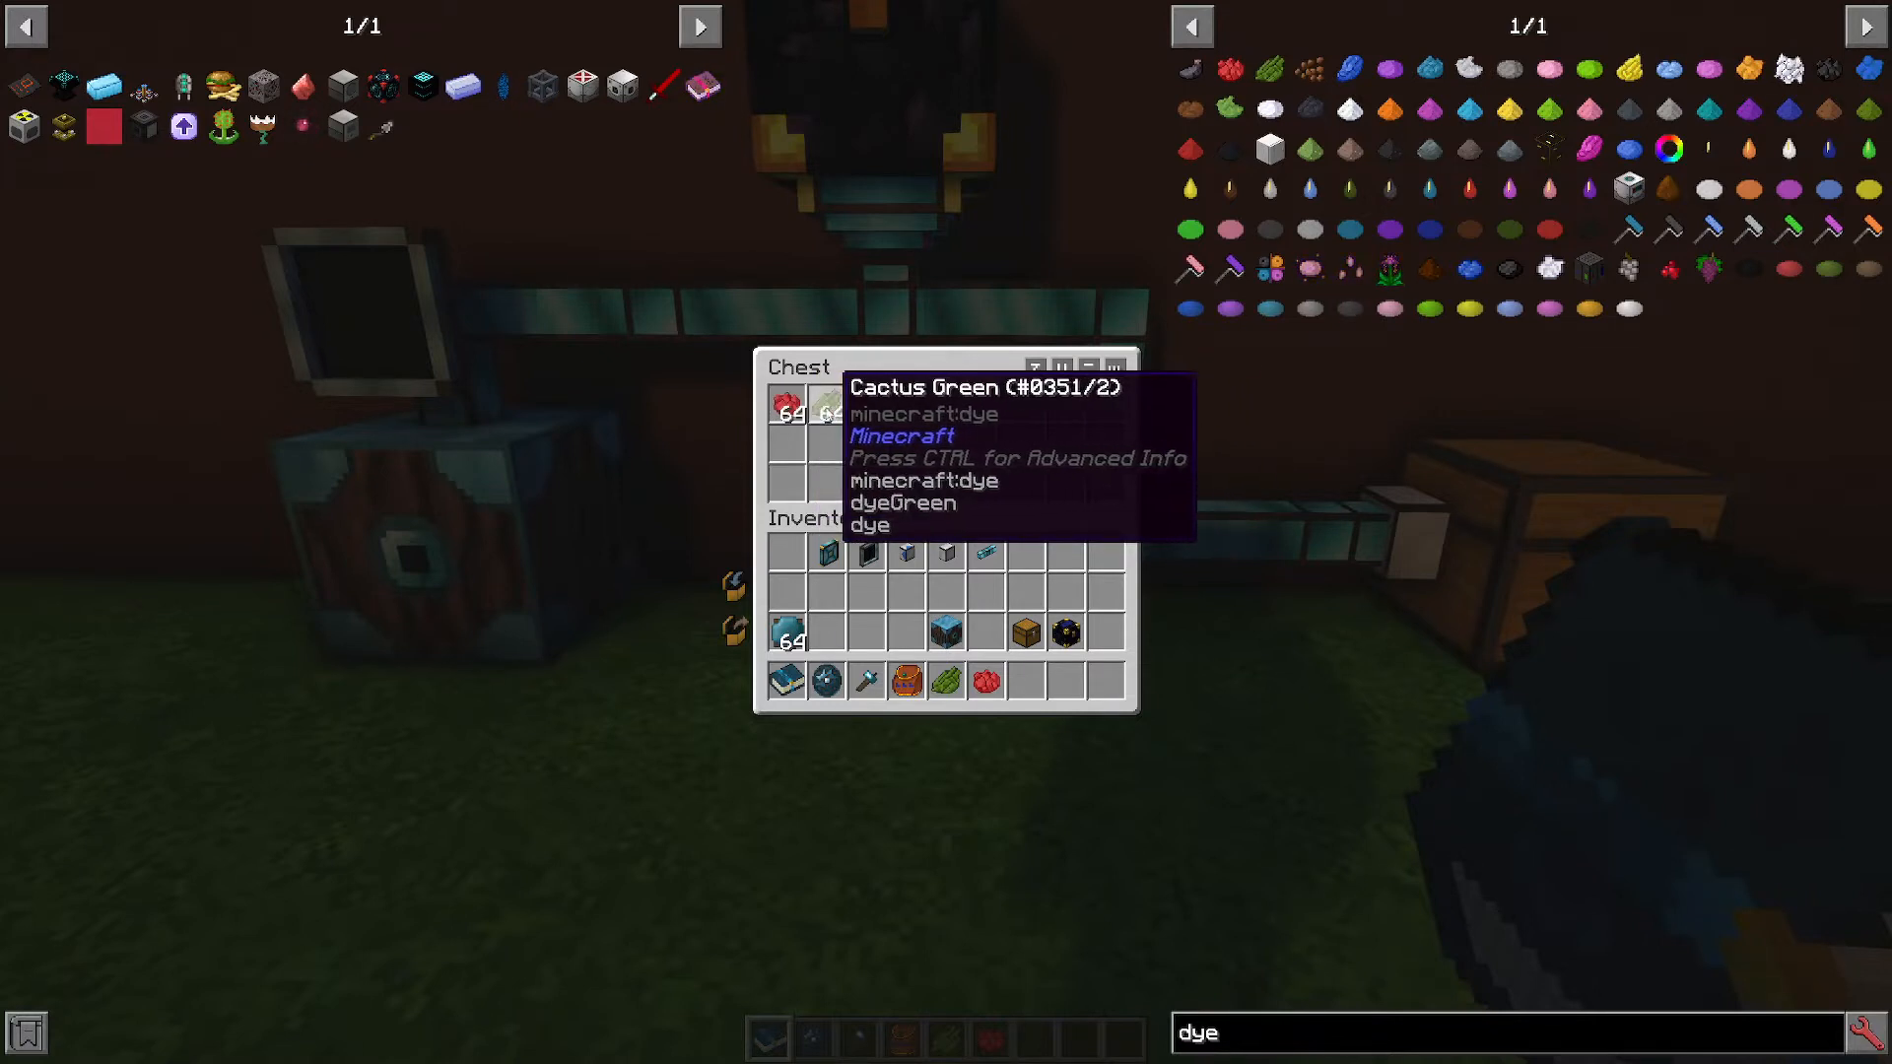
{"action": "key", "text": "Escape"}
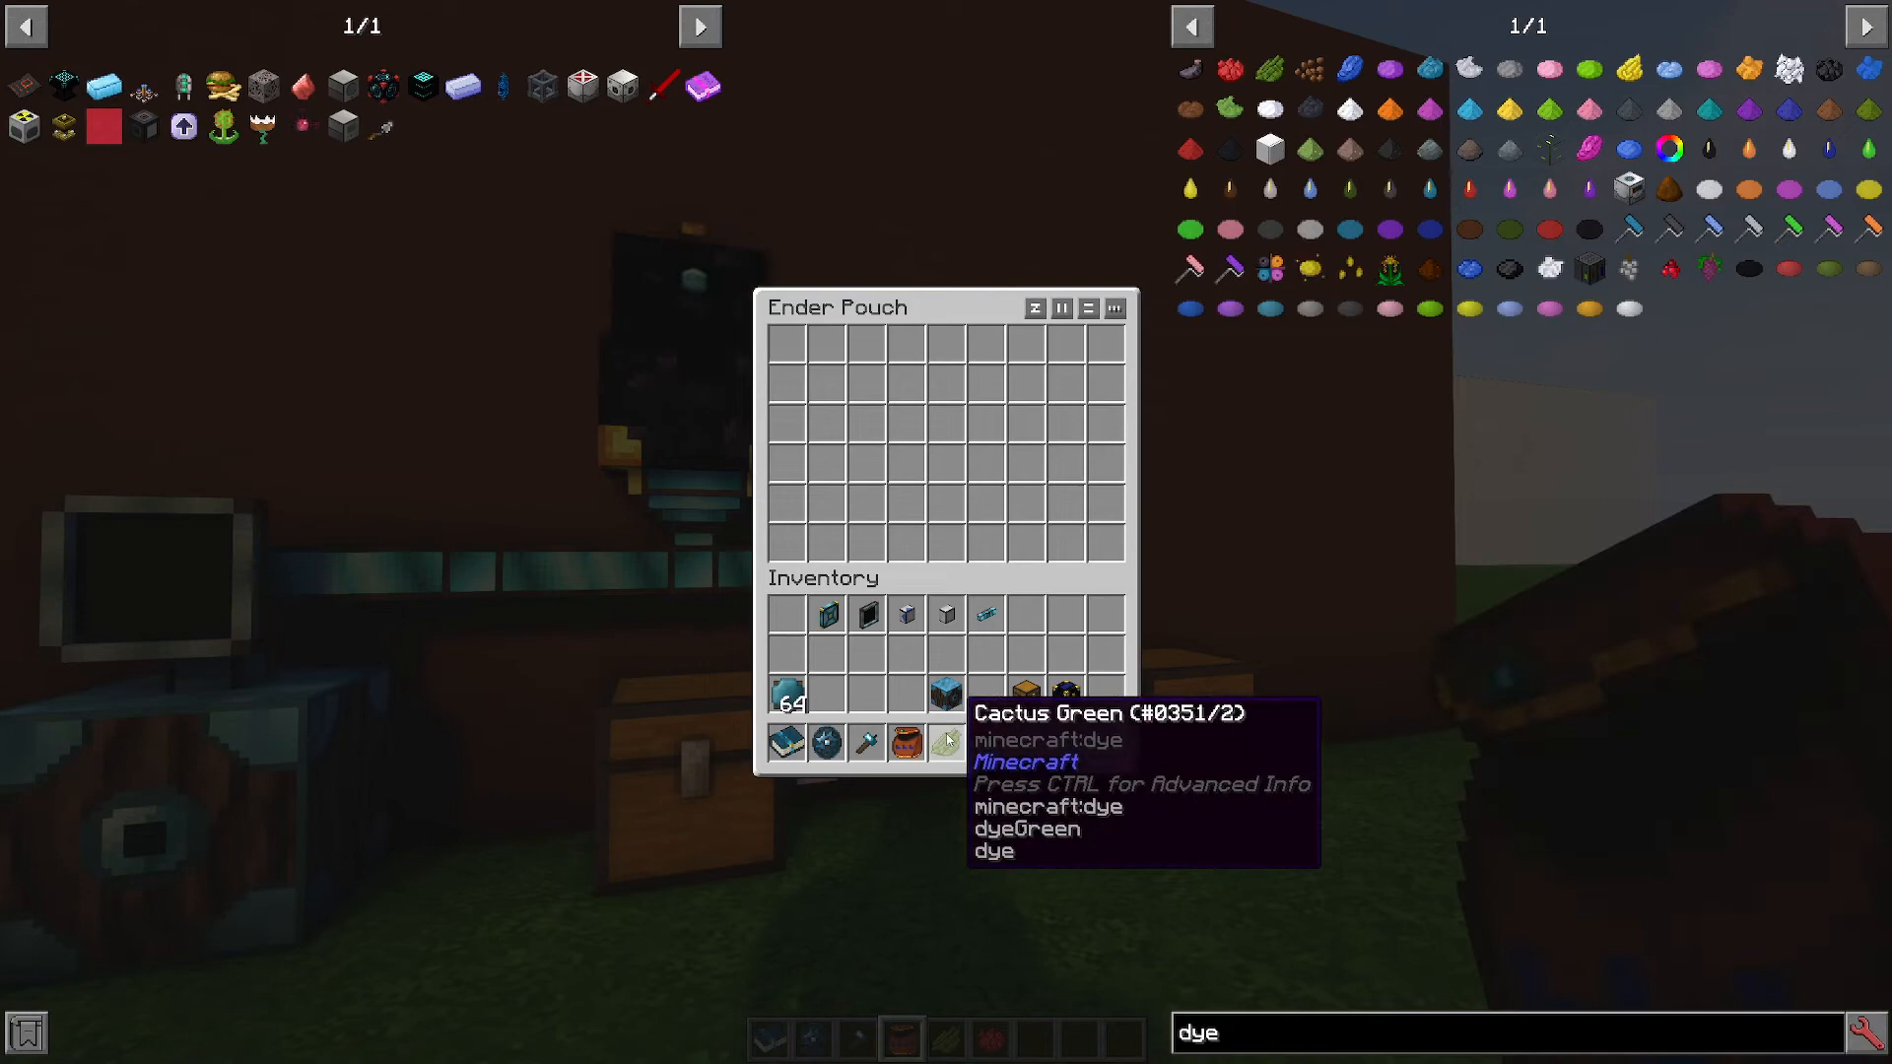
Close the Ender Pouch and check both chests: Cocoa Beans alone, Cactus Green and Rose Red together.
{"action": "key", "text": "ctrl"}
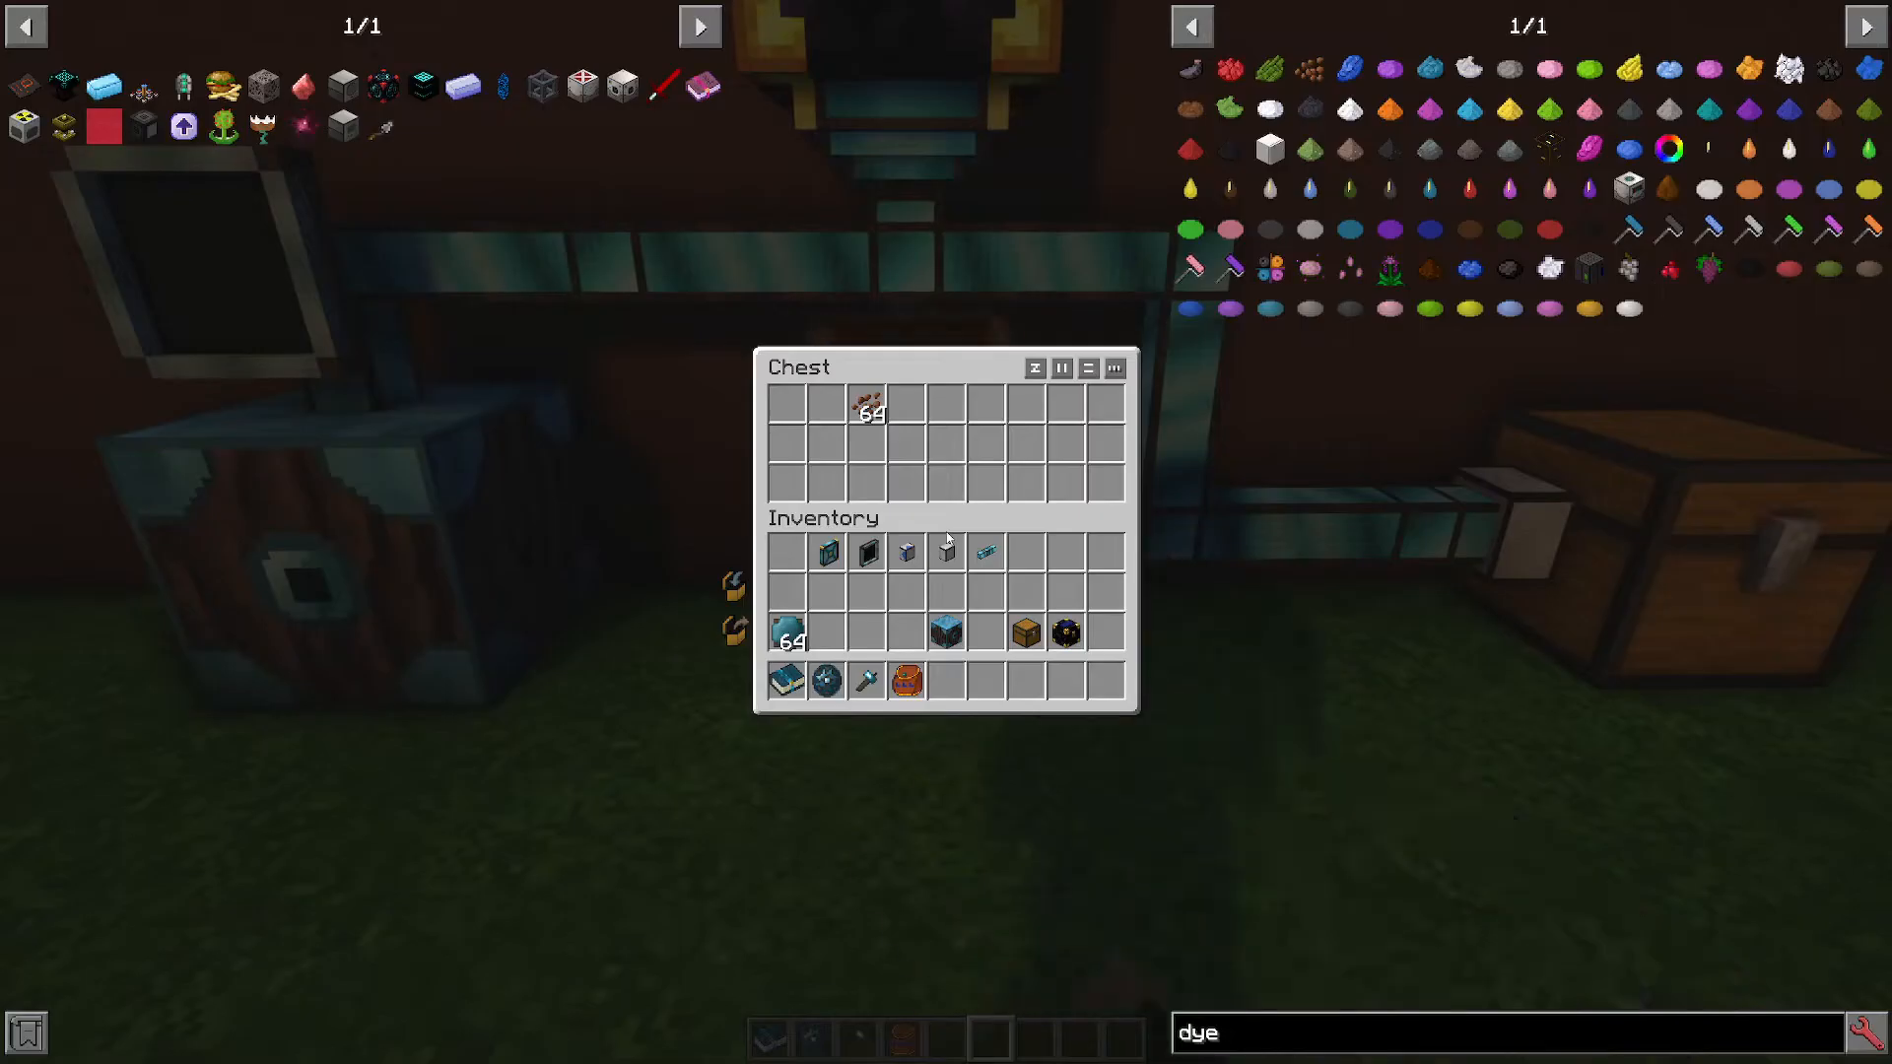
{"action": "key", "text": "Escape"}
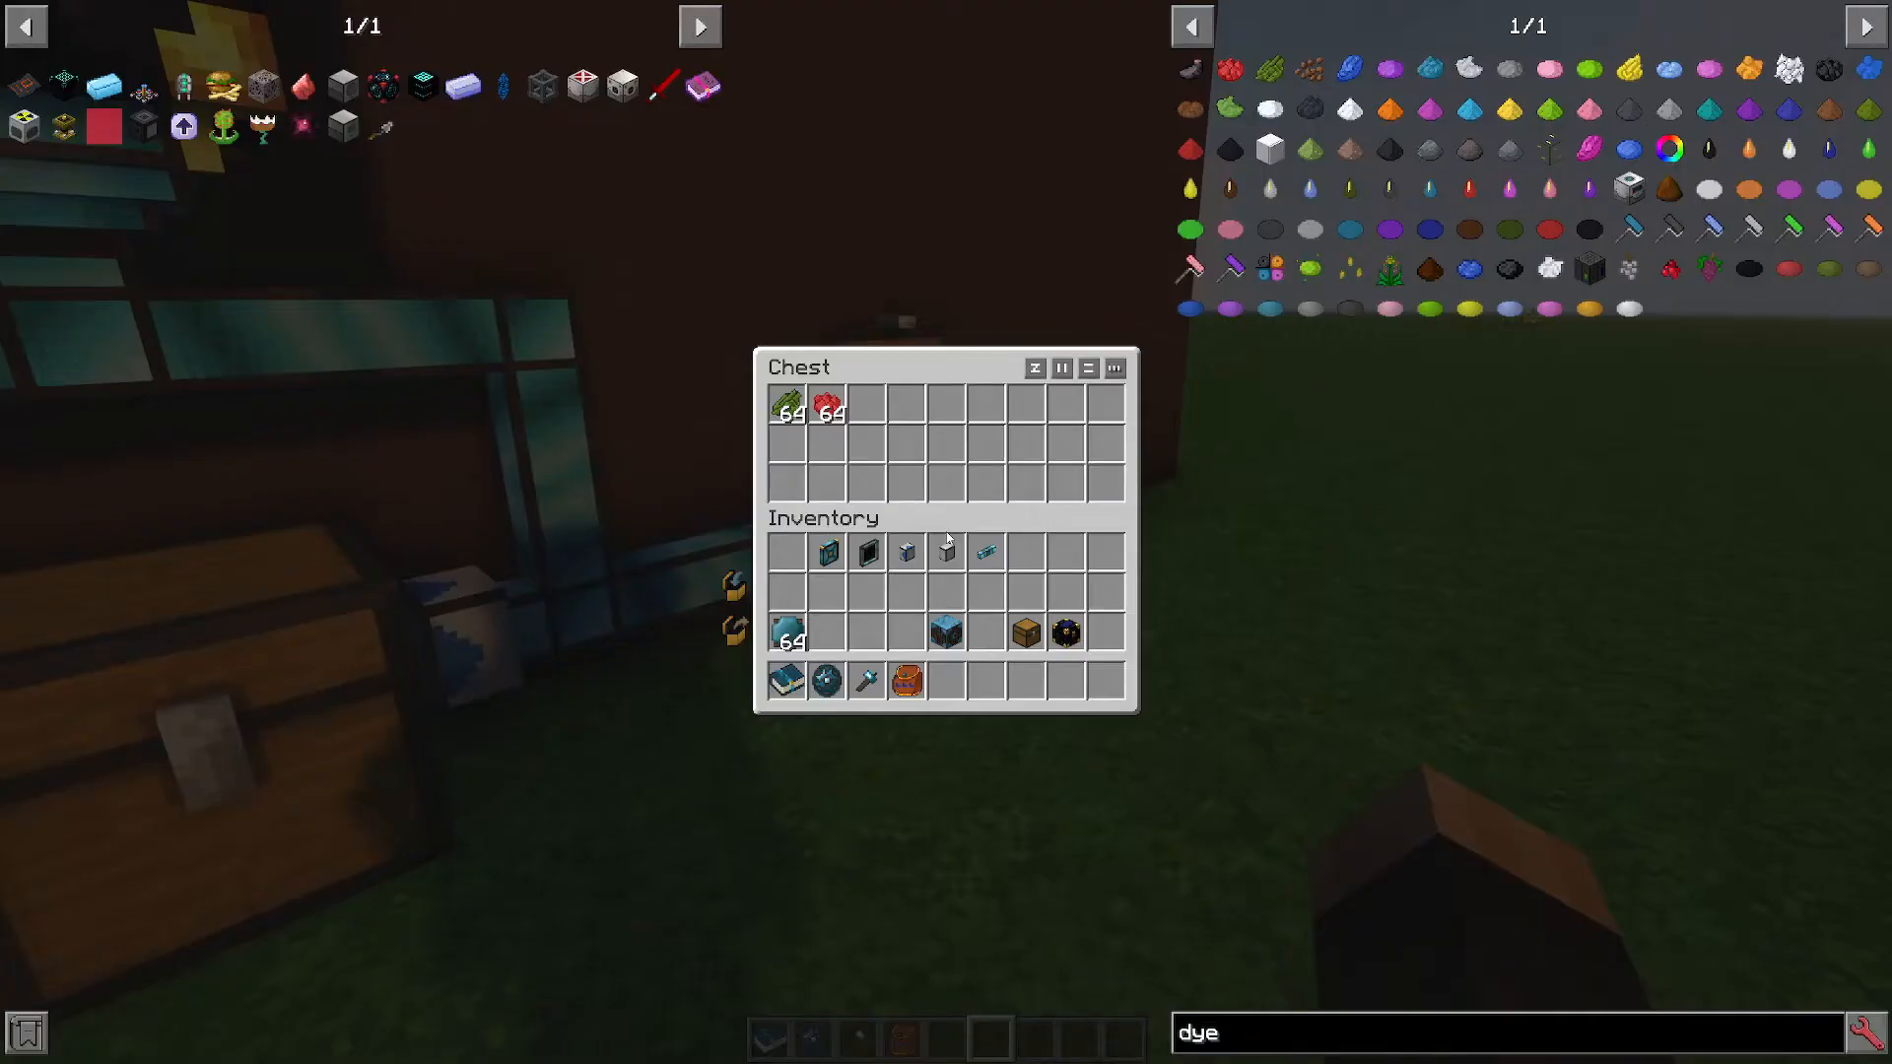
{"action": "key", "text": "Escape"}
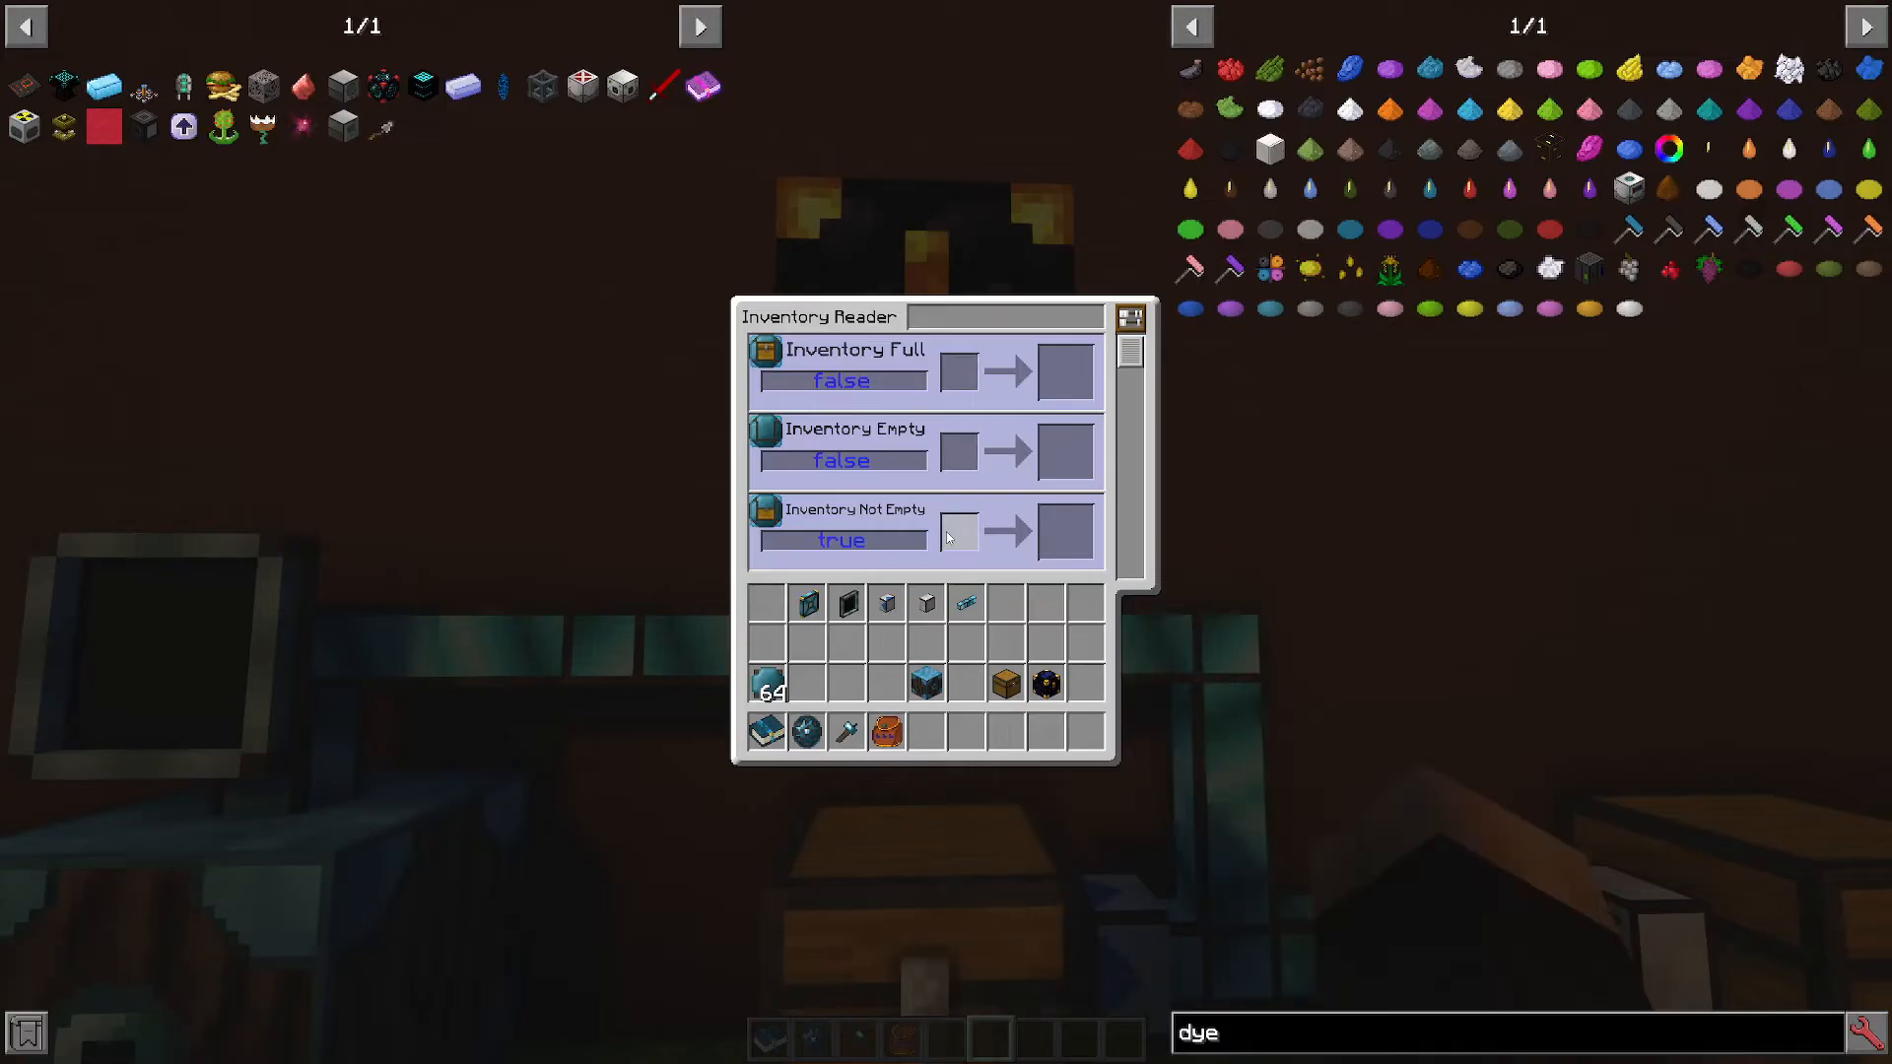
{"action": "scroll", "scroll_direction": "down", "scroll_amount": 3}
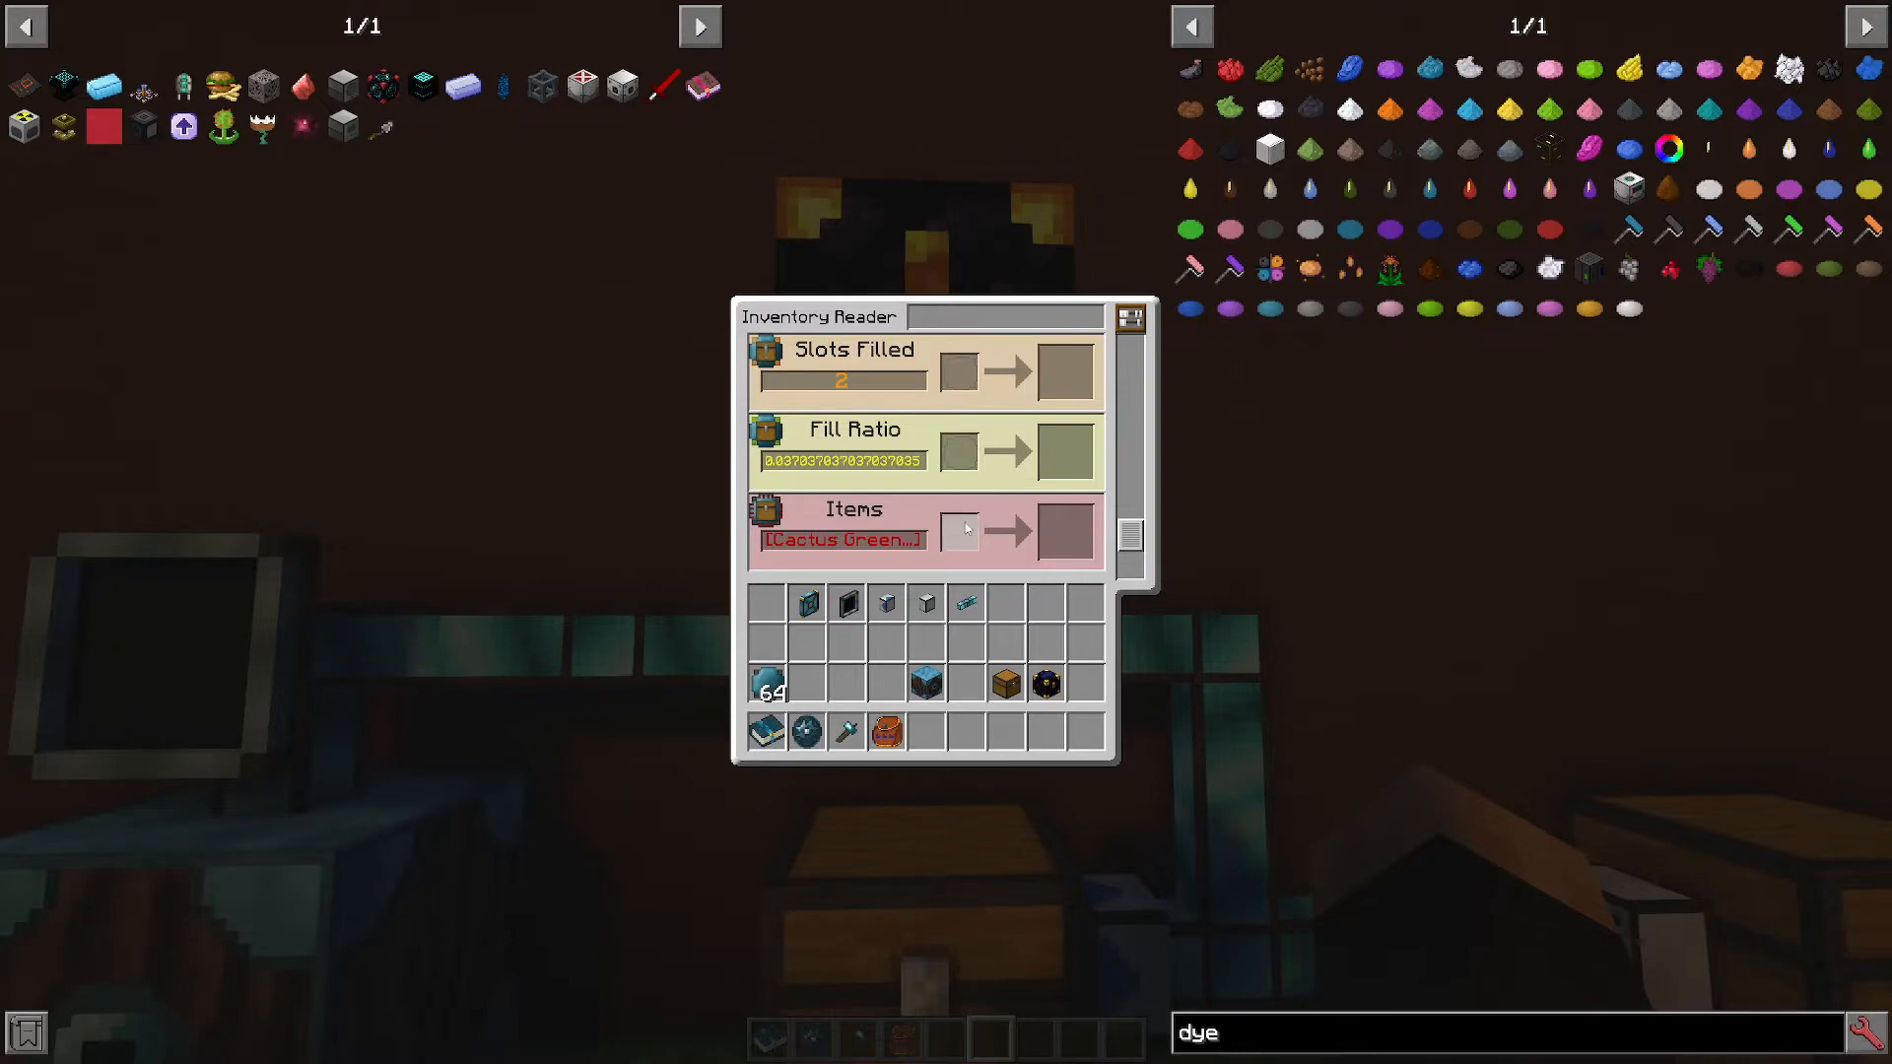
{"action": "key", "text": "Escape"}
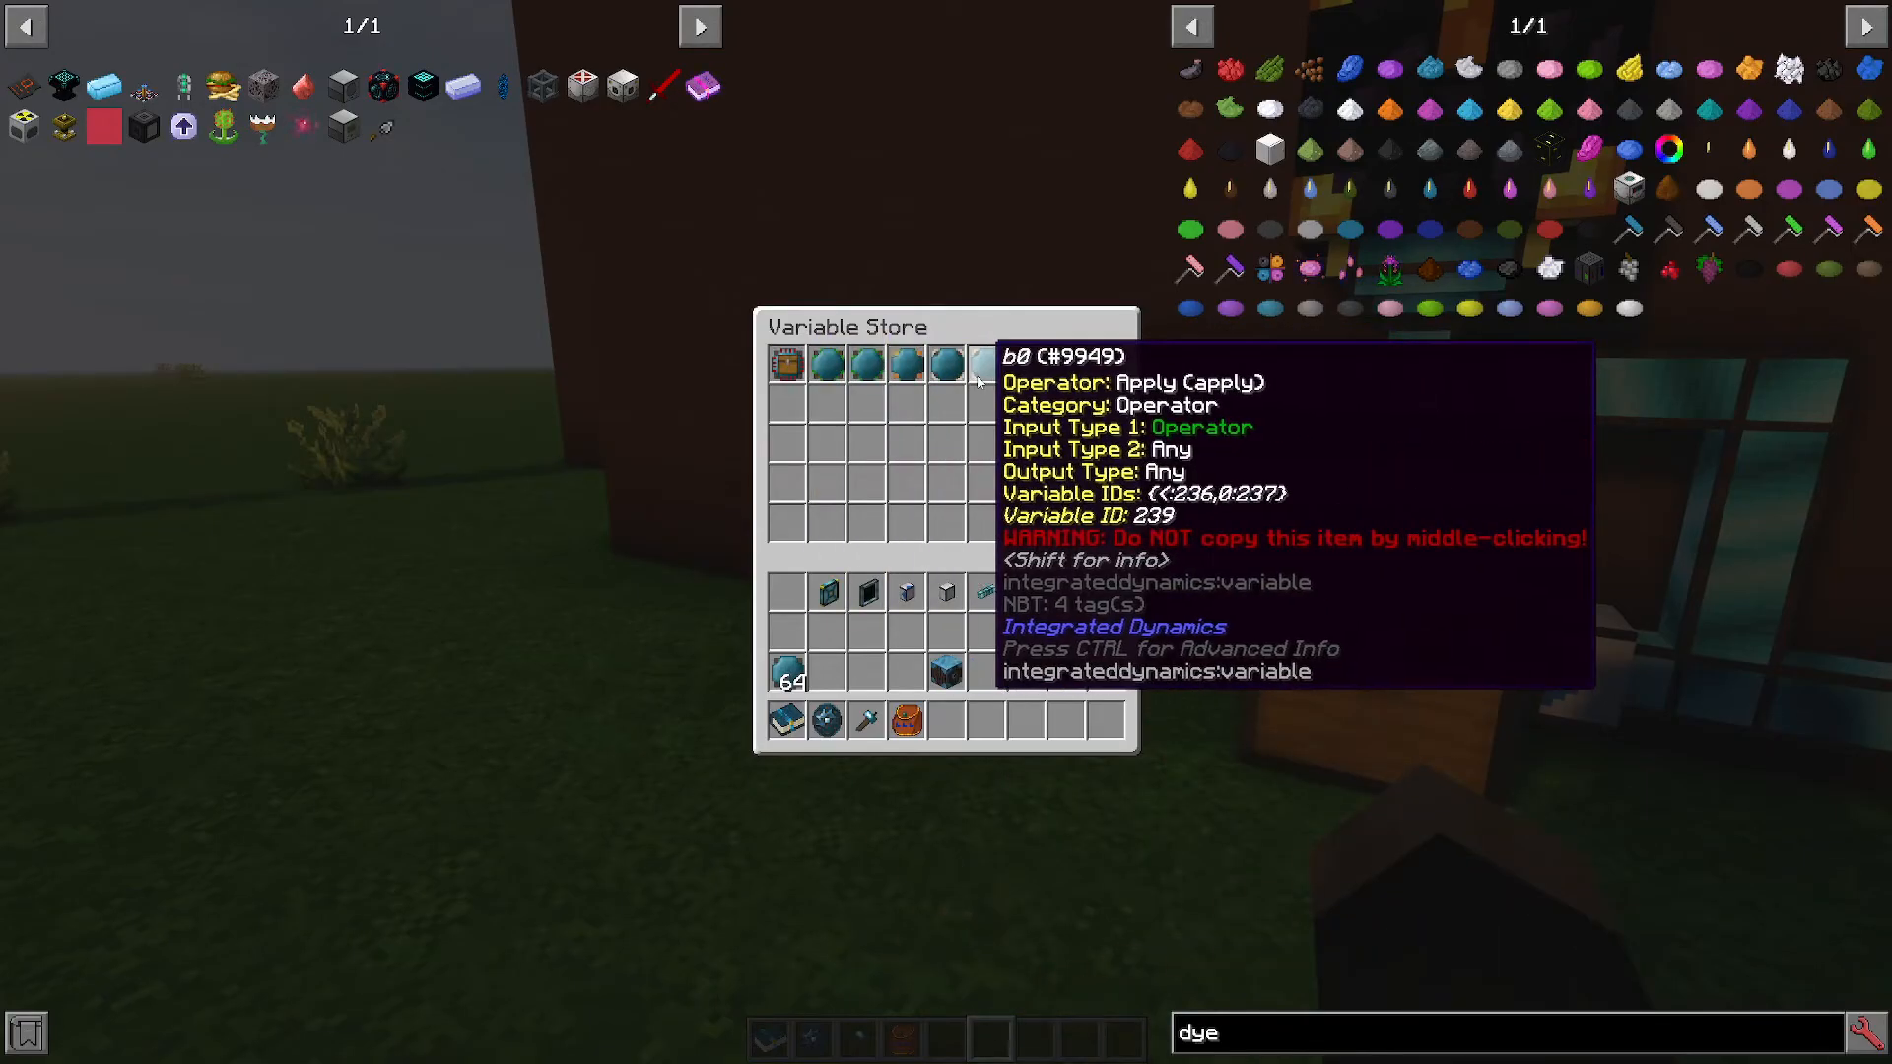
{"action": "key", "text": "Escape"}
{"action": "type", "text": "item @int"}
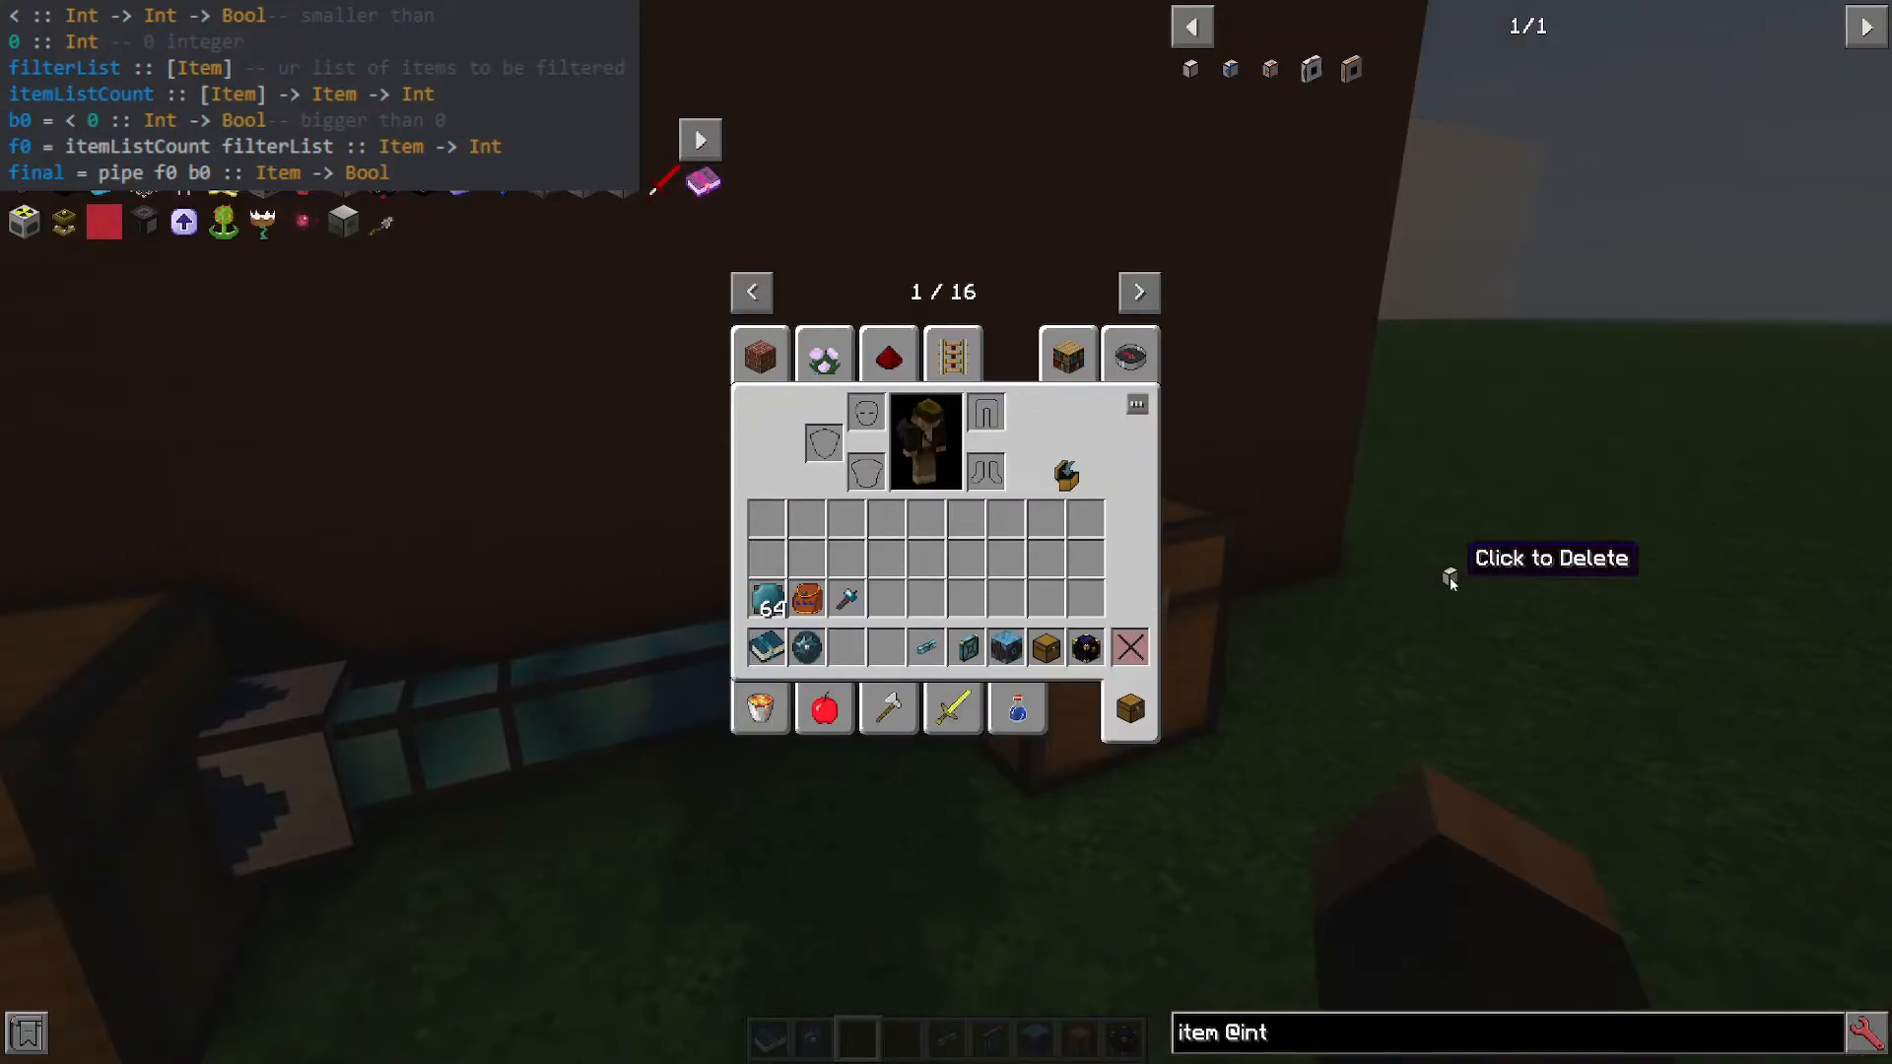
Close the reorganised inventory and return to the cable network.
{"action": "key", "text": "Escape"}
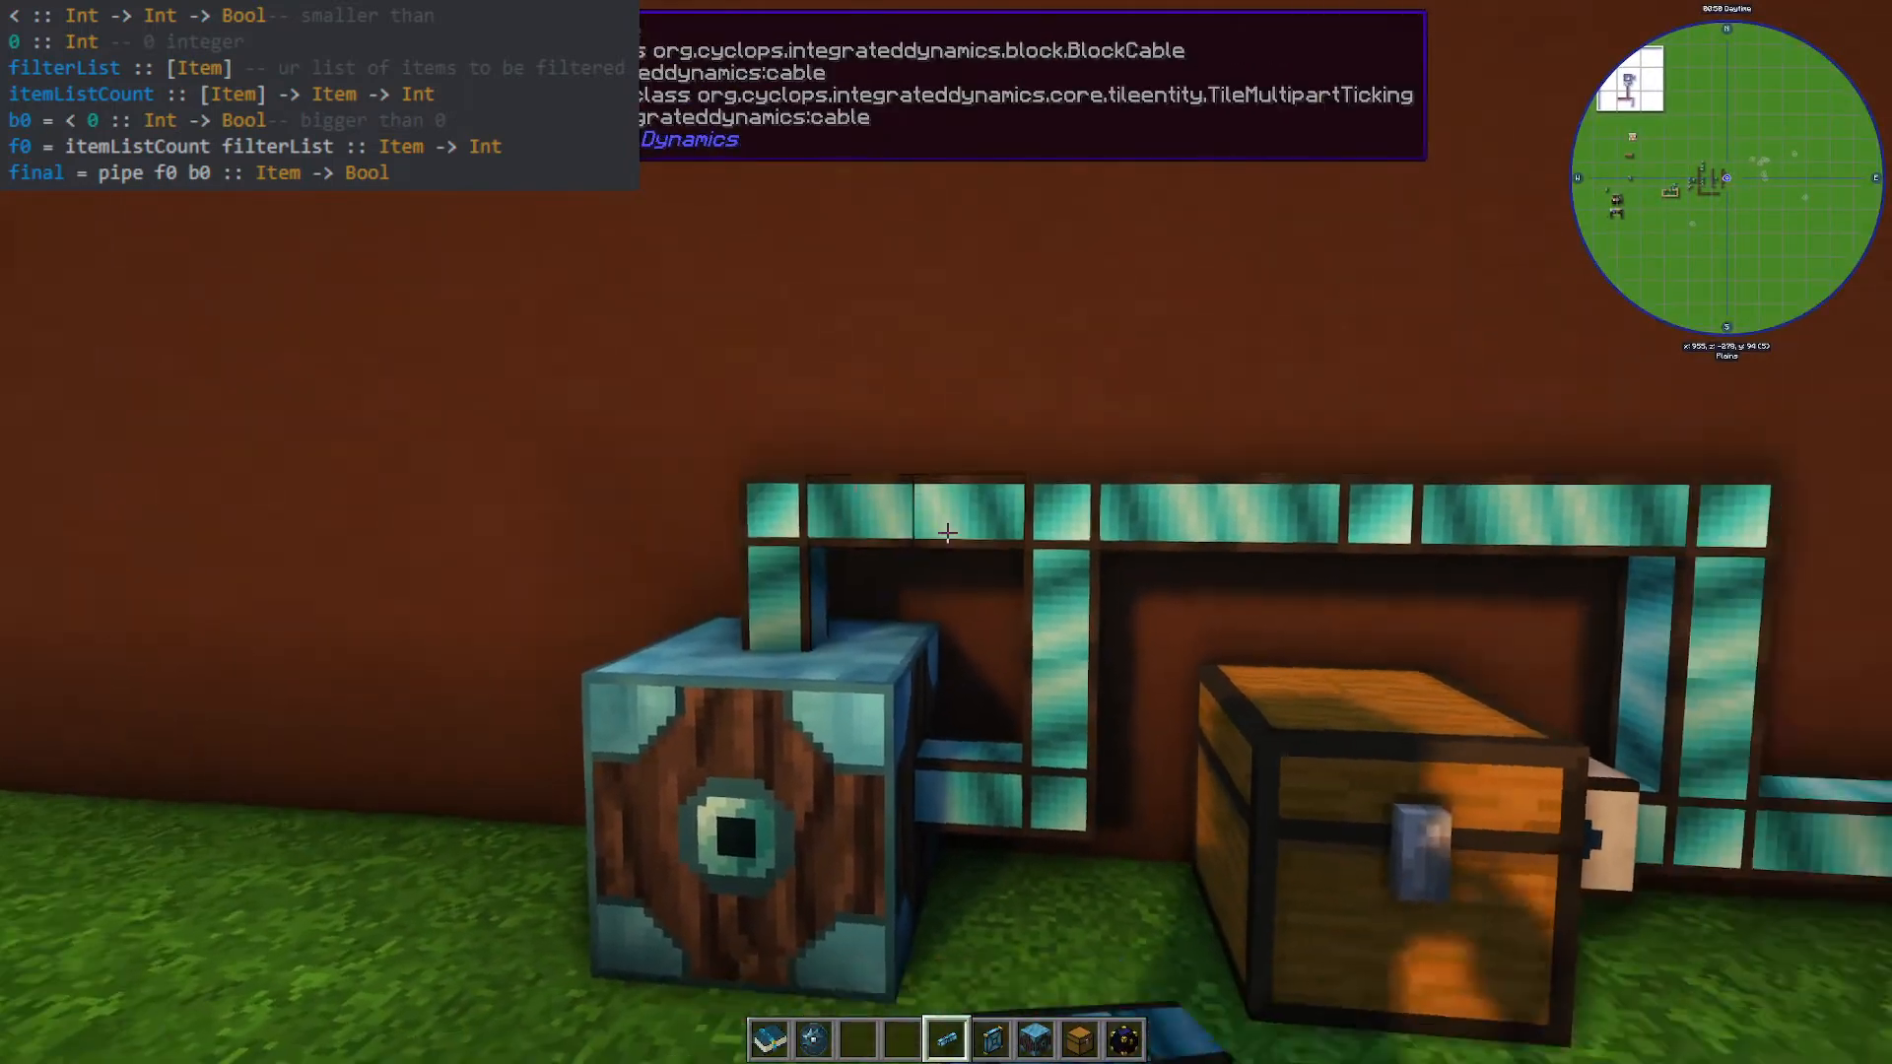
{"action": "mouse_move", "coordinate": [947, 532]}
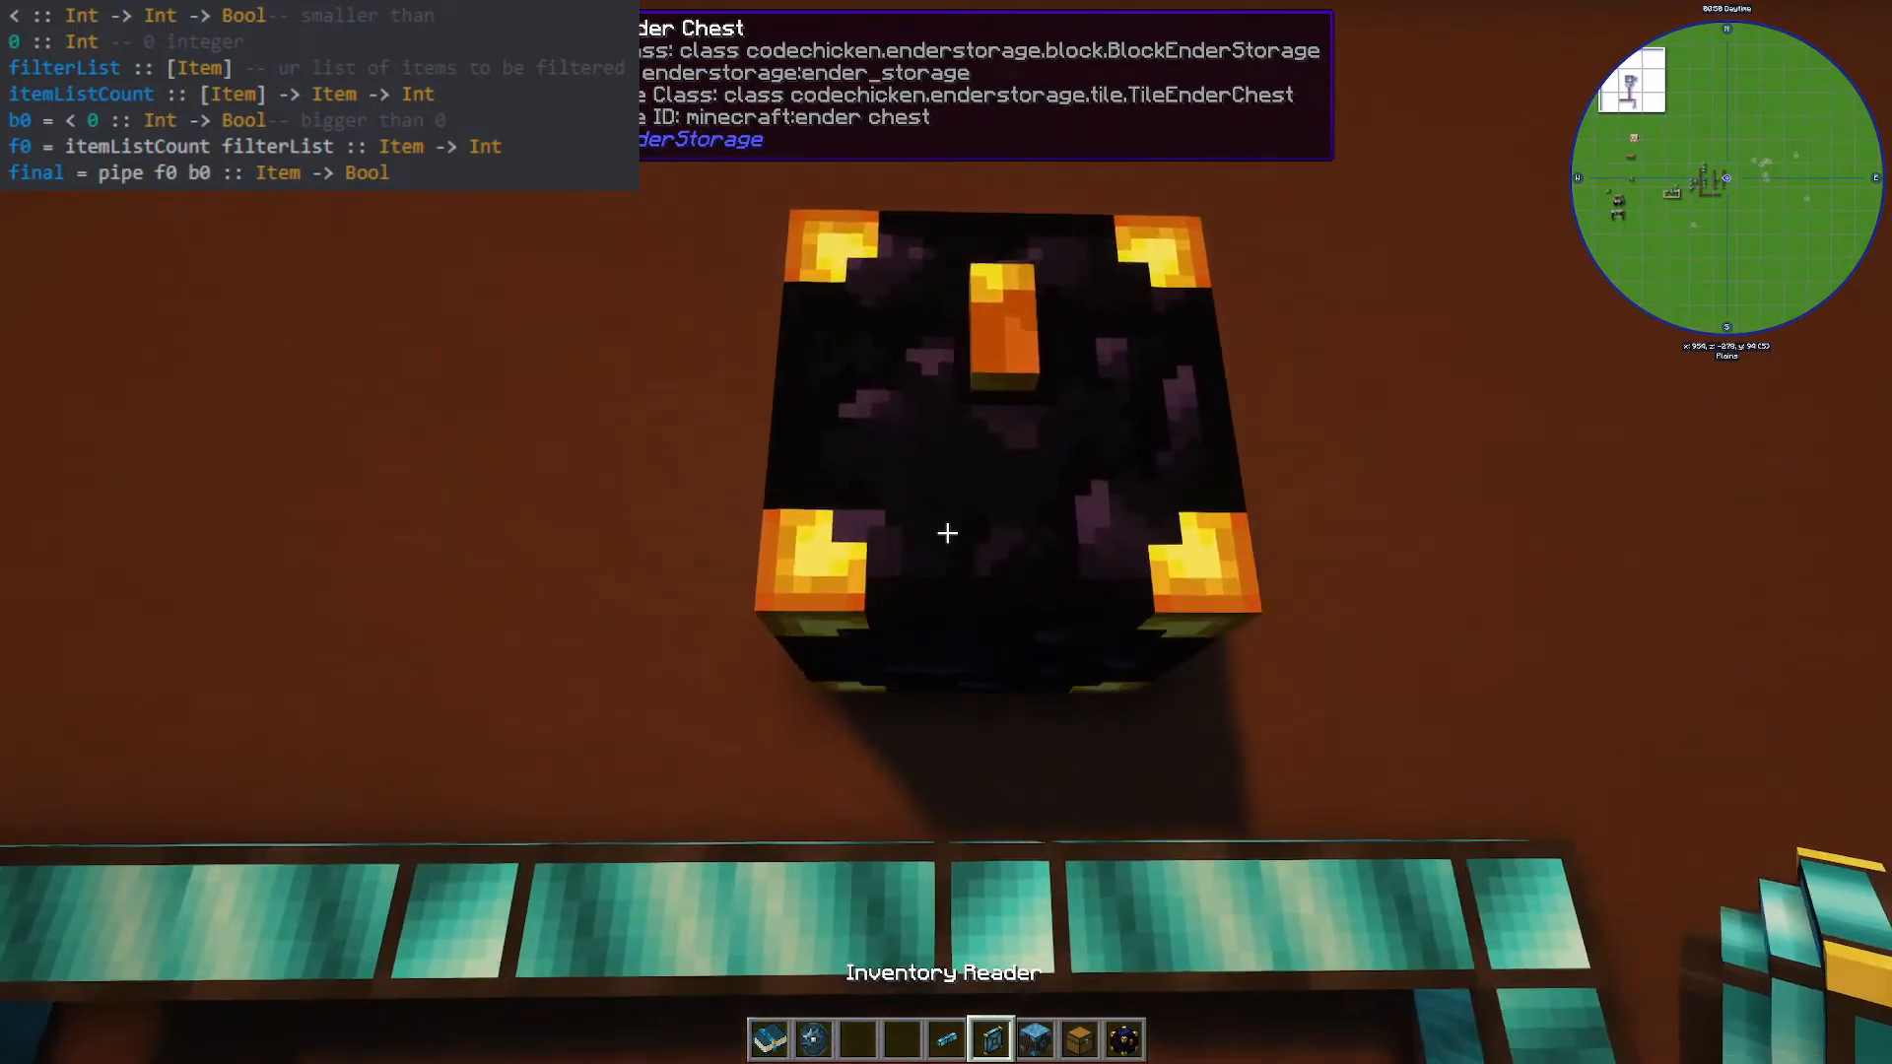
{"action": "mouse_move", "coordinate": [946, 535]}
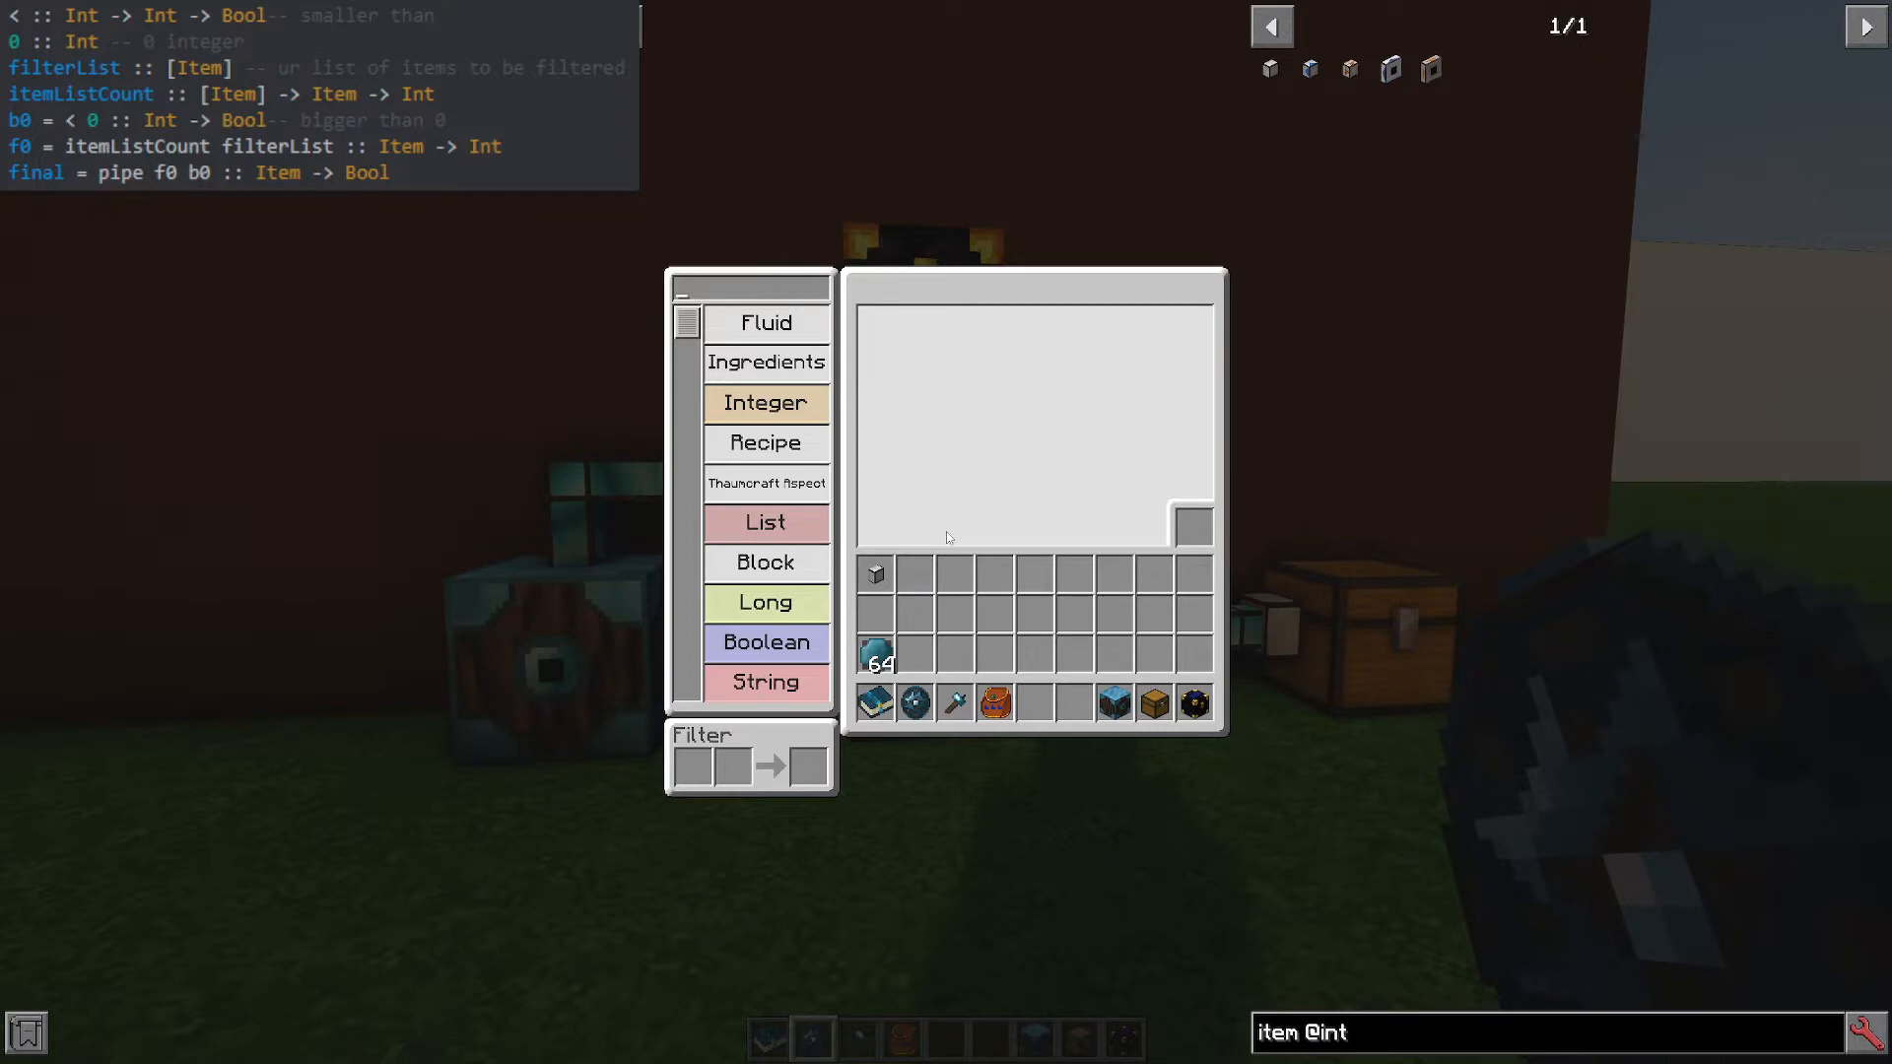
Find the '<' relational operator via 'less', then search 'oper' for the Operator element.
{"action": "type", "text": "less"}
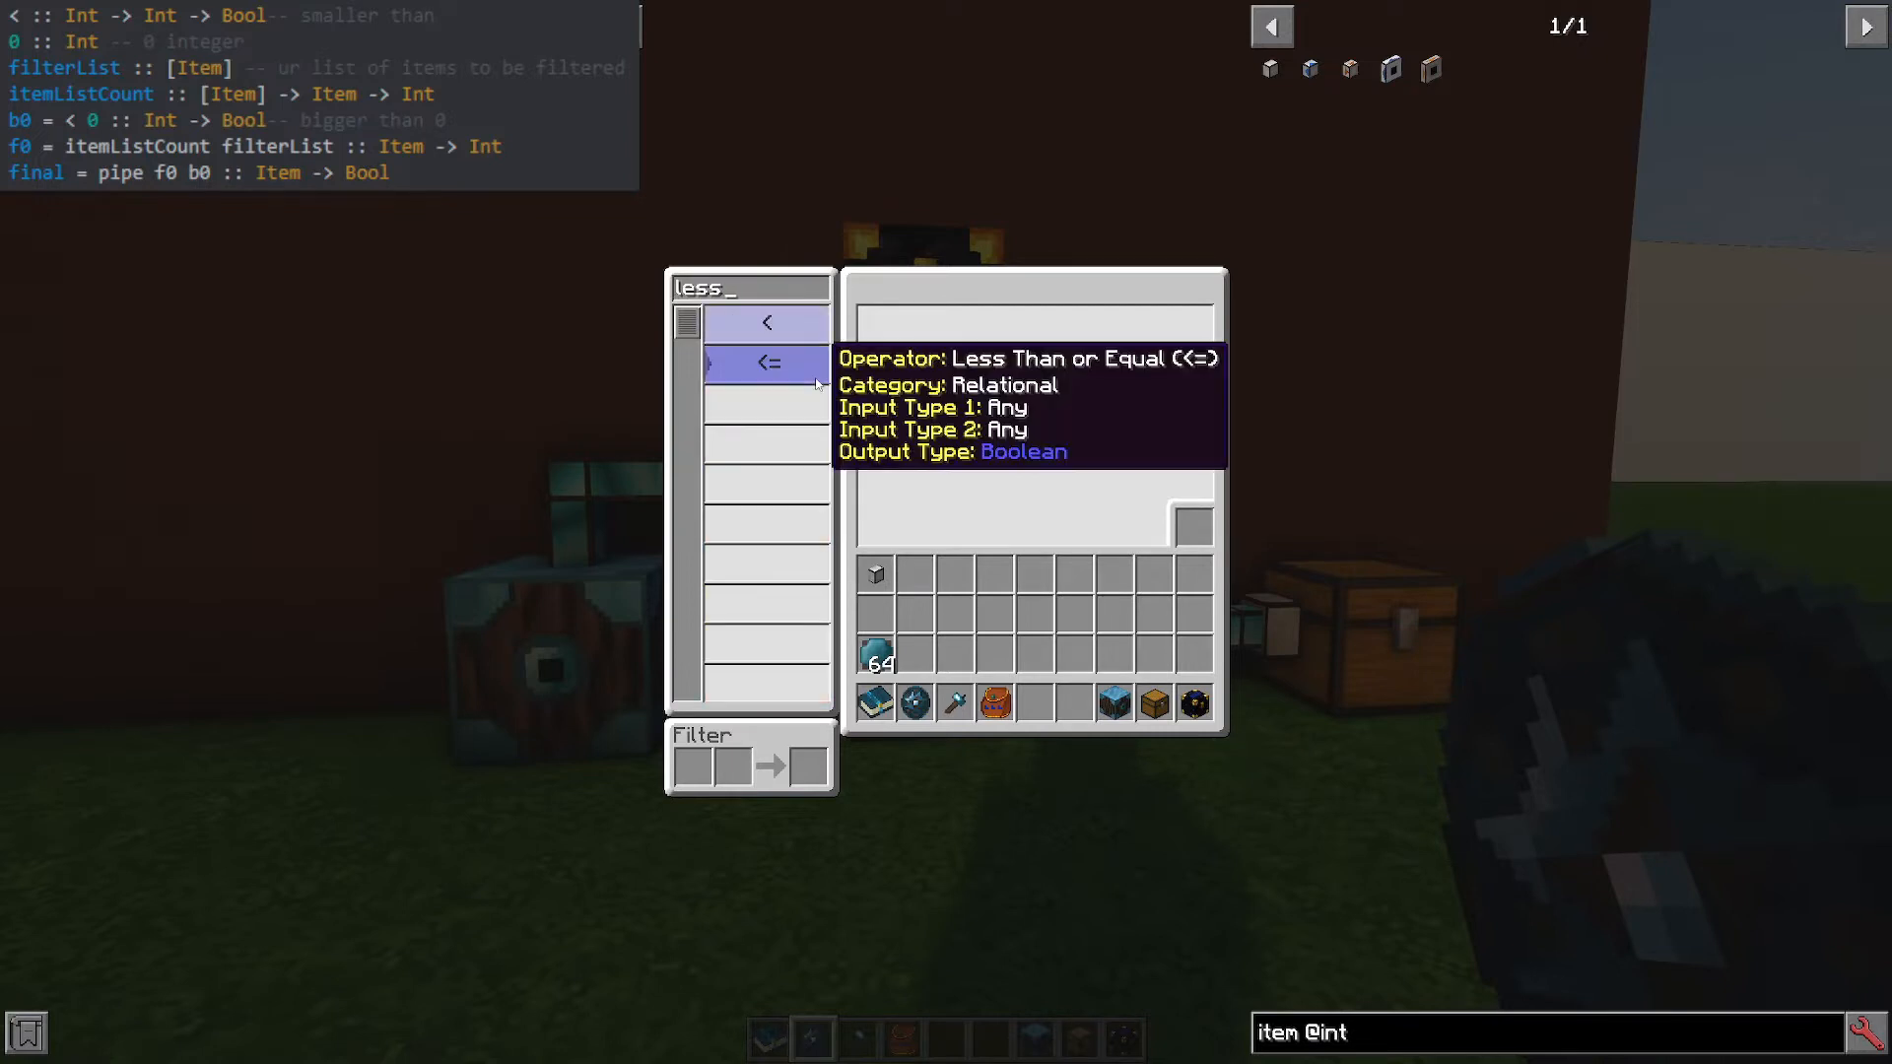
{"action": "mouse_move", "coordinate": [765, 322]}
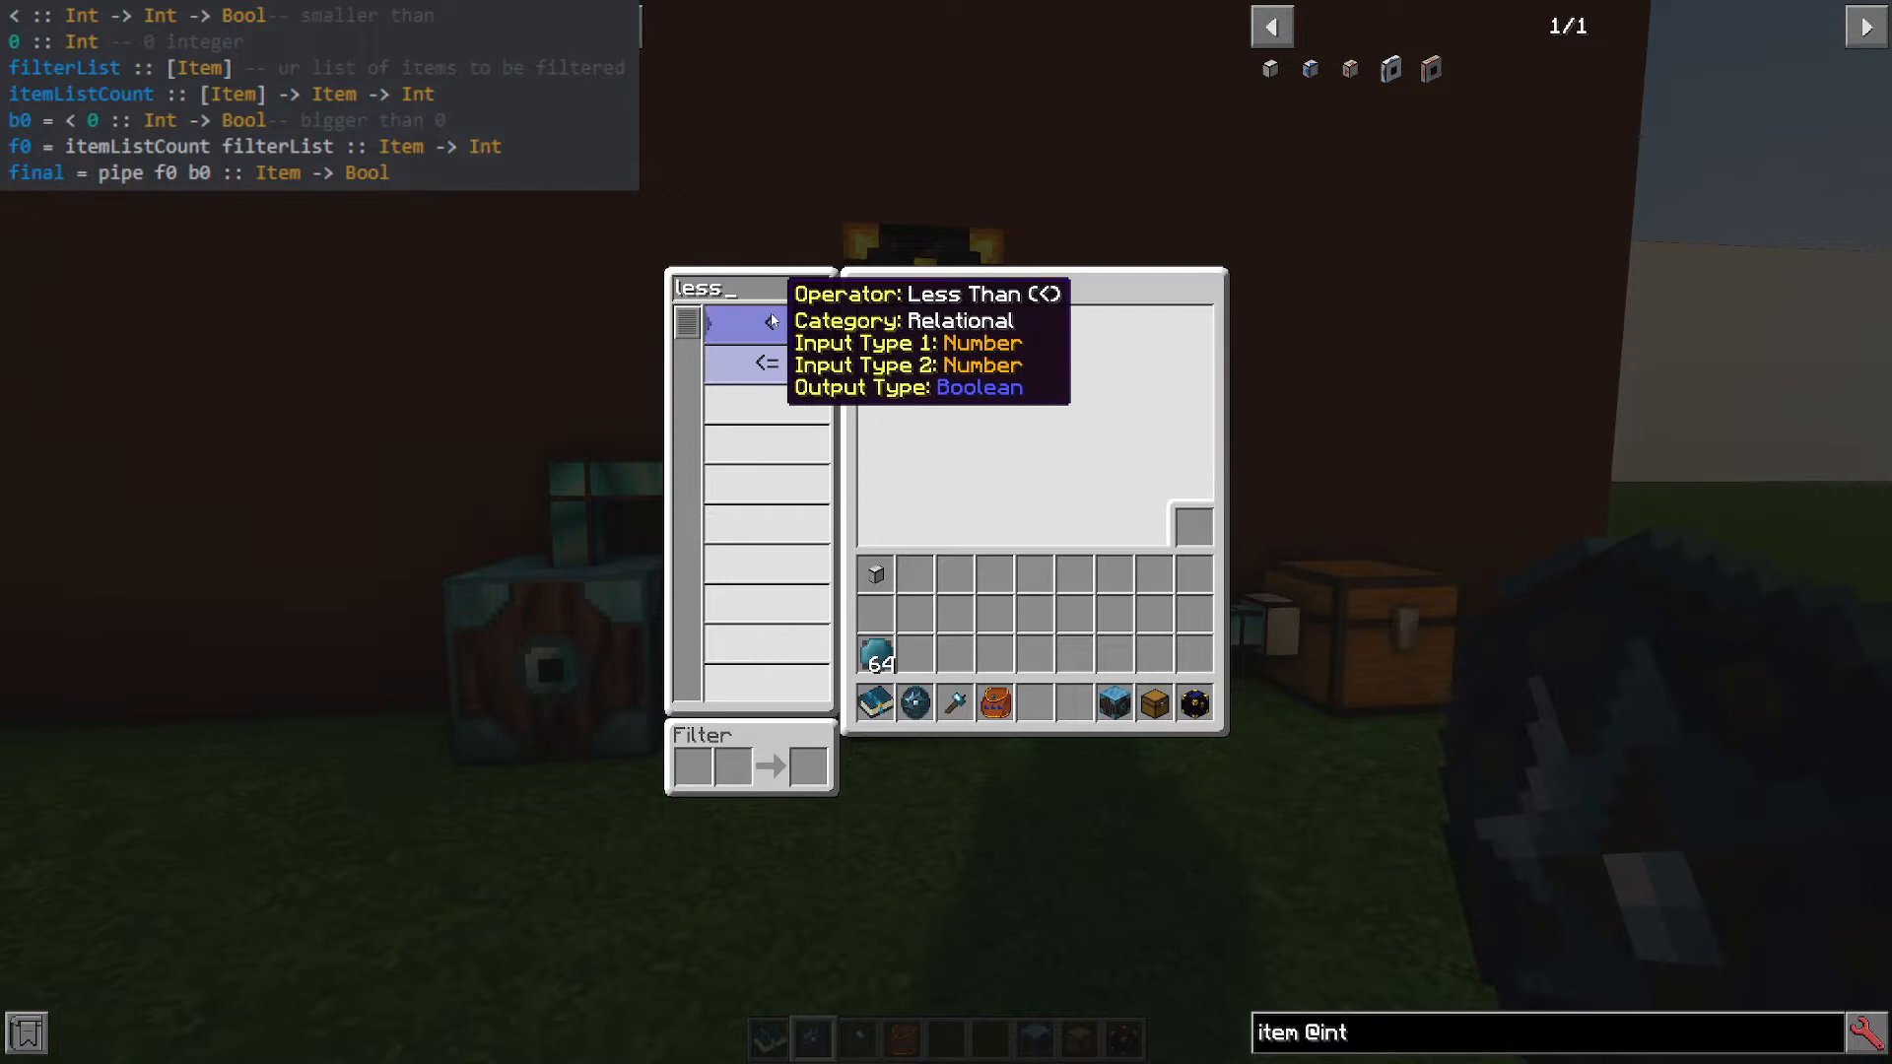
{"action": "left_click", "coordinate": [767, 321]}
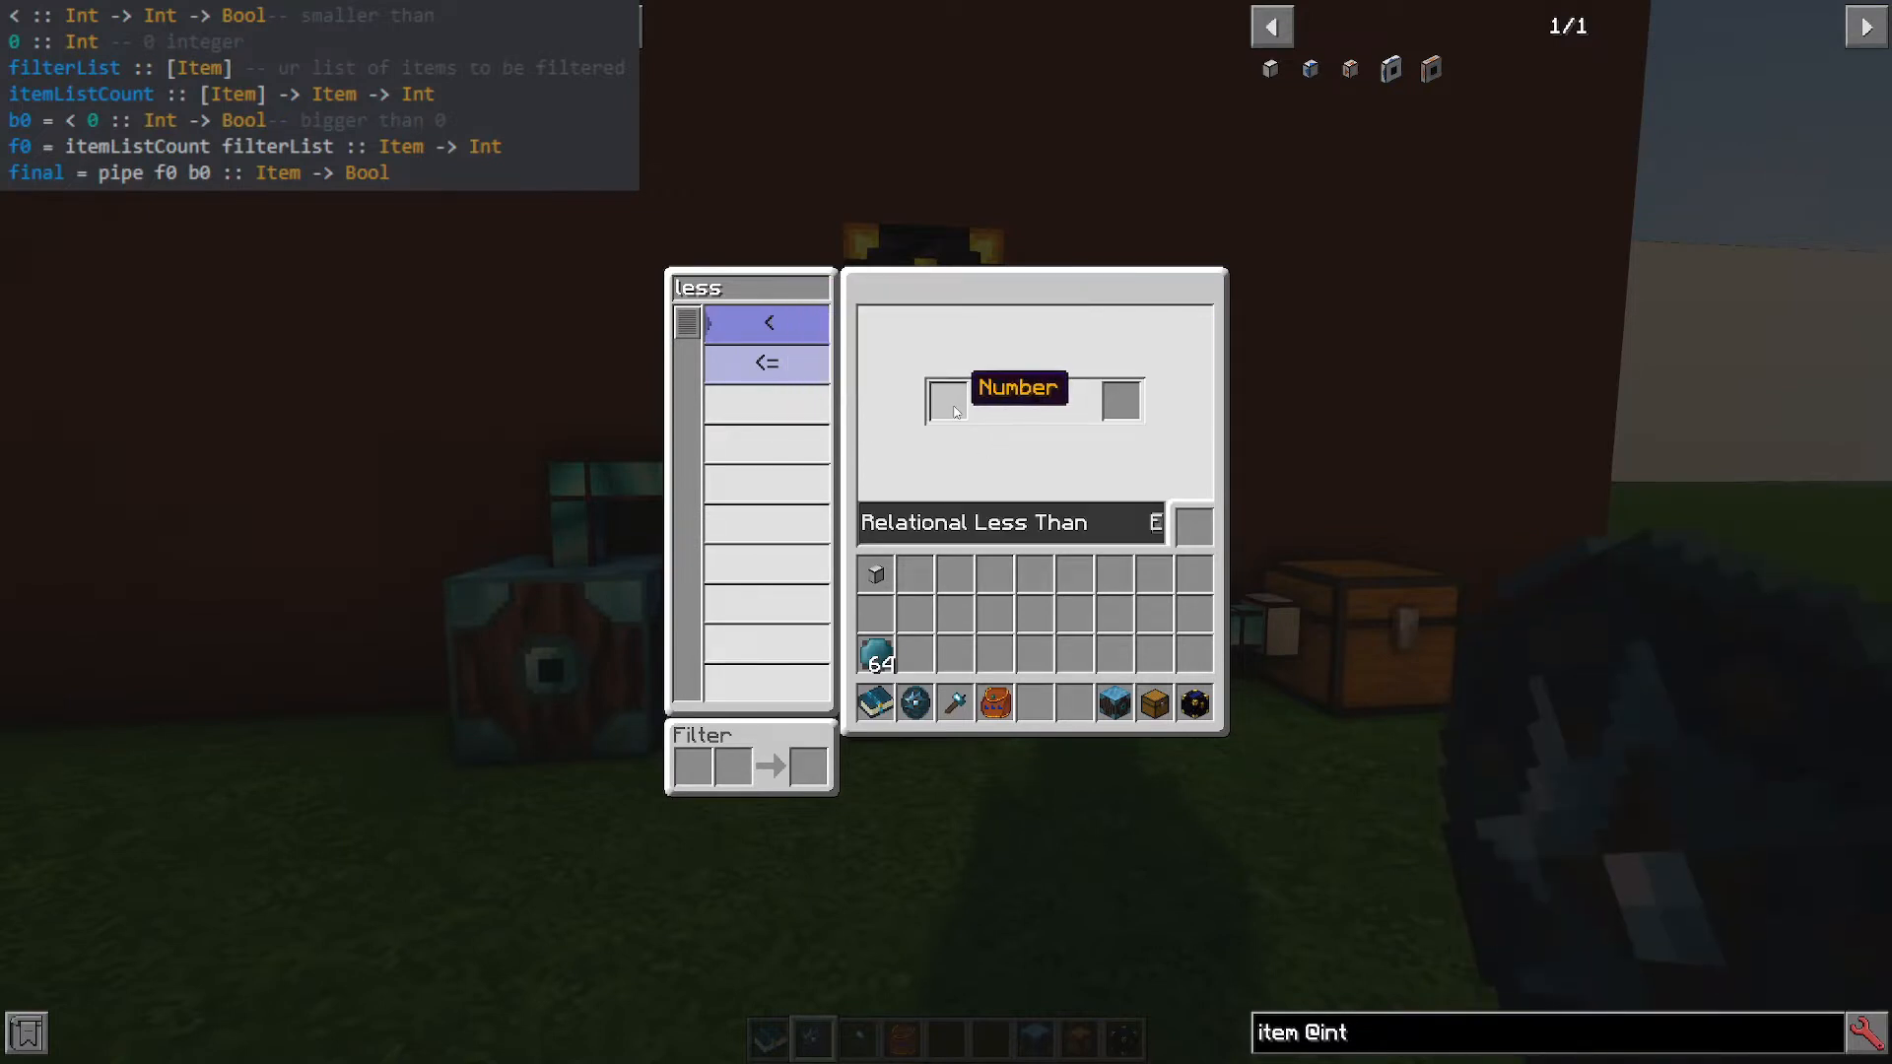
{"action": "mouse_move", "coordinate": [1063, 412]}
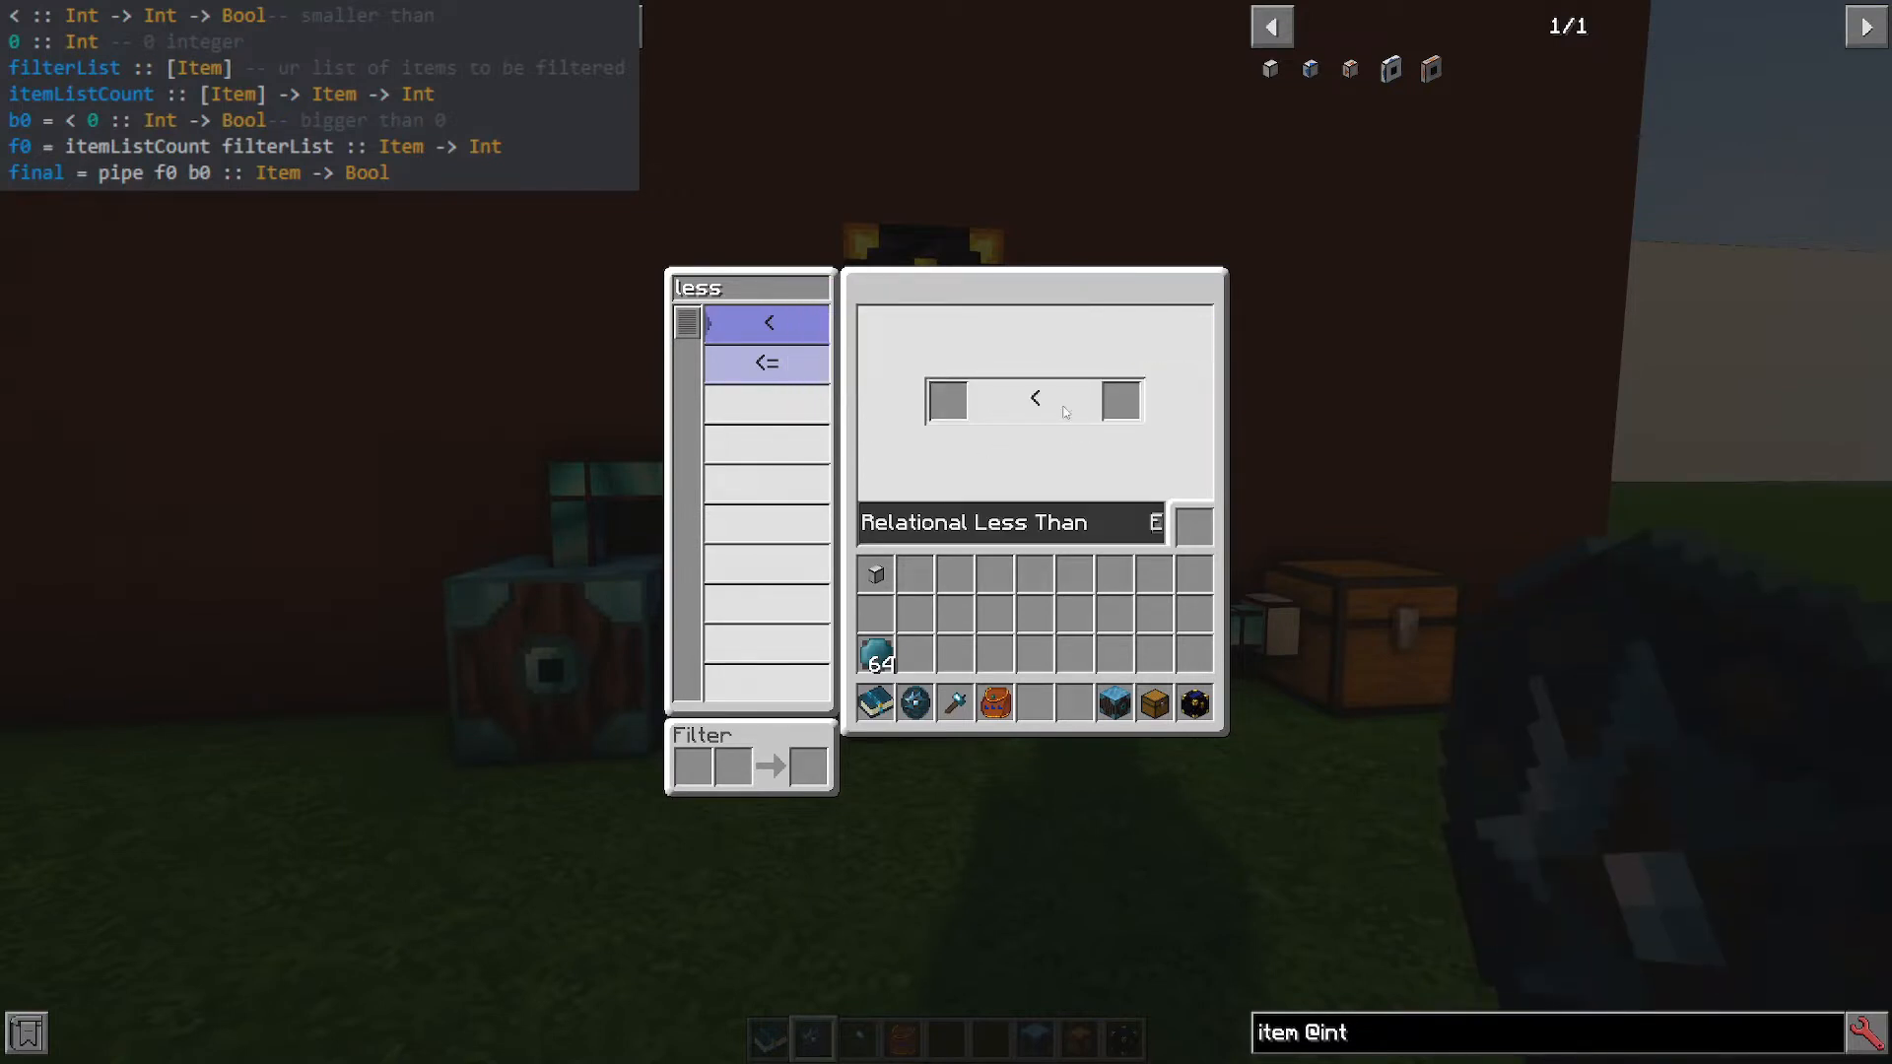
{"action": "mouse_move", "coordinate": [1191, 528]}
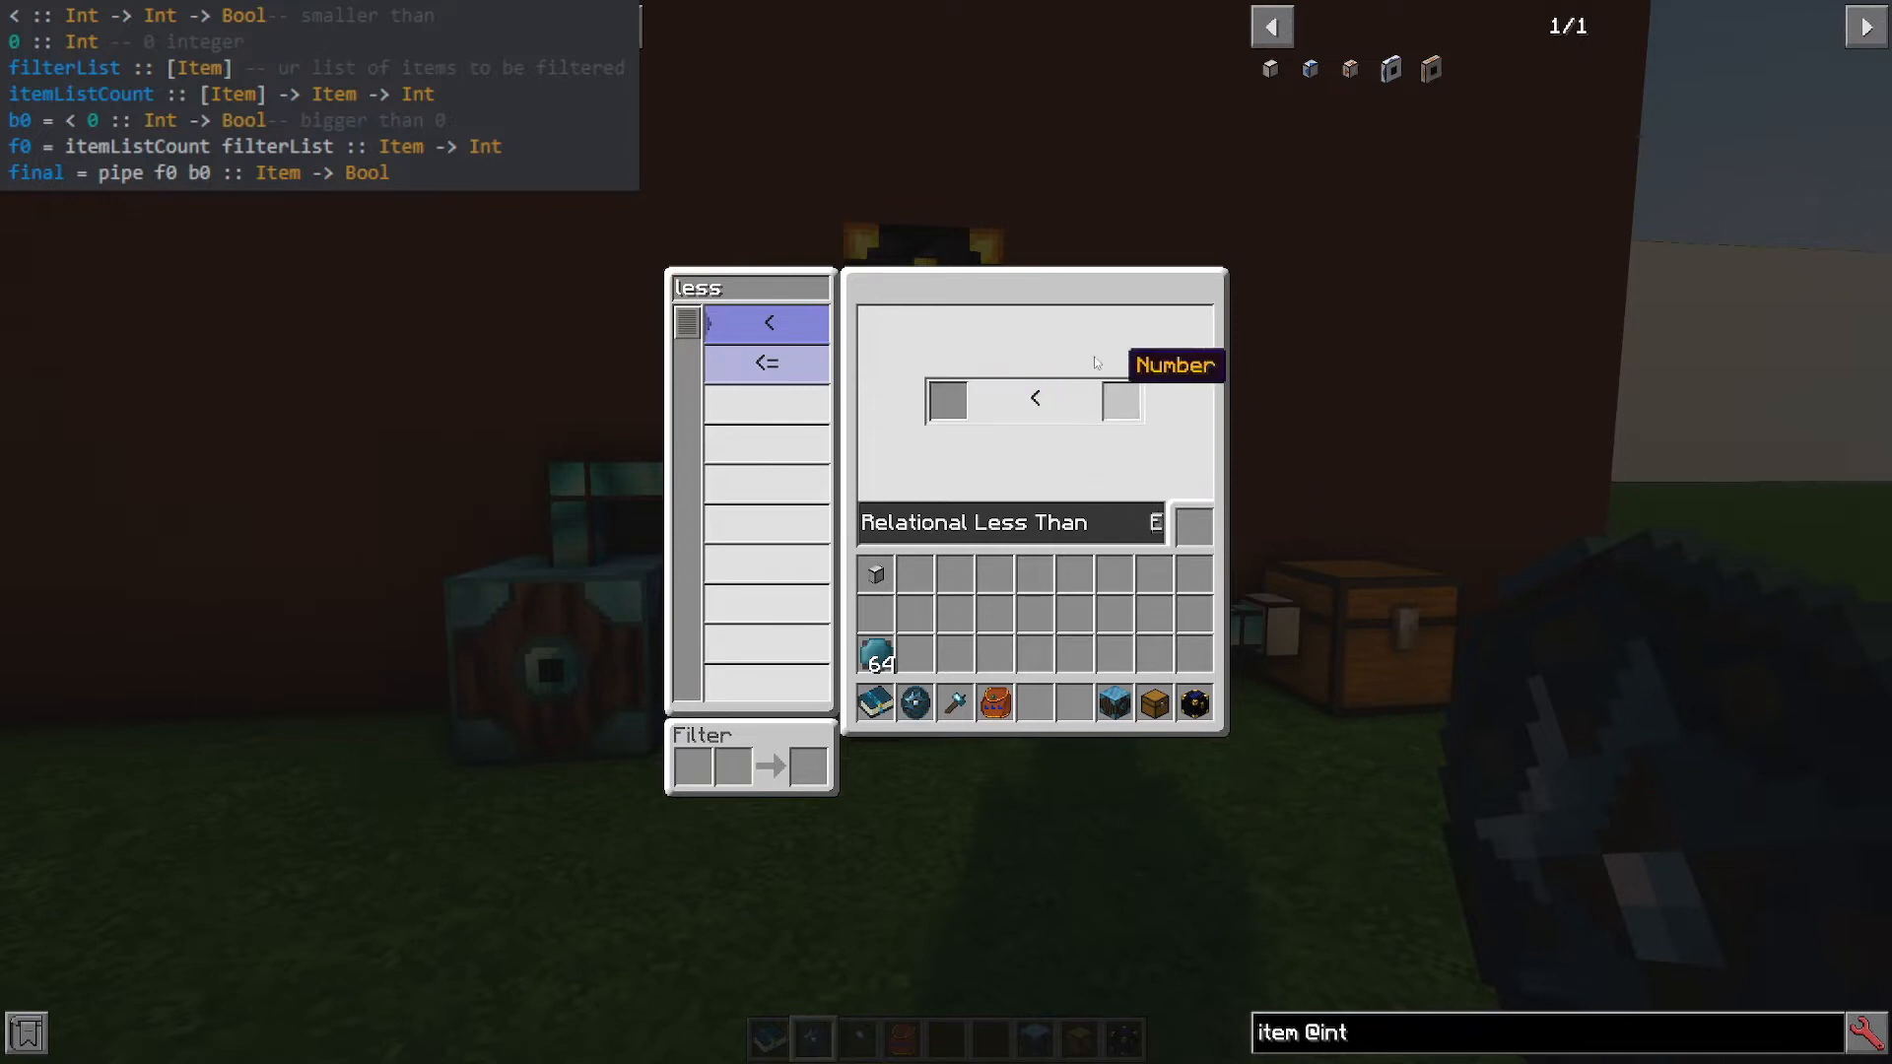
{"action": "type", "text": "oper"}
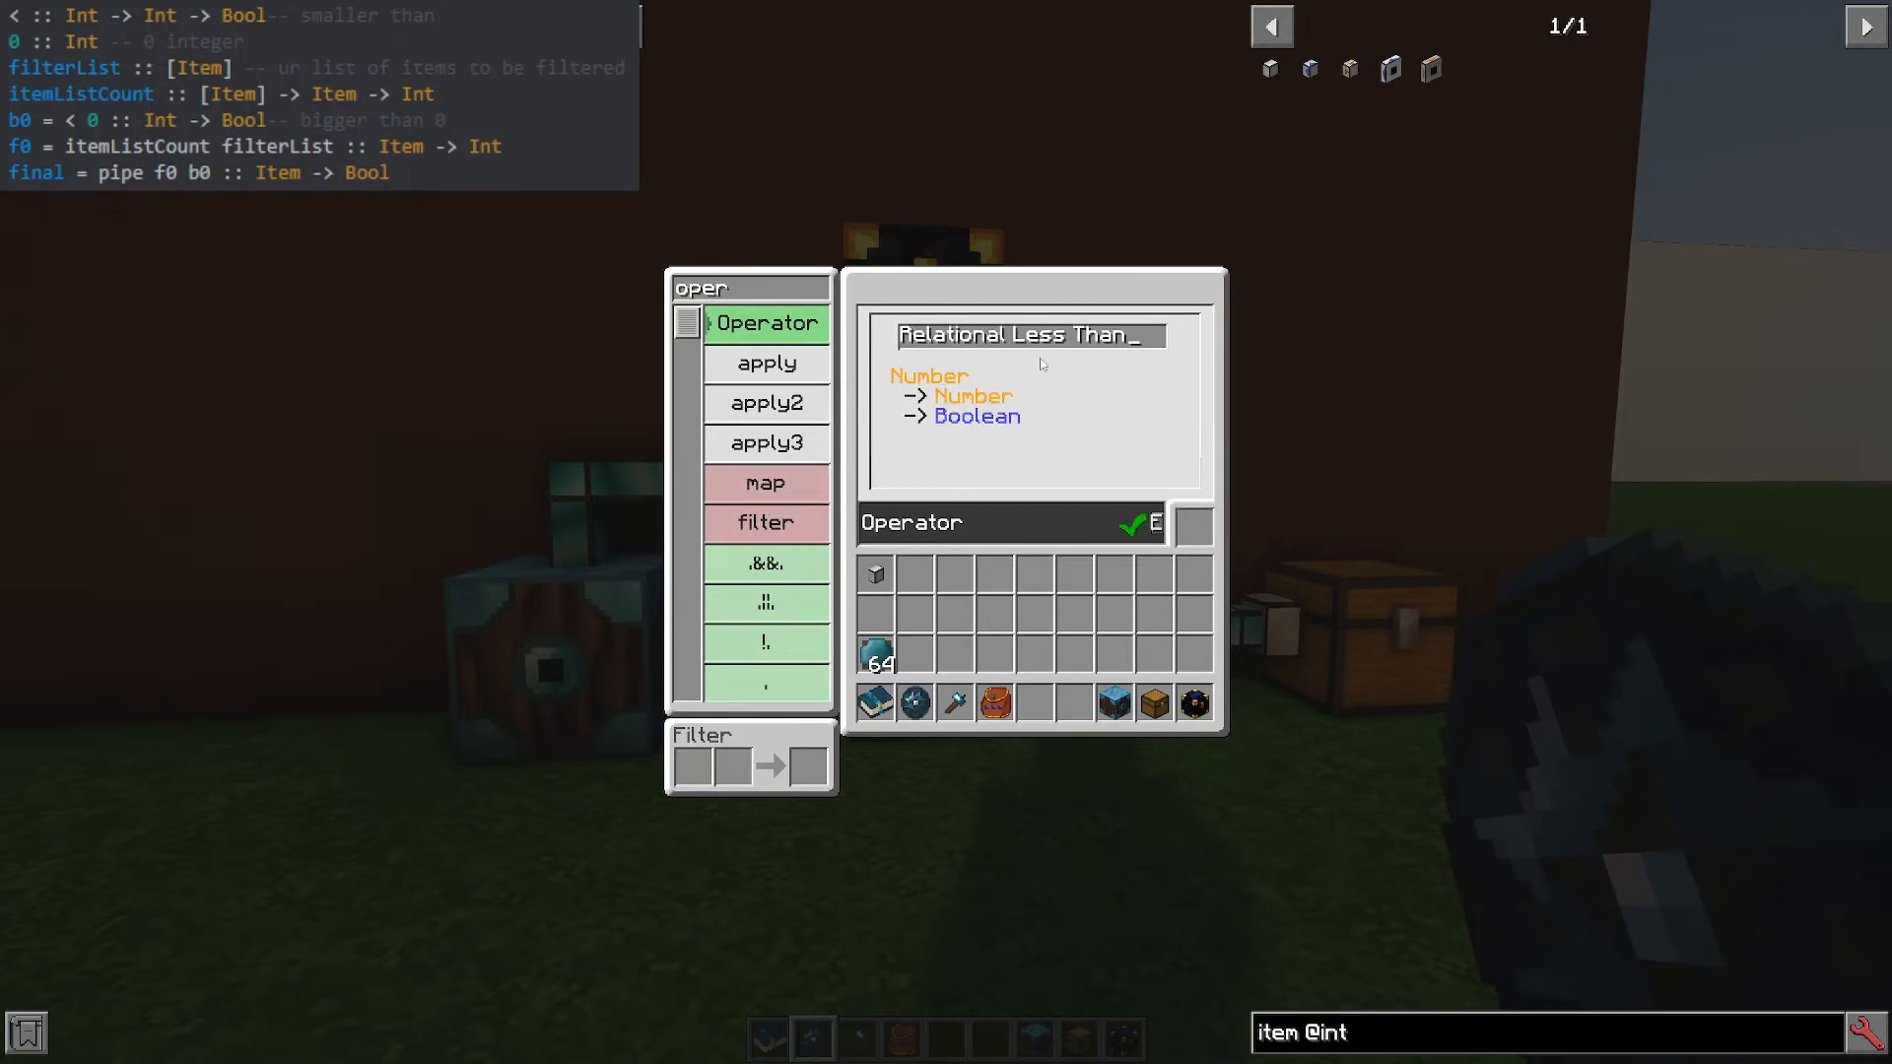
{"action": "mouse_move", "coordinate": [1053, 380]}
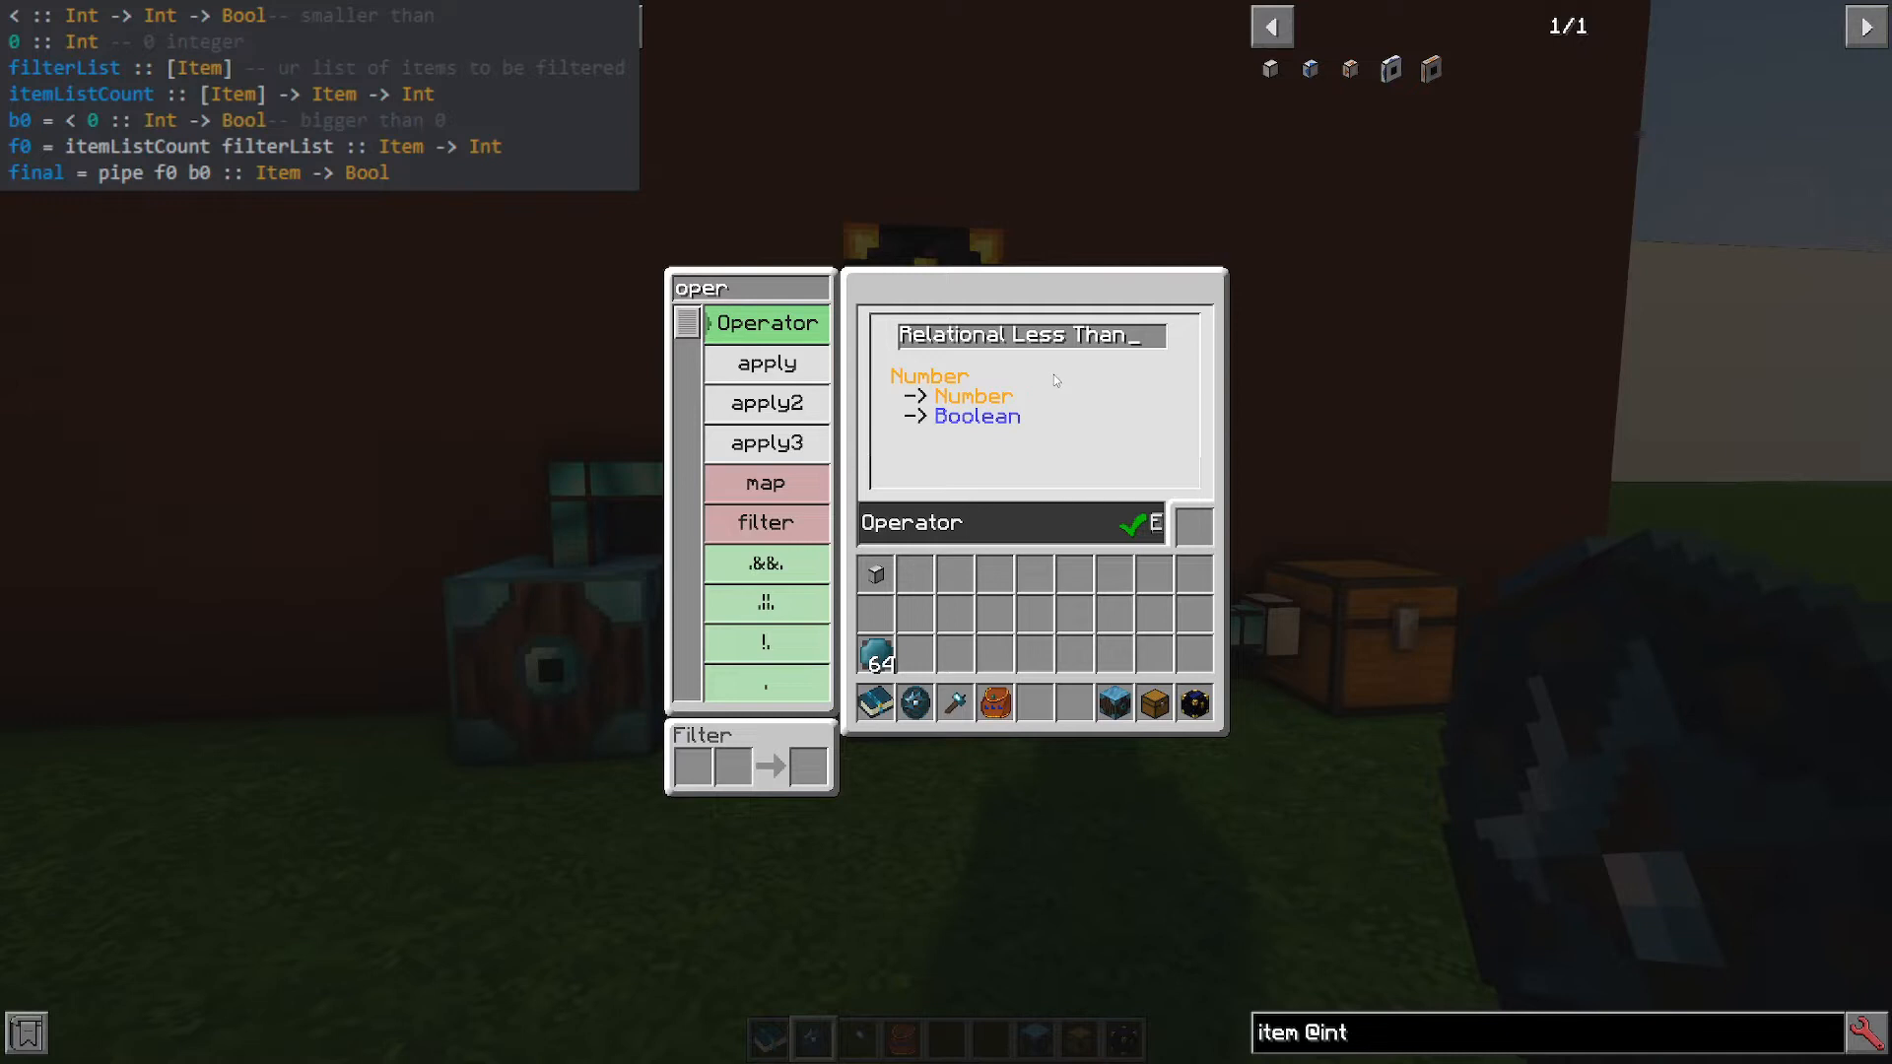
{"action": "mouse_move", "coordinate": [1107, 654]}
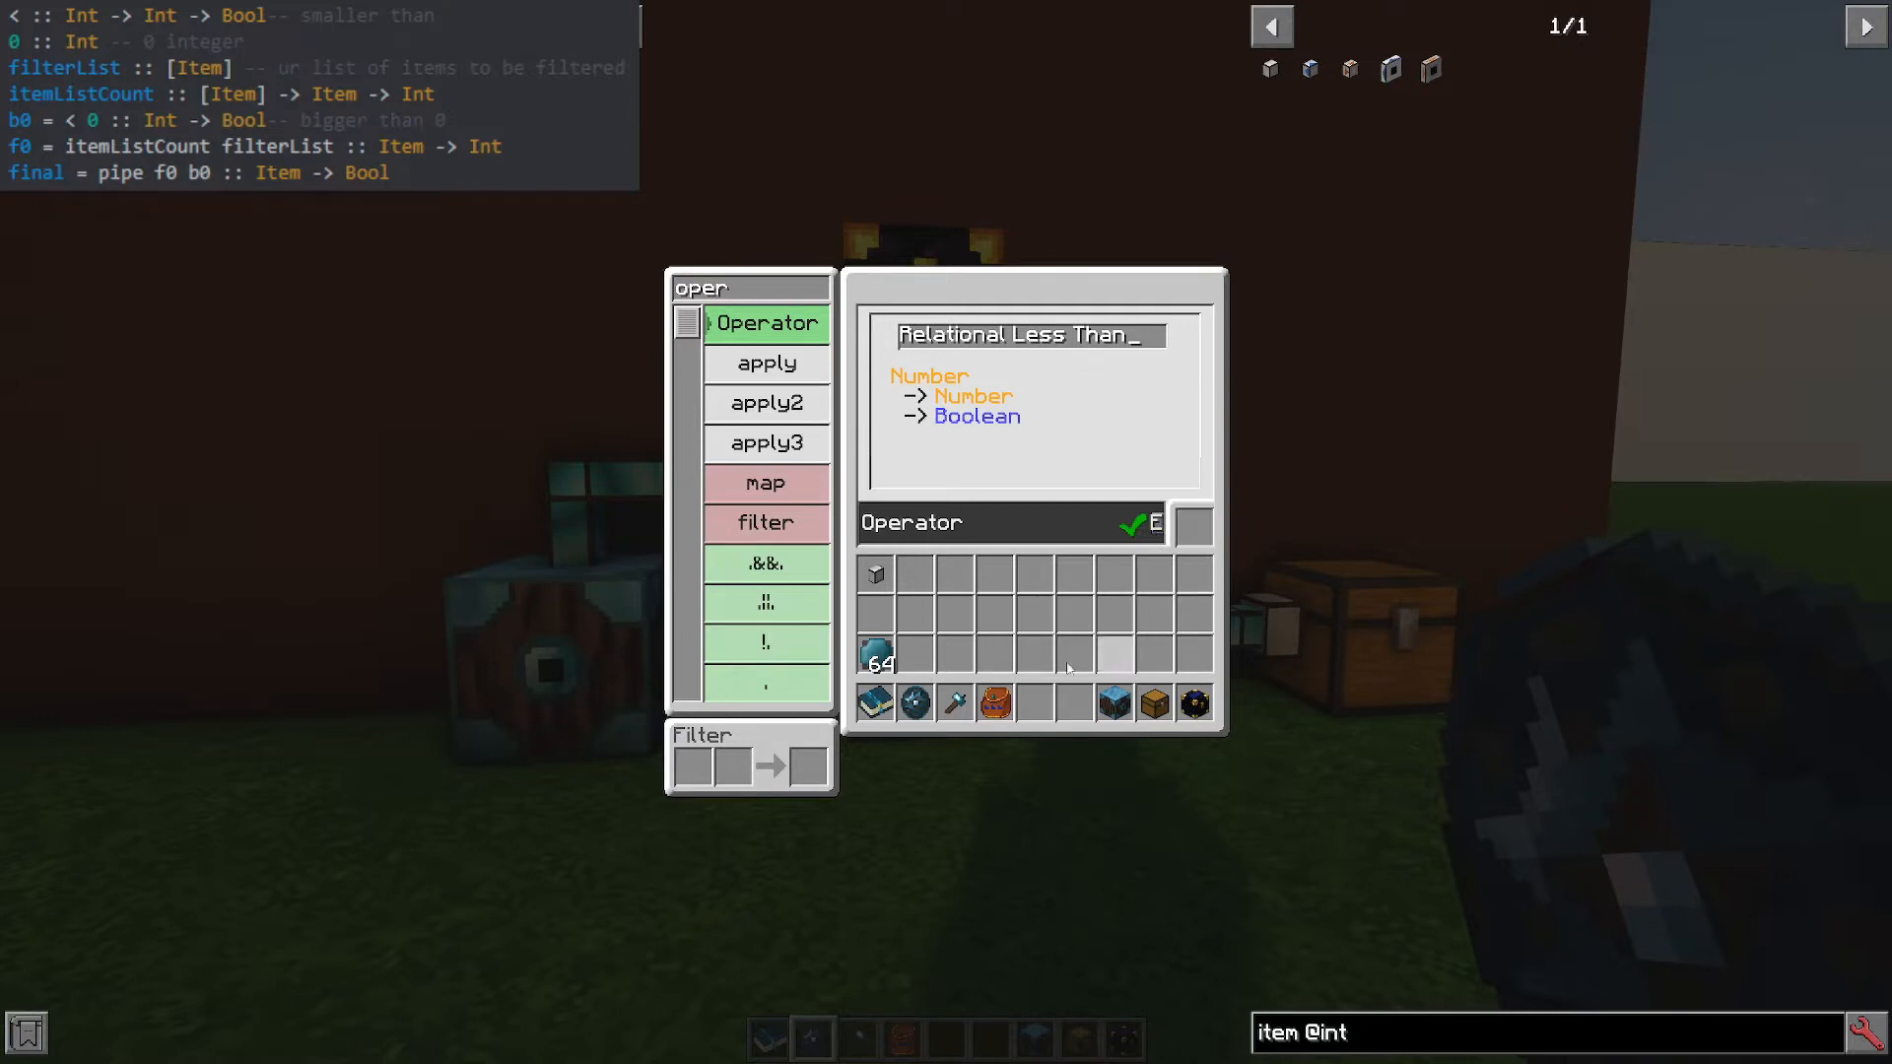
{"action": "mouse_move", "coordinate": [875, 652]}
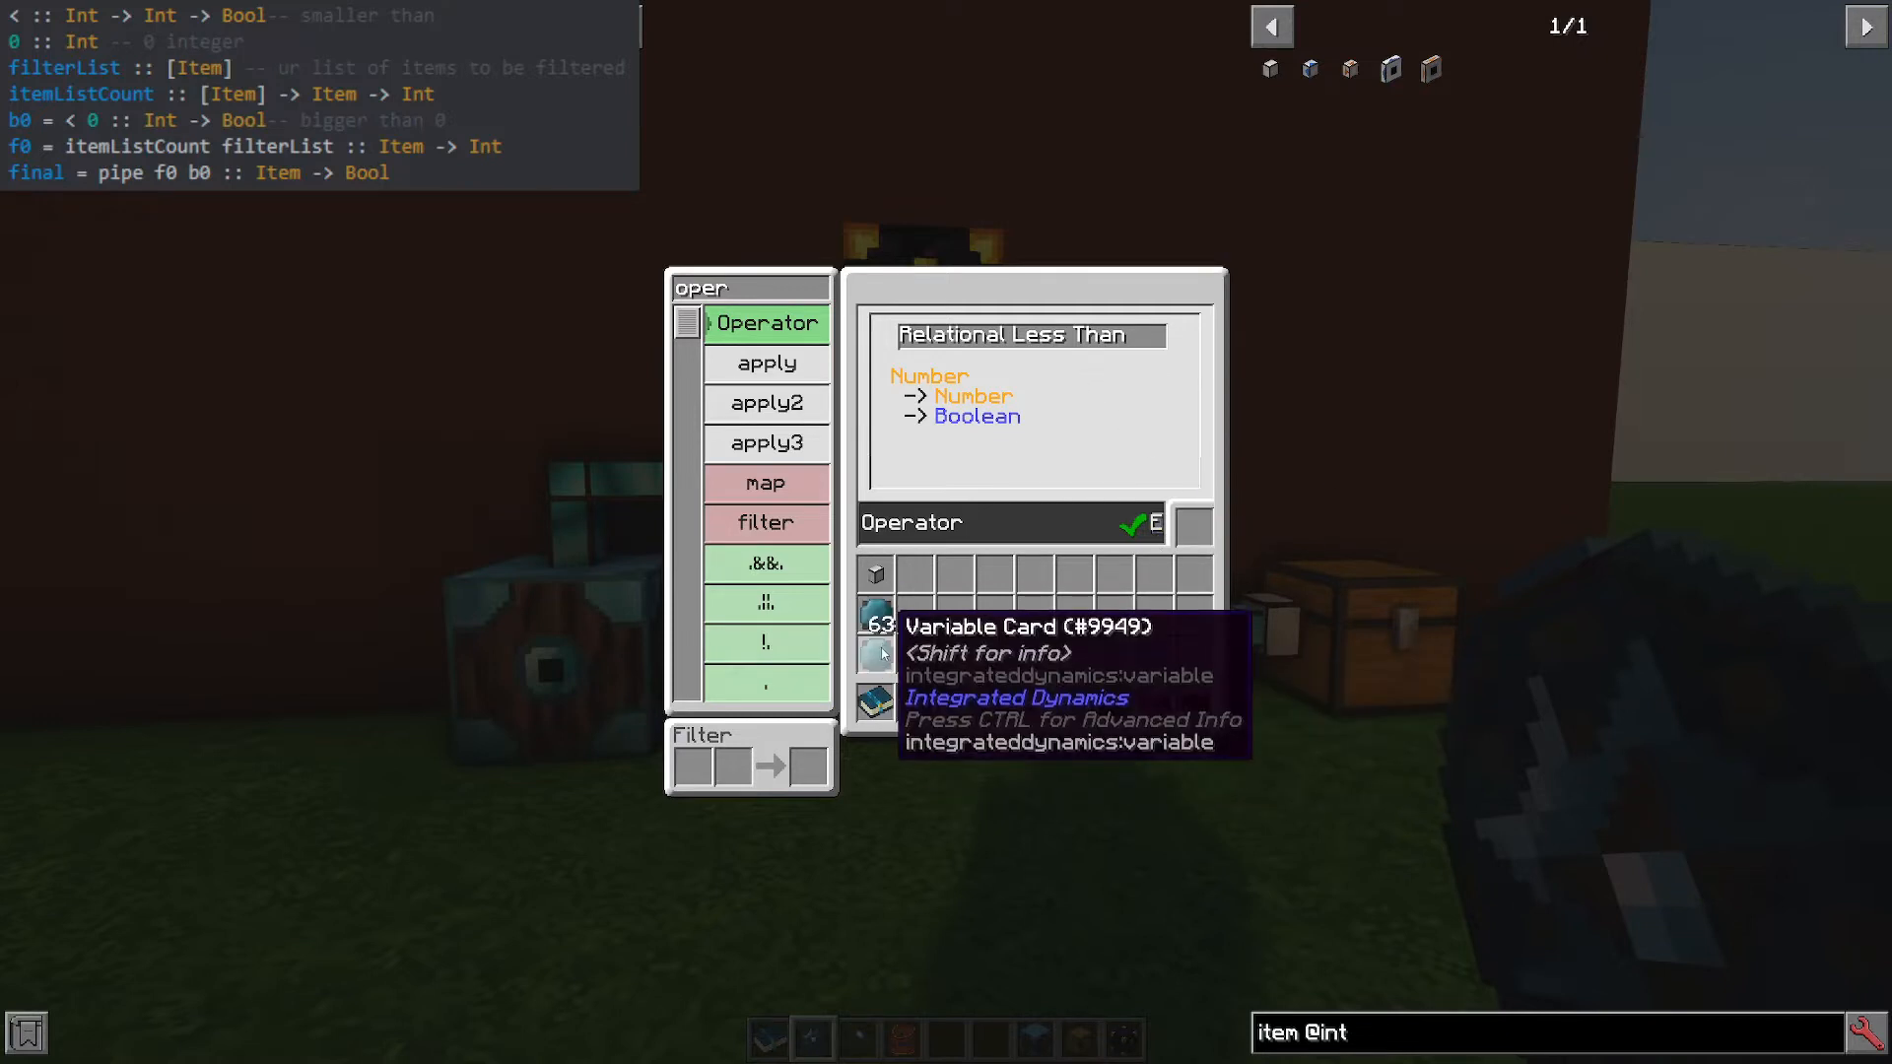
{"action": "mouse_move", "coordinate": [1192, 528]}
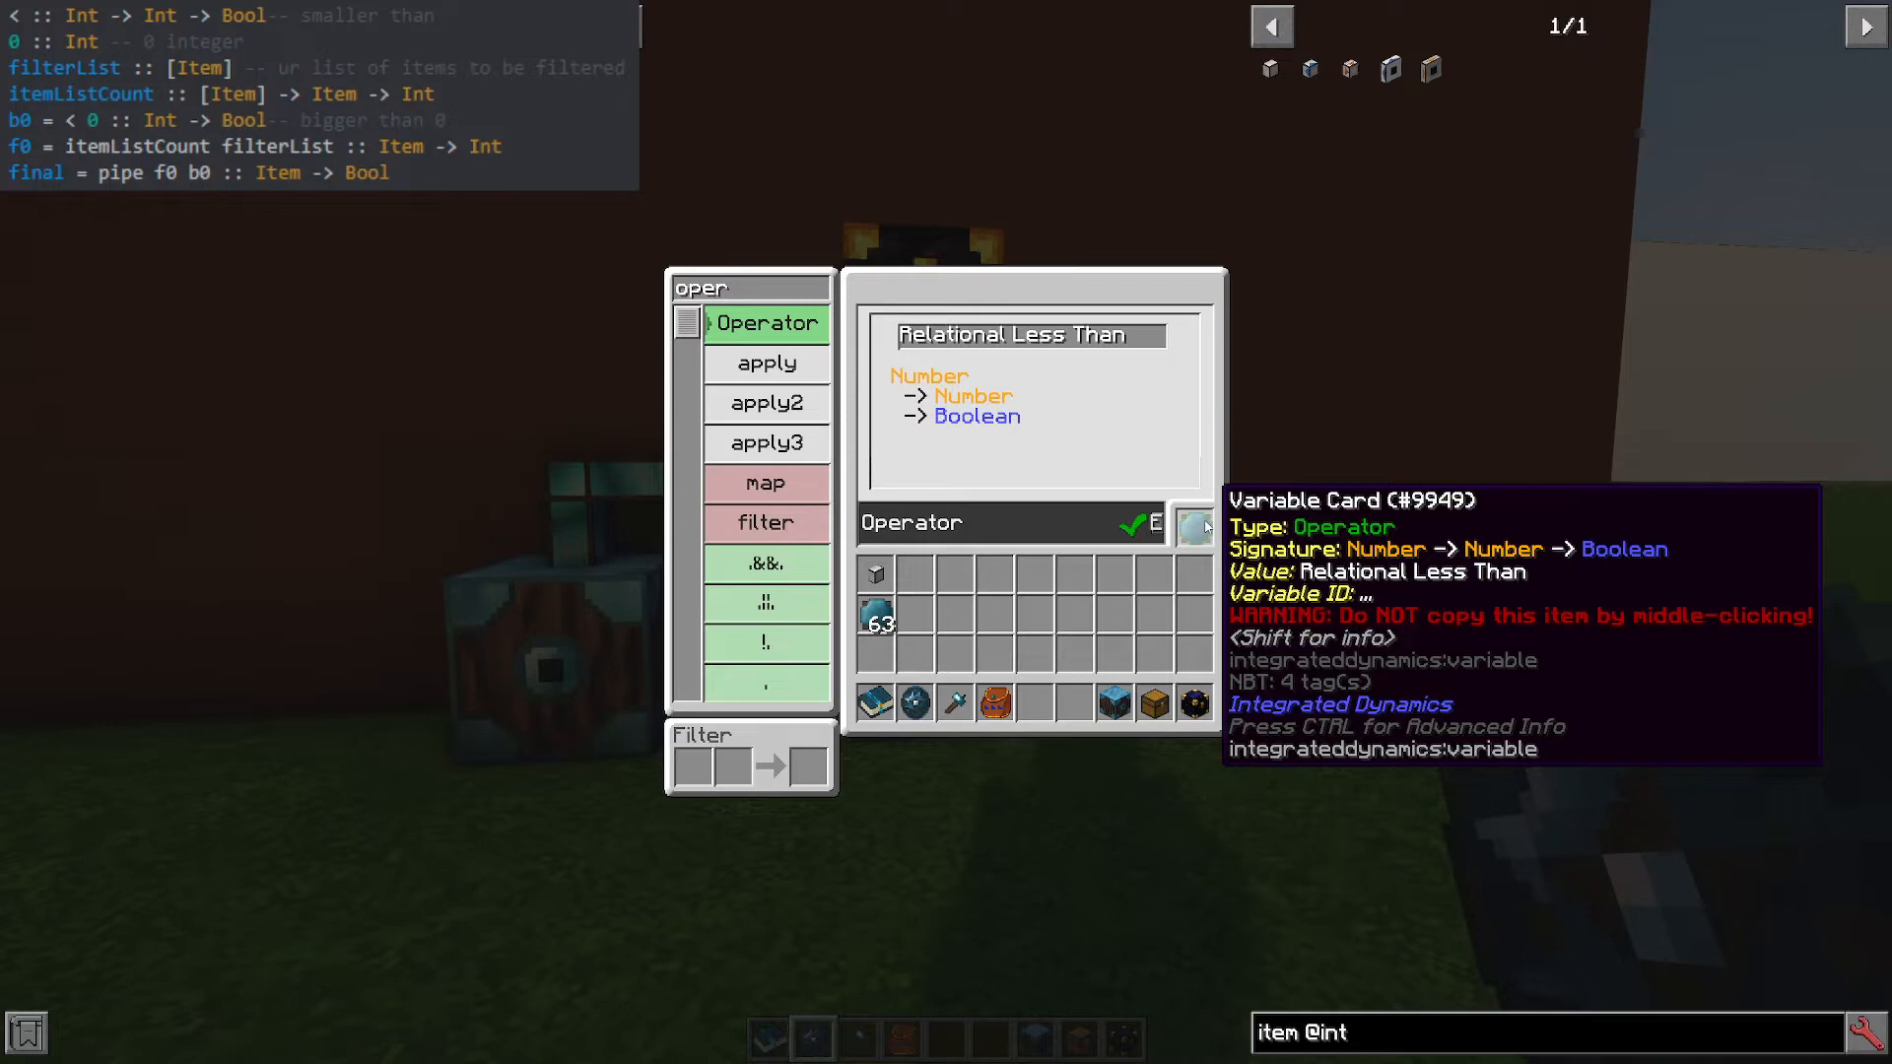
{"action": "mouse_move", "coordinate": [1191, 496]}
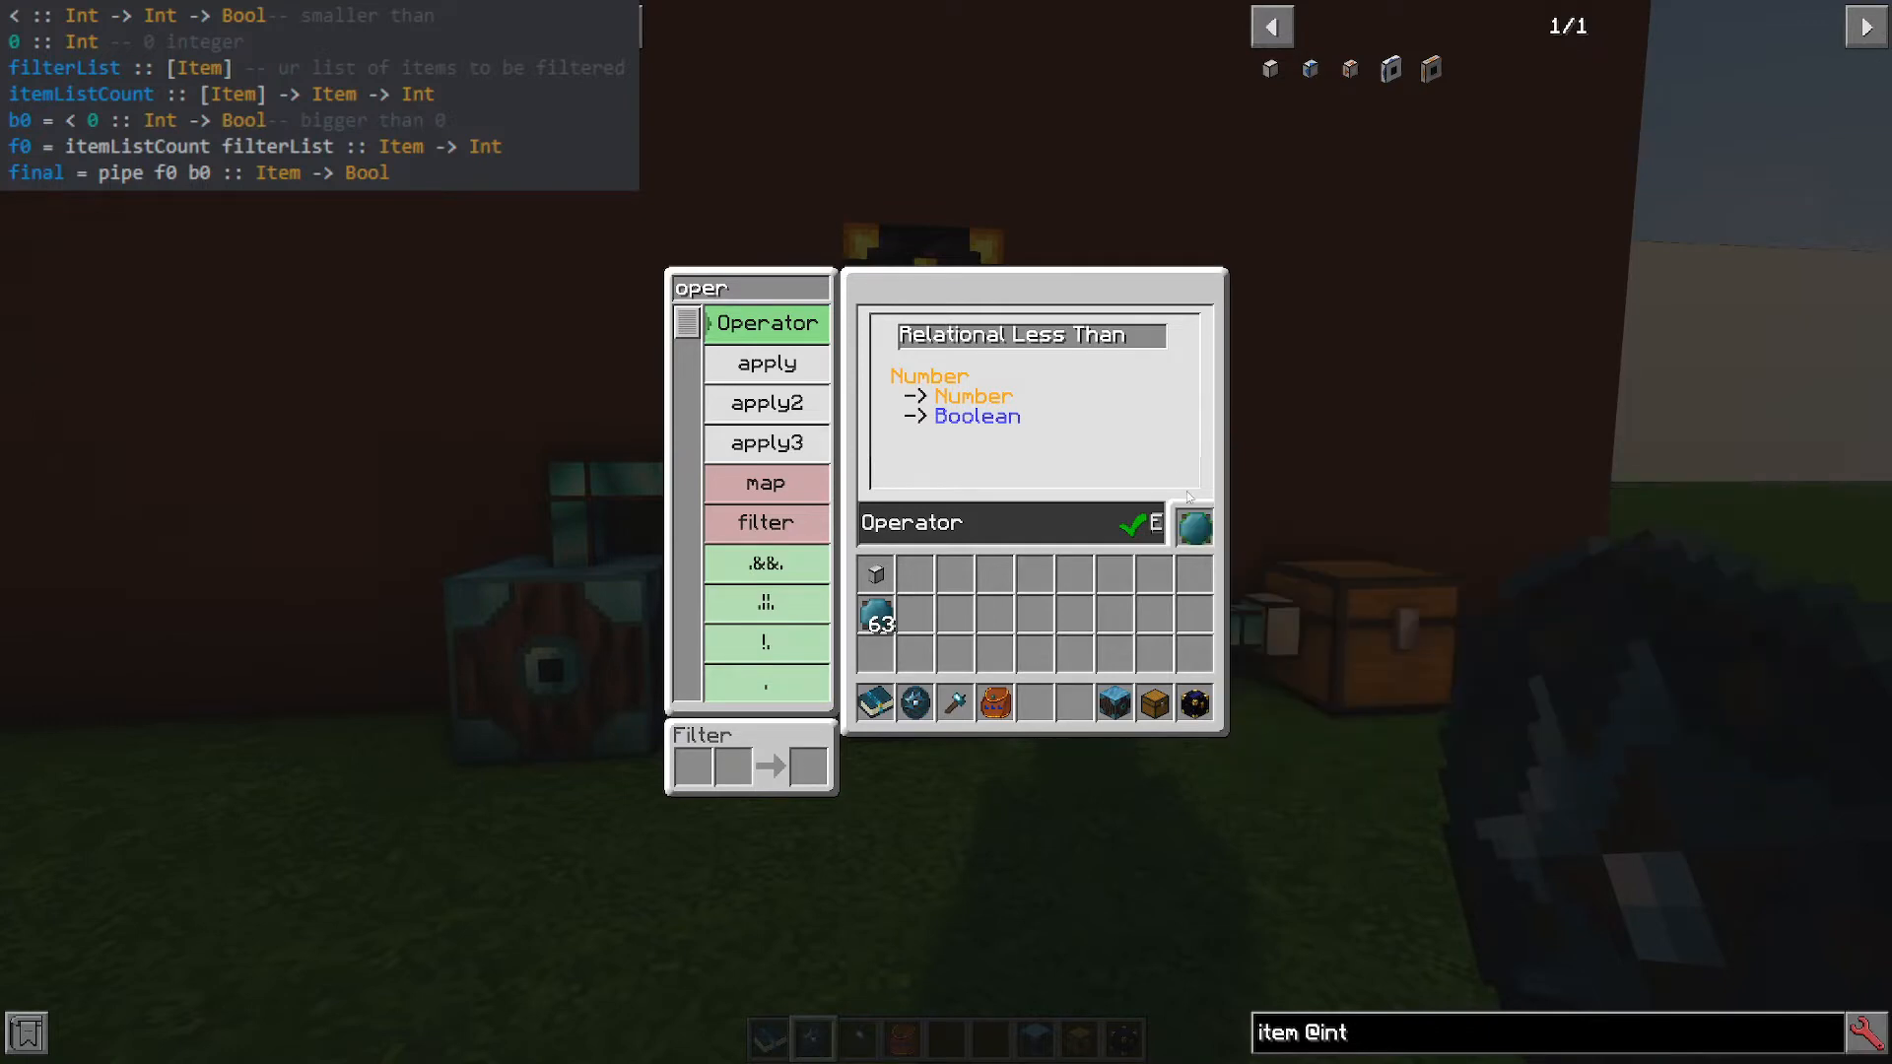
Name the Relational Less Than operator card '<' and write it.
{"action": "left_click", "coordinate": [990, 523]}
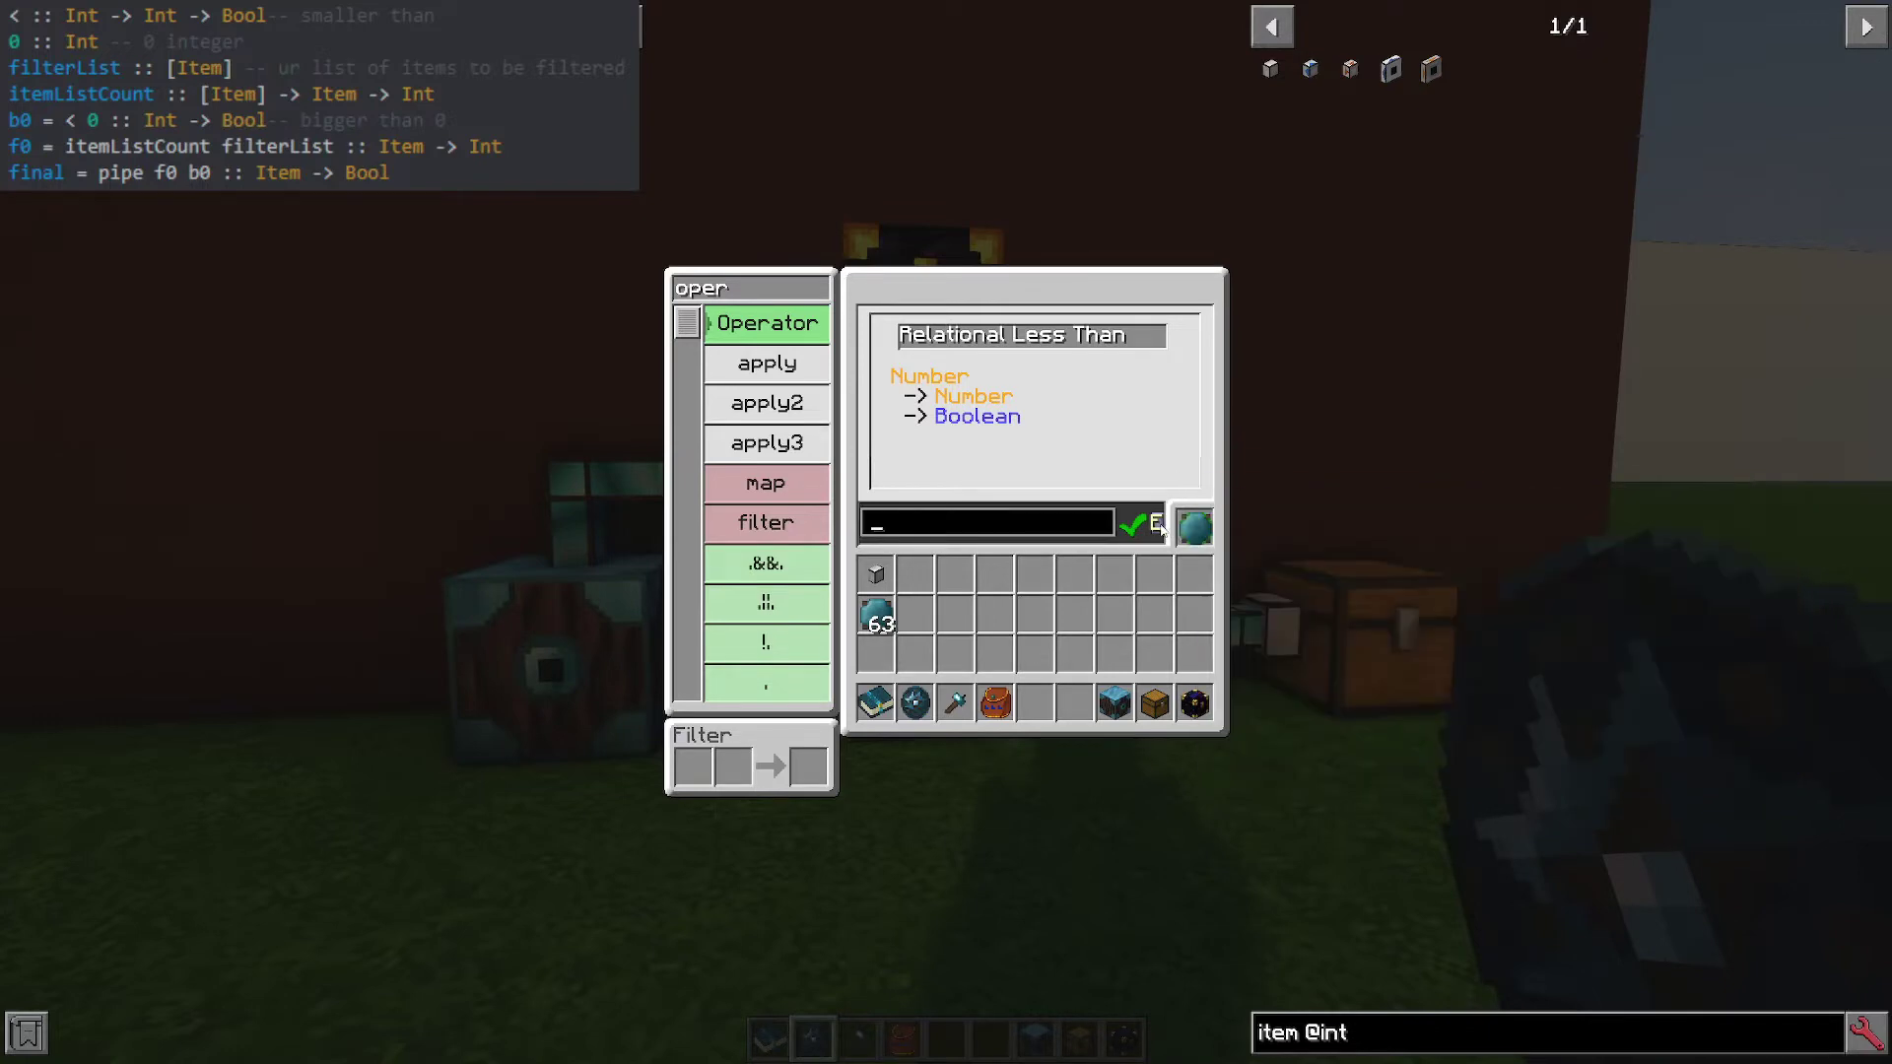
{"action": "type", "text": "<"}
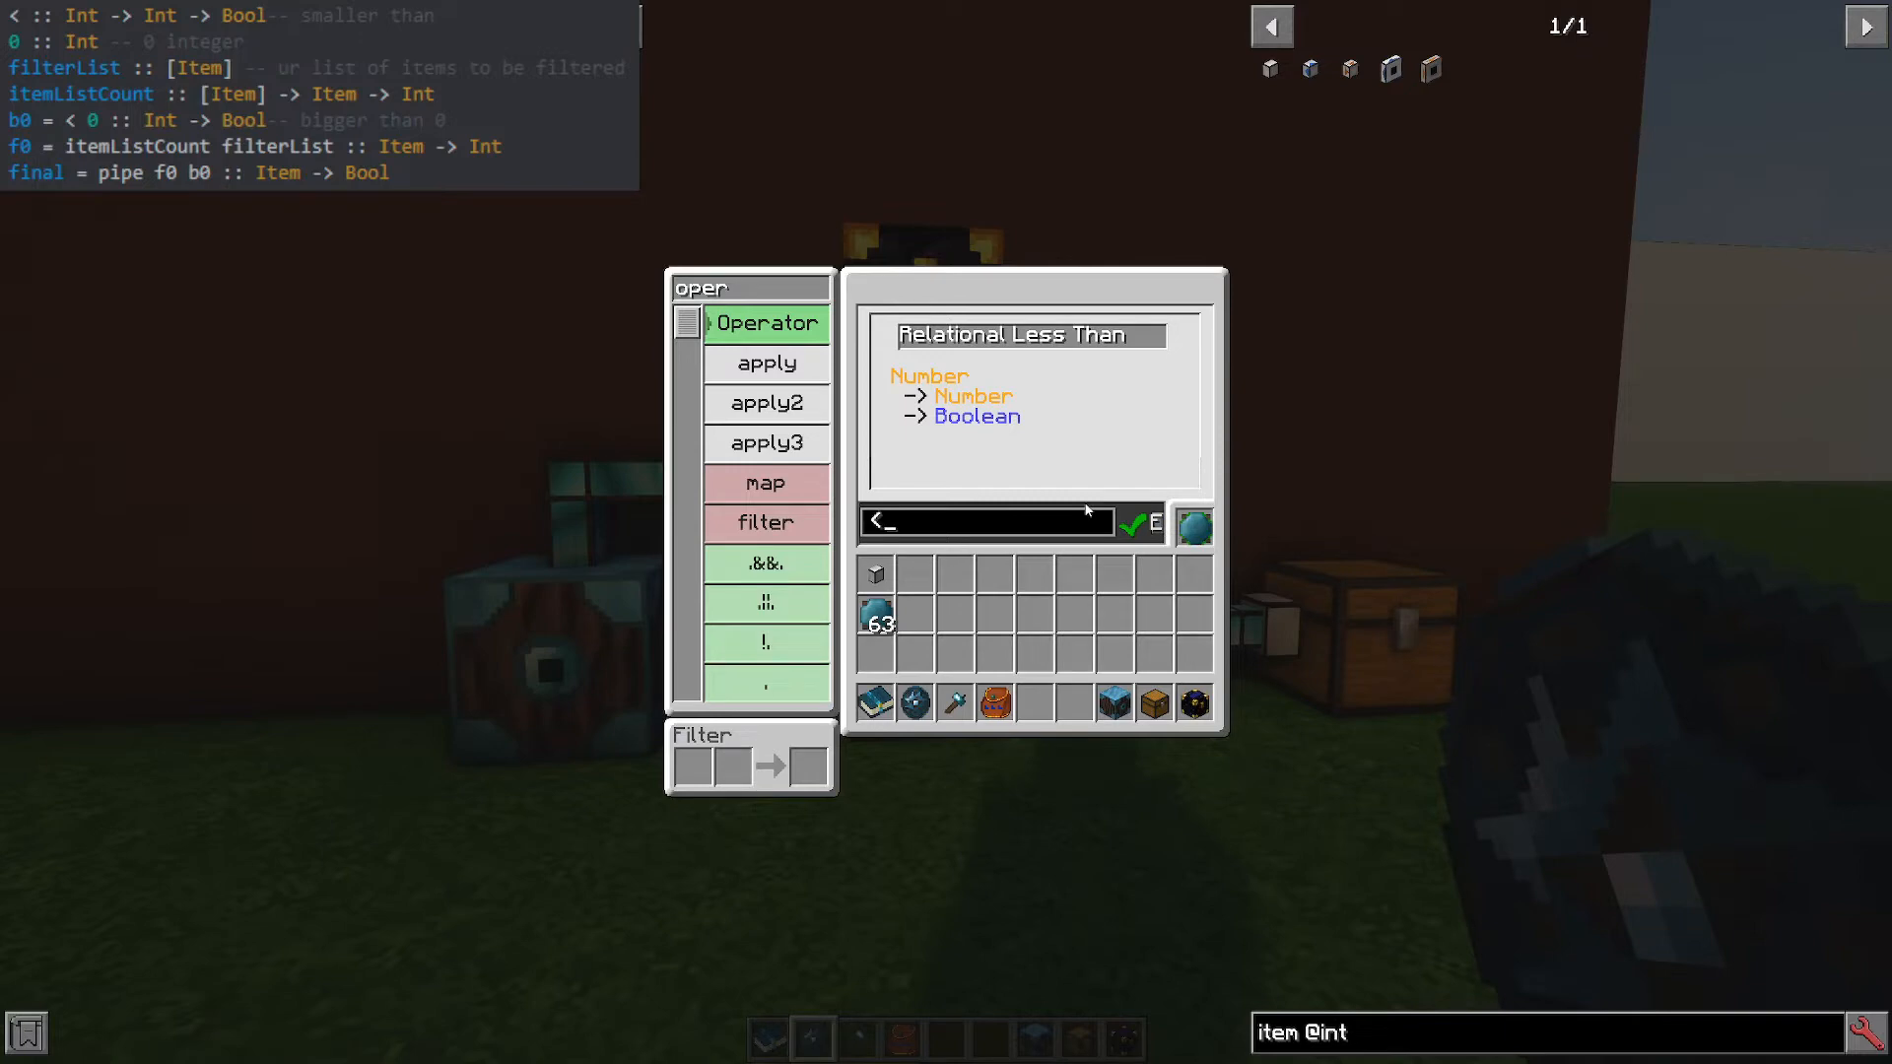
{"action": "left_click", "coordinate": [1195, 524]}
{"action": "type", "text": "int"}
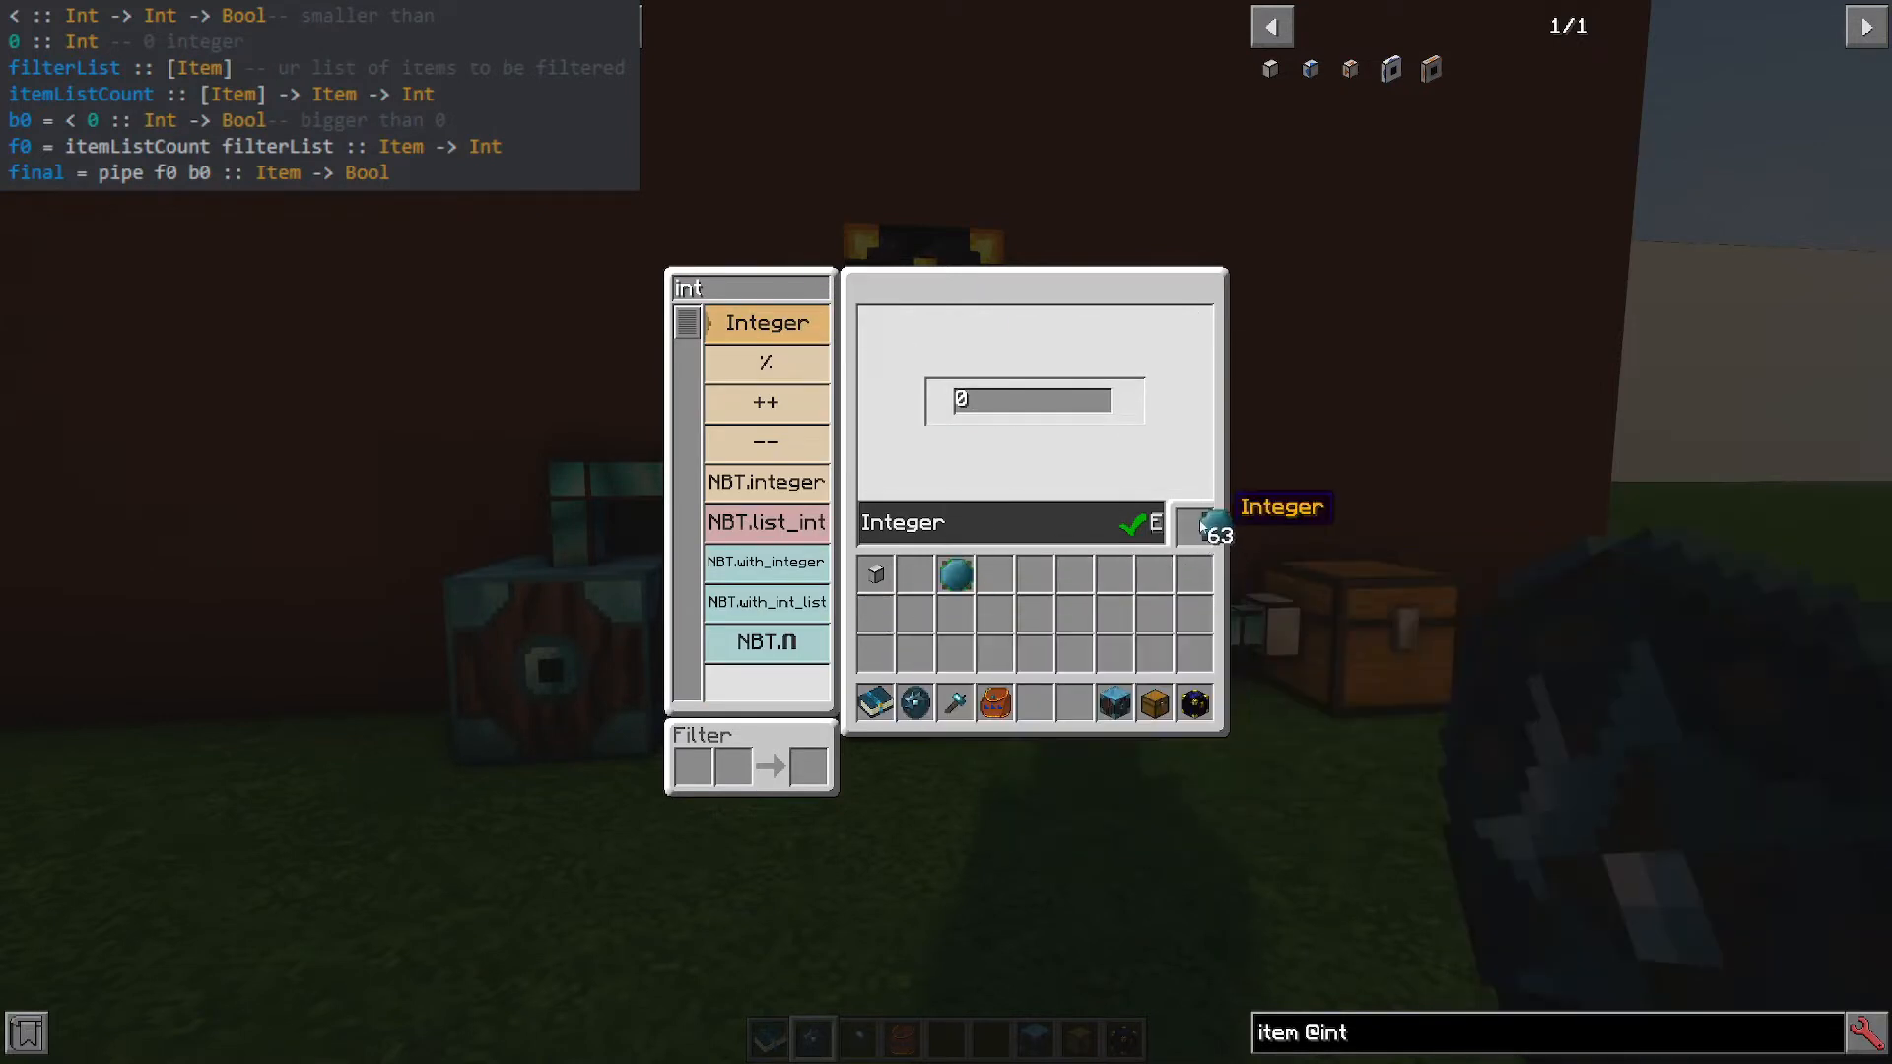
{"action": "mouse_move", "coordinate": [954, 574]}
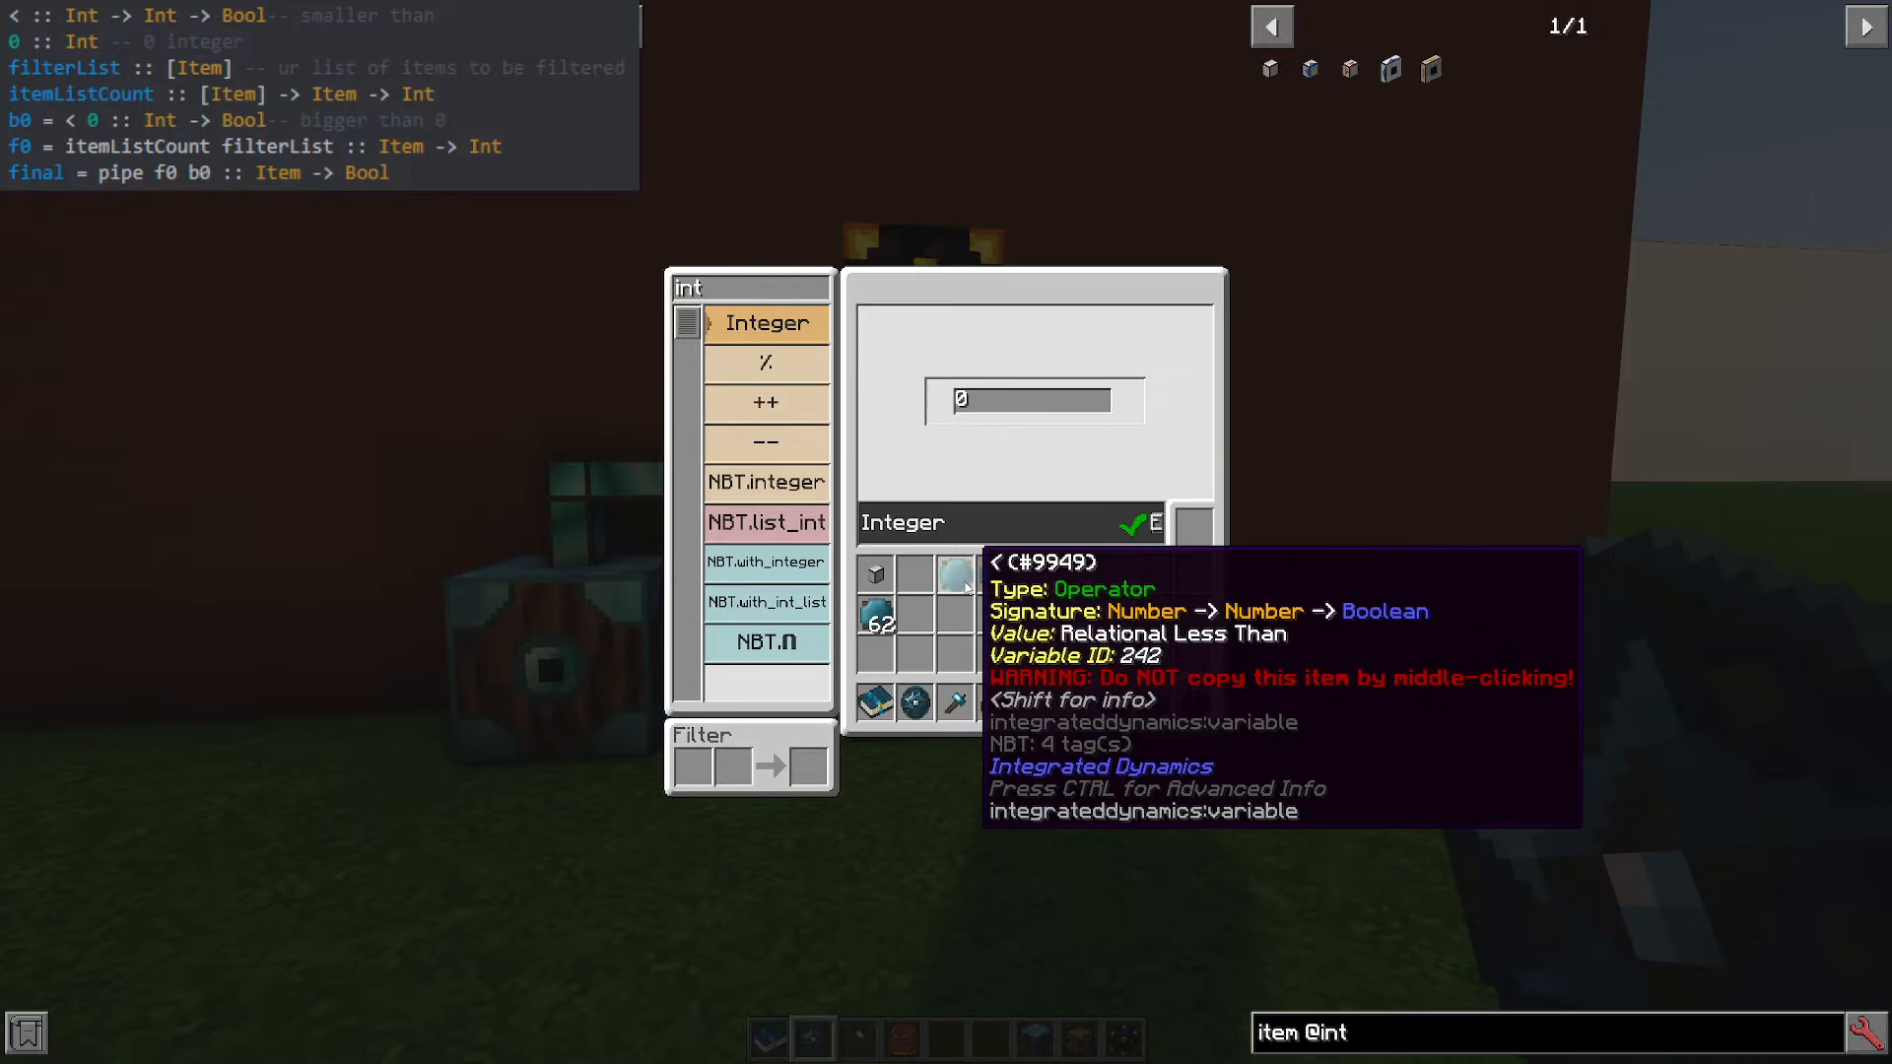
{"action": "mouse_move", "coordinate": [958, 575]}
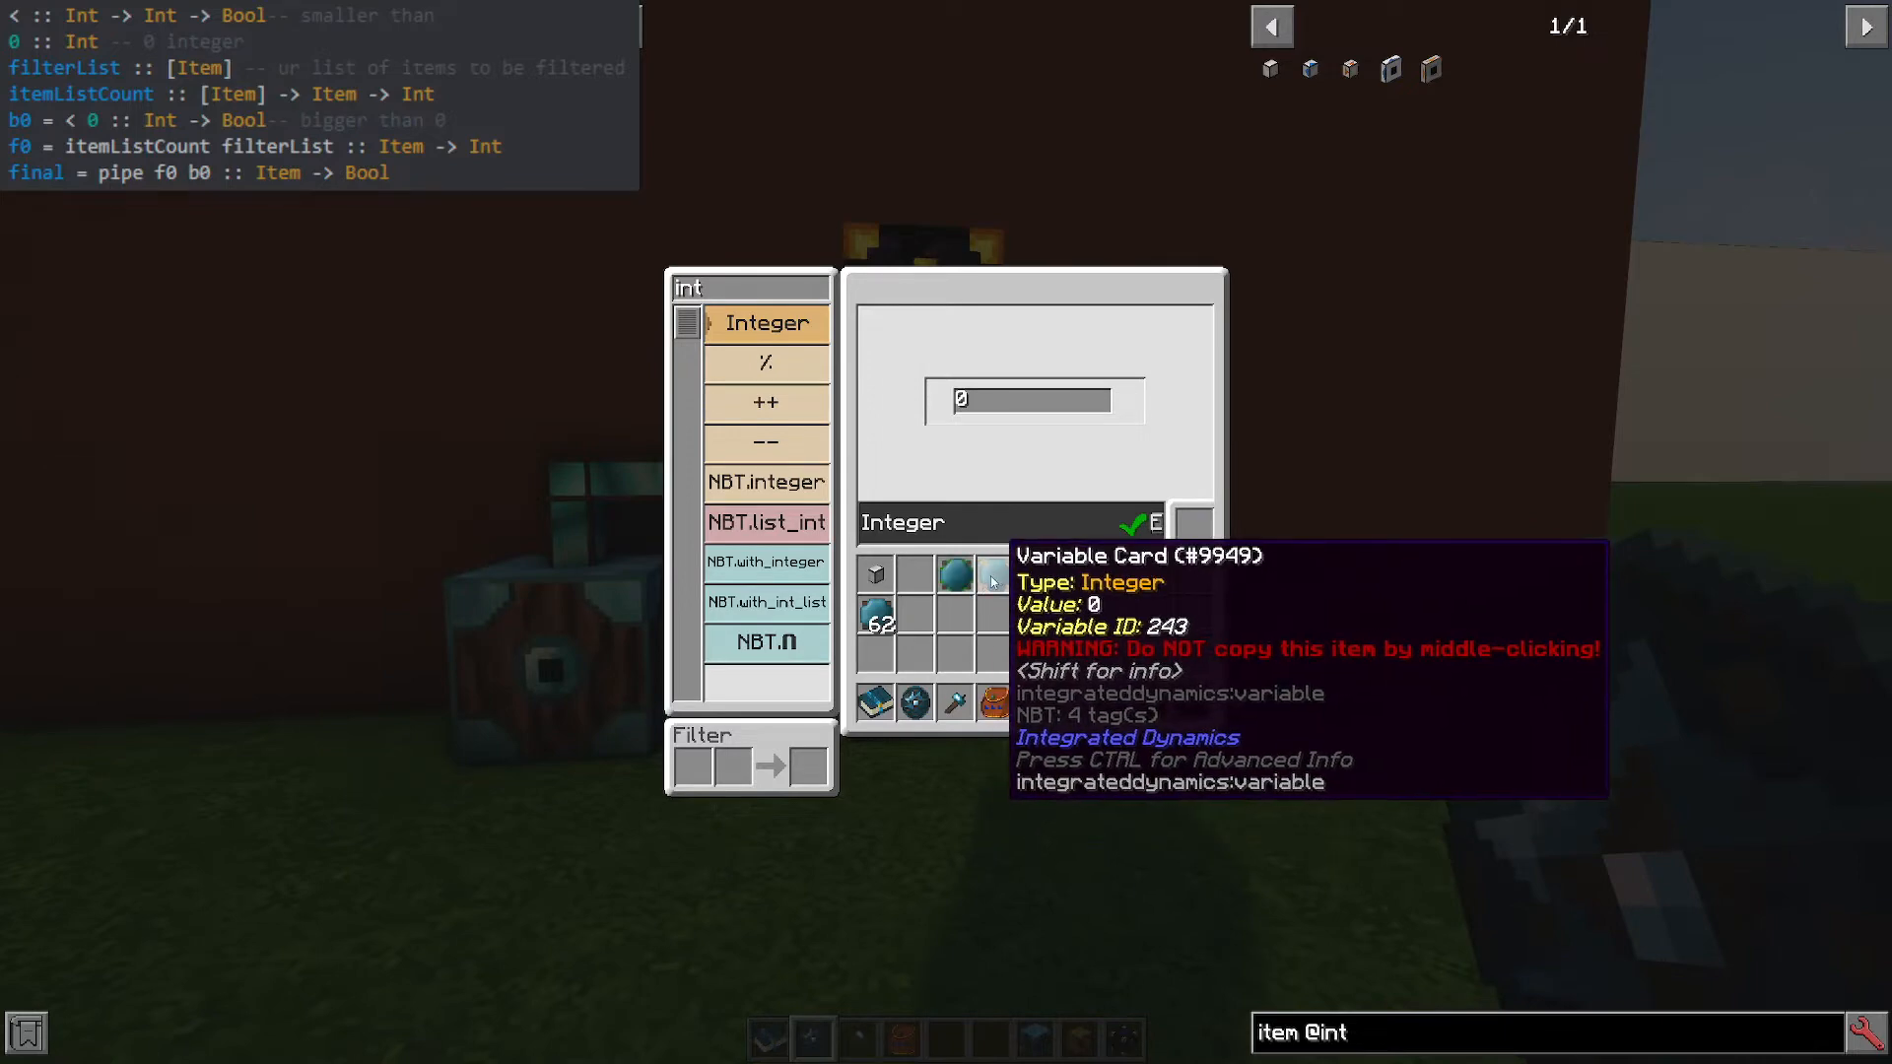
{"action": "mouse_move", "coordinate": [905, 544]}
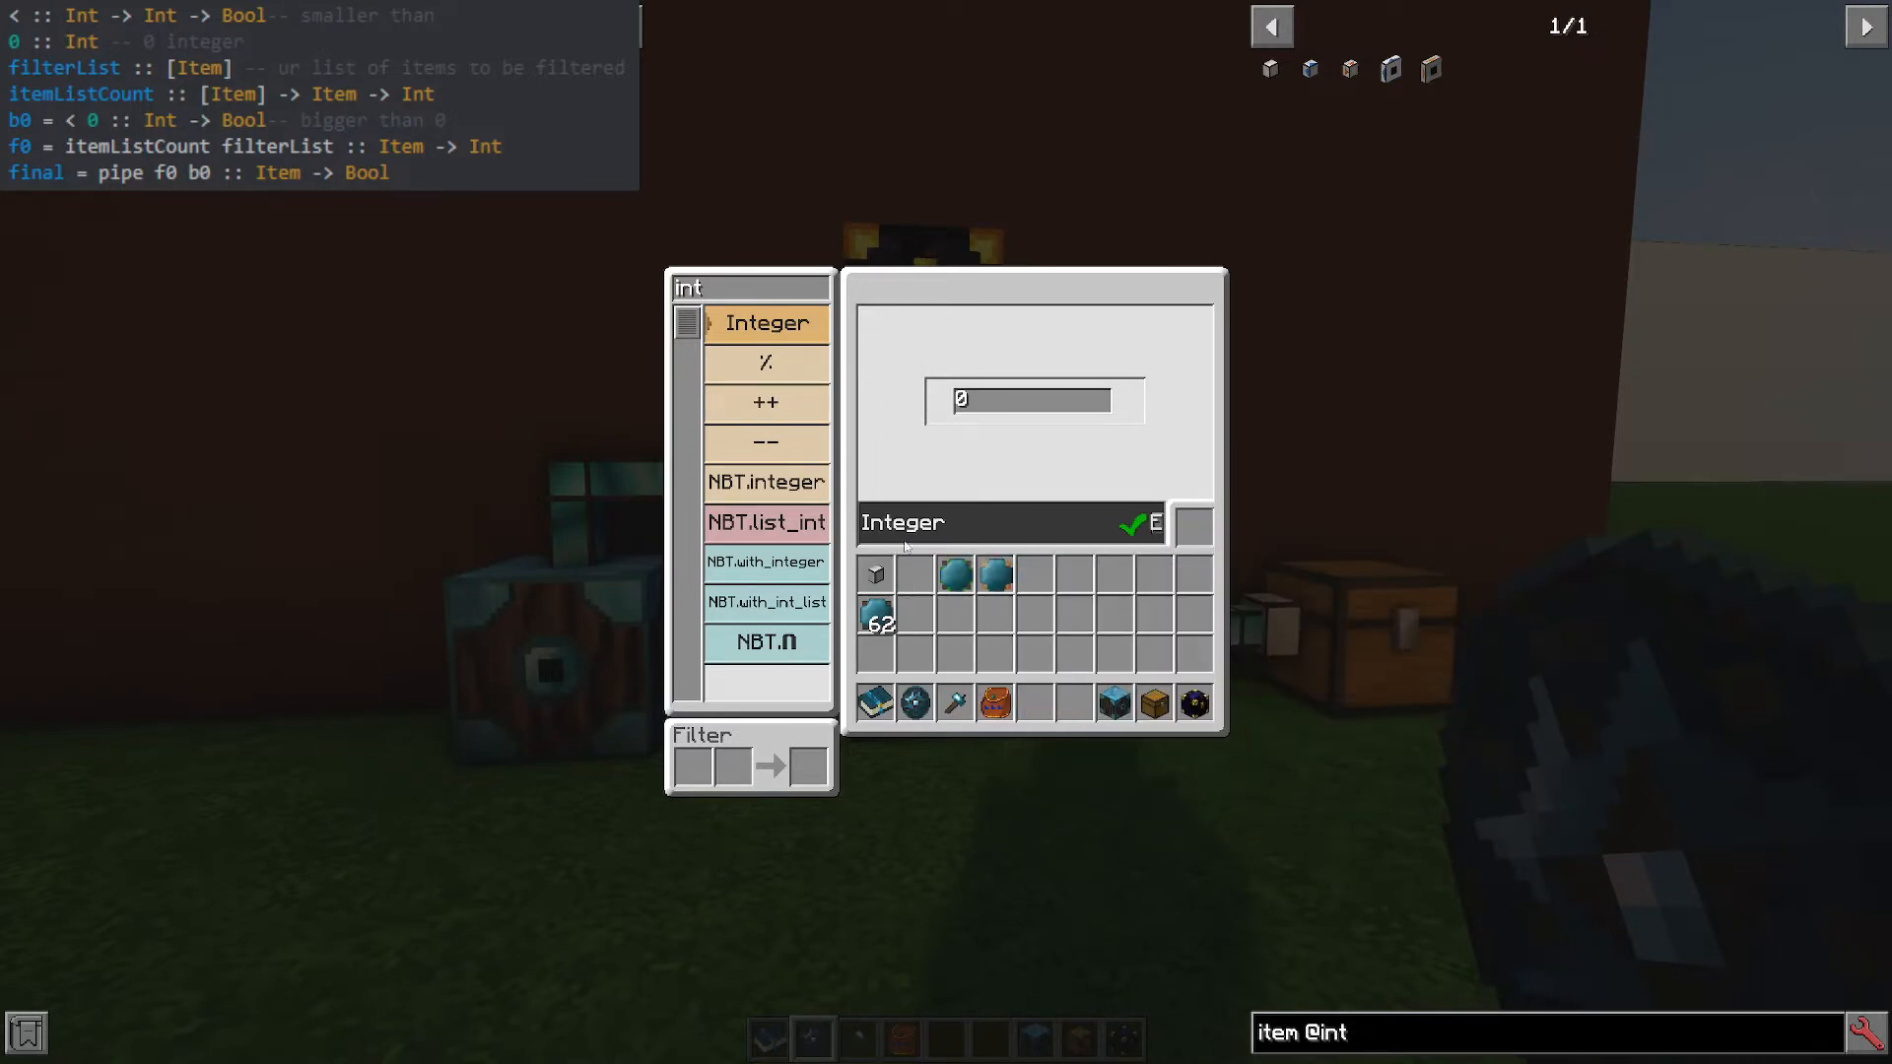
{"action": "mouse_move", "coordinate": [1294, 596]}
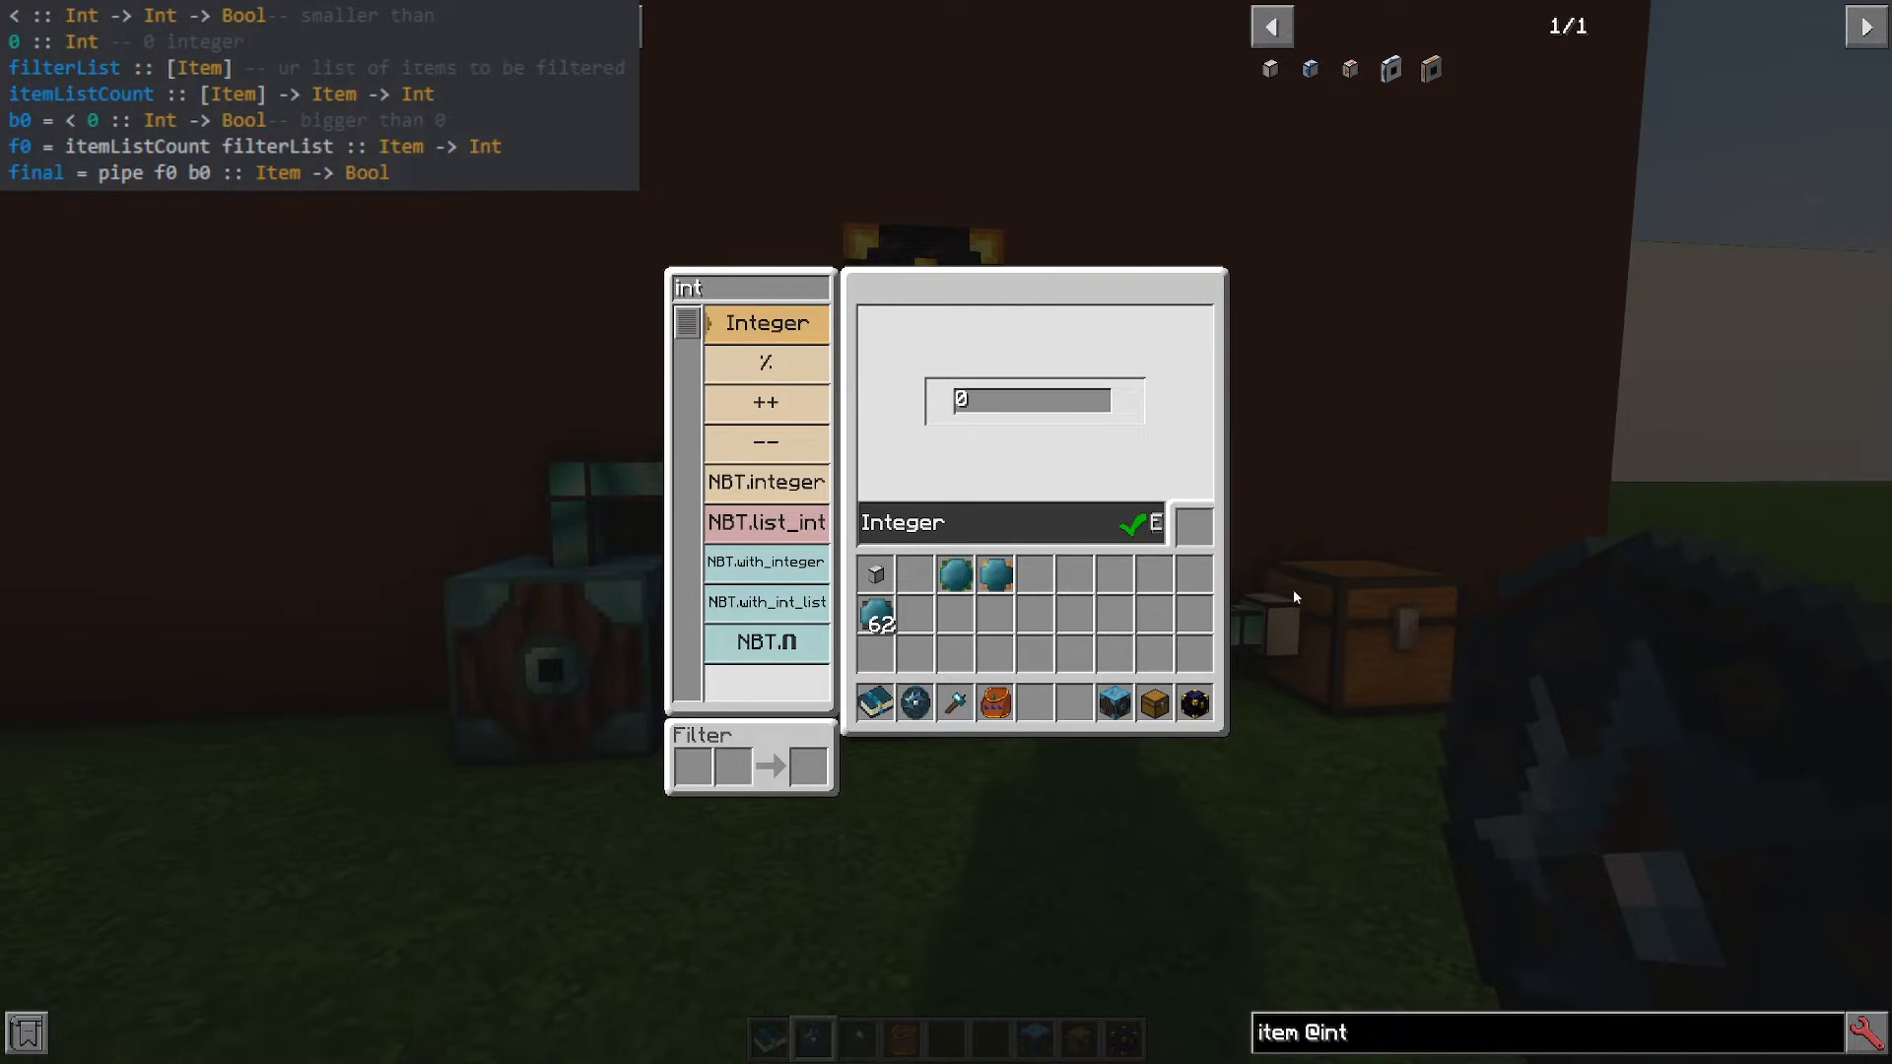
{"action": "mouse_move", "coordinate": [993, 581]}
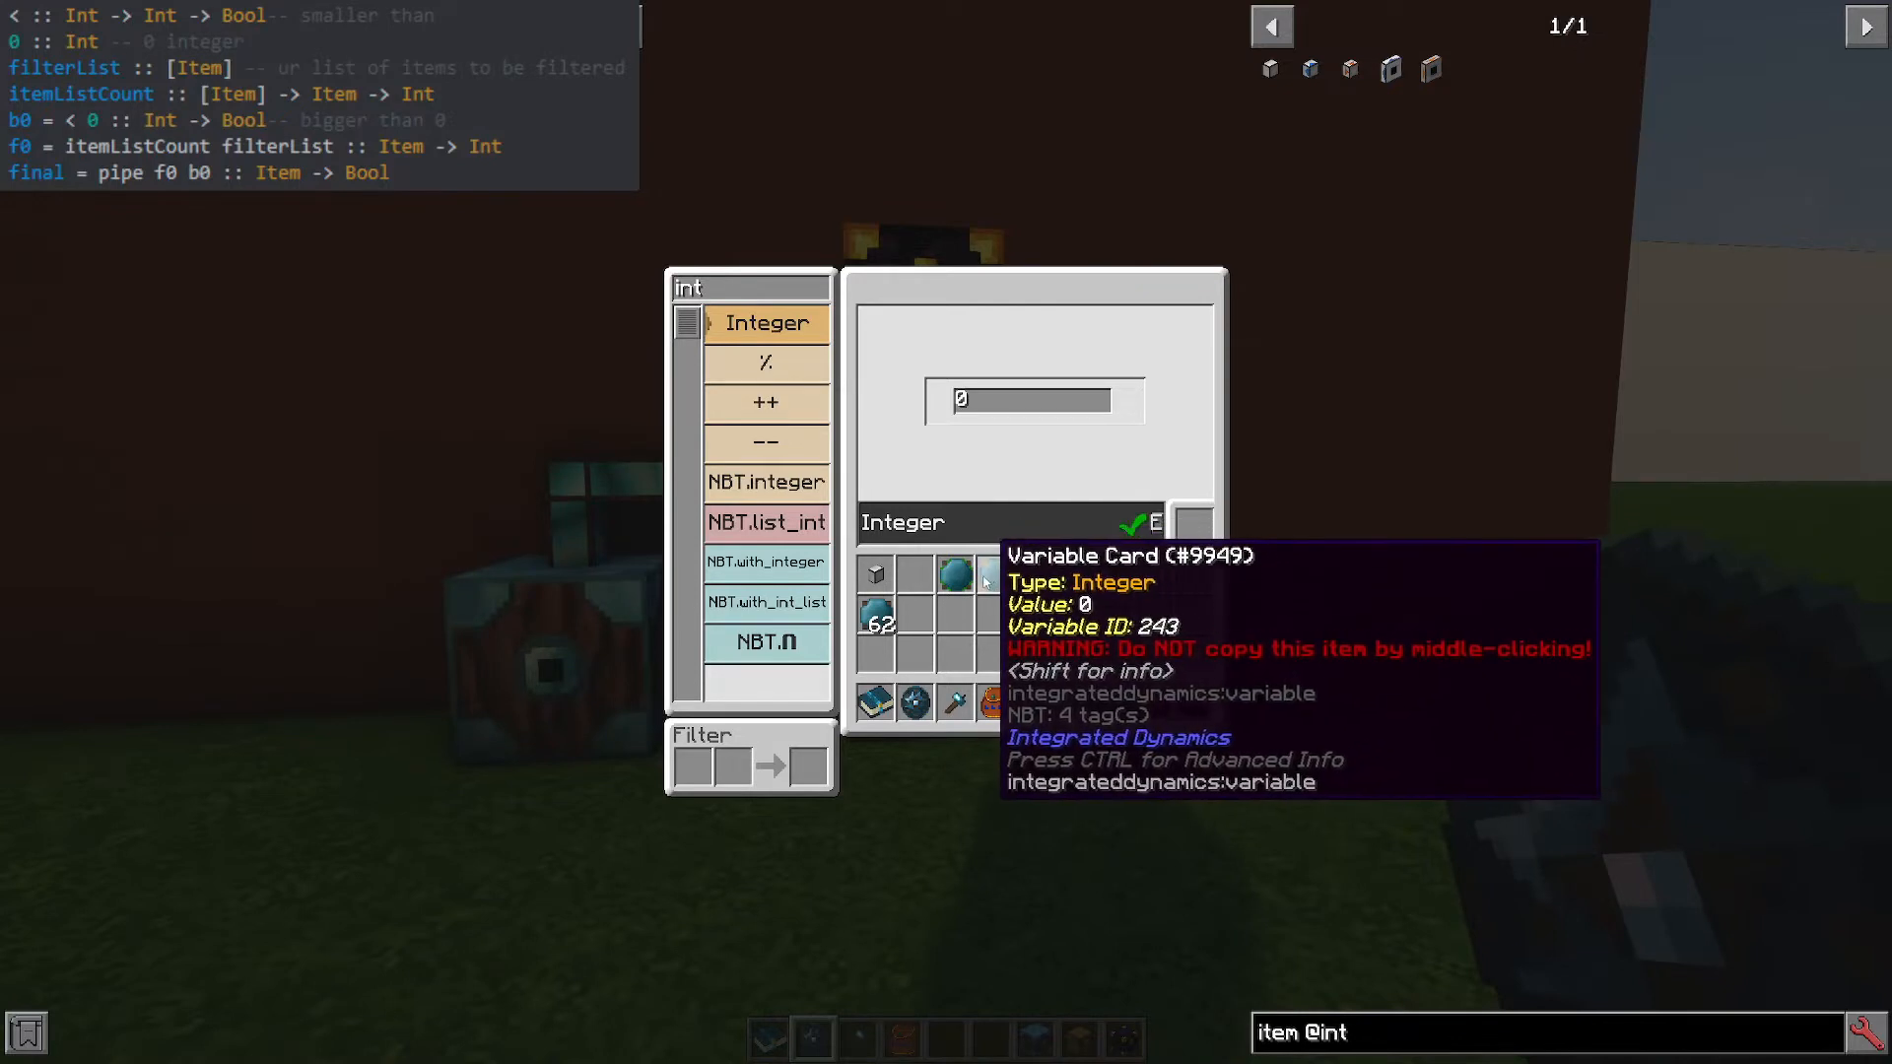
{"action": "mouse_move", "coordinate": [932, 290]}
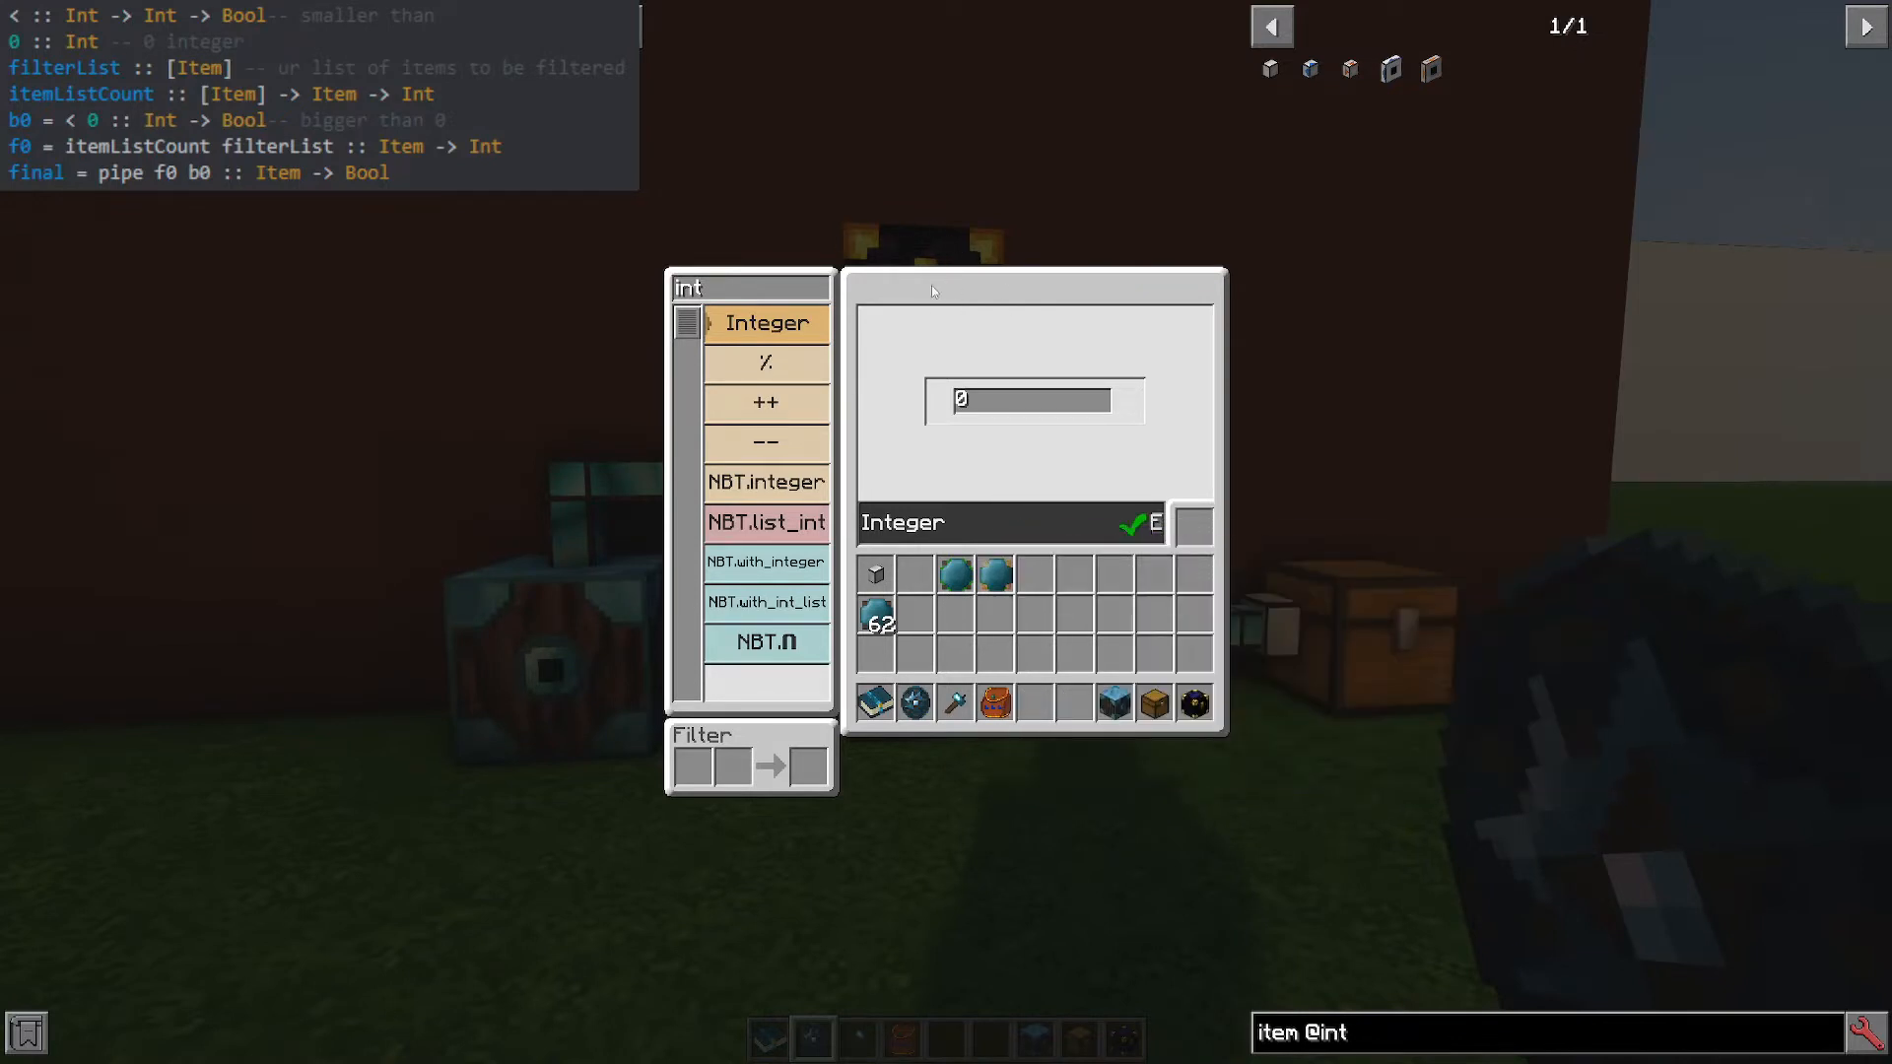
{"action": "mouse_move", "coordinate": [954, 621]}
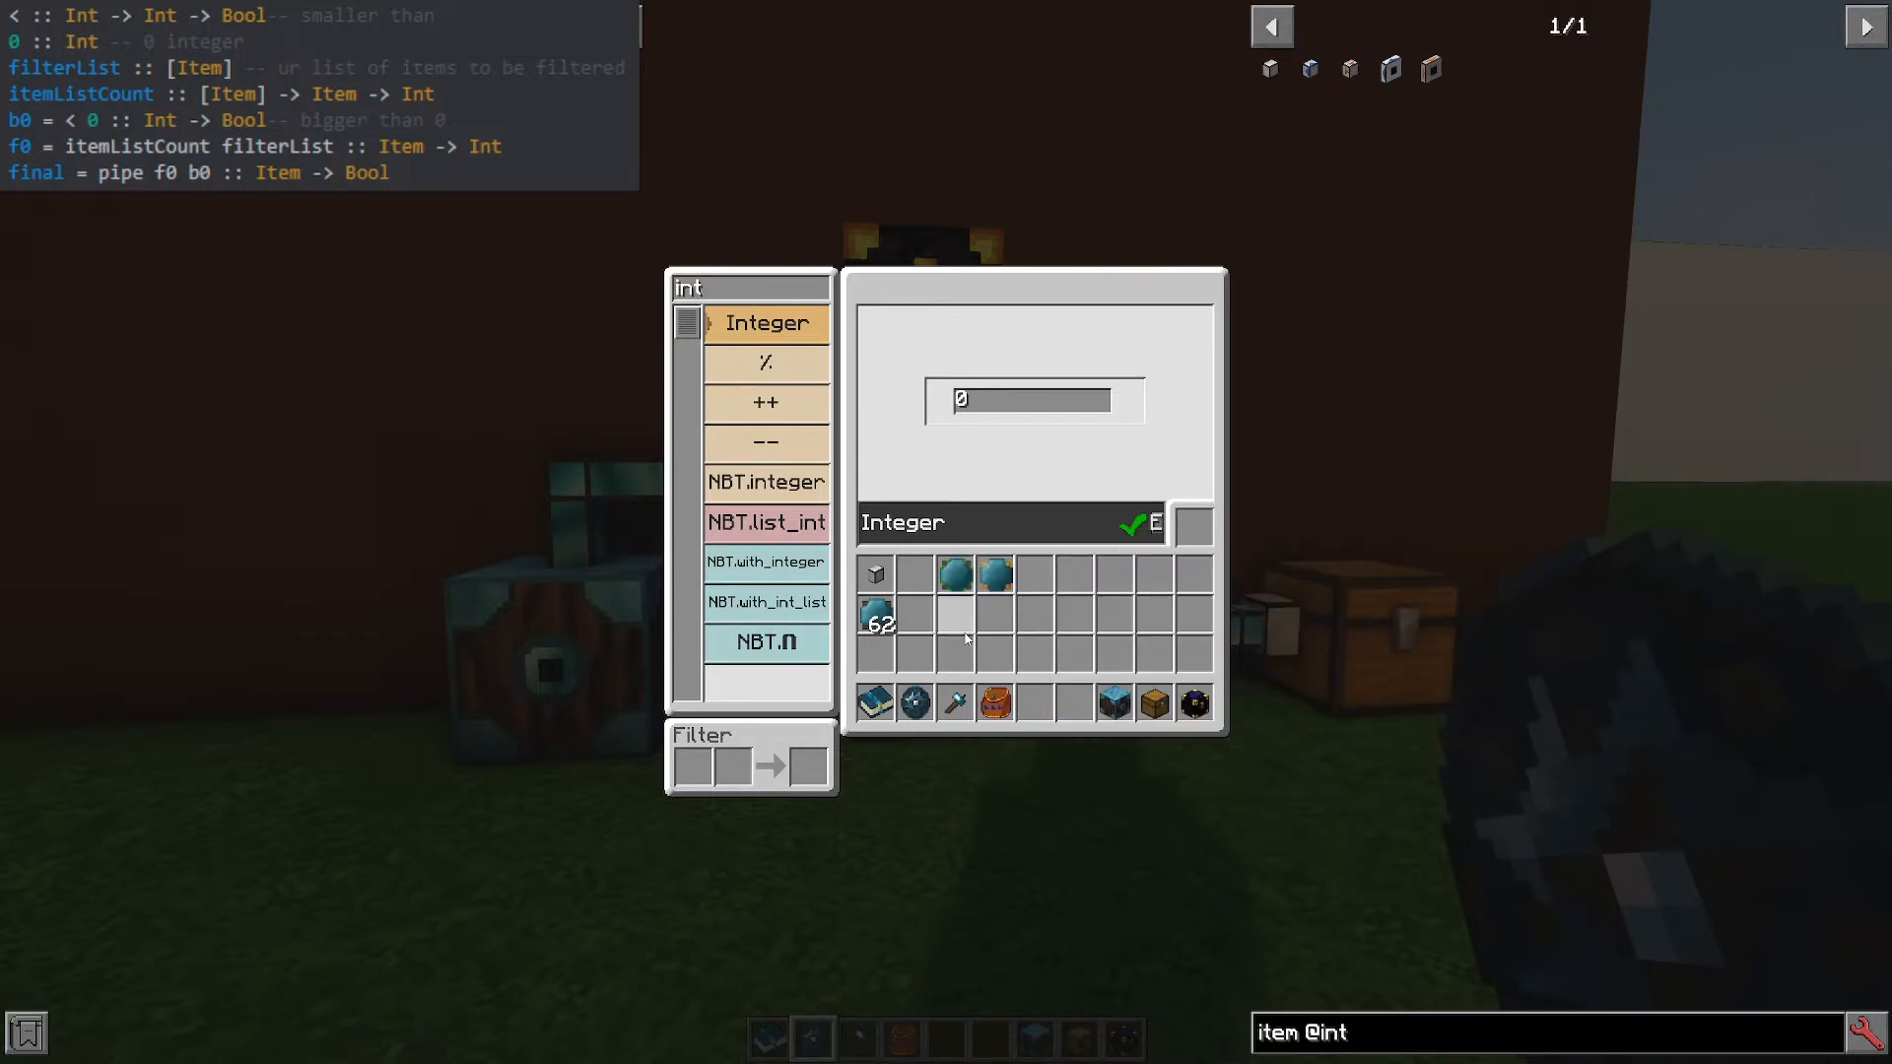
{"action": "mouse_move", "coordinate": [954, 576]}
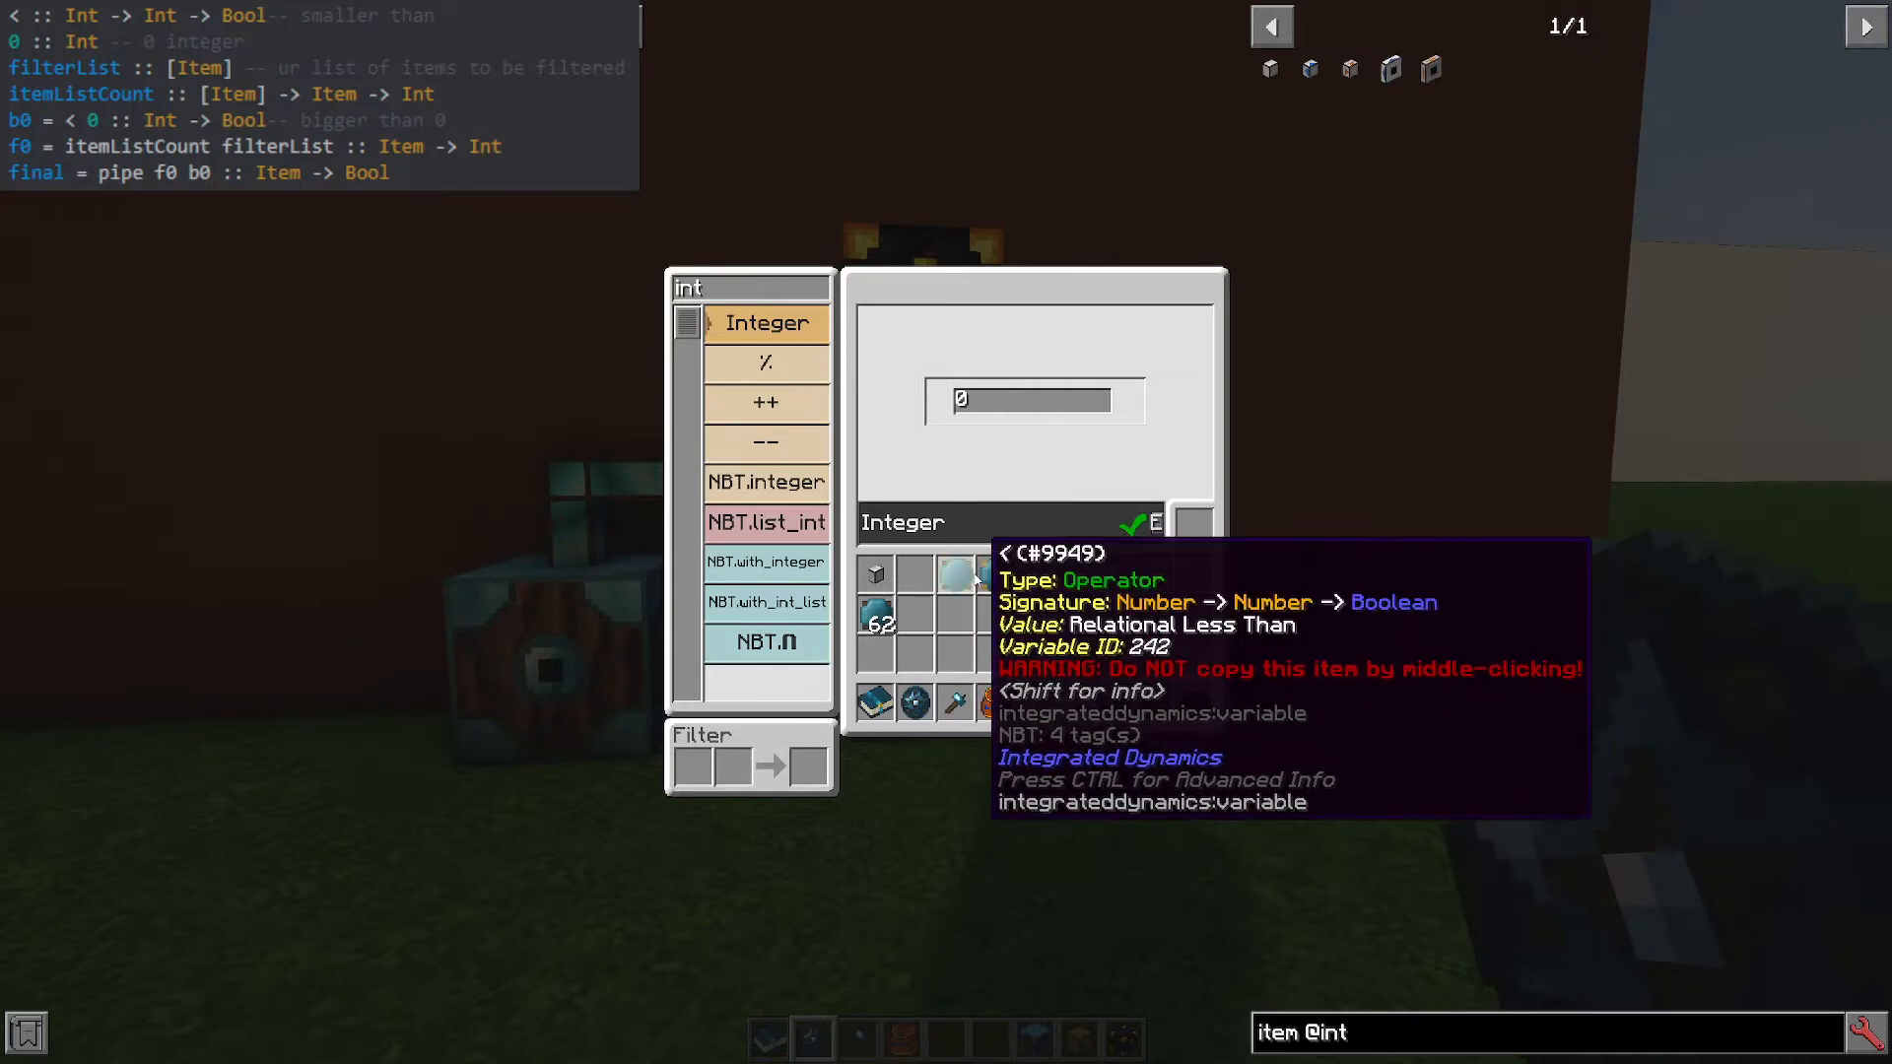
{"action": "mouse_move", "coordinate": [767, 435]}
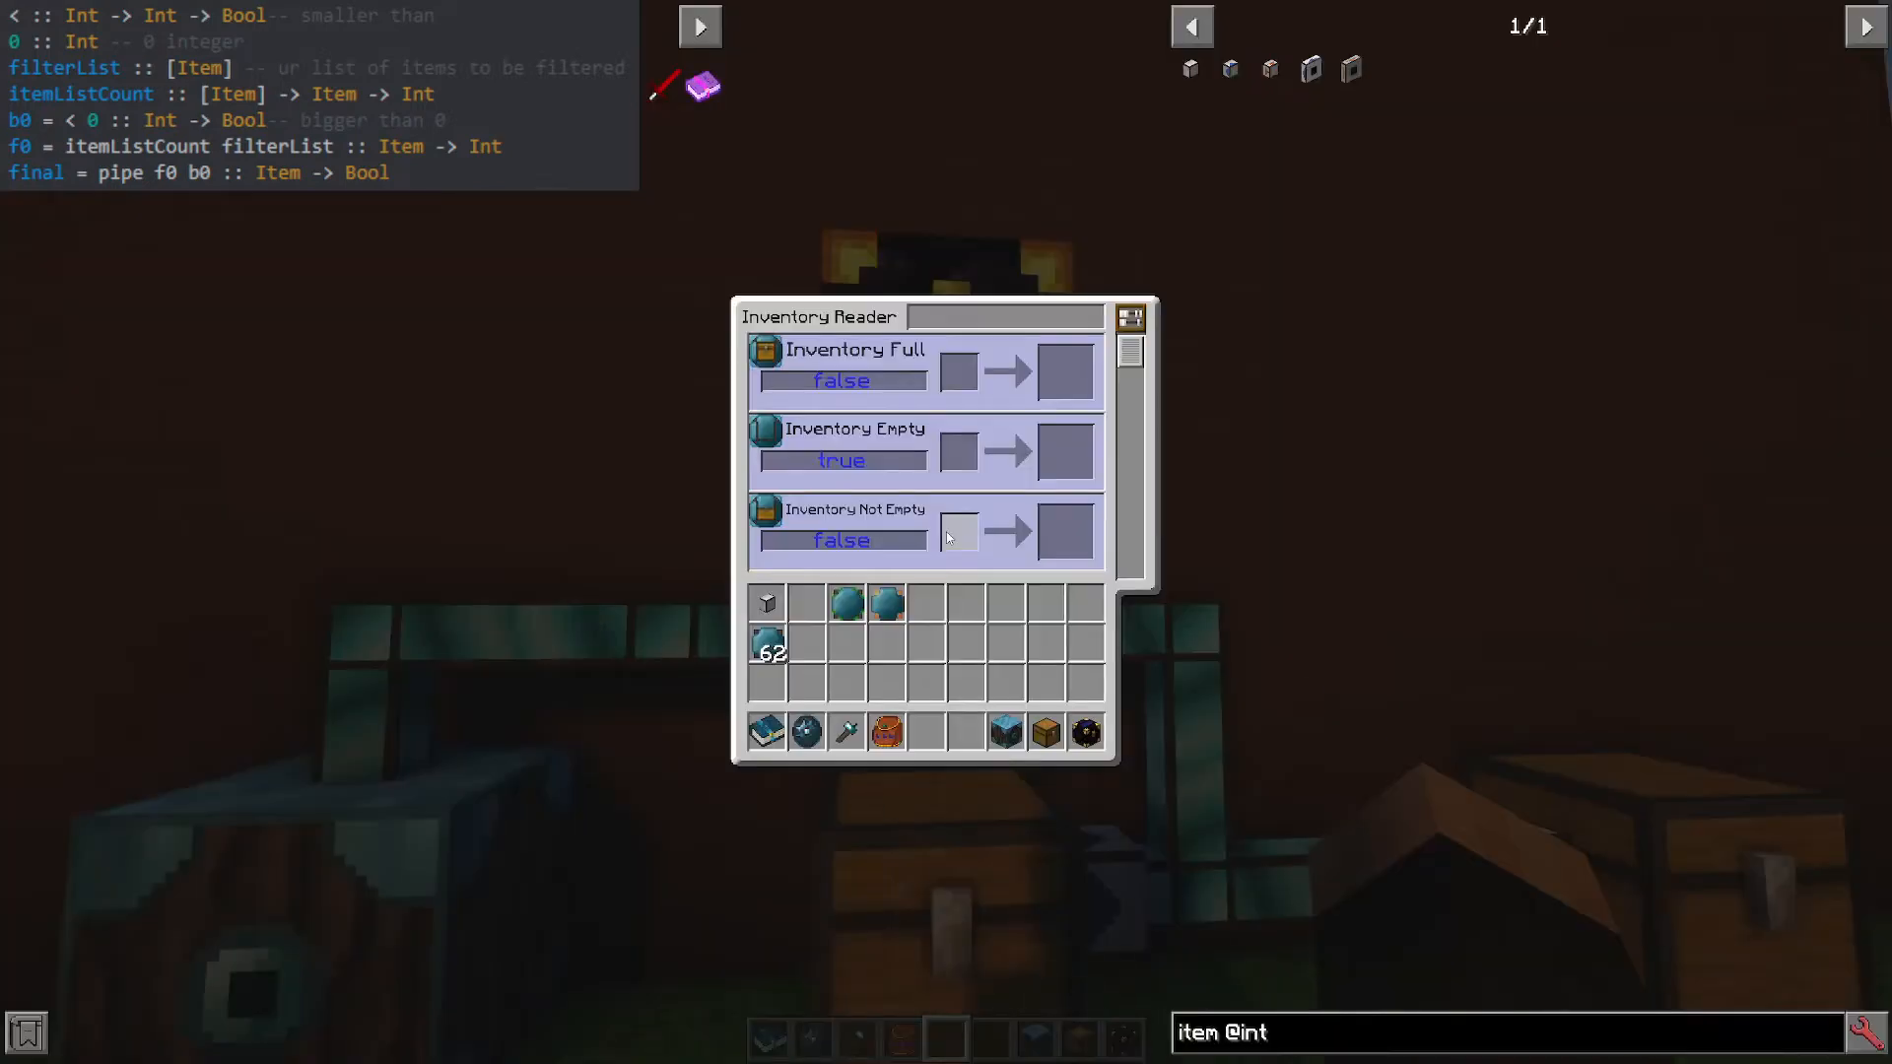
Export the chest's Items aspect onto a blank variable card.
{"action": "scroll", "scroll_direction": "down", "scroll_amount": 3}
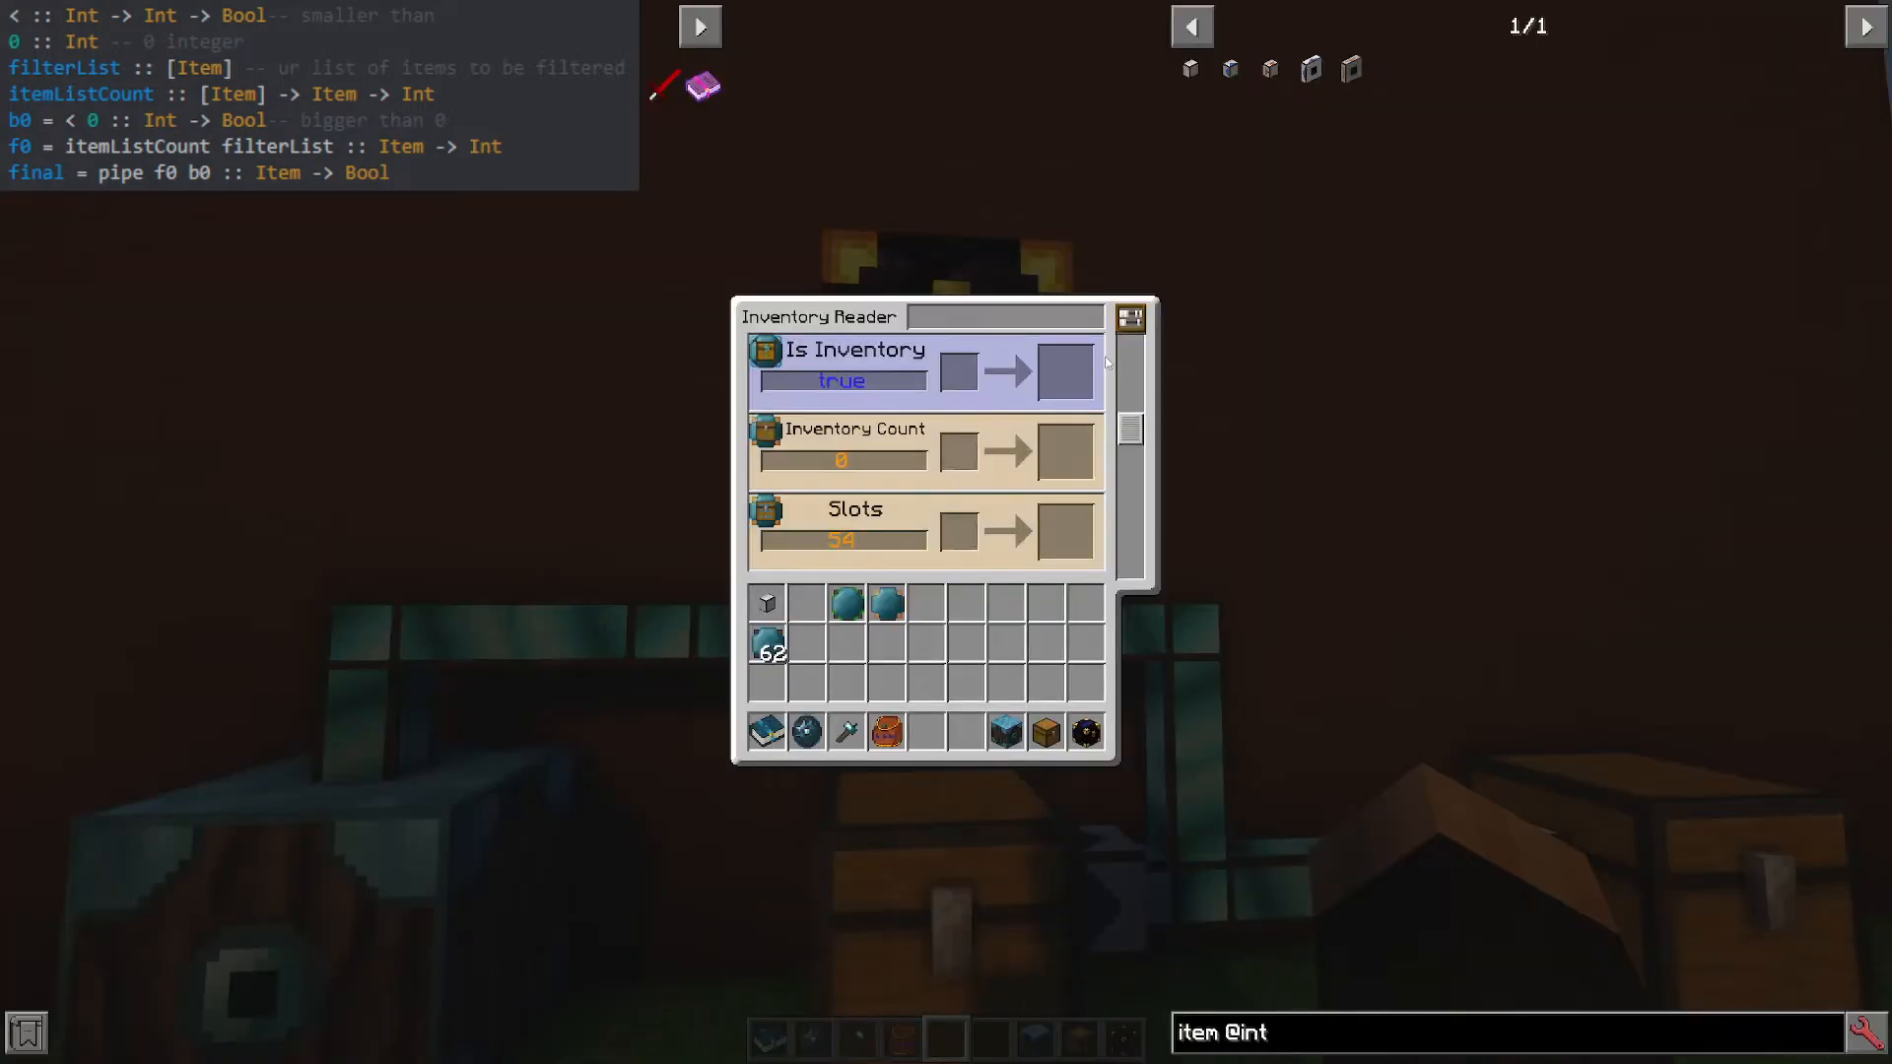
{"action": "scroll", "scroll_direction": "down", "scroll_amount": 3}
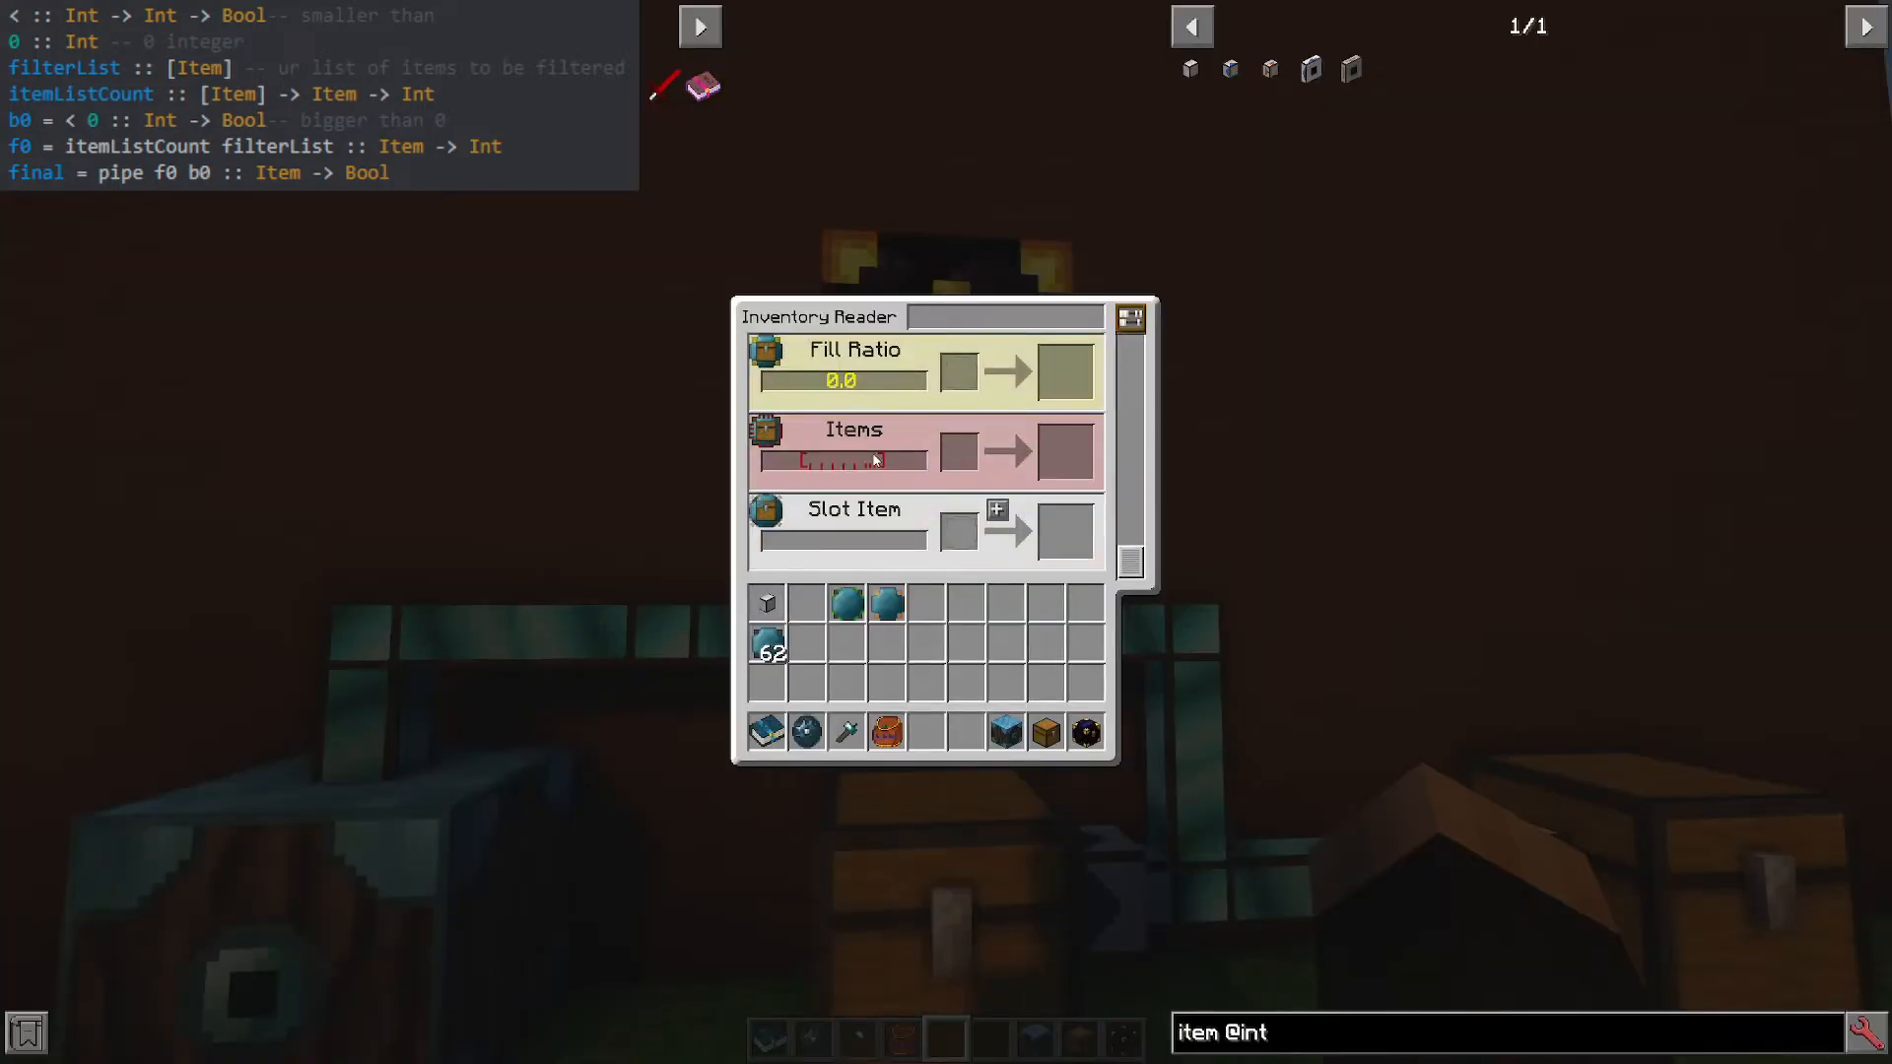
{"action": "left_click", "coordinate": [766, 637]}
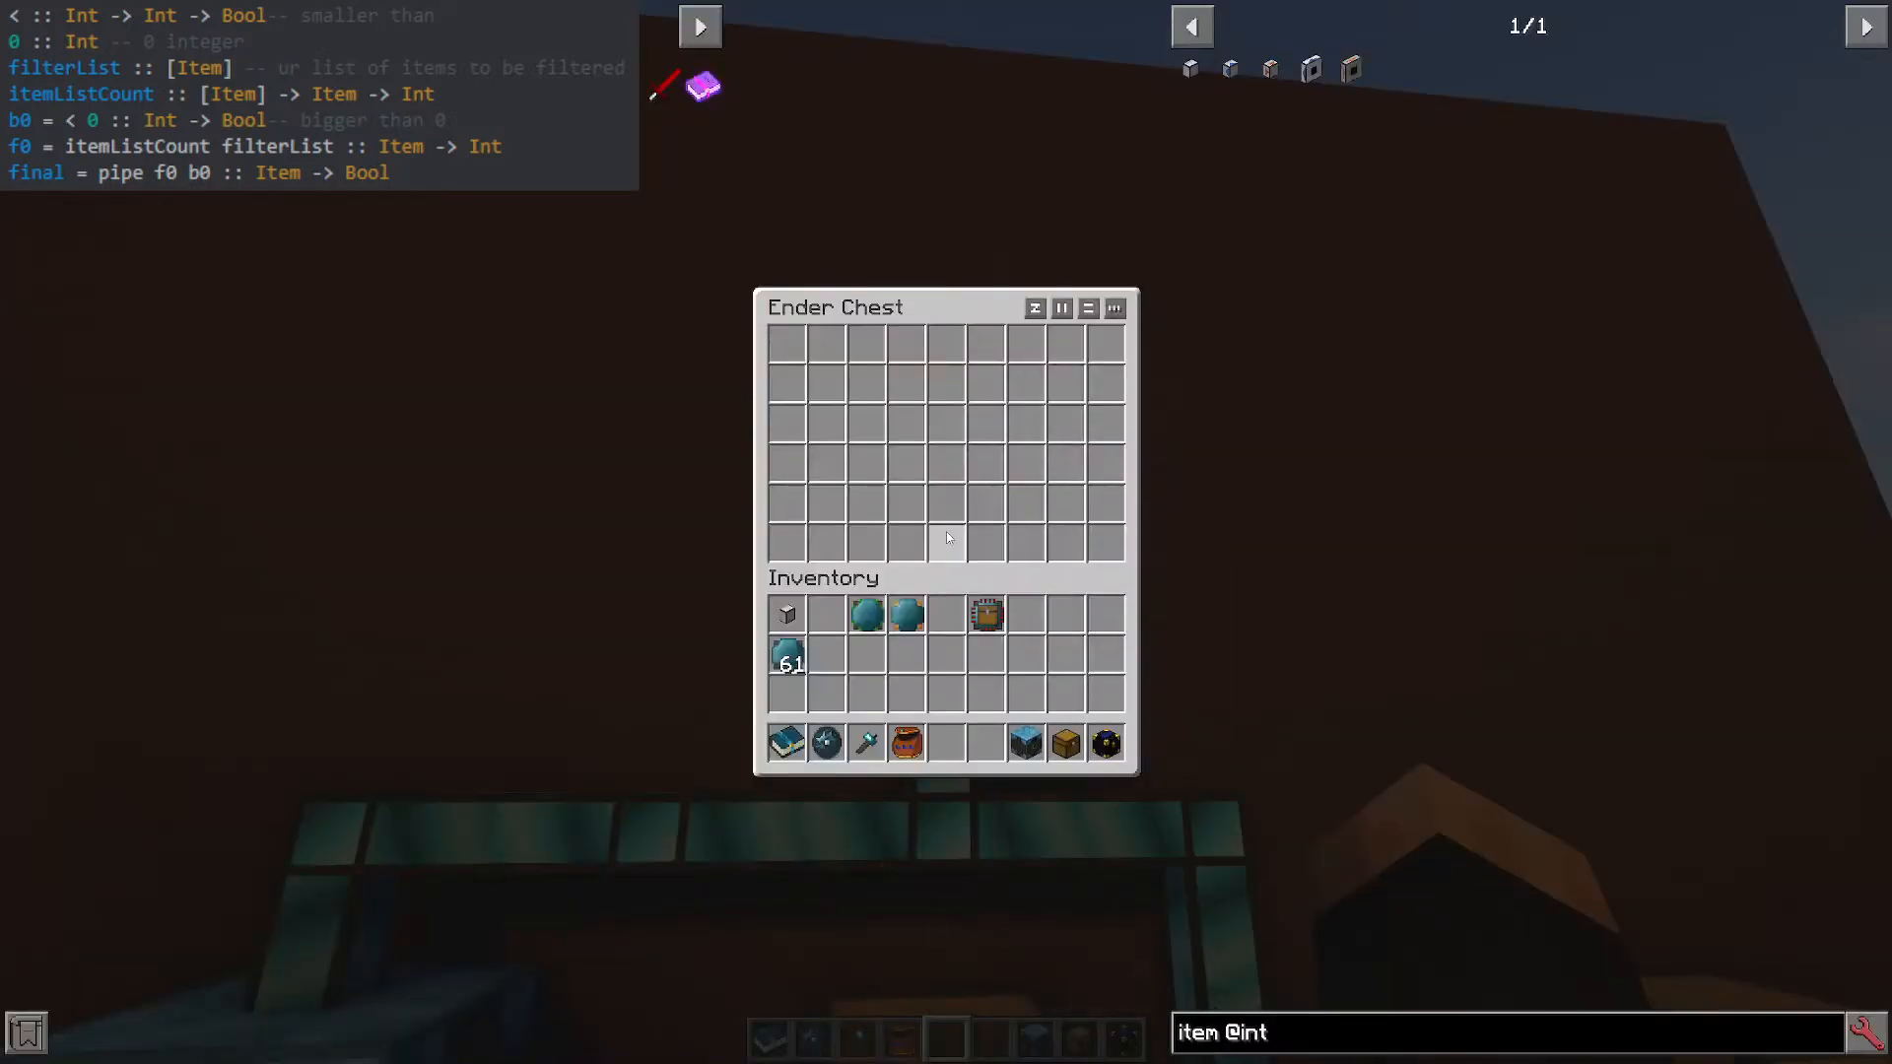
Close the Ender Chest and name the Items aspect card filterList in the Labeller.
{"action": "key", "text": "Escape"}
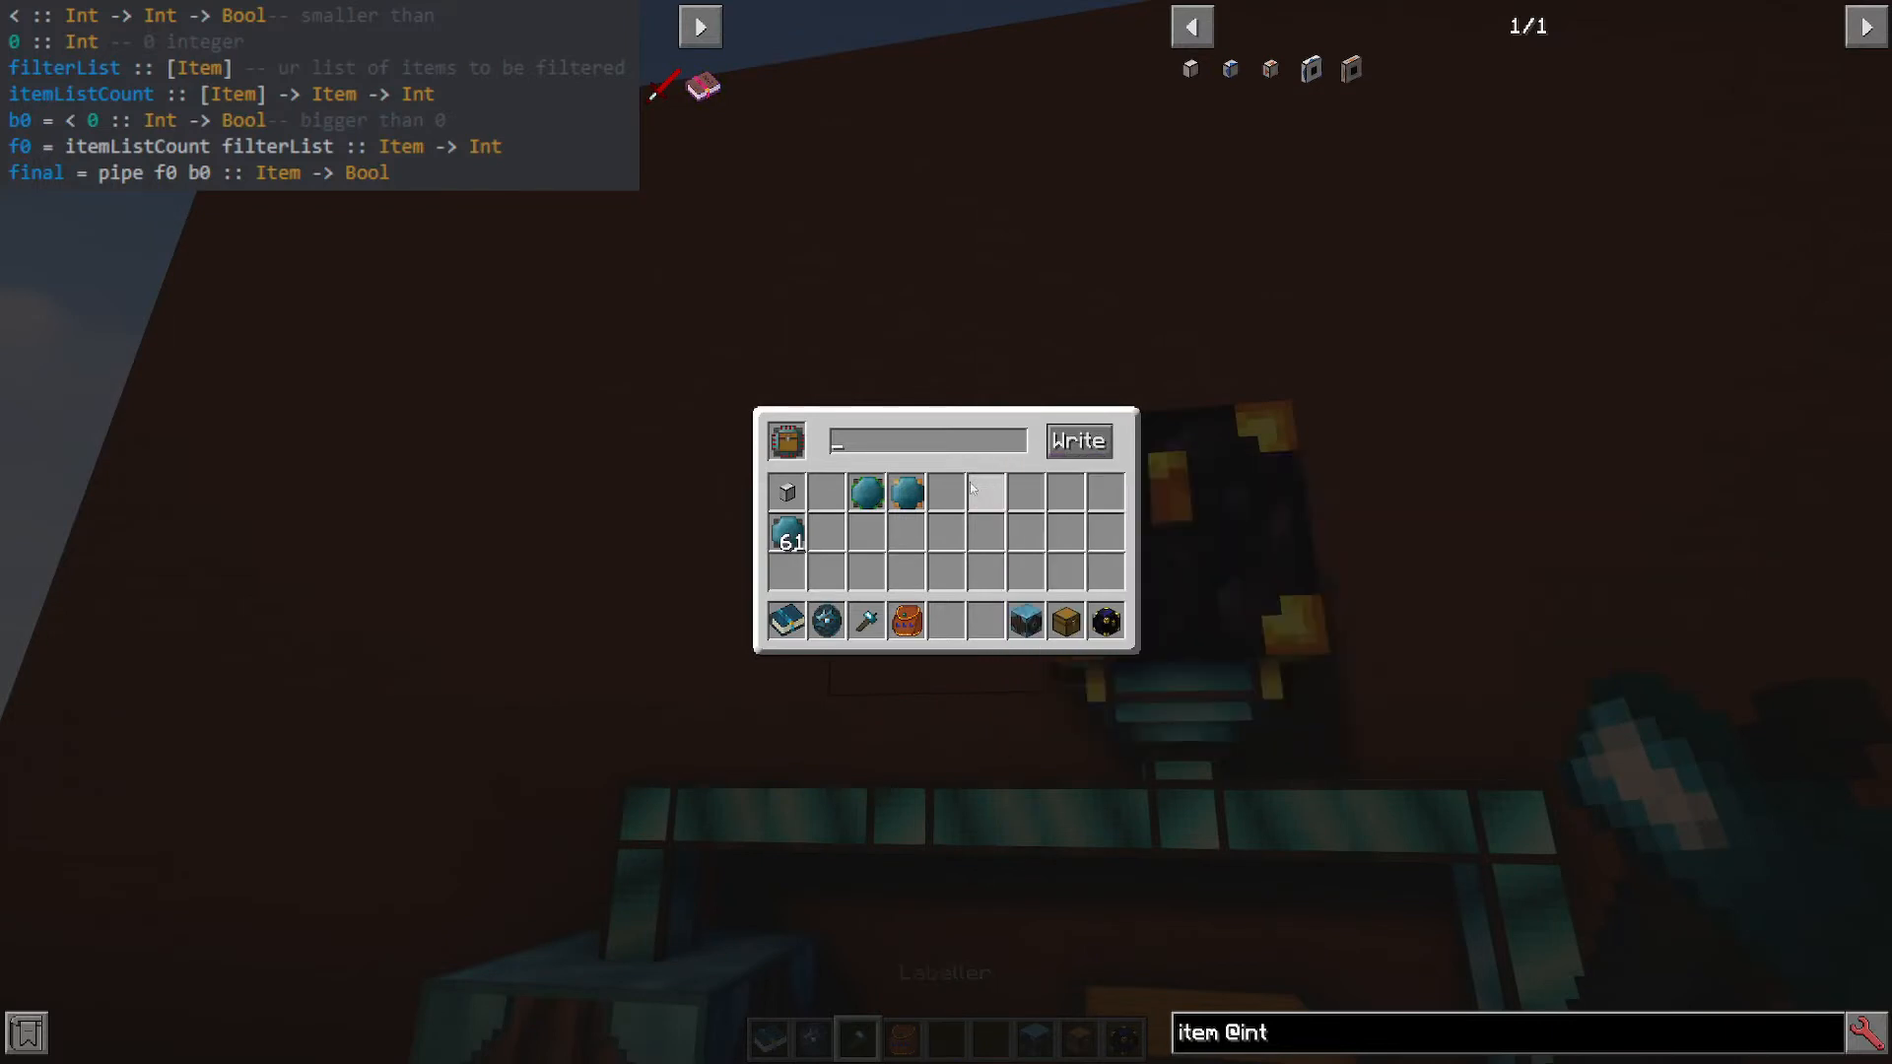
{"action": "type", "text": "filterList"}
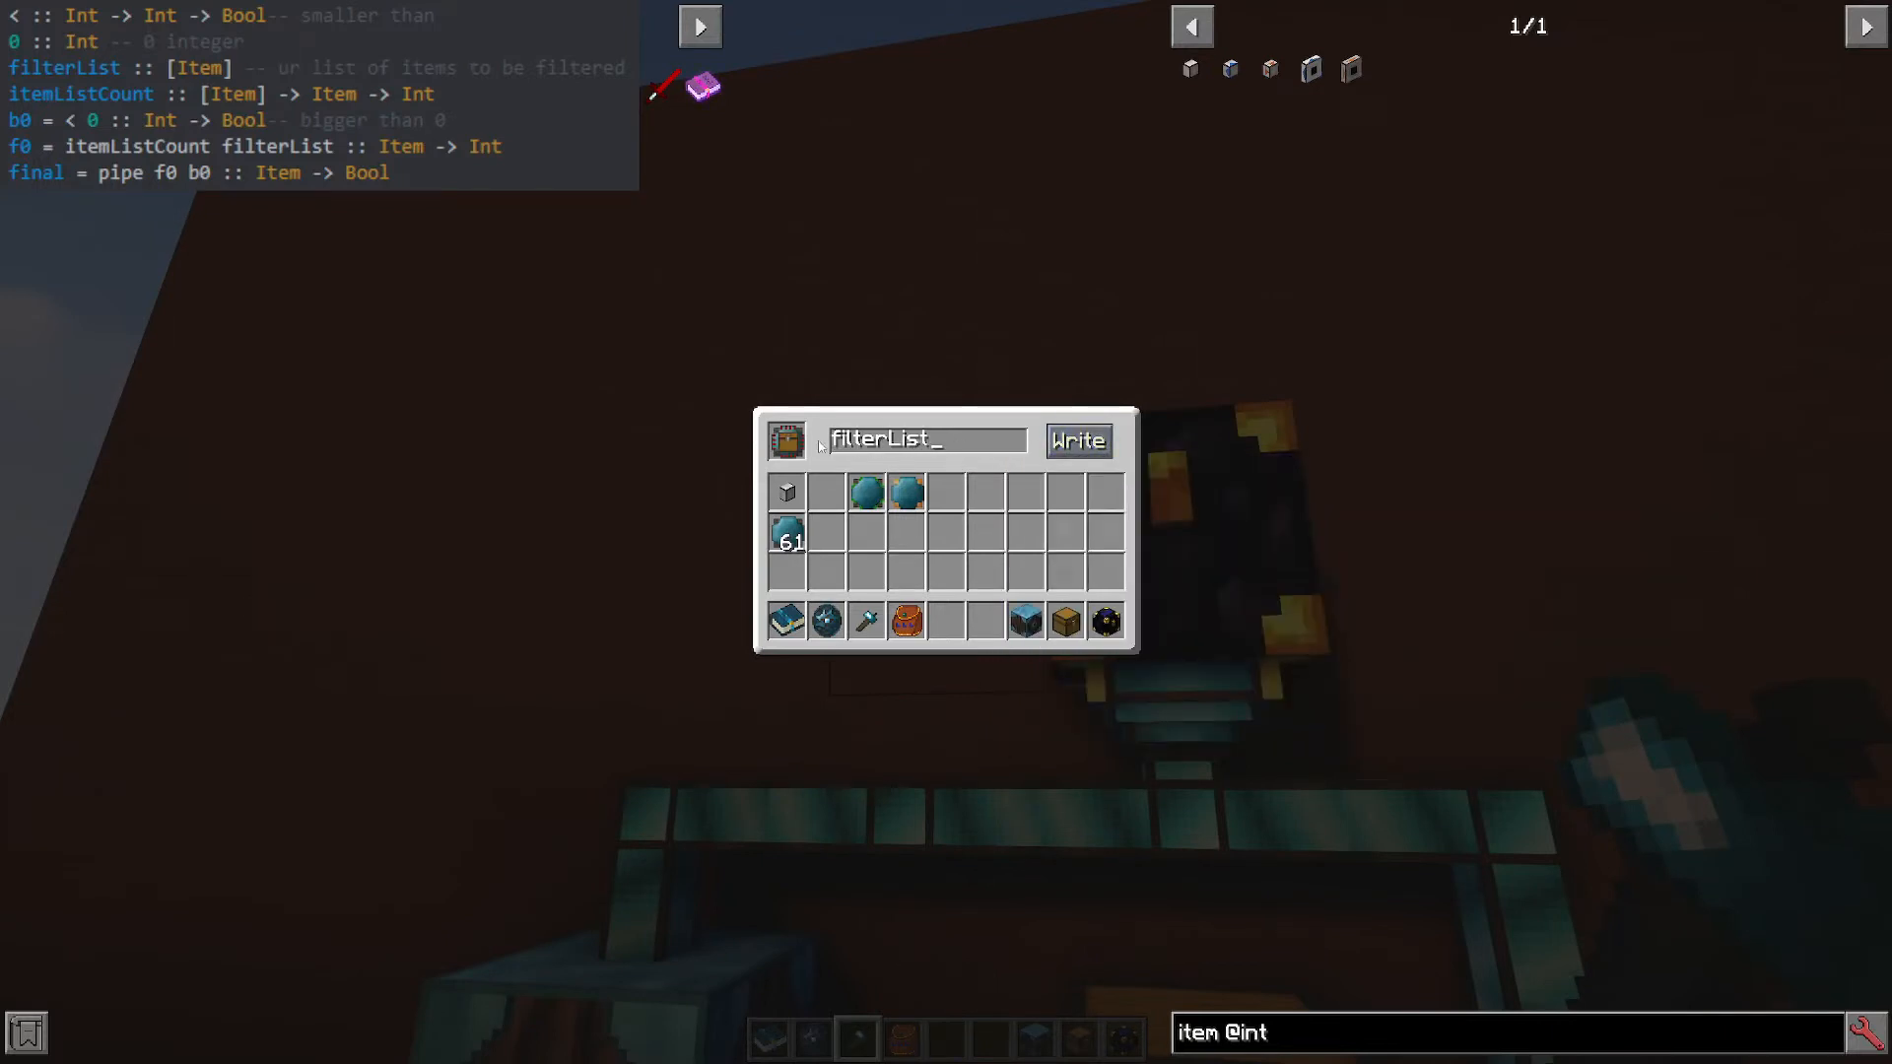
{"action": "mouse_move", "coordinate": [944, 495]}
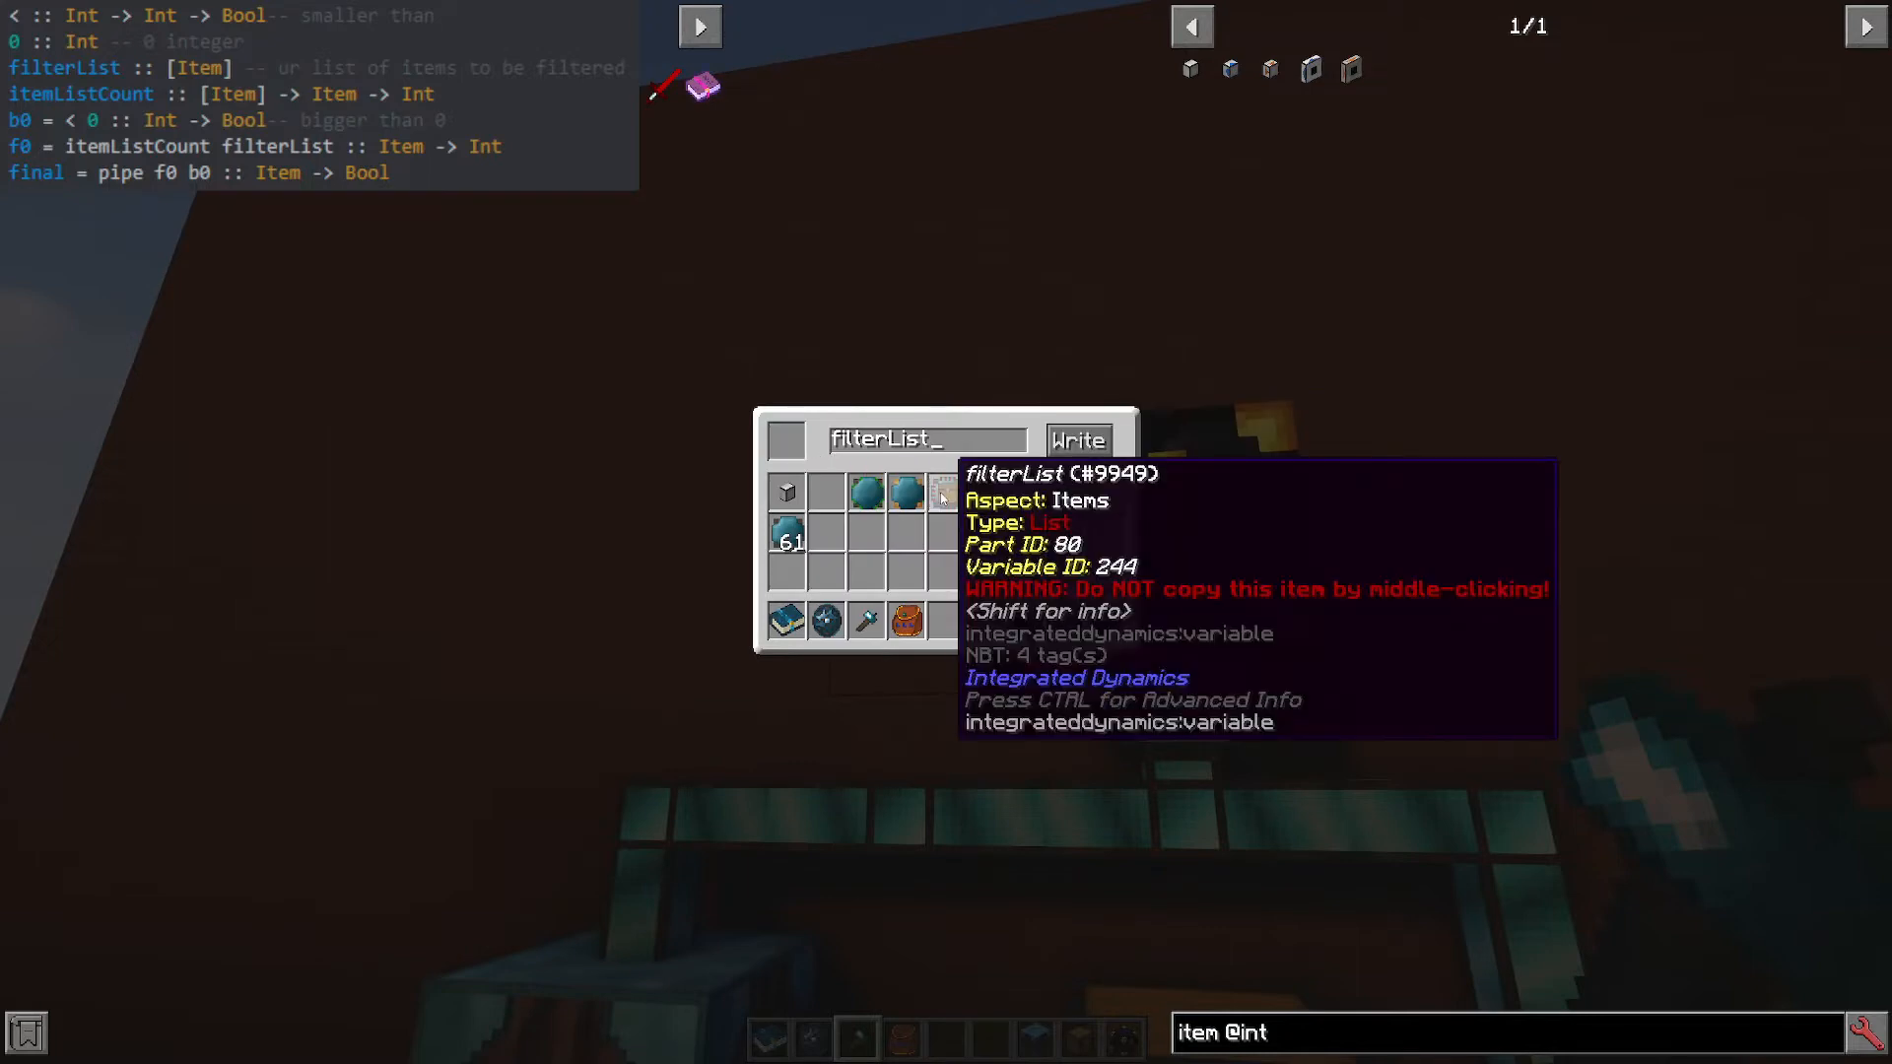
{"action": "mouse_move", "coordinate": [867, 492]}
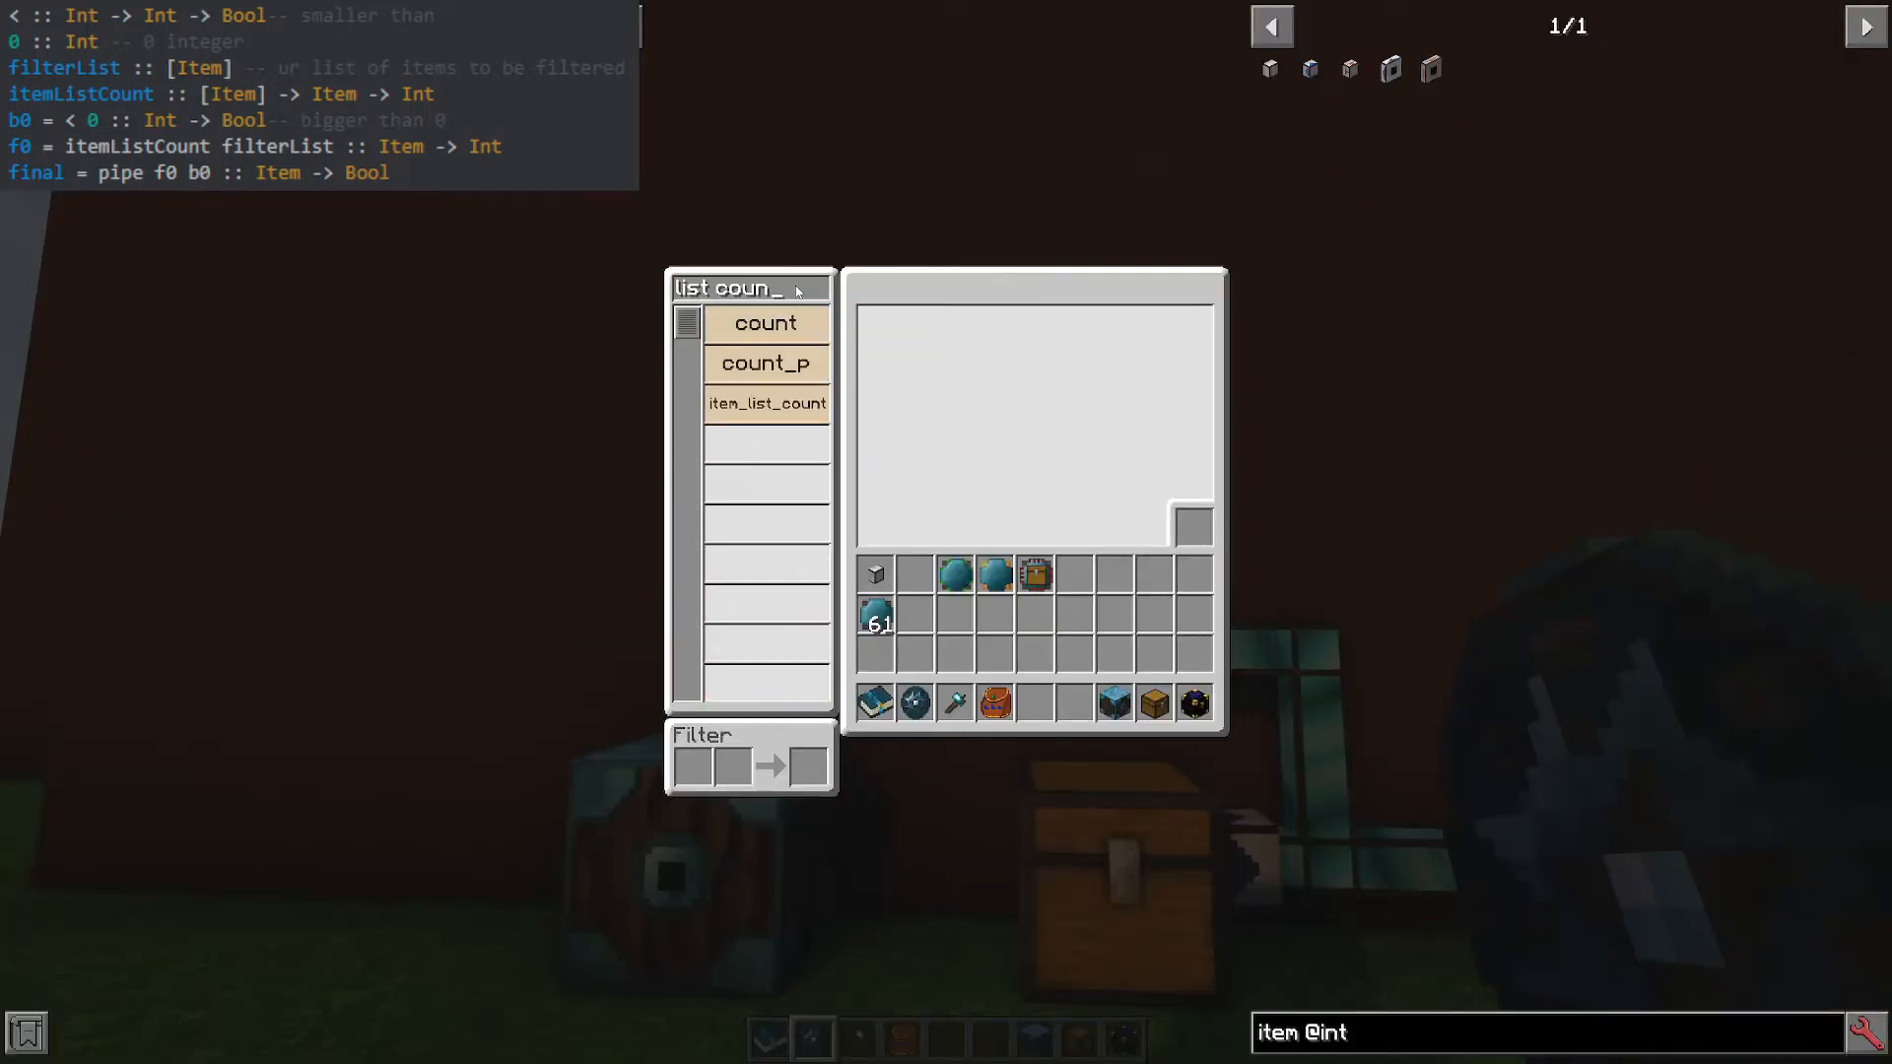
{"action": "mouse_move", "coordinate": [767, 402]}
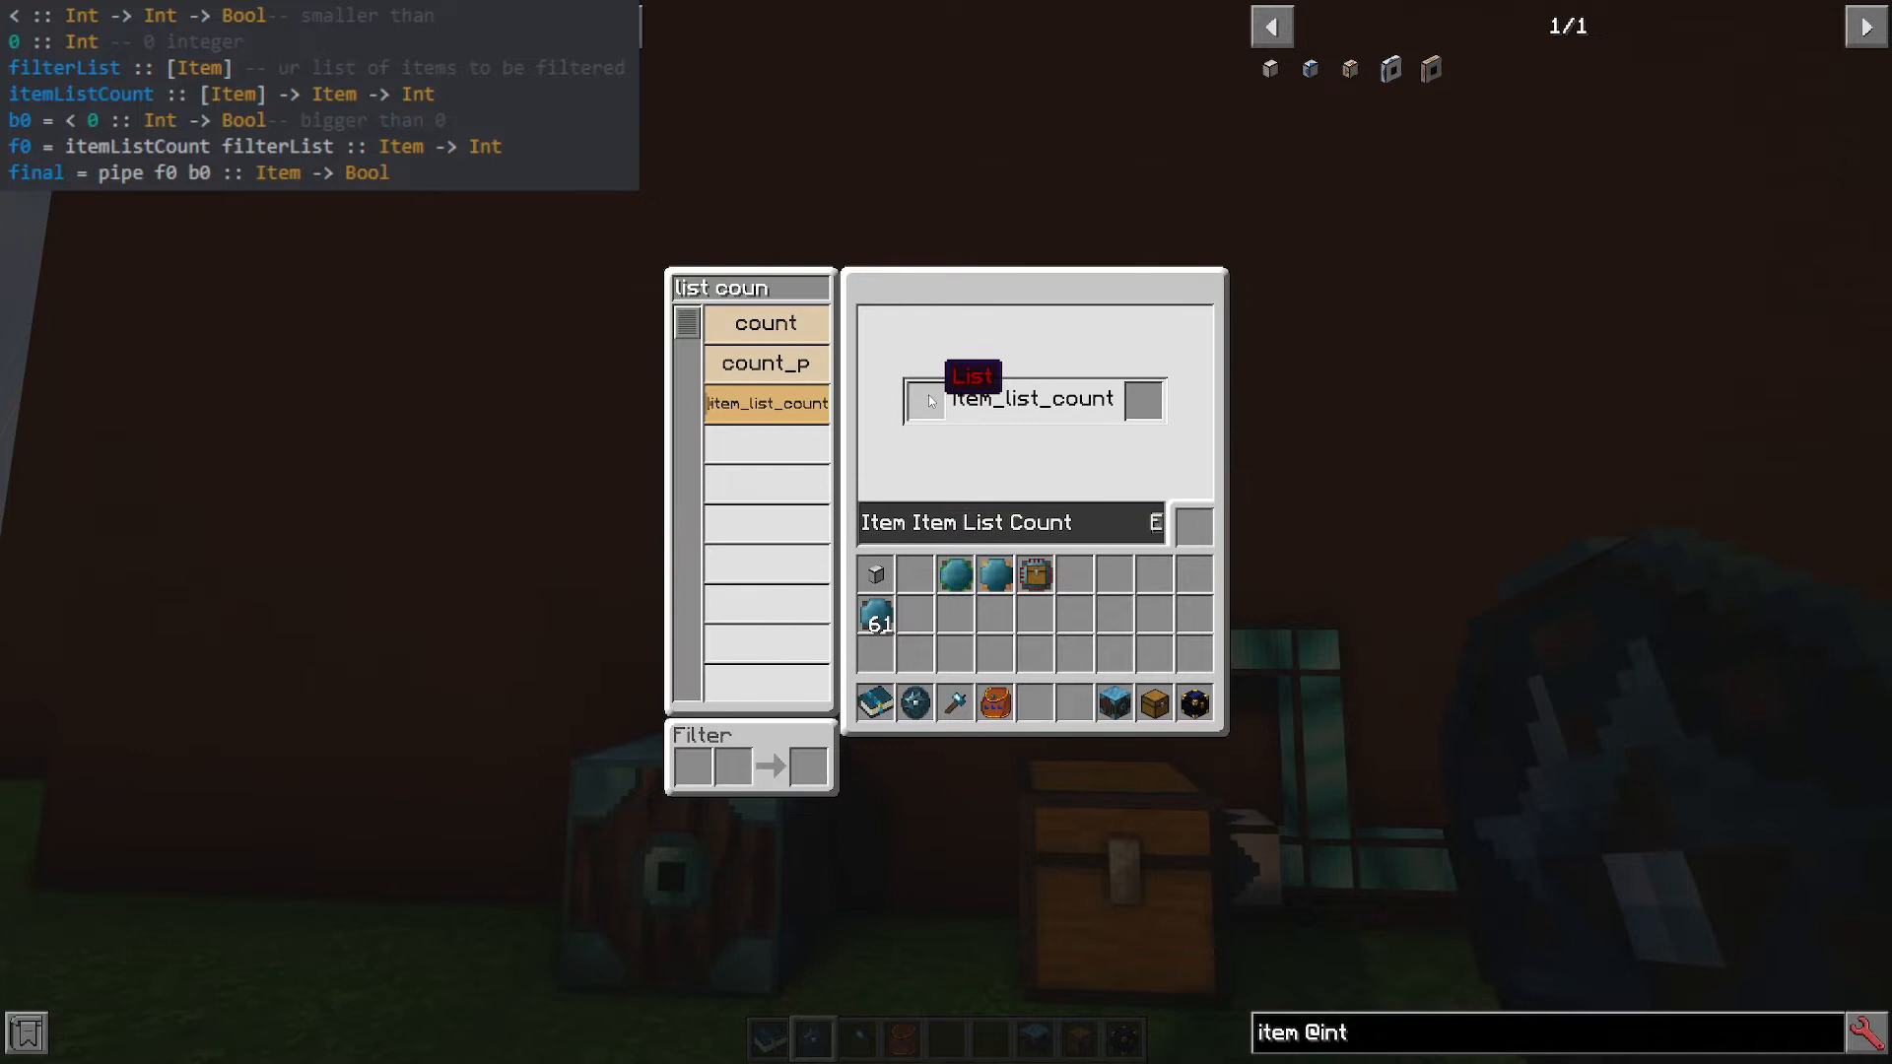
{"action": "mouse_move", "coordinate": [767, 402]}
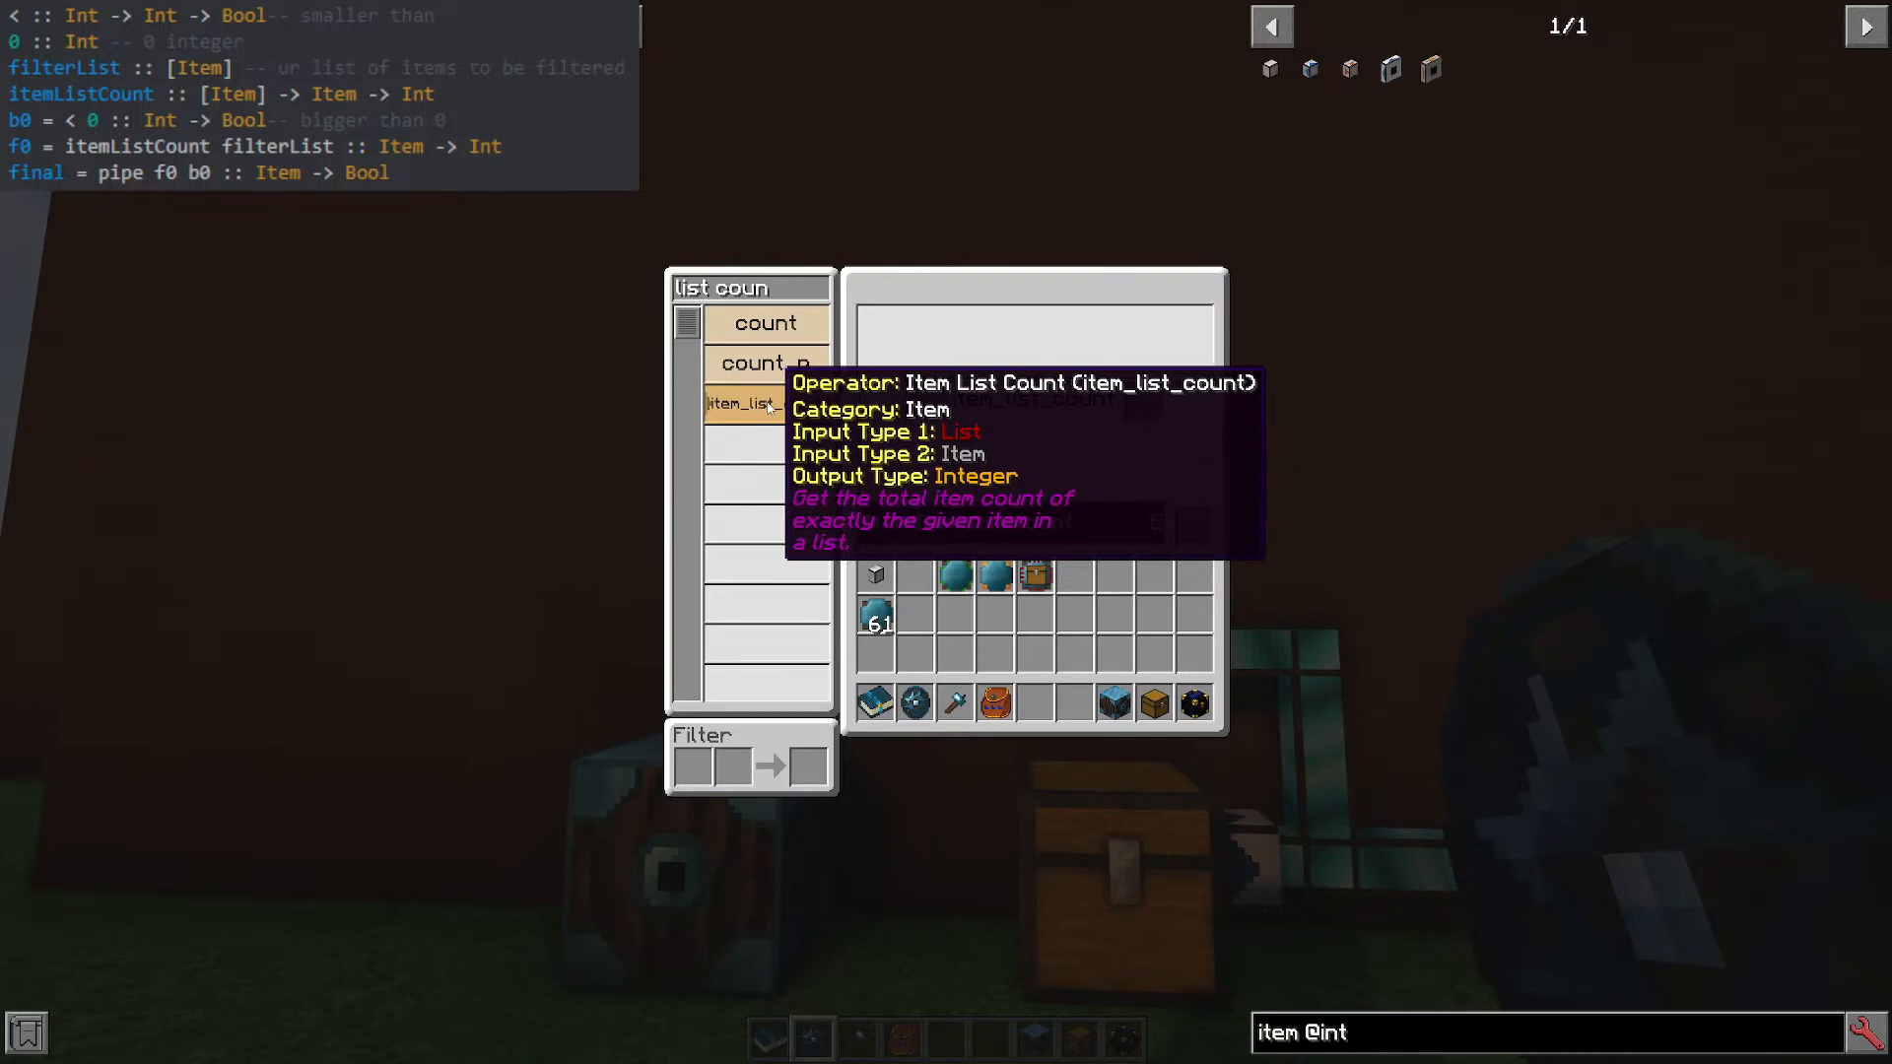
Inspect item_list_count's List, Item to Integer signature, then replace the search term.
{"action": "left_click", "coordinate": [763, 402]}
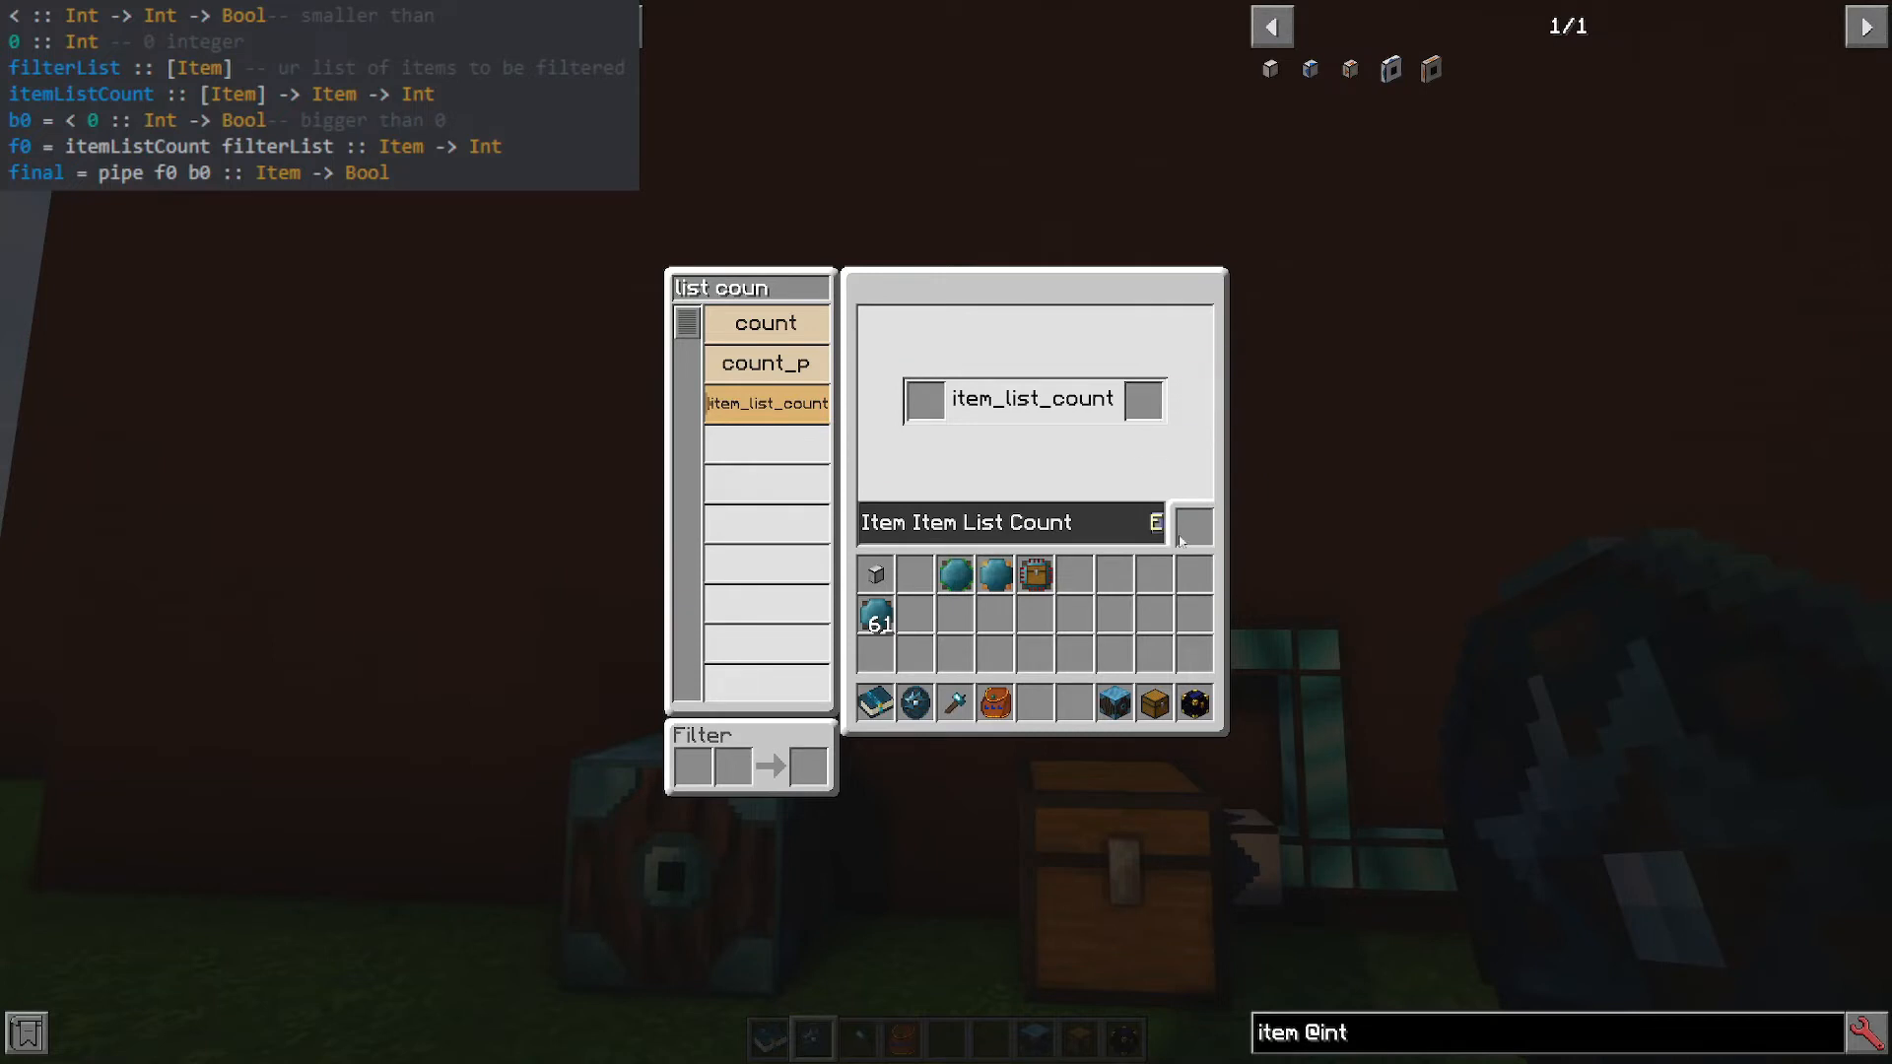
{"action": "mouse_move", "coordinate": [1144, 398]}
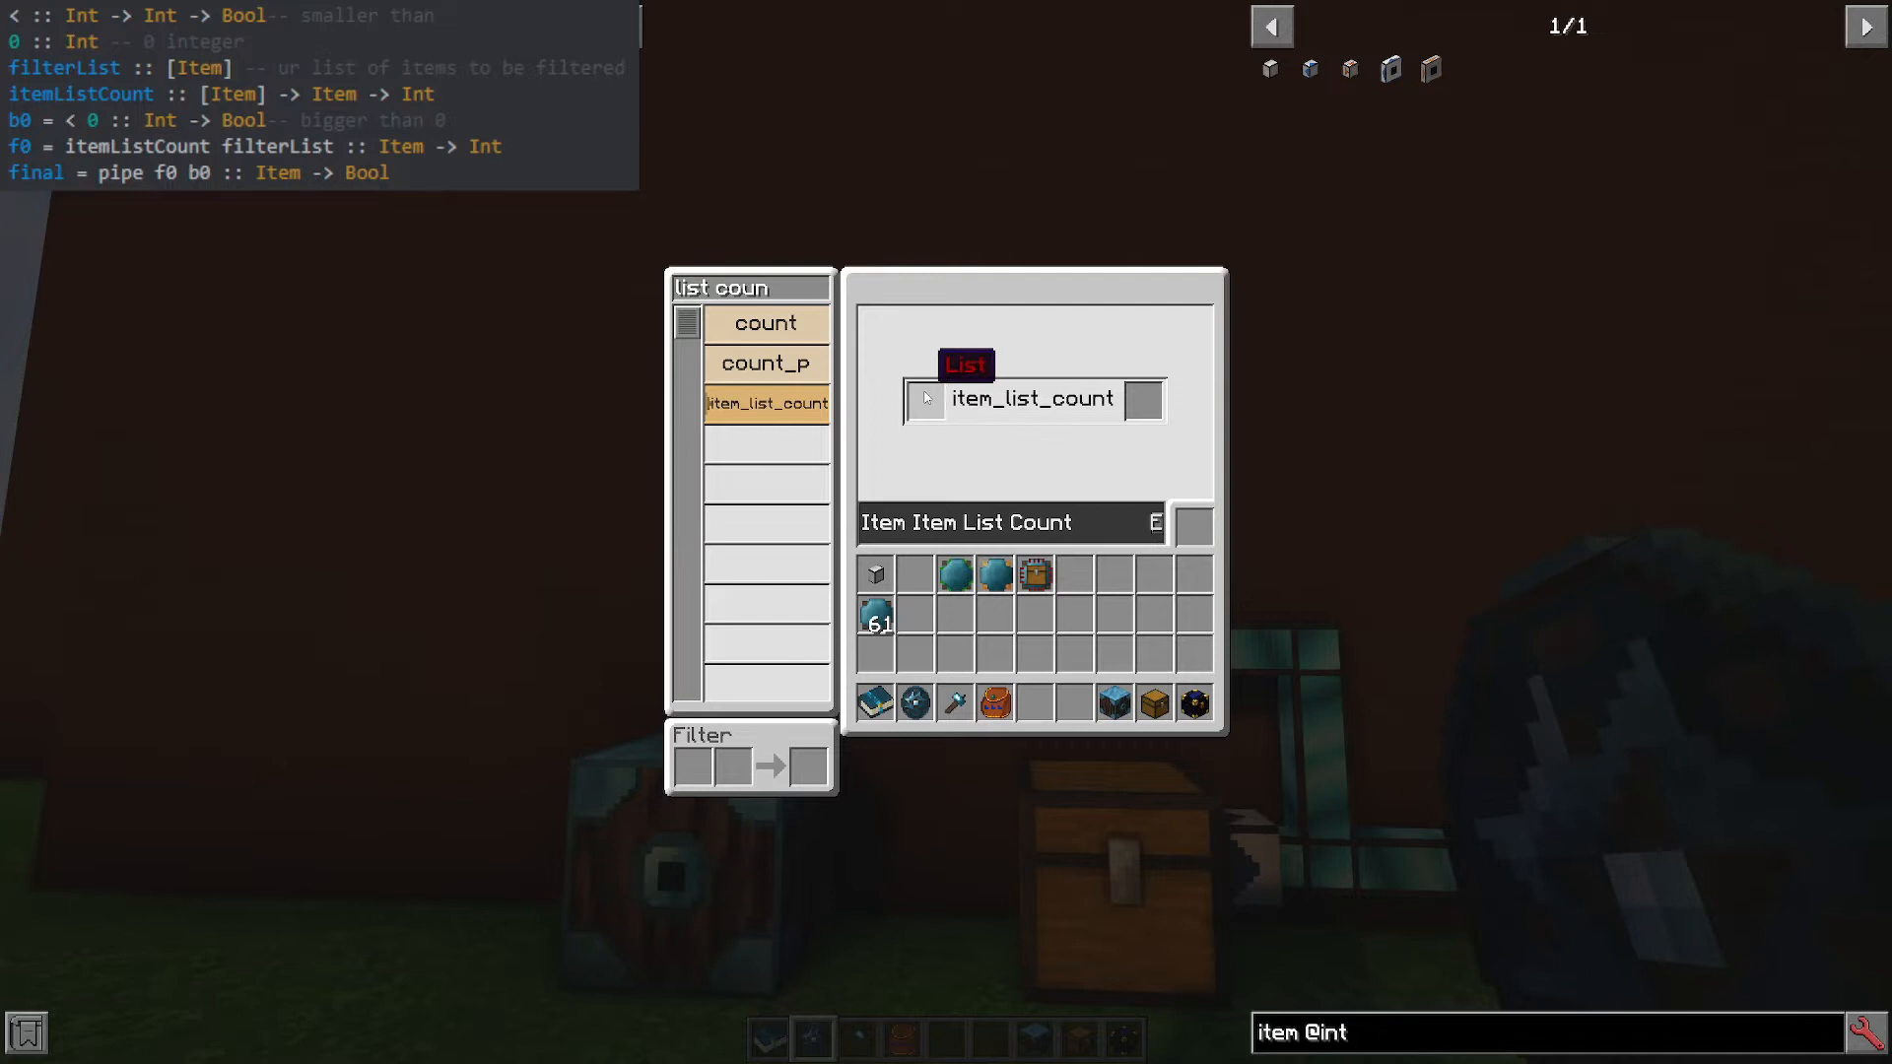
{"action": "mouse_move", "coordinate": [1148, 406]}
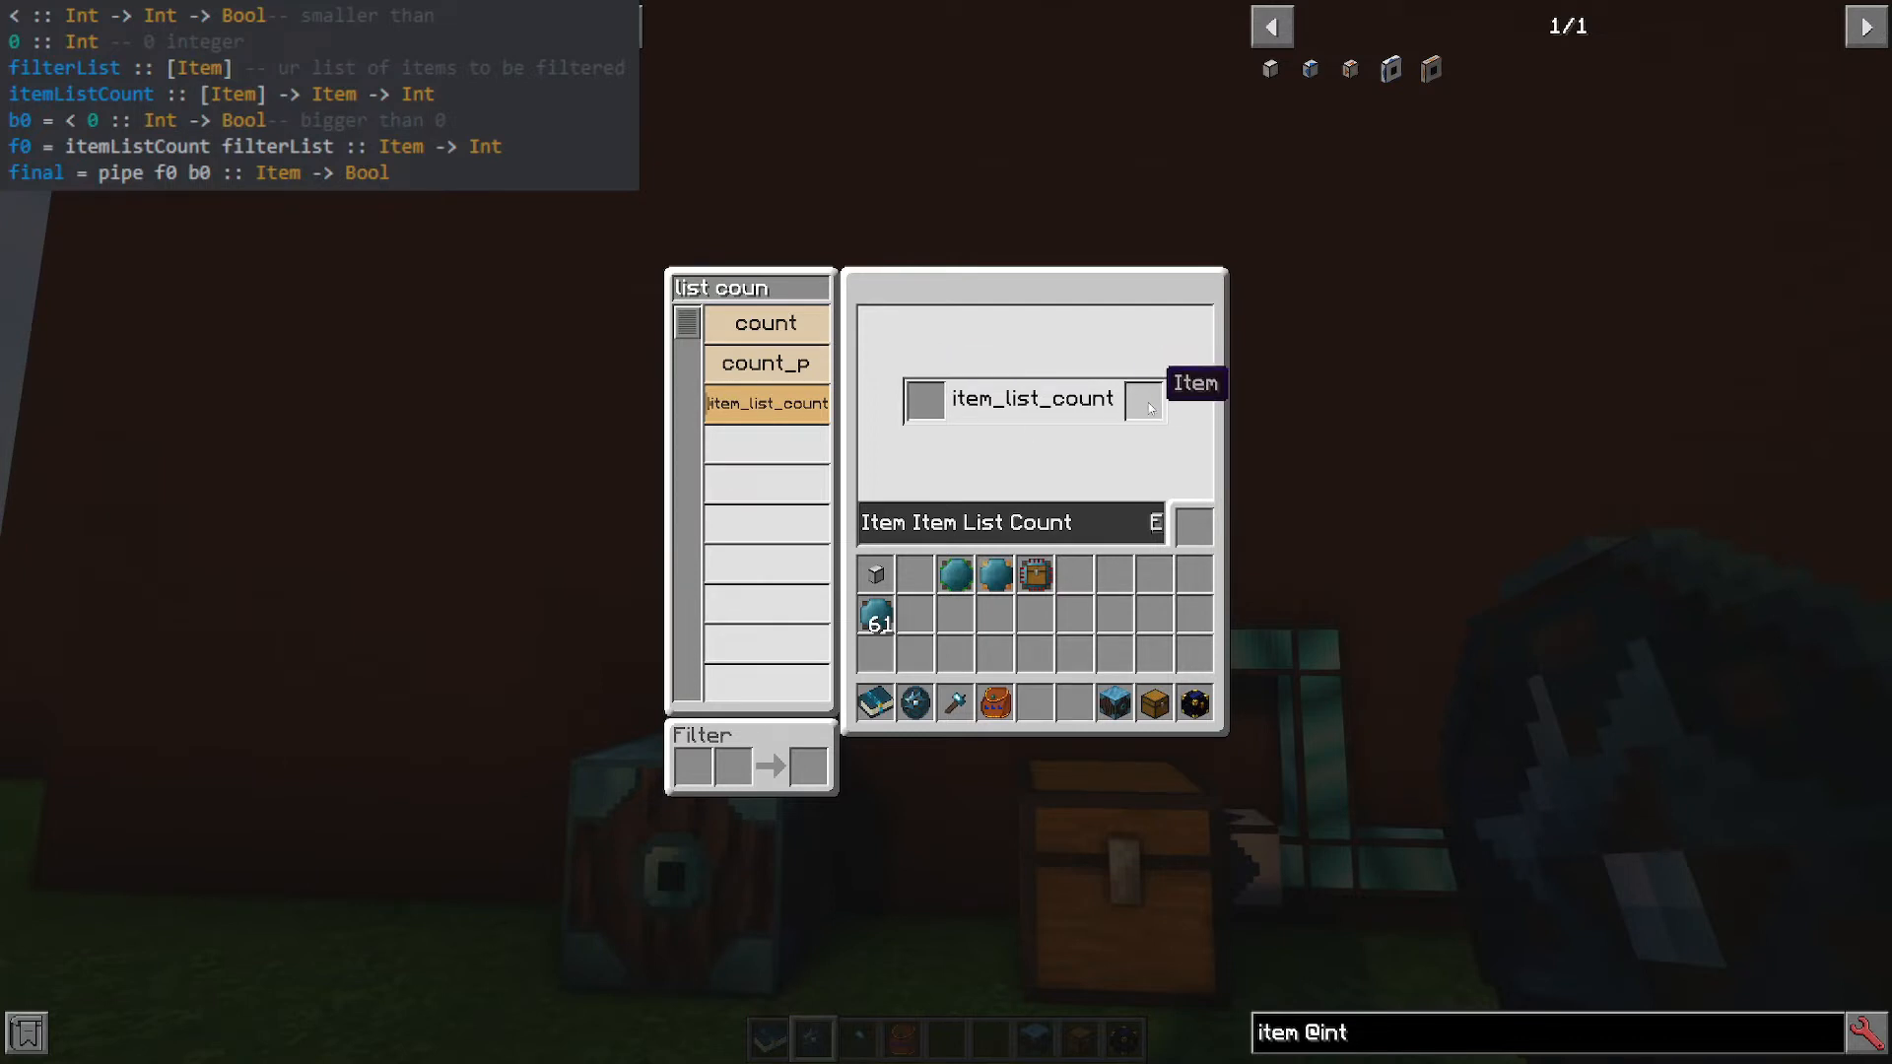
{"action": "mouse_move", "coordinate": [1109, 382]}
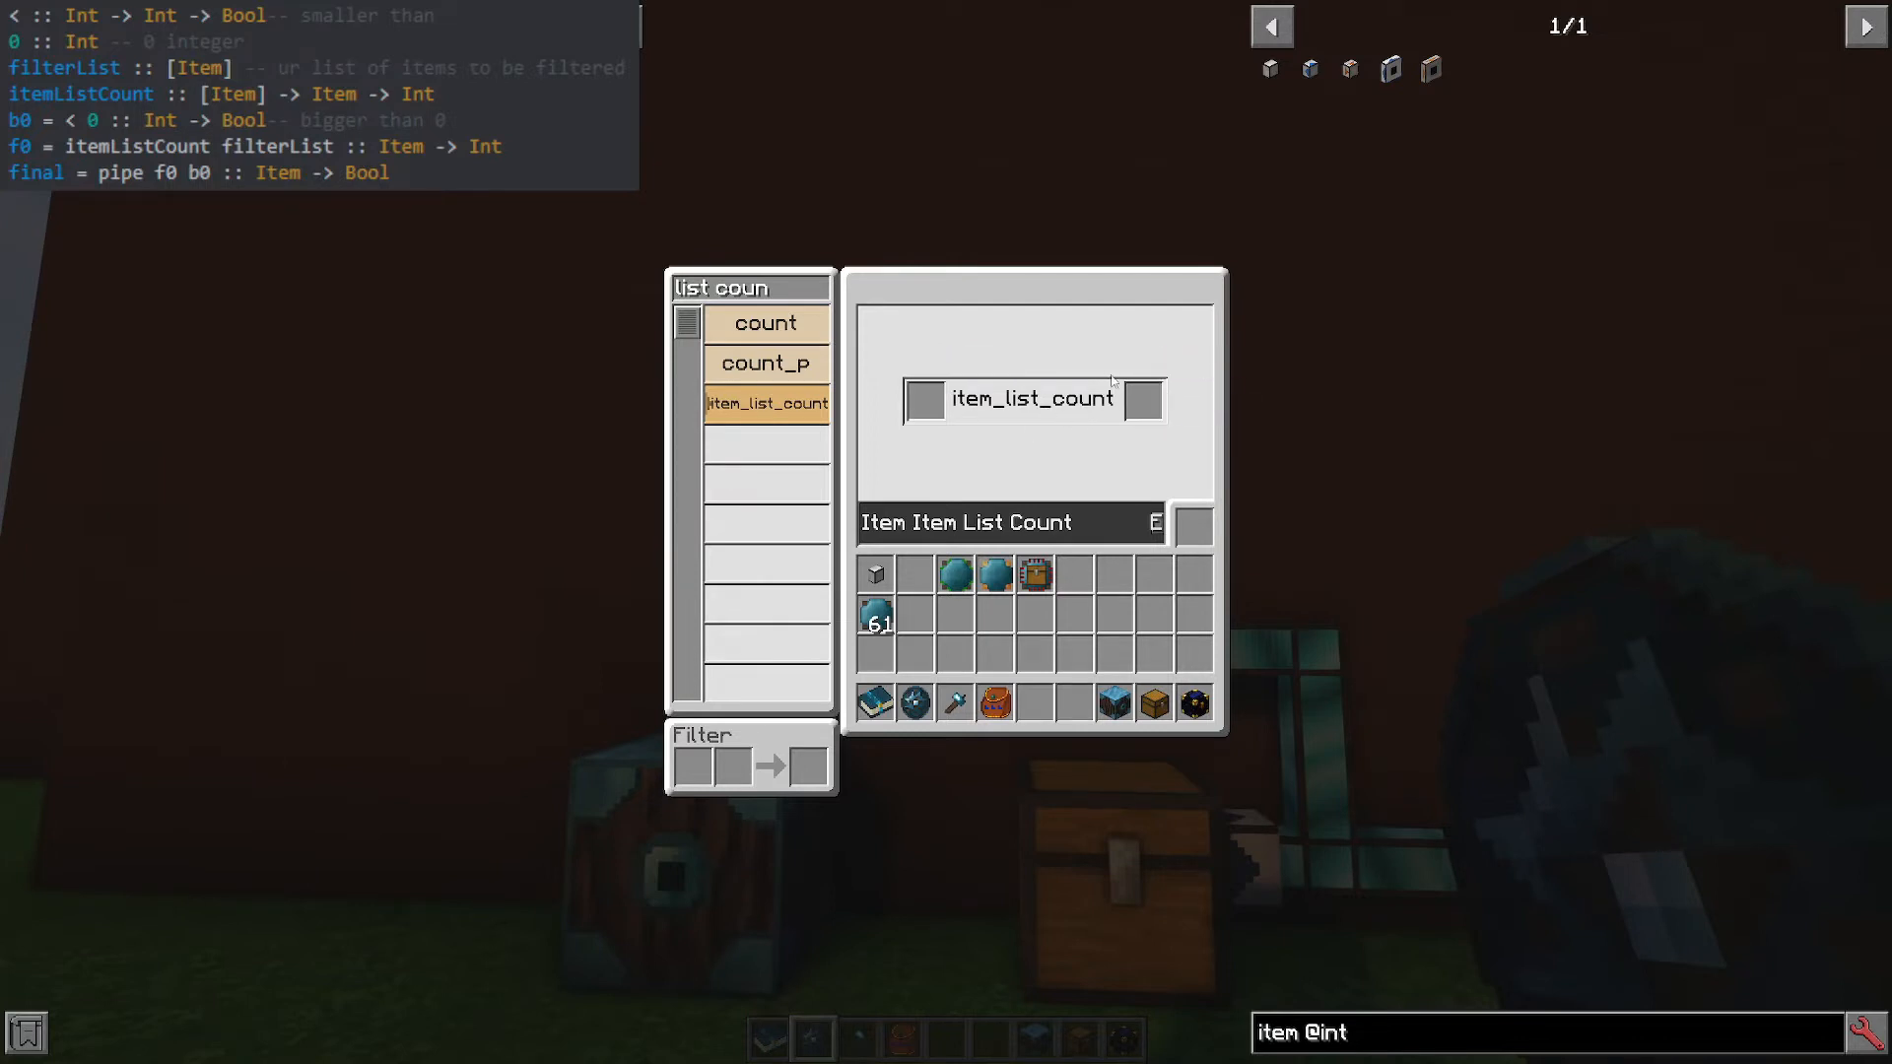
{"action": "triple_click", "coordinate": [721, 288]}
{"action": "type", "text": "oper"}
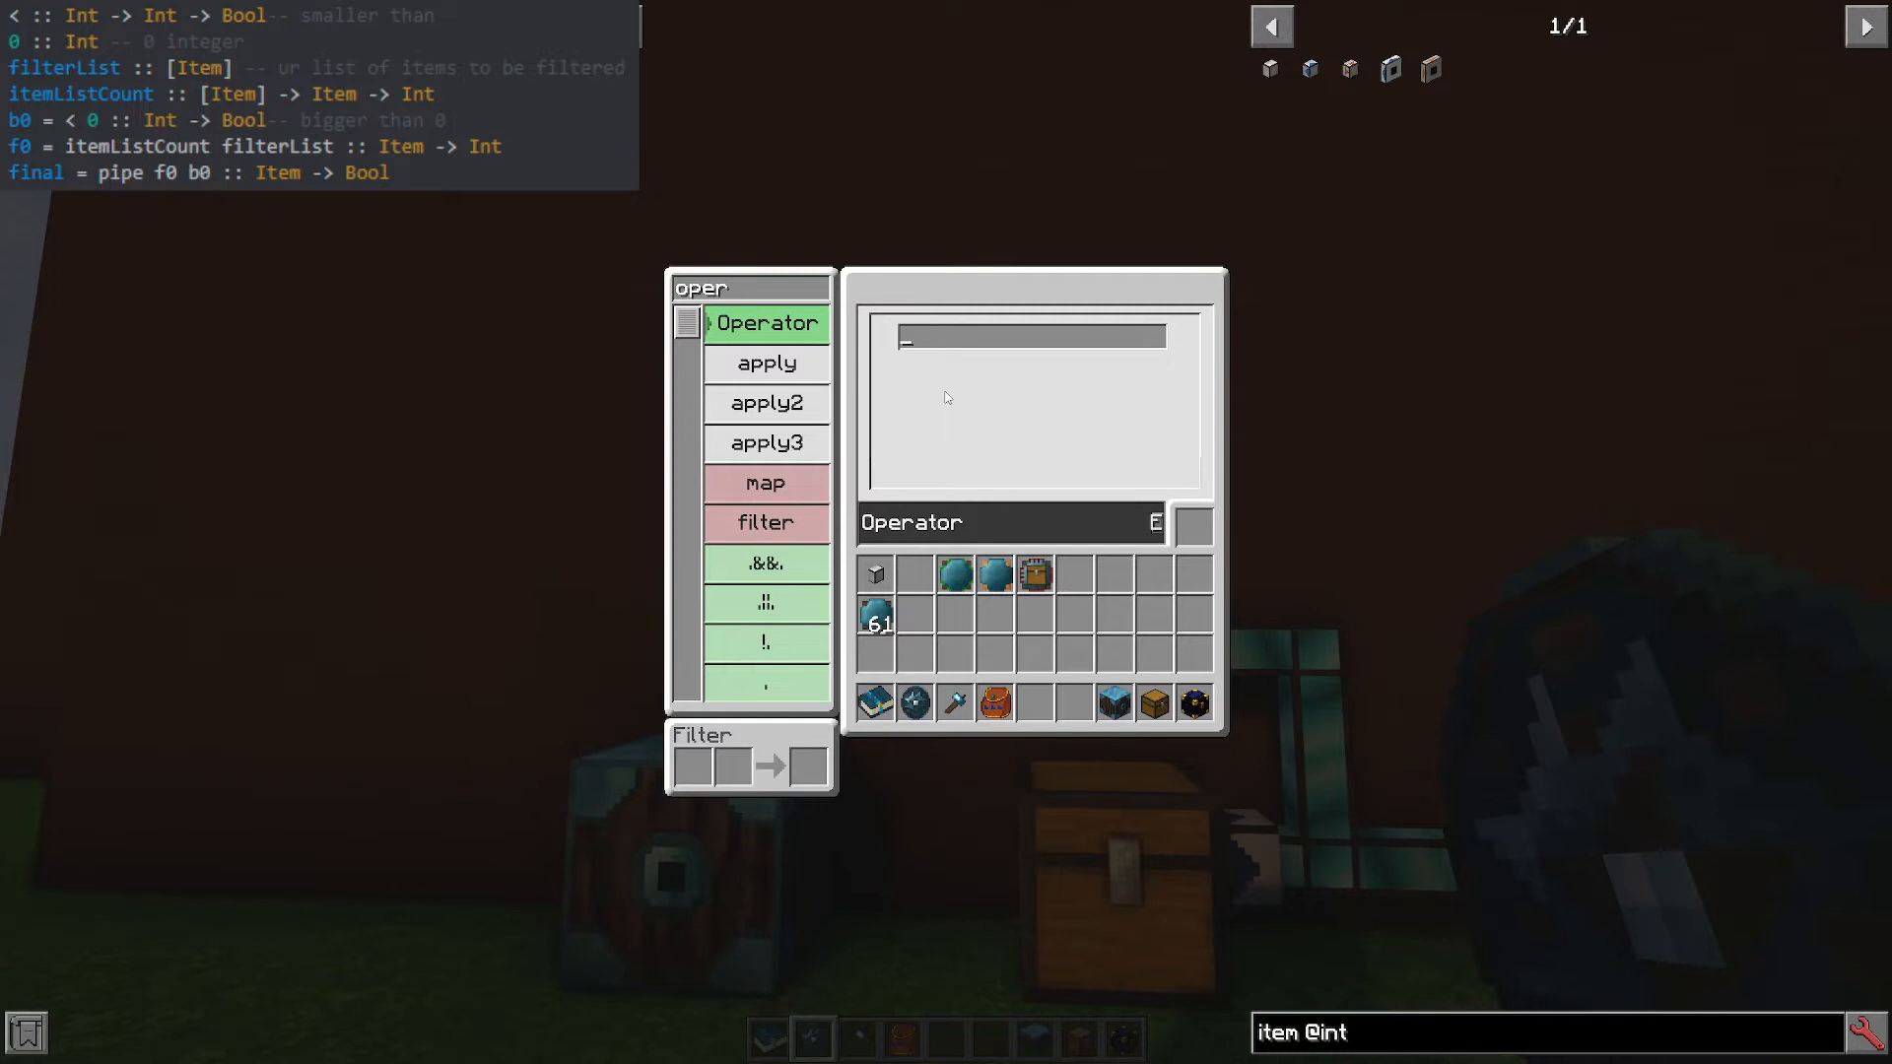
Select Item Item List Count as the operator and start naming its card itemListCount.
{"action": "type", "text": "list coun"}
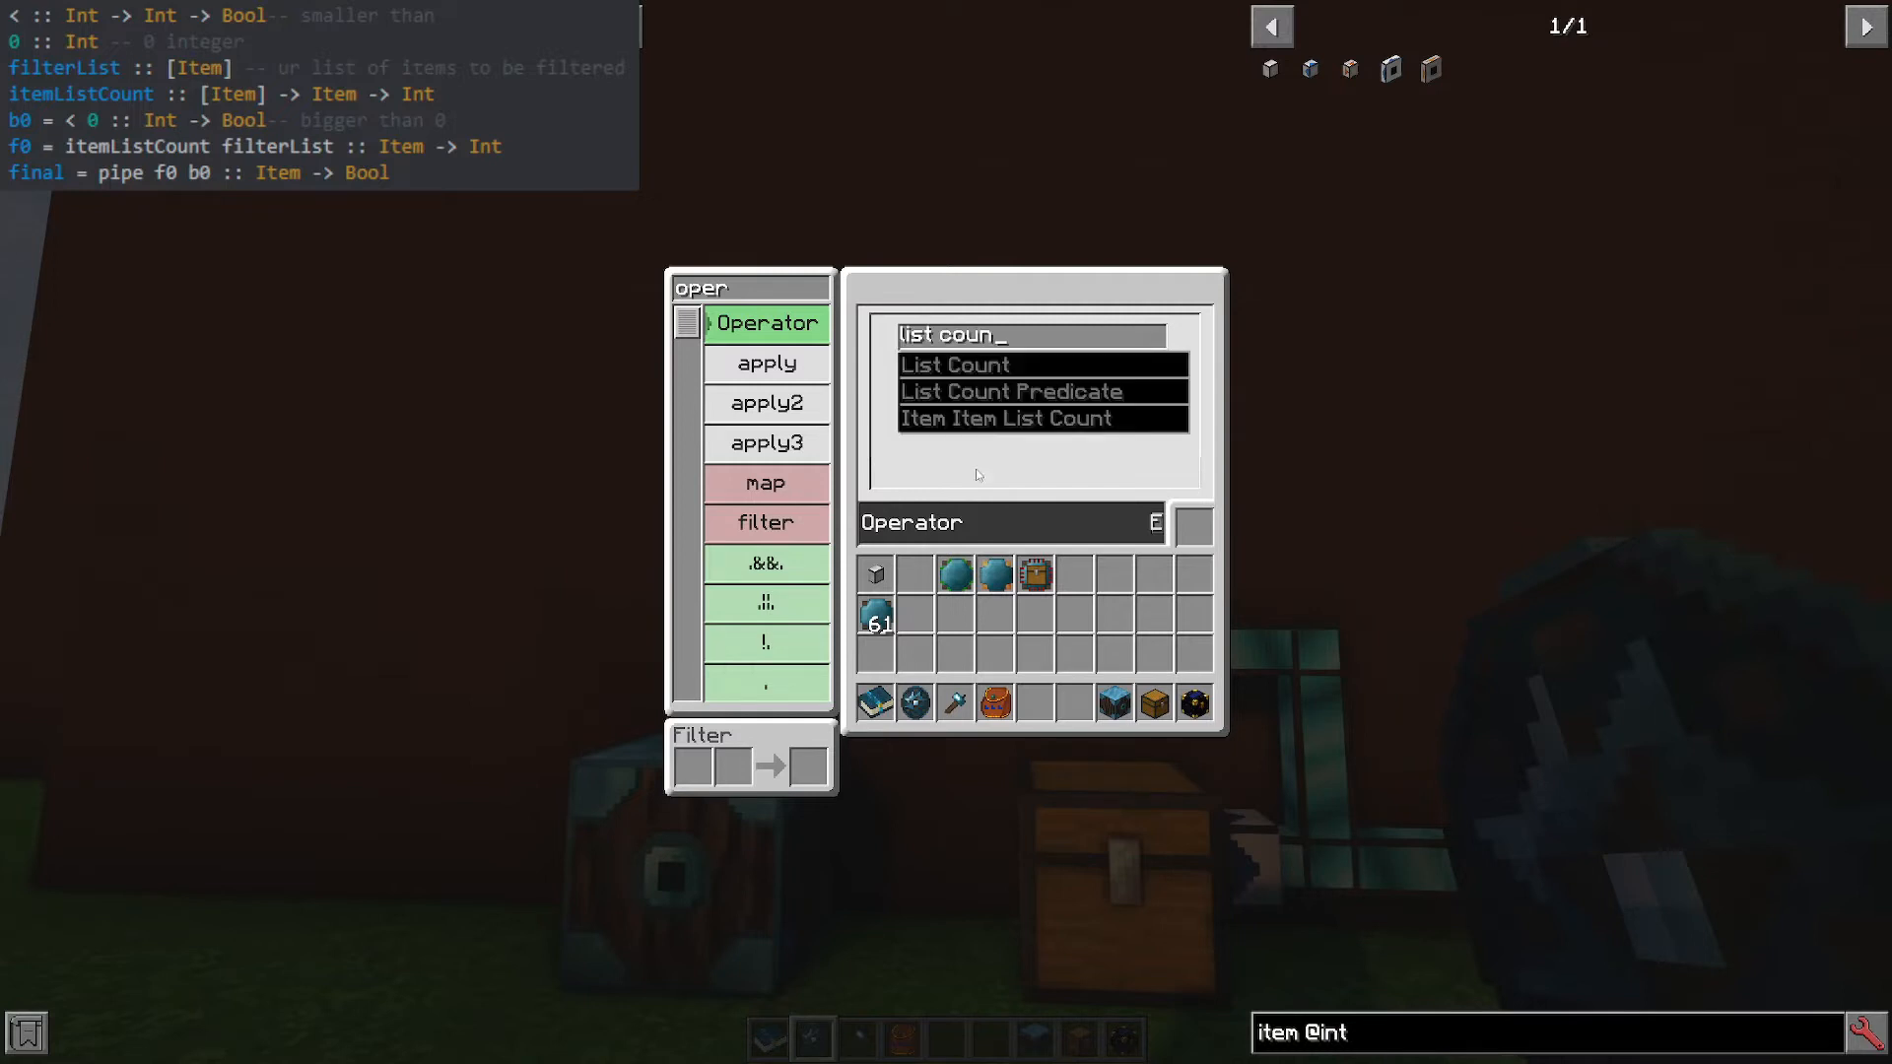
{"action": "mouse_move", "coordinate": [1007, 418]}
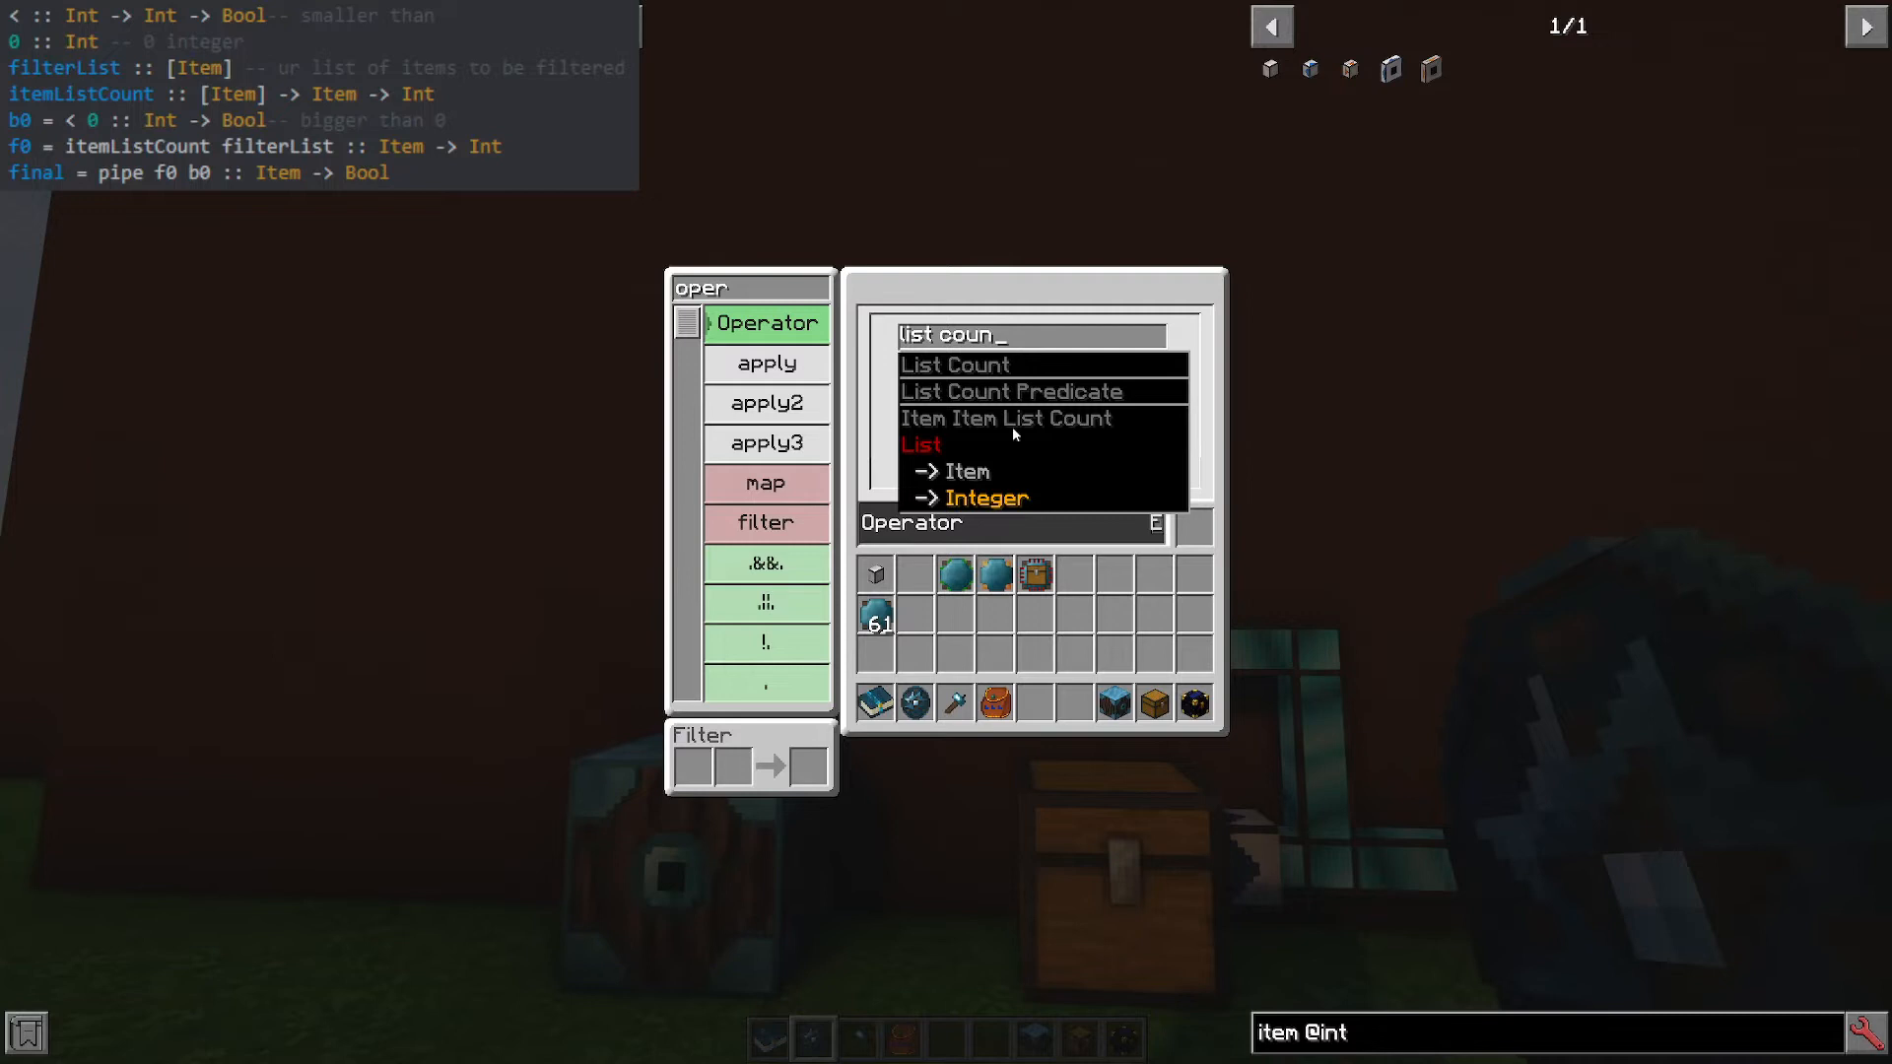
{"action": "left_click", "coordinate": [1007, 418]}
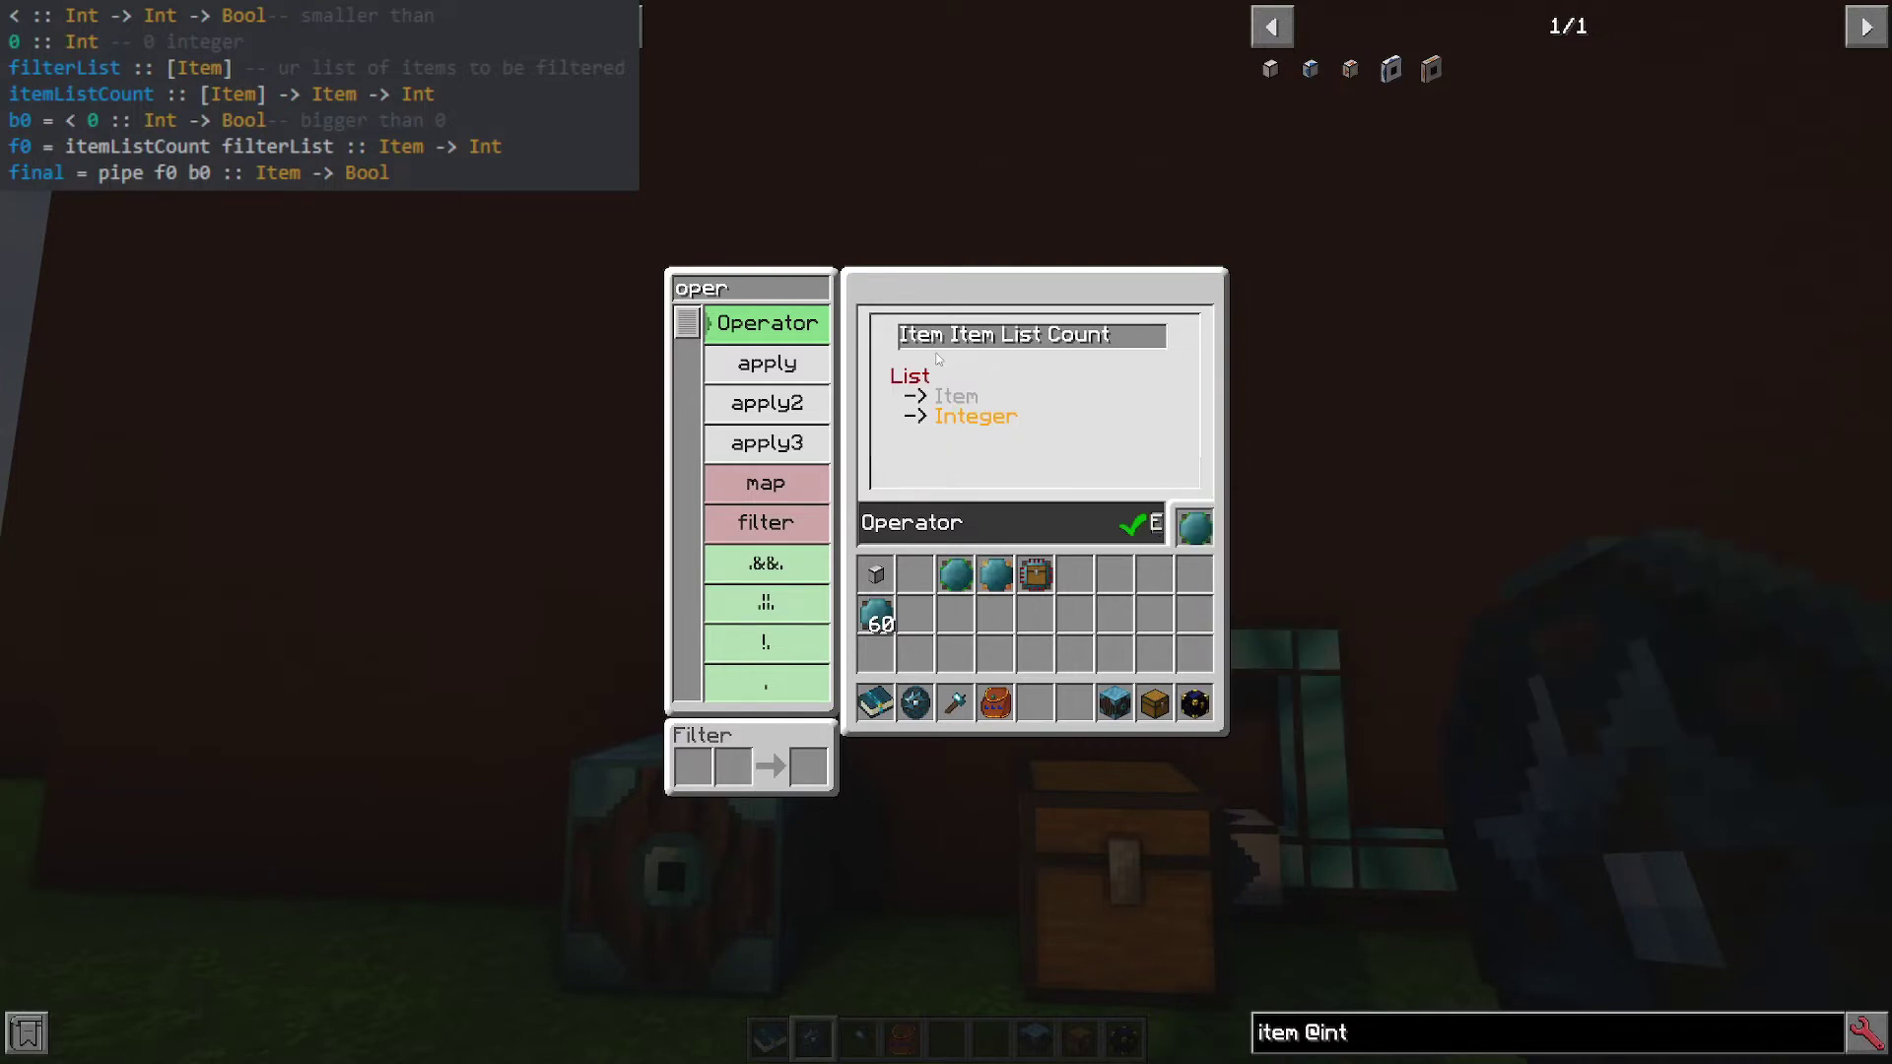
{"action": "mouse_move", "coordinate": [906, 363]}
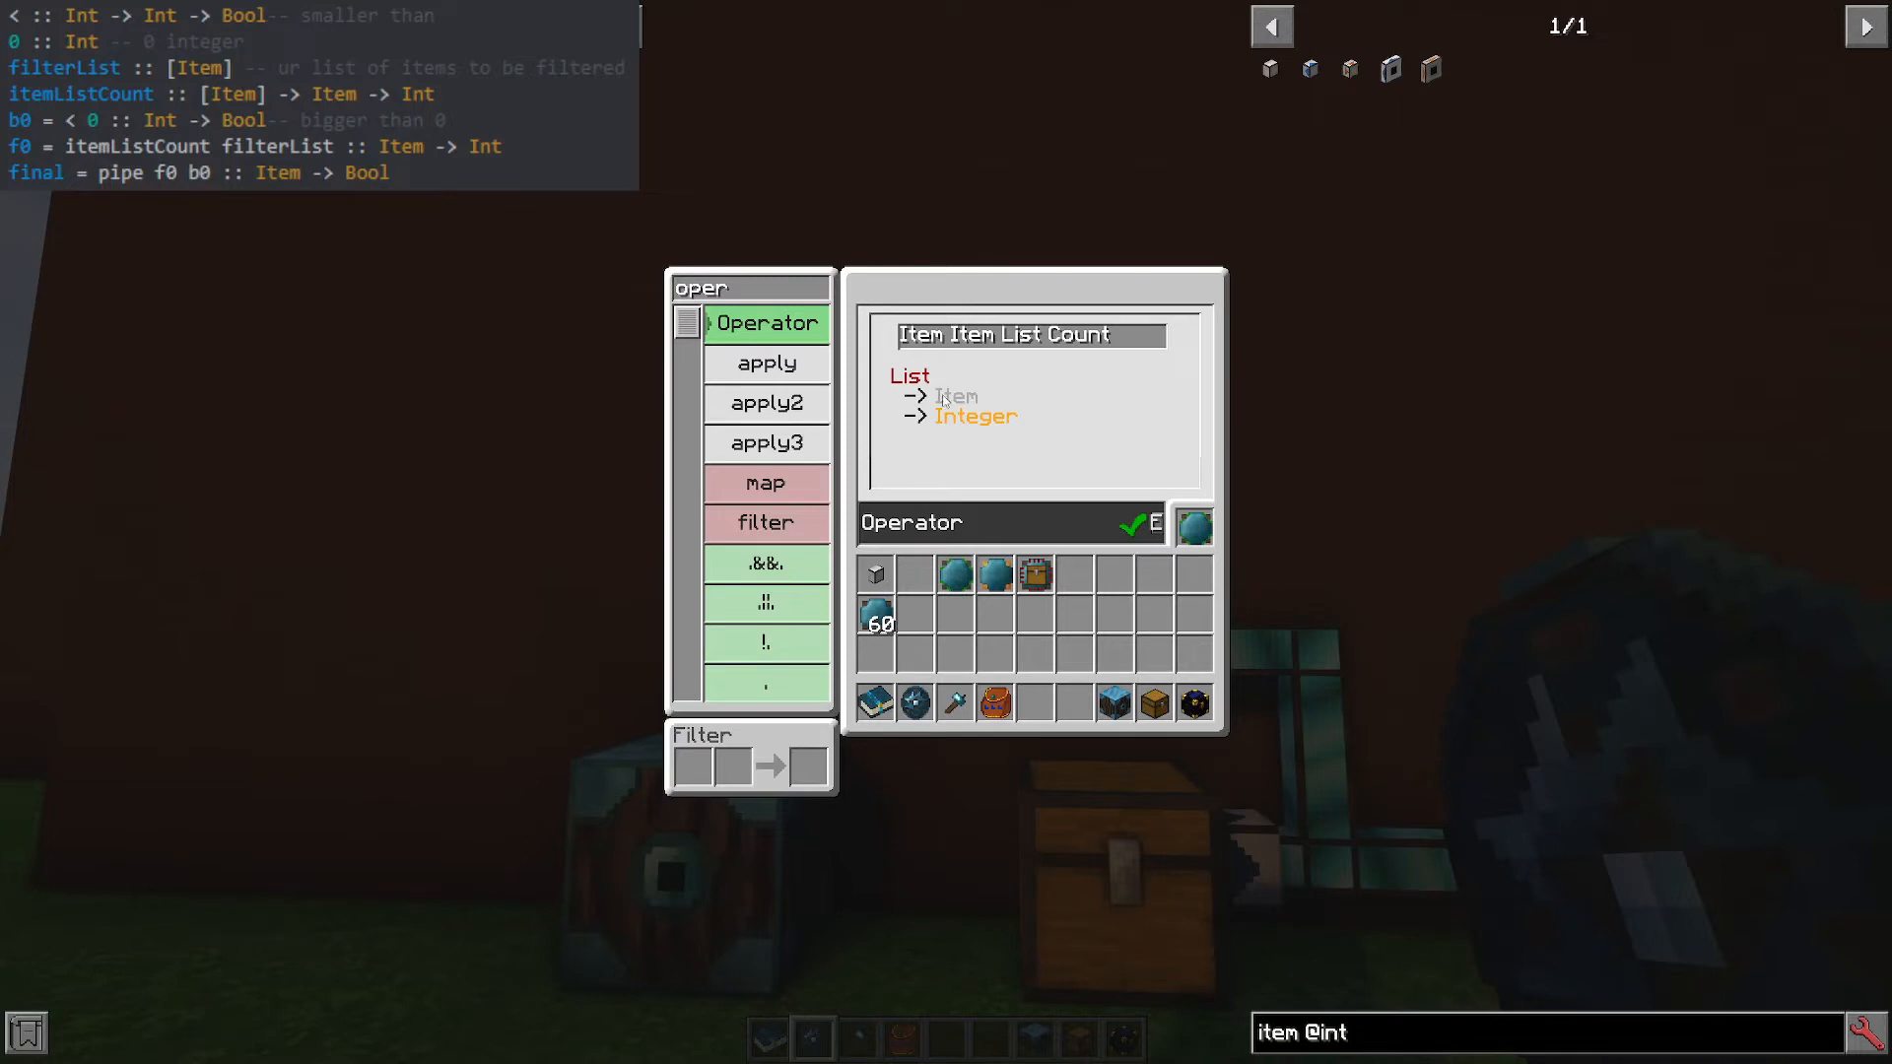
{"action": "mouse_move", "coordinate": [1003, 438]}
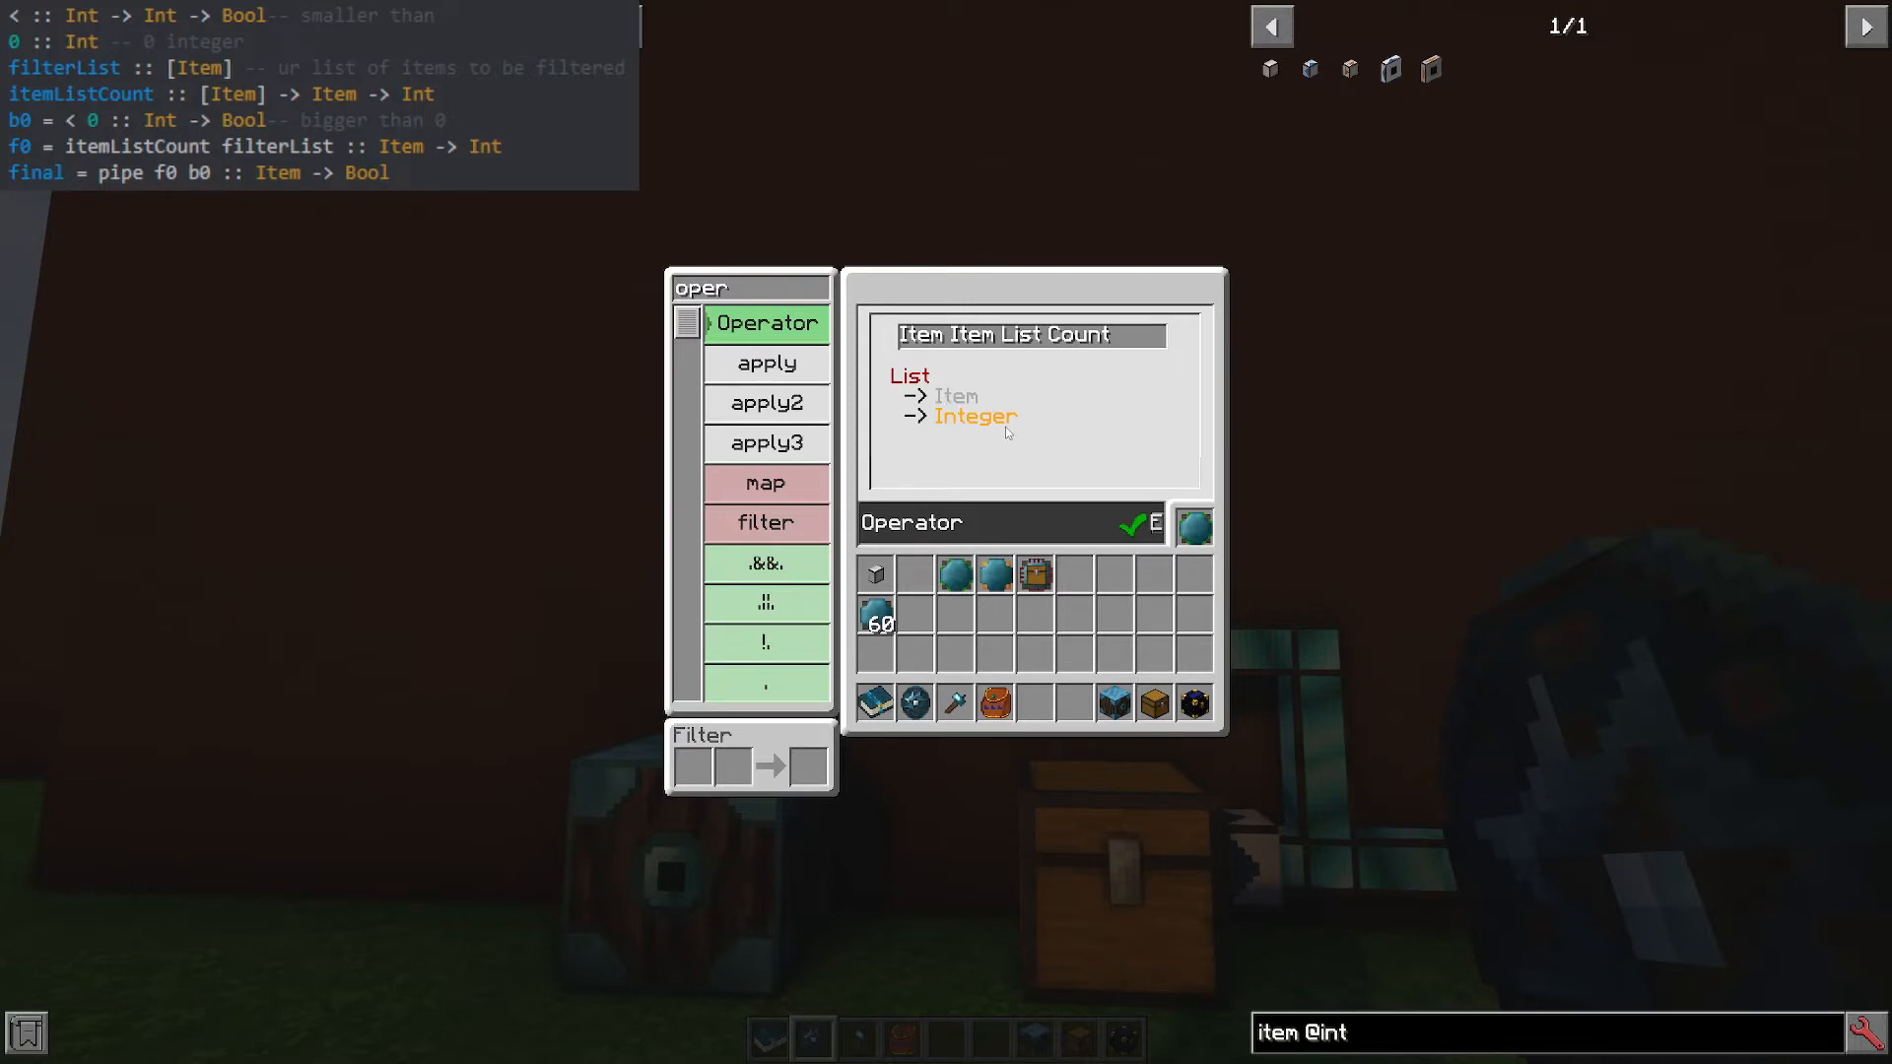
{"action": "mouse_move", "coordinate": [1000, 422]}
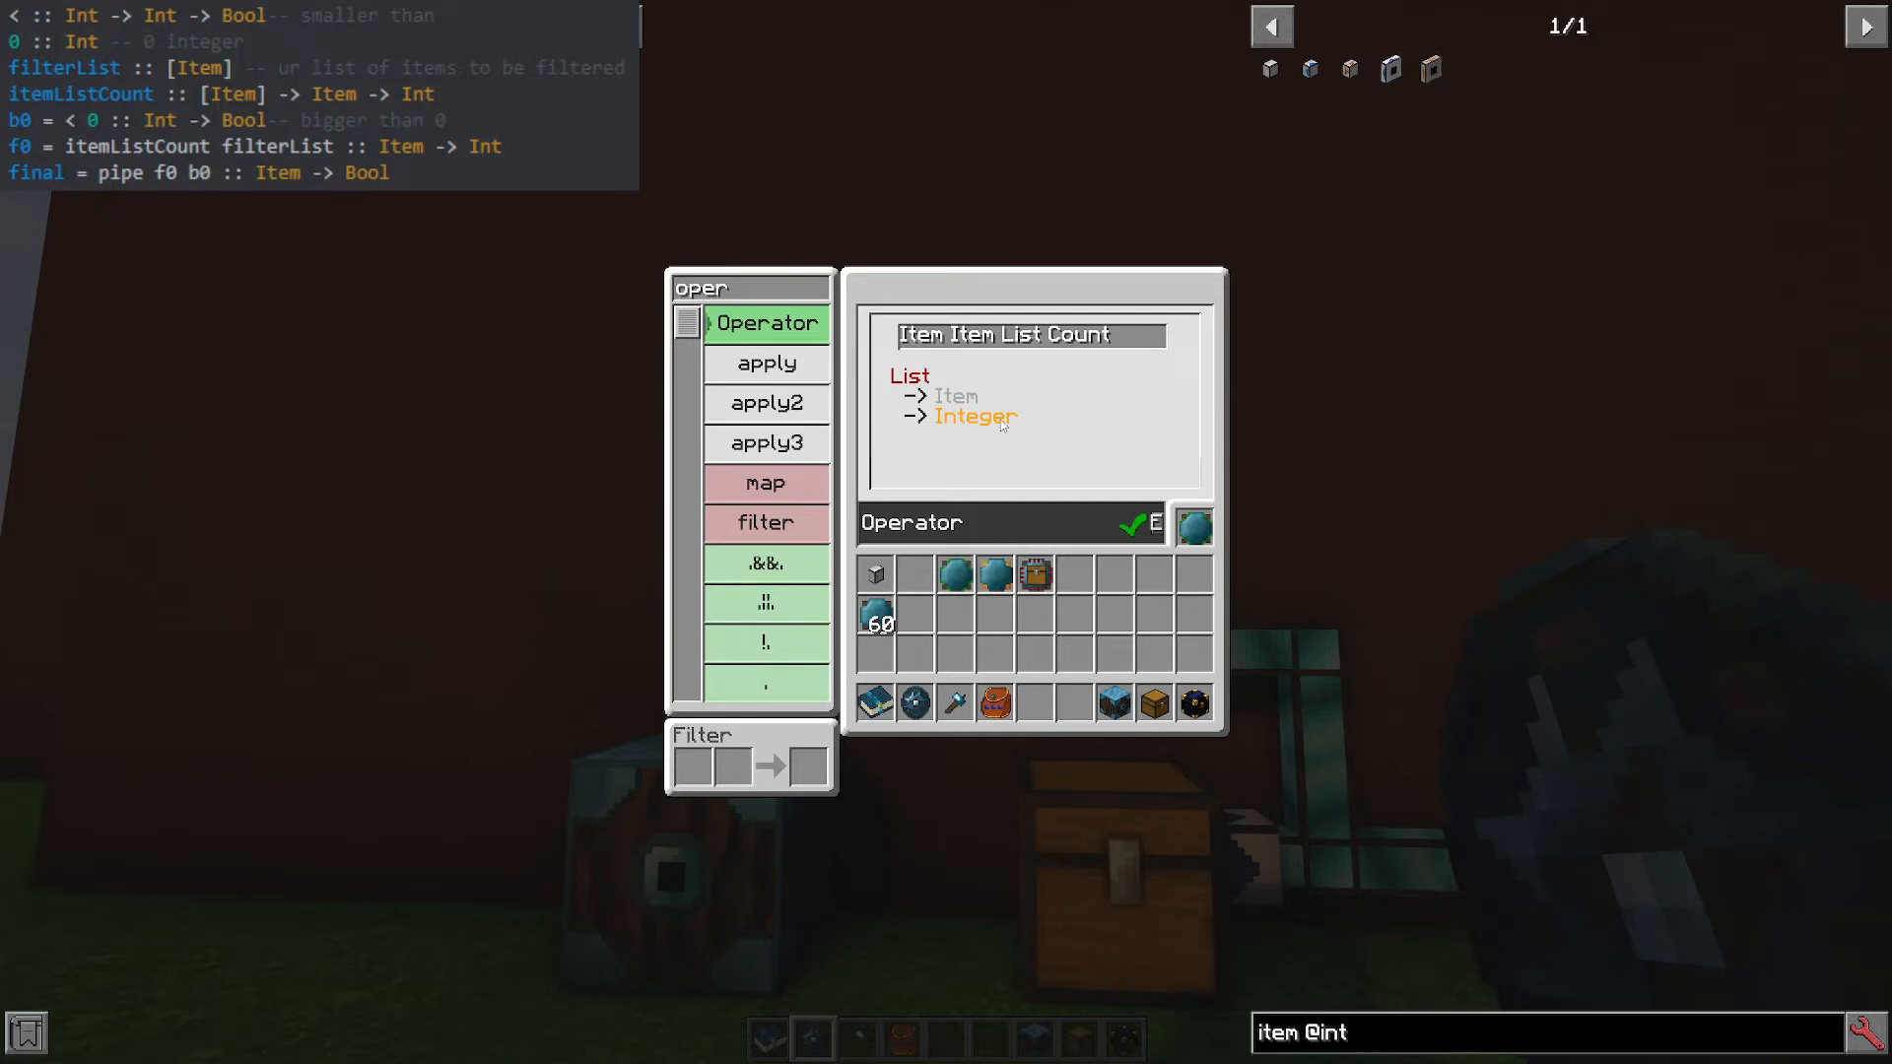
{"action": "left_click", "coordinate": [988, 522]}
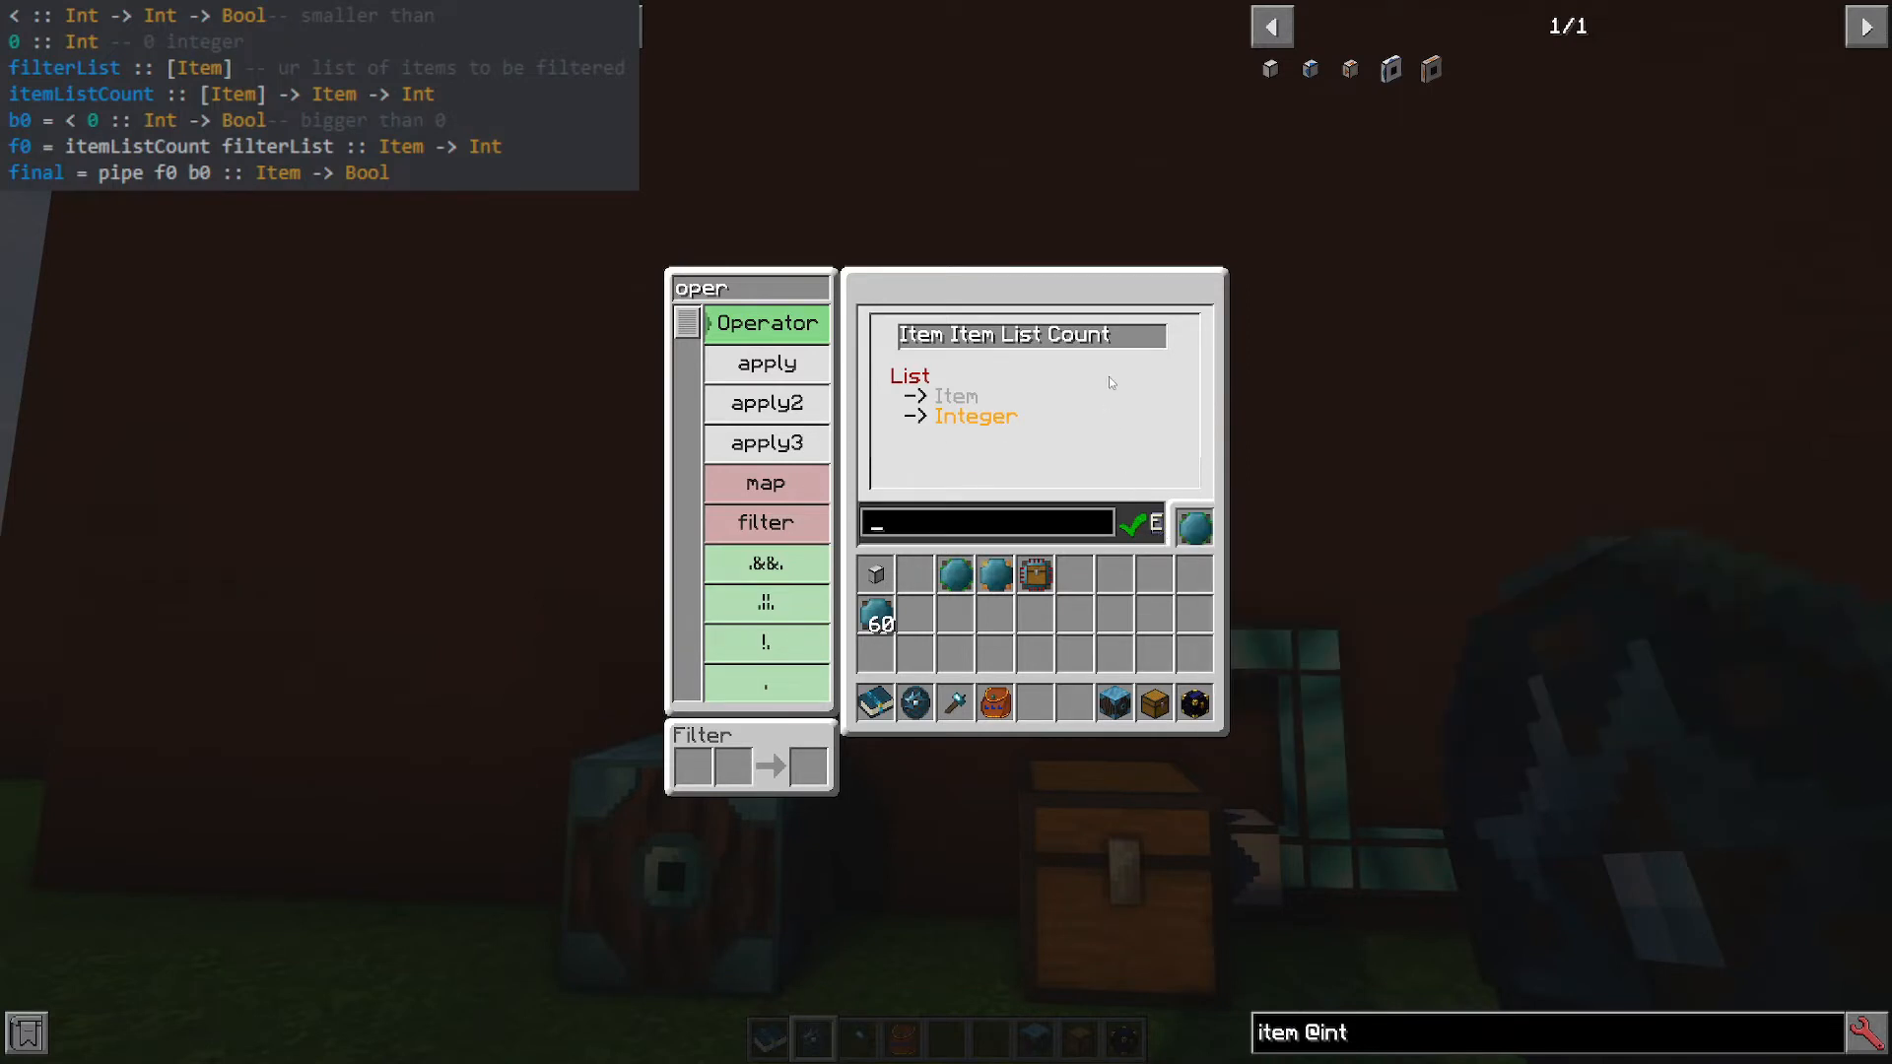
{"action": "mouse_move", "coordinate": [1017, 512]}
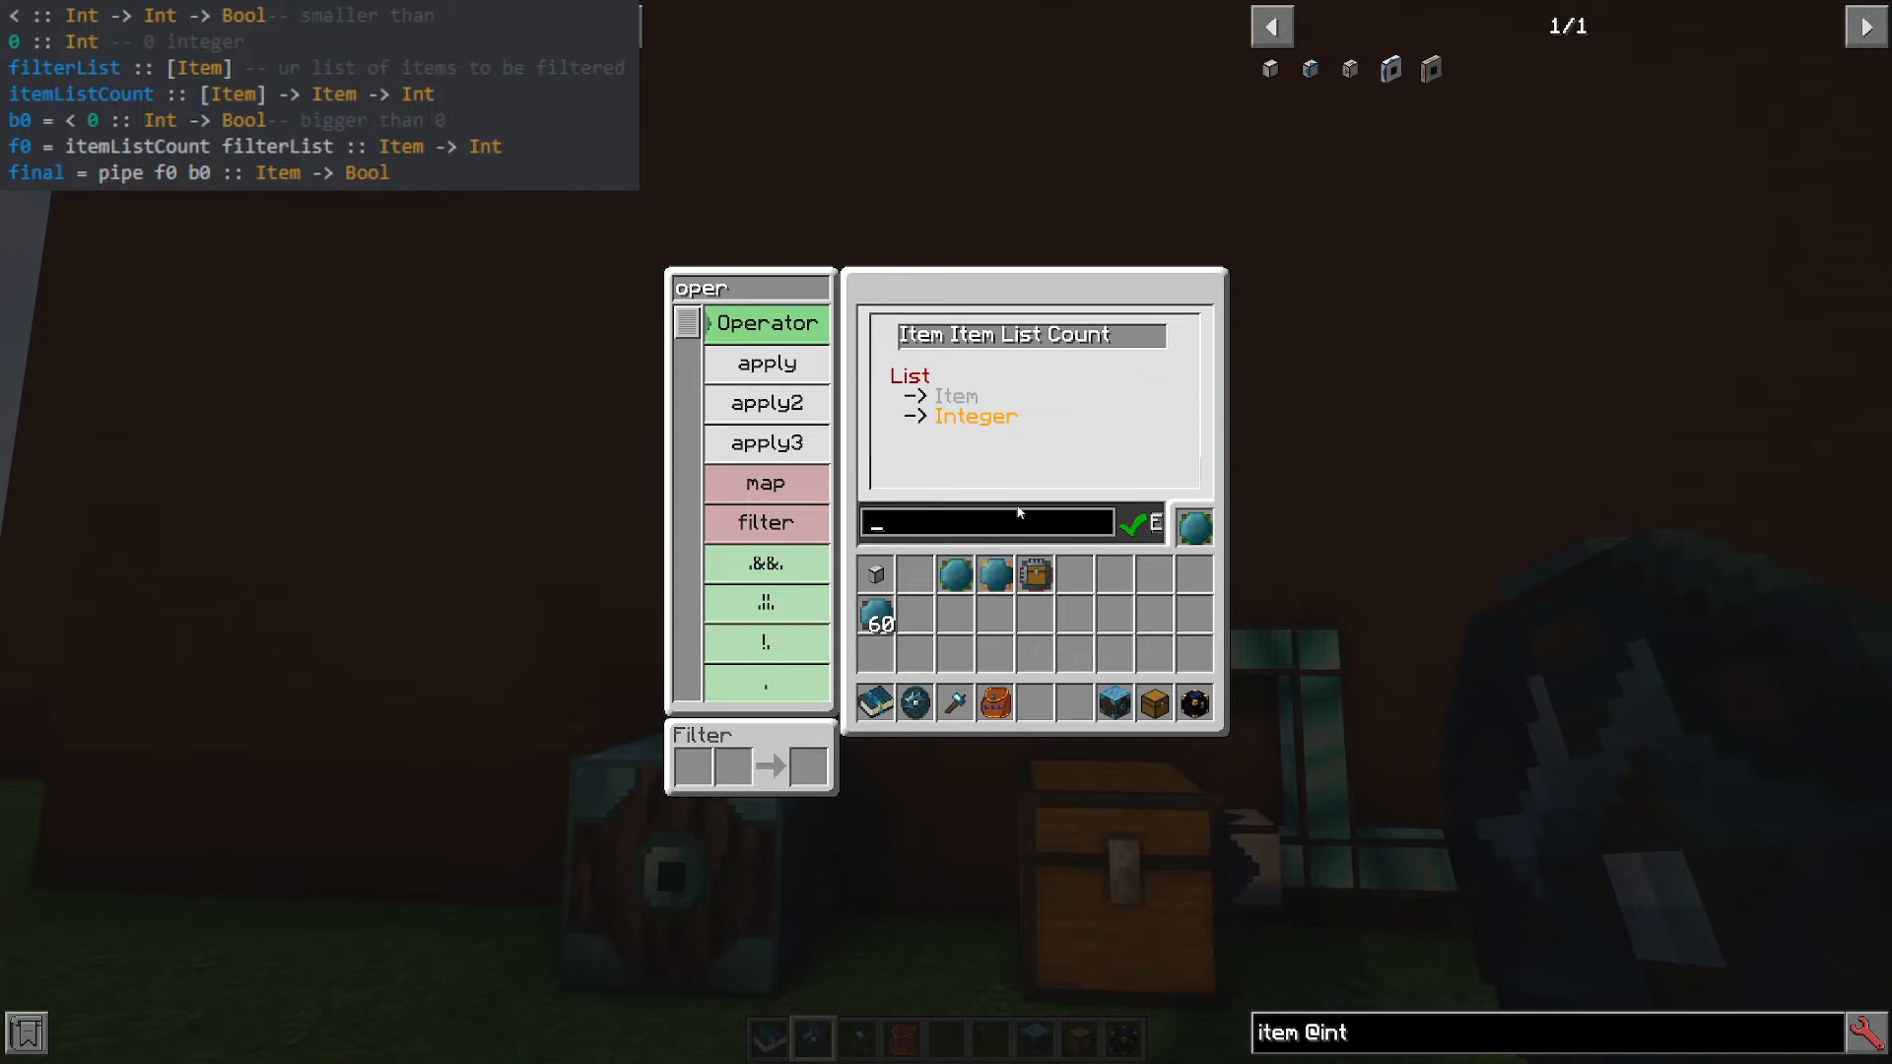
{"action": "type", "text": "itemListCou"}
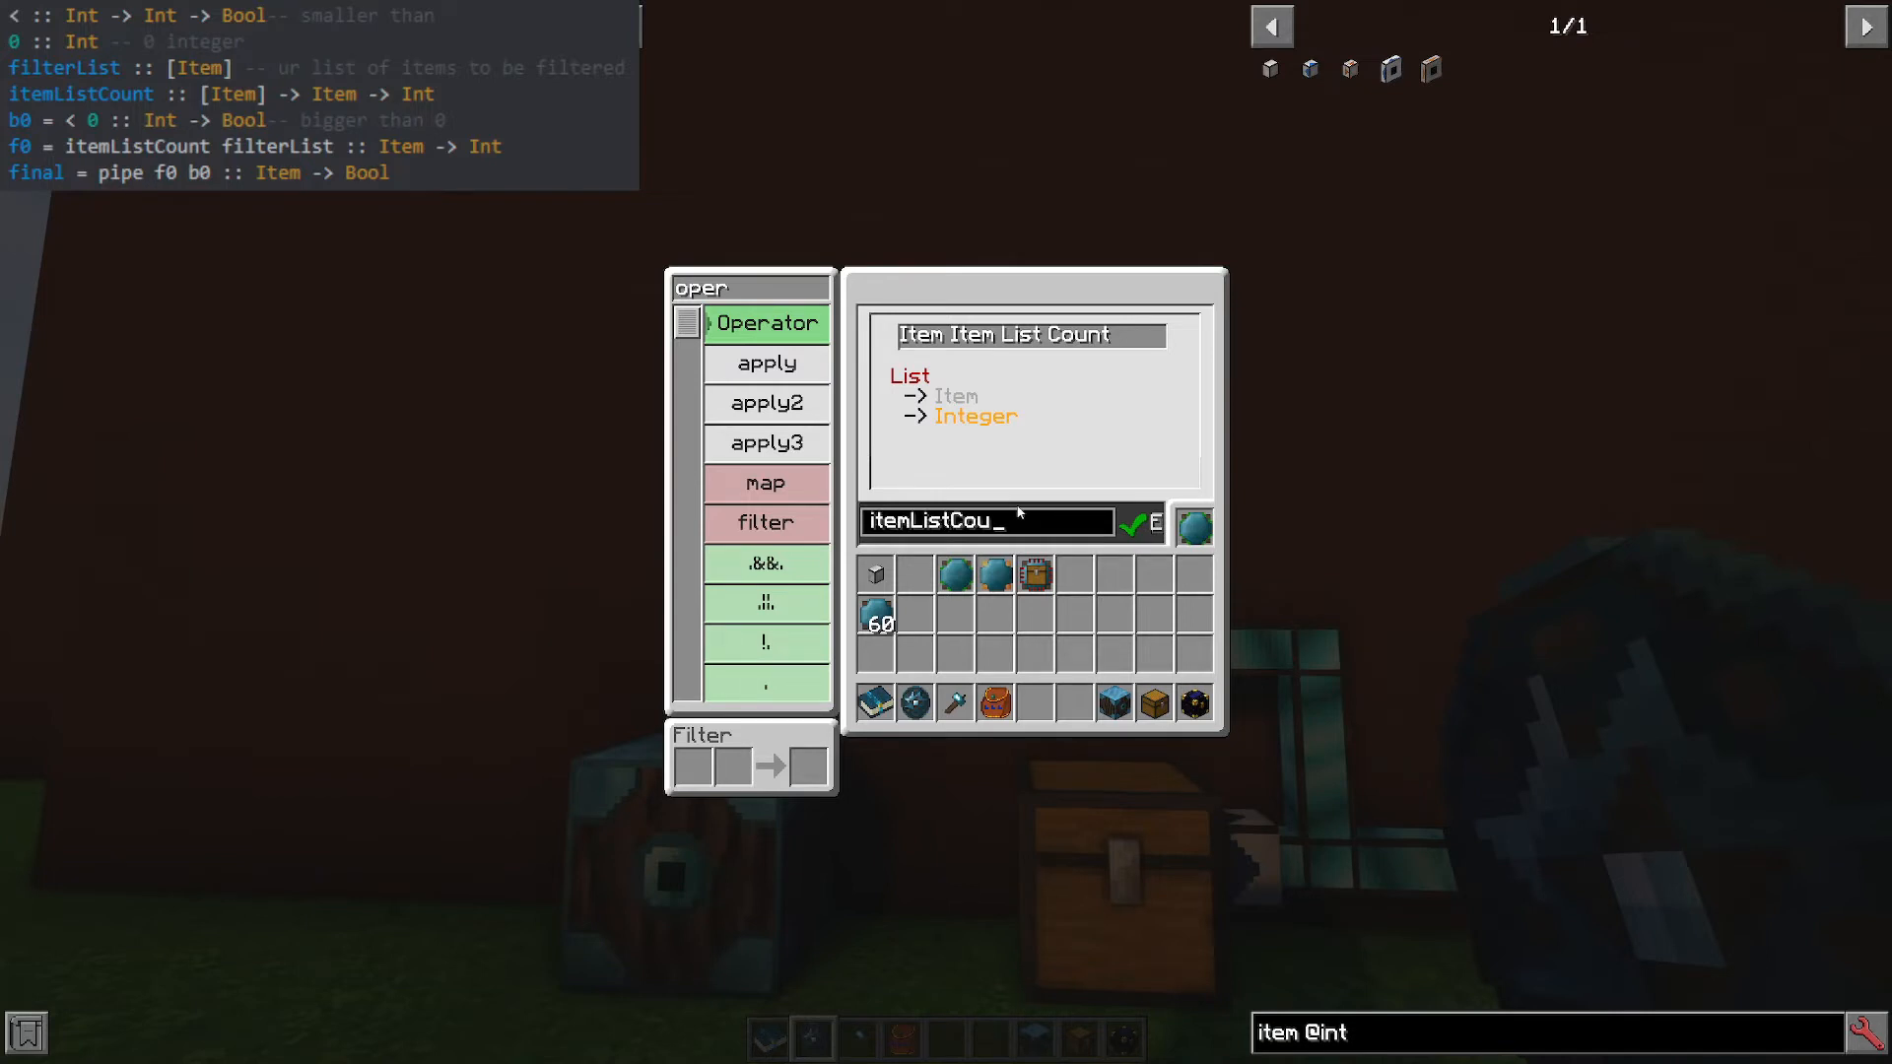
{"action": "mouse_move", "coordinate": [1194, 524]}
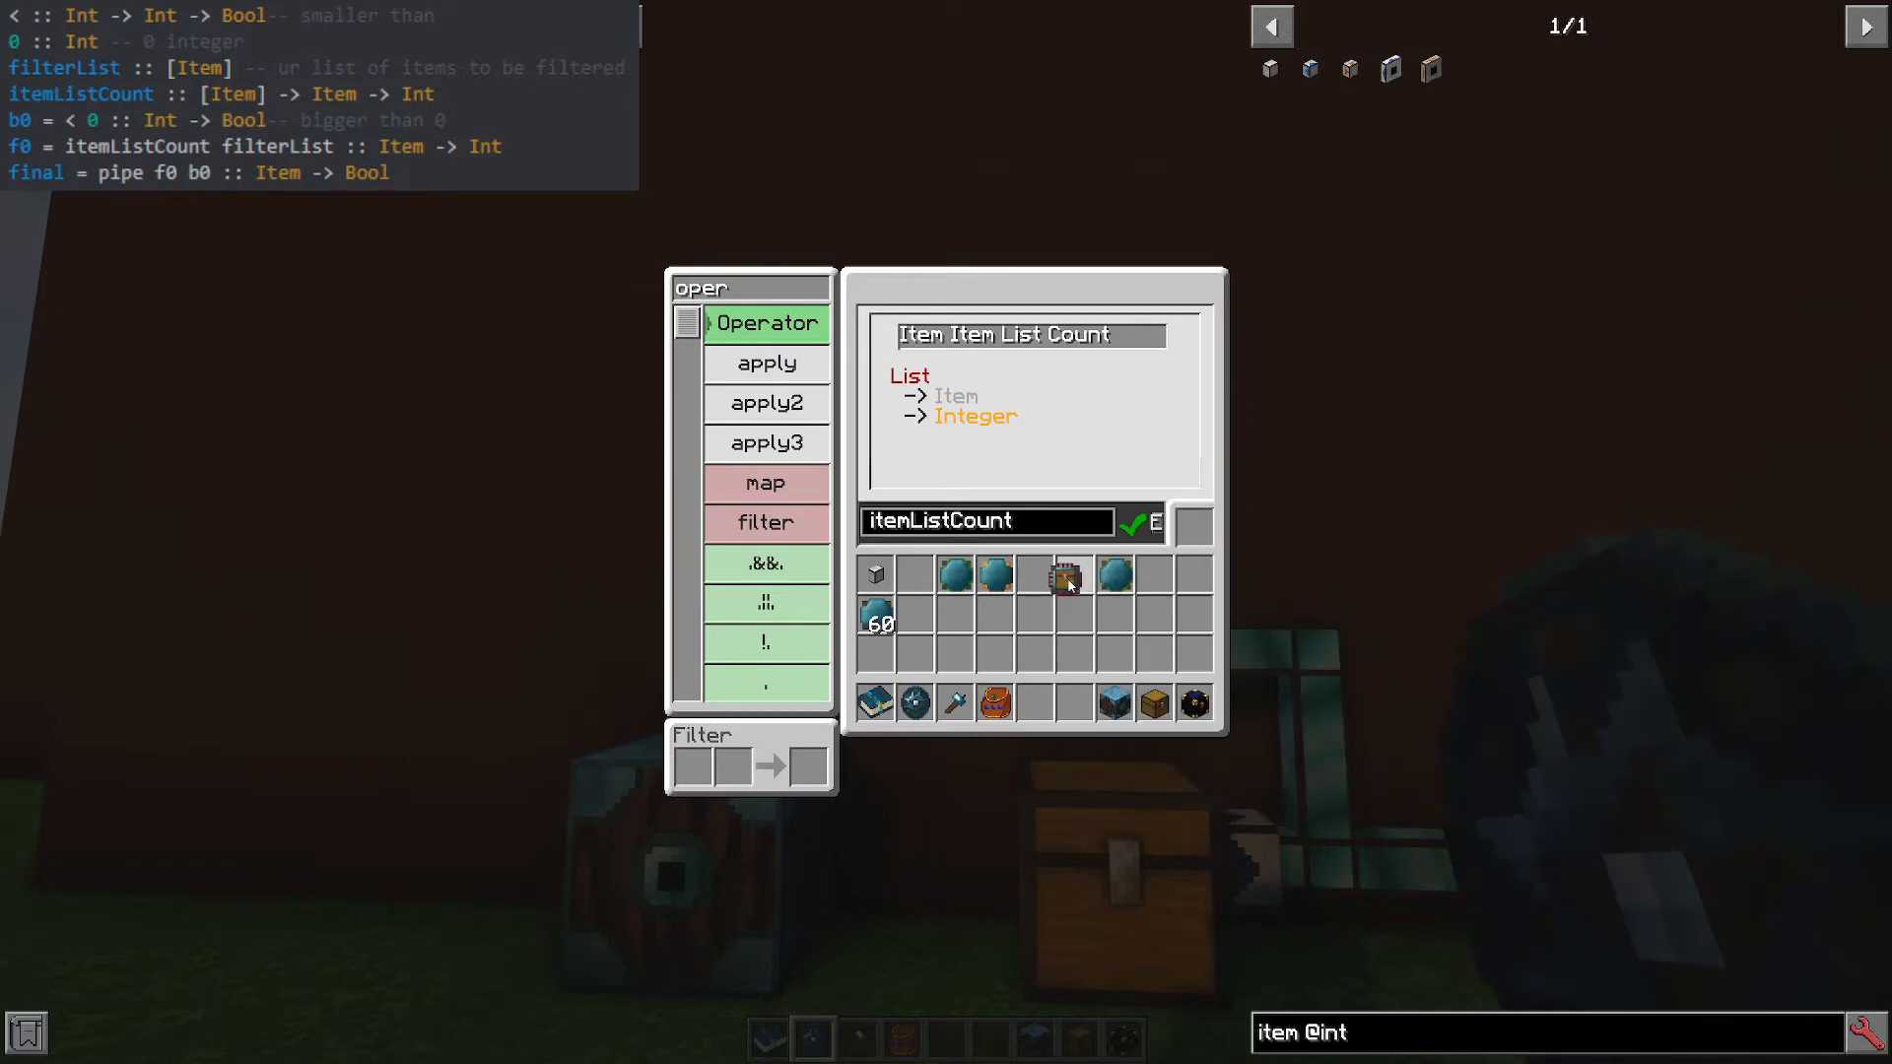
{"action": "mouse_move", "coordinate": [954, 591]}
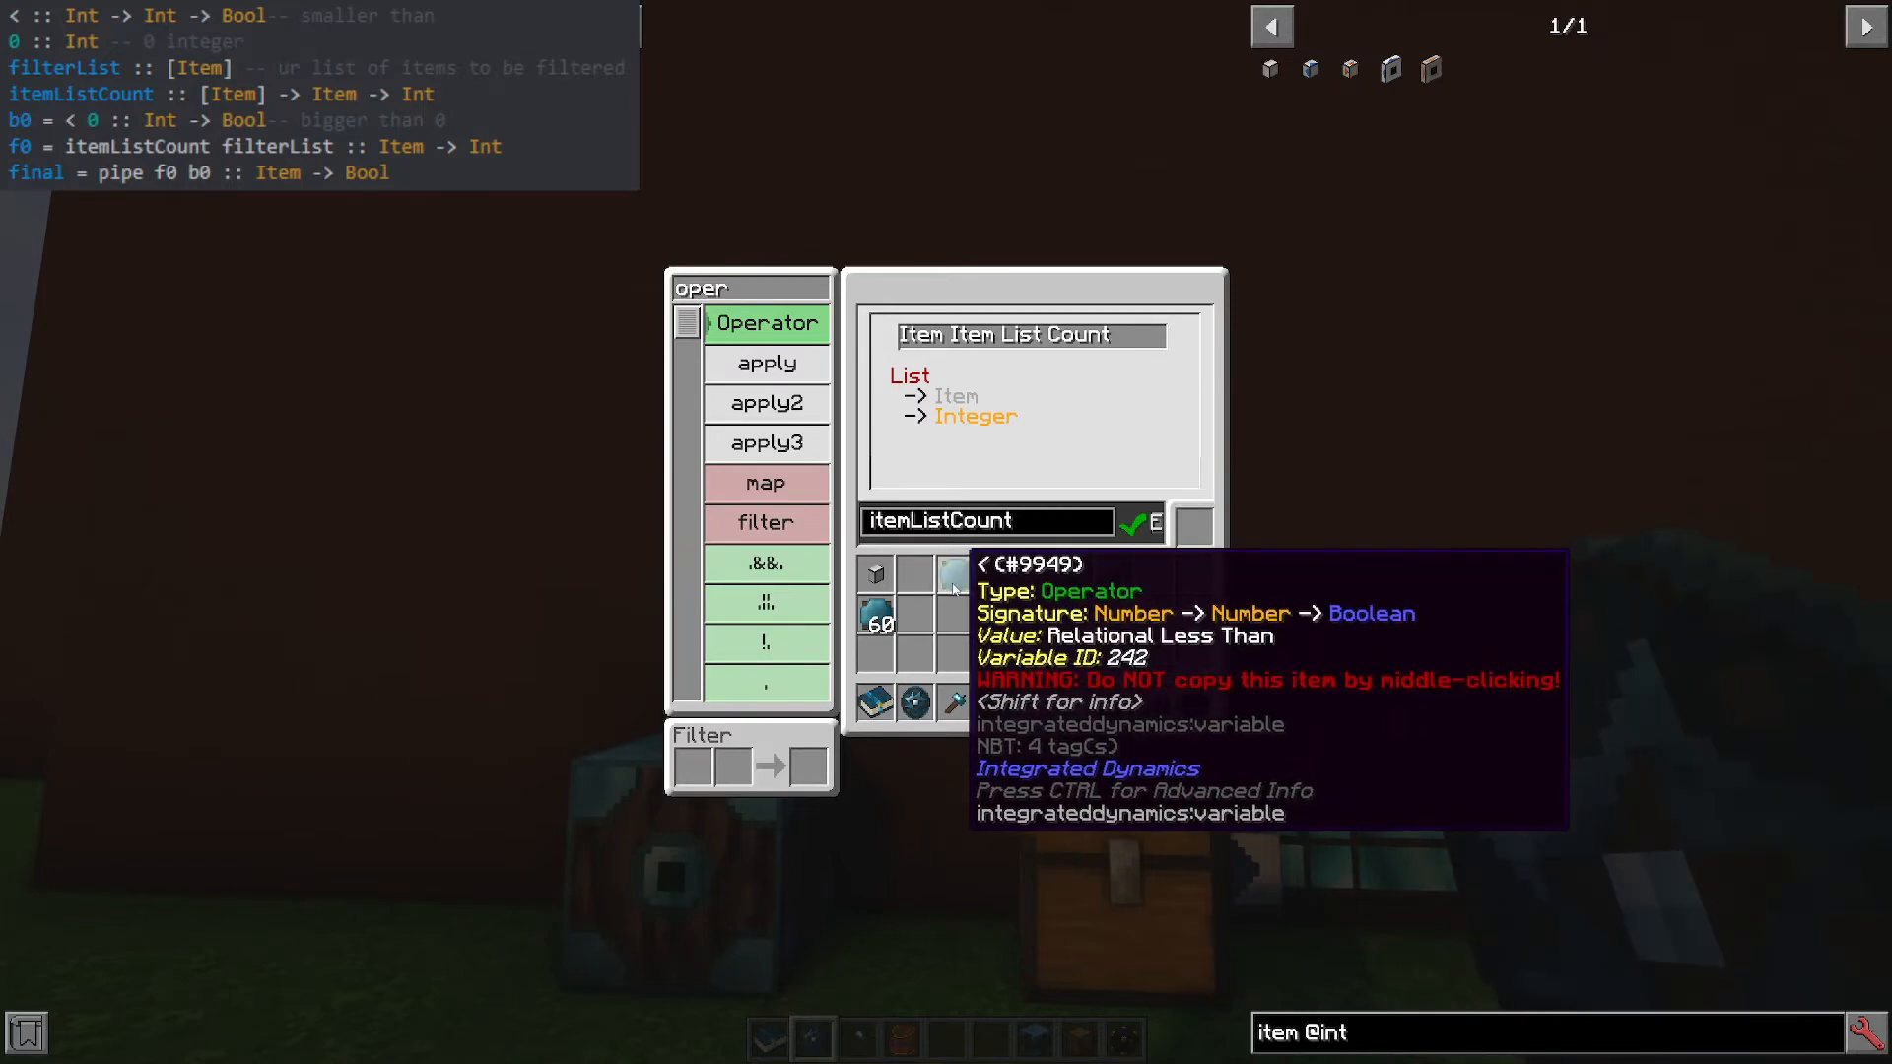
{"action": "mouse_move", "coordinate": [1074, 574]}
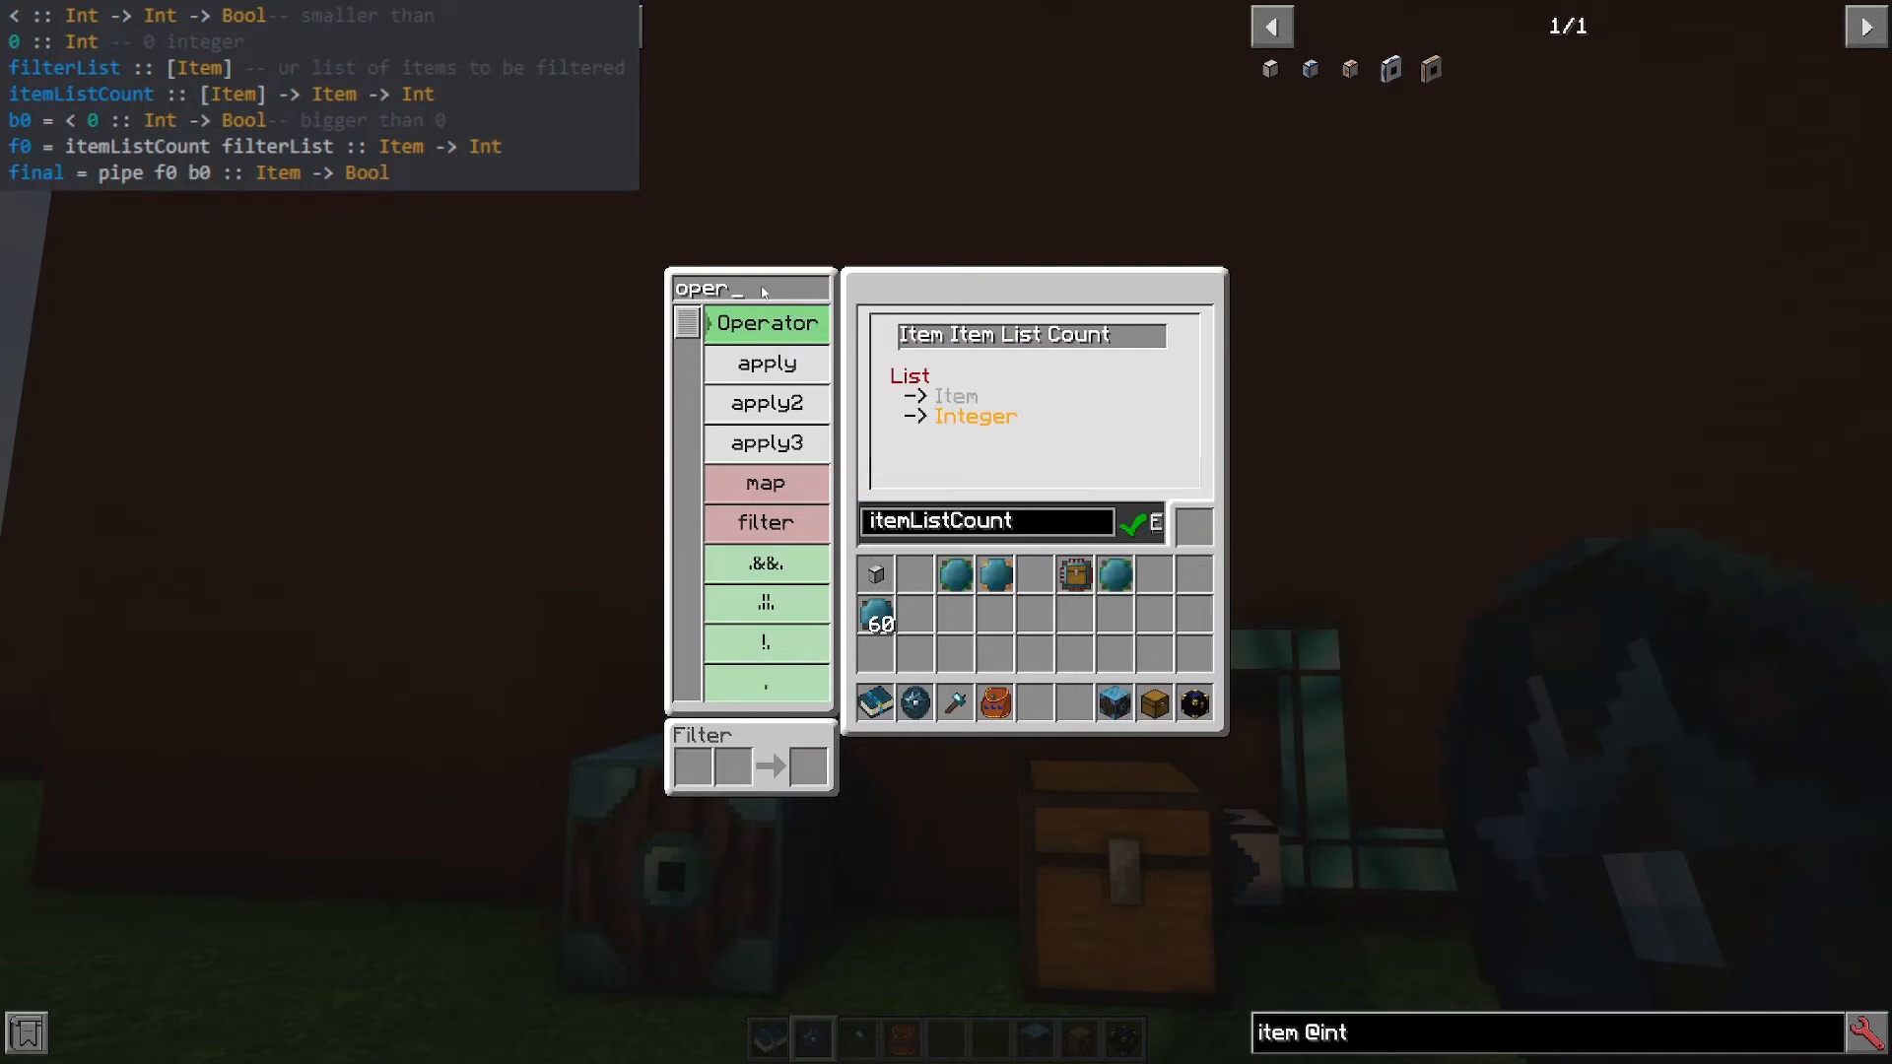
Search 'appl' and choose the two-input Apply operator variant.
{"action": "type", "text": "appl"}
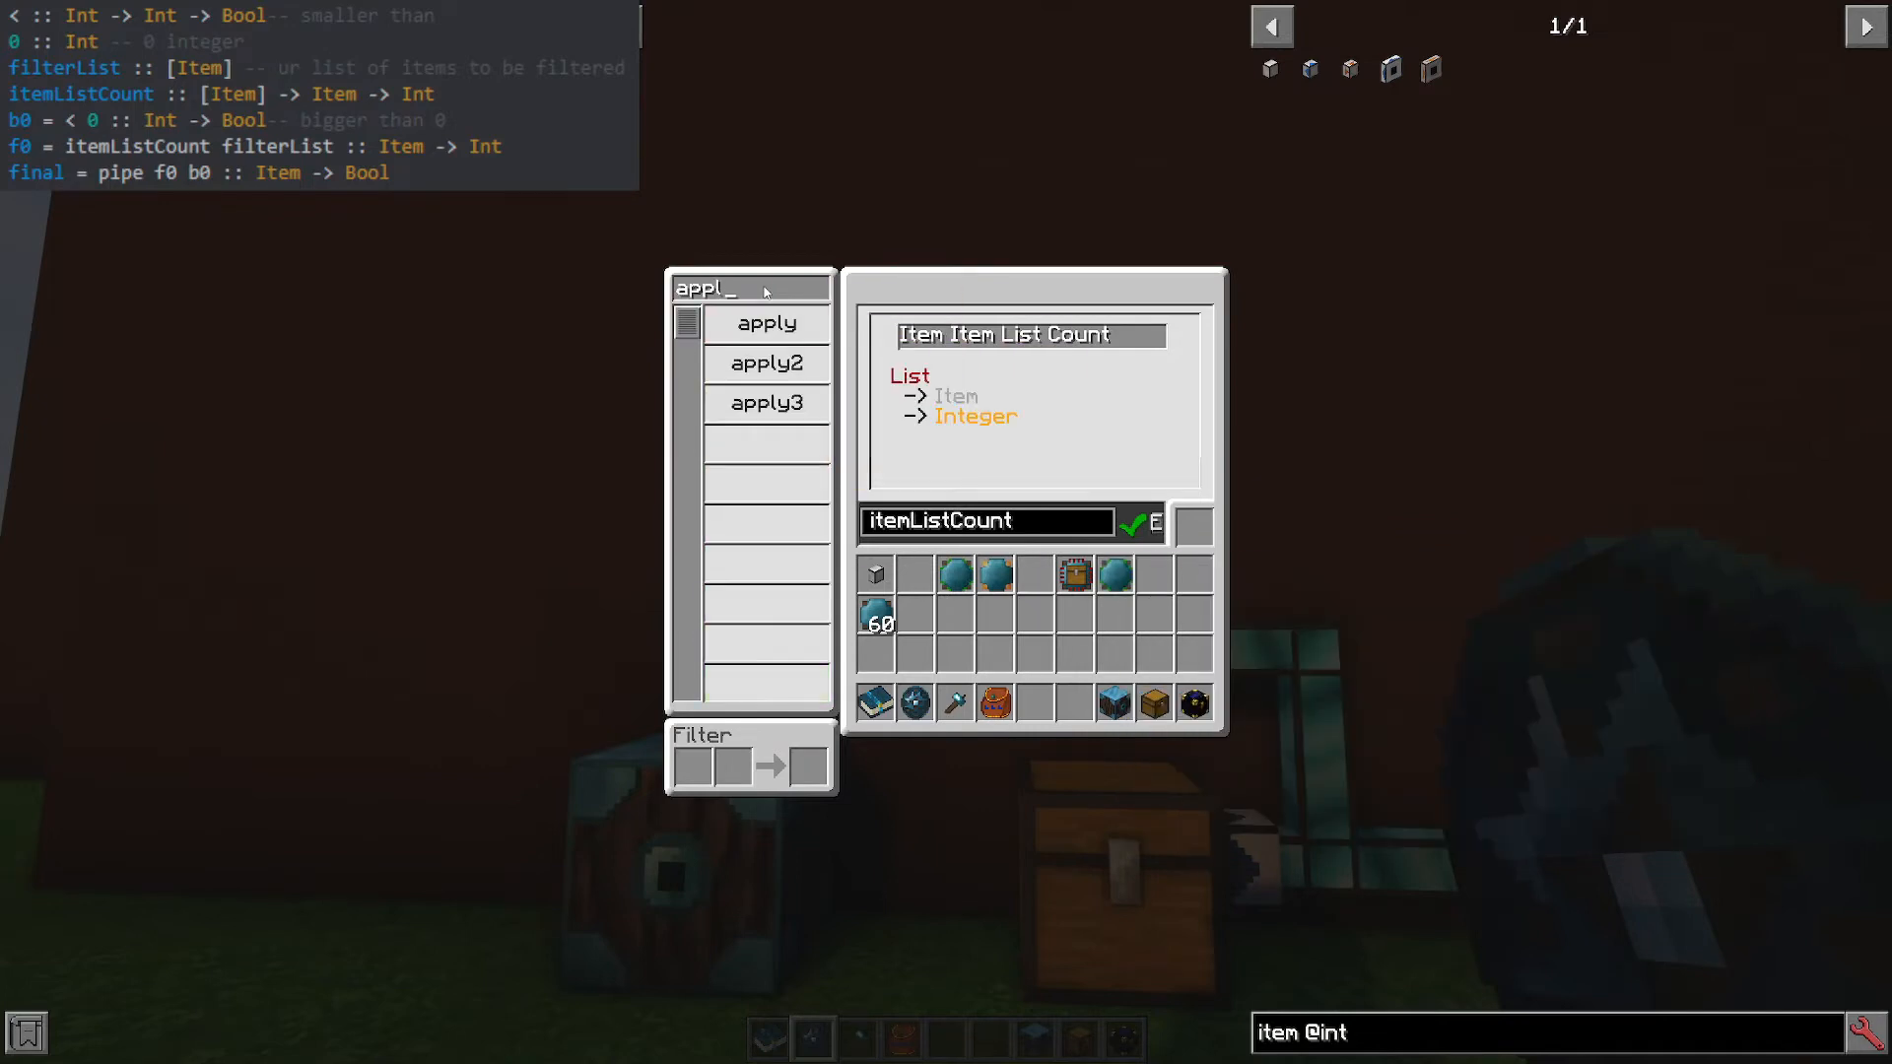
{"action": "mouse_move", "coordinate": [765, 323]}
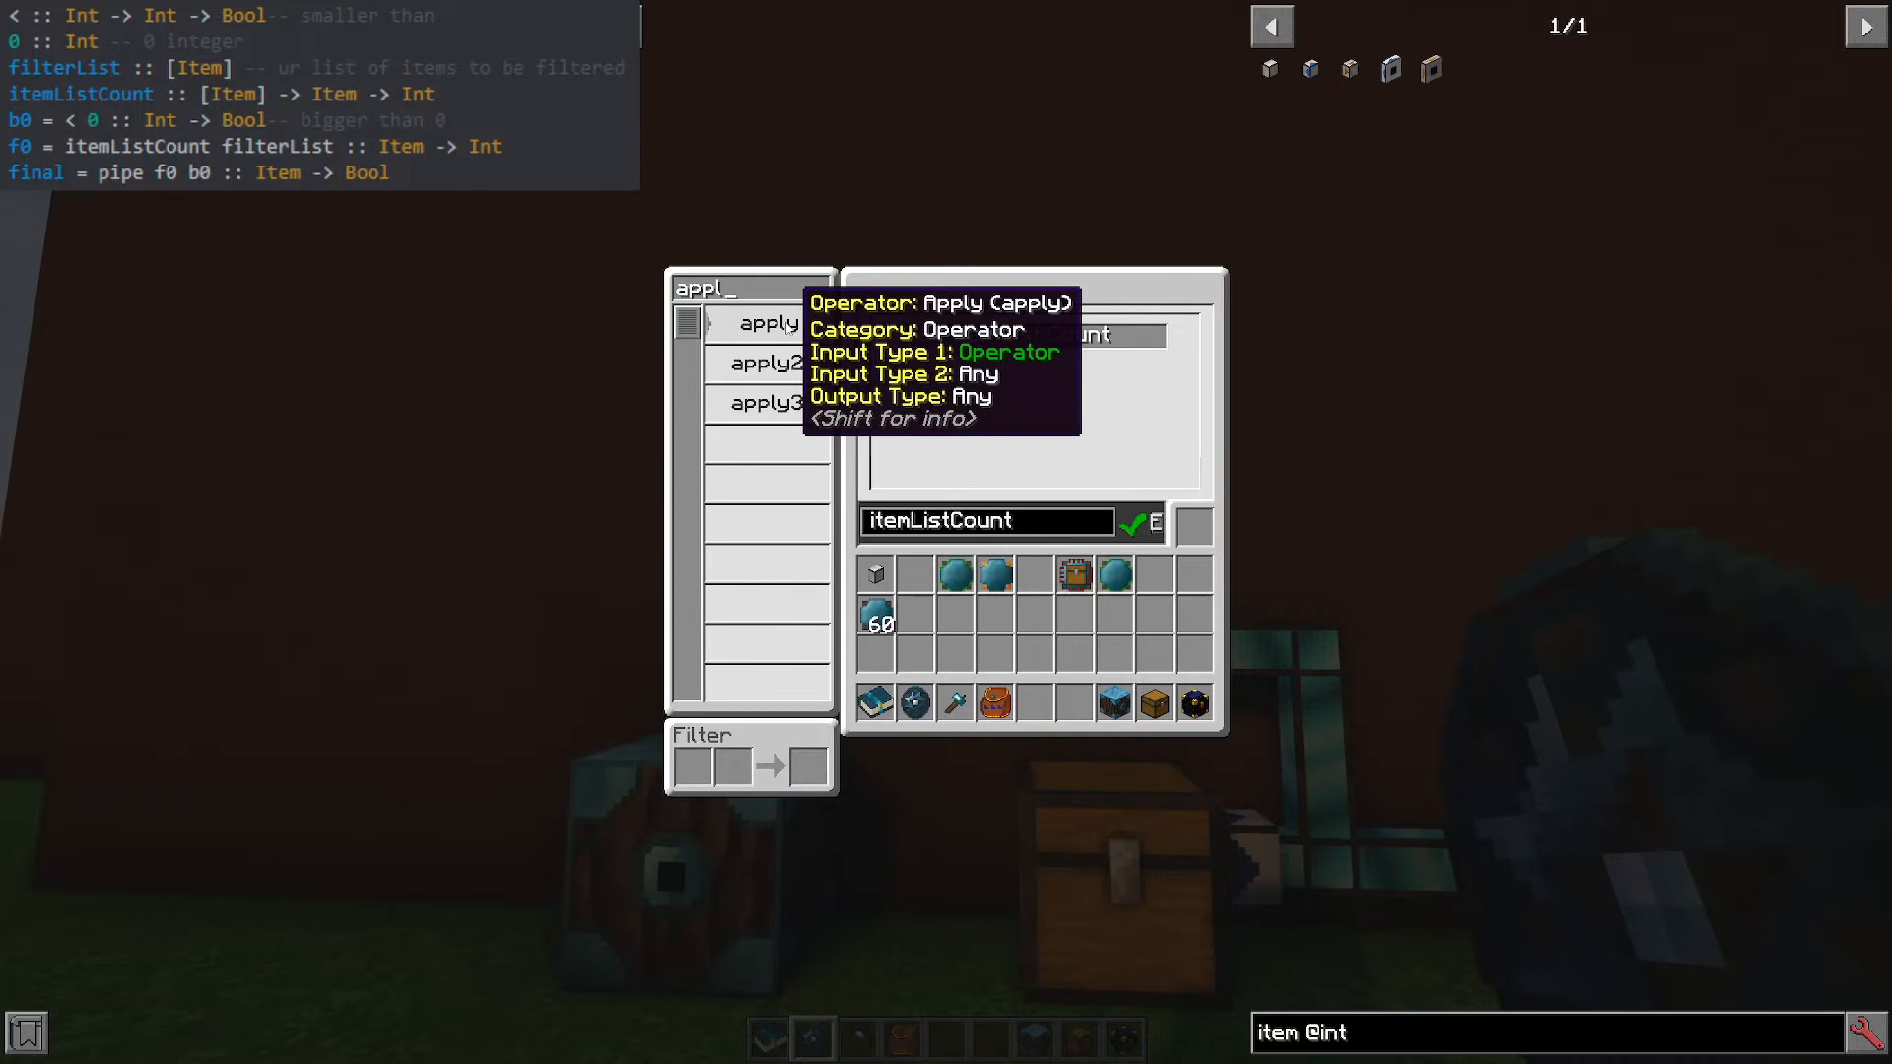
{"action": "left_click", "coordinate": [767, 321]}
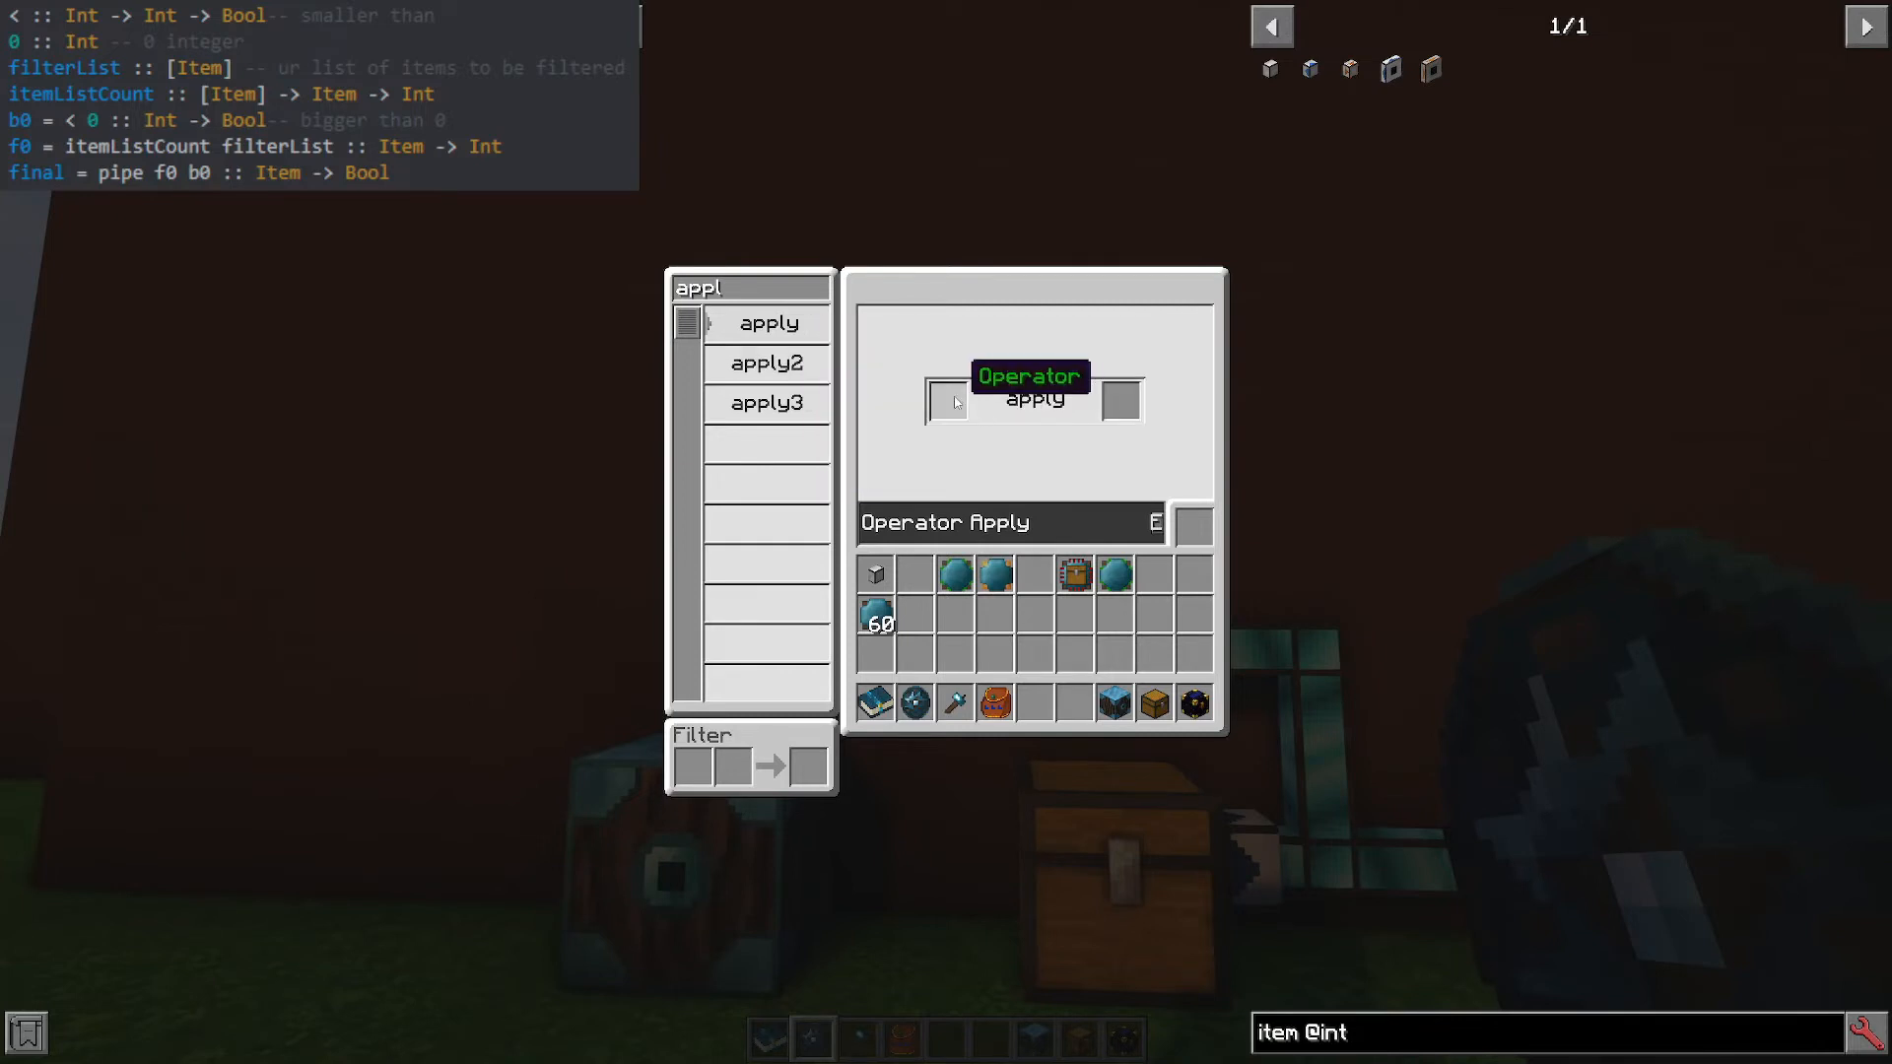
{"action": "mouse_move", "coordinate": [1115, 428]}
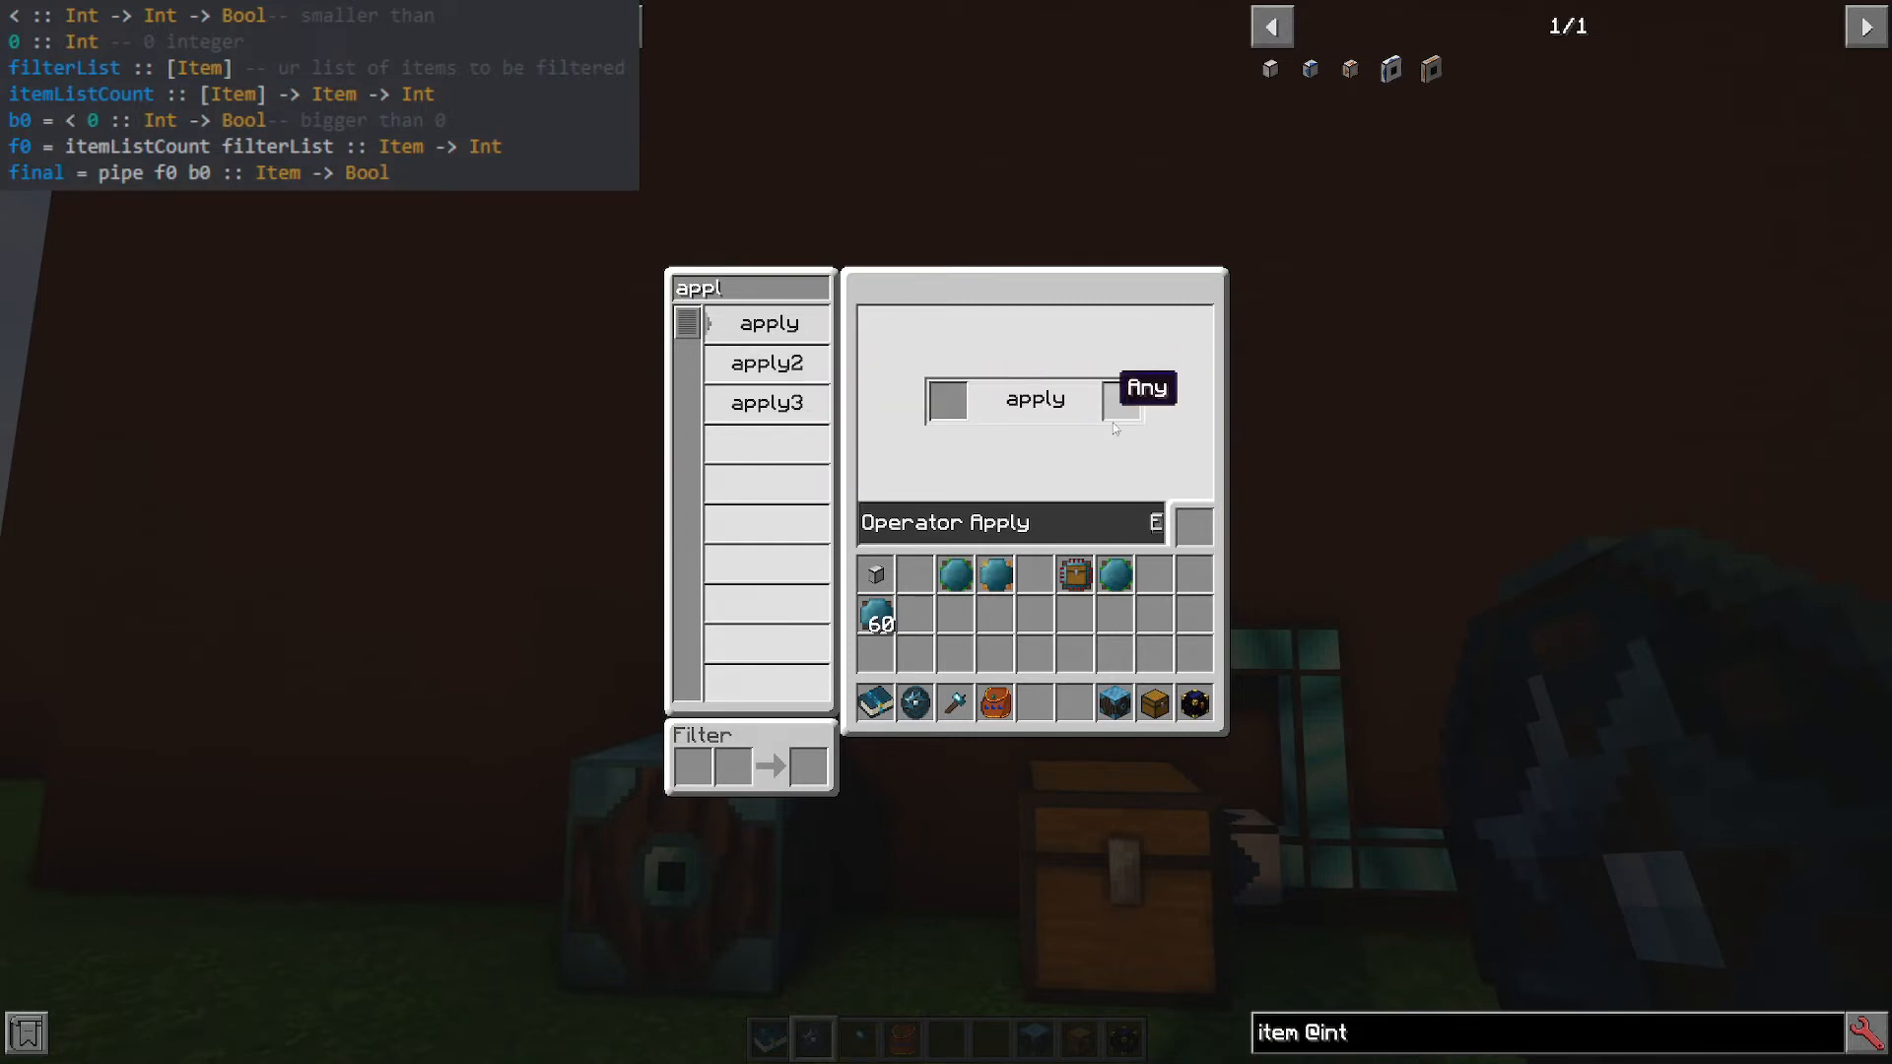
{"action": "mouse_move", "coordinate": [954, 580]}
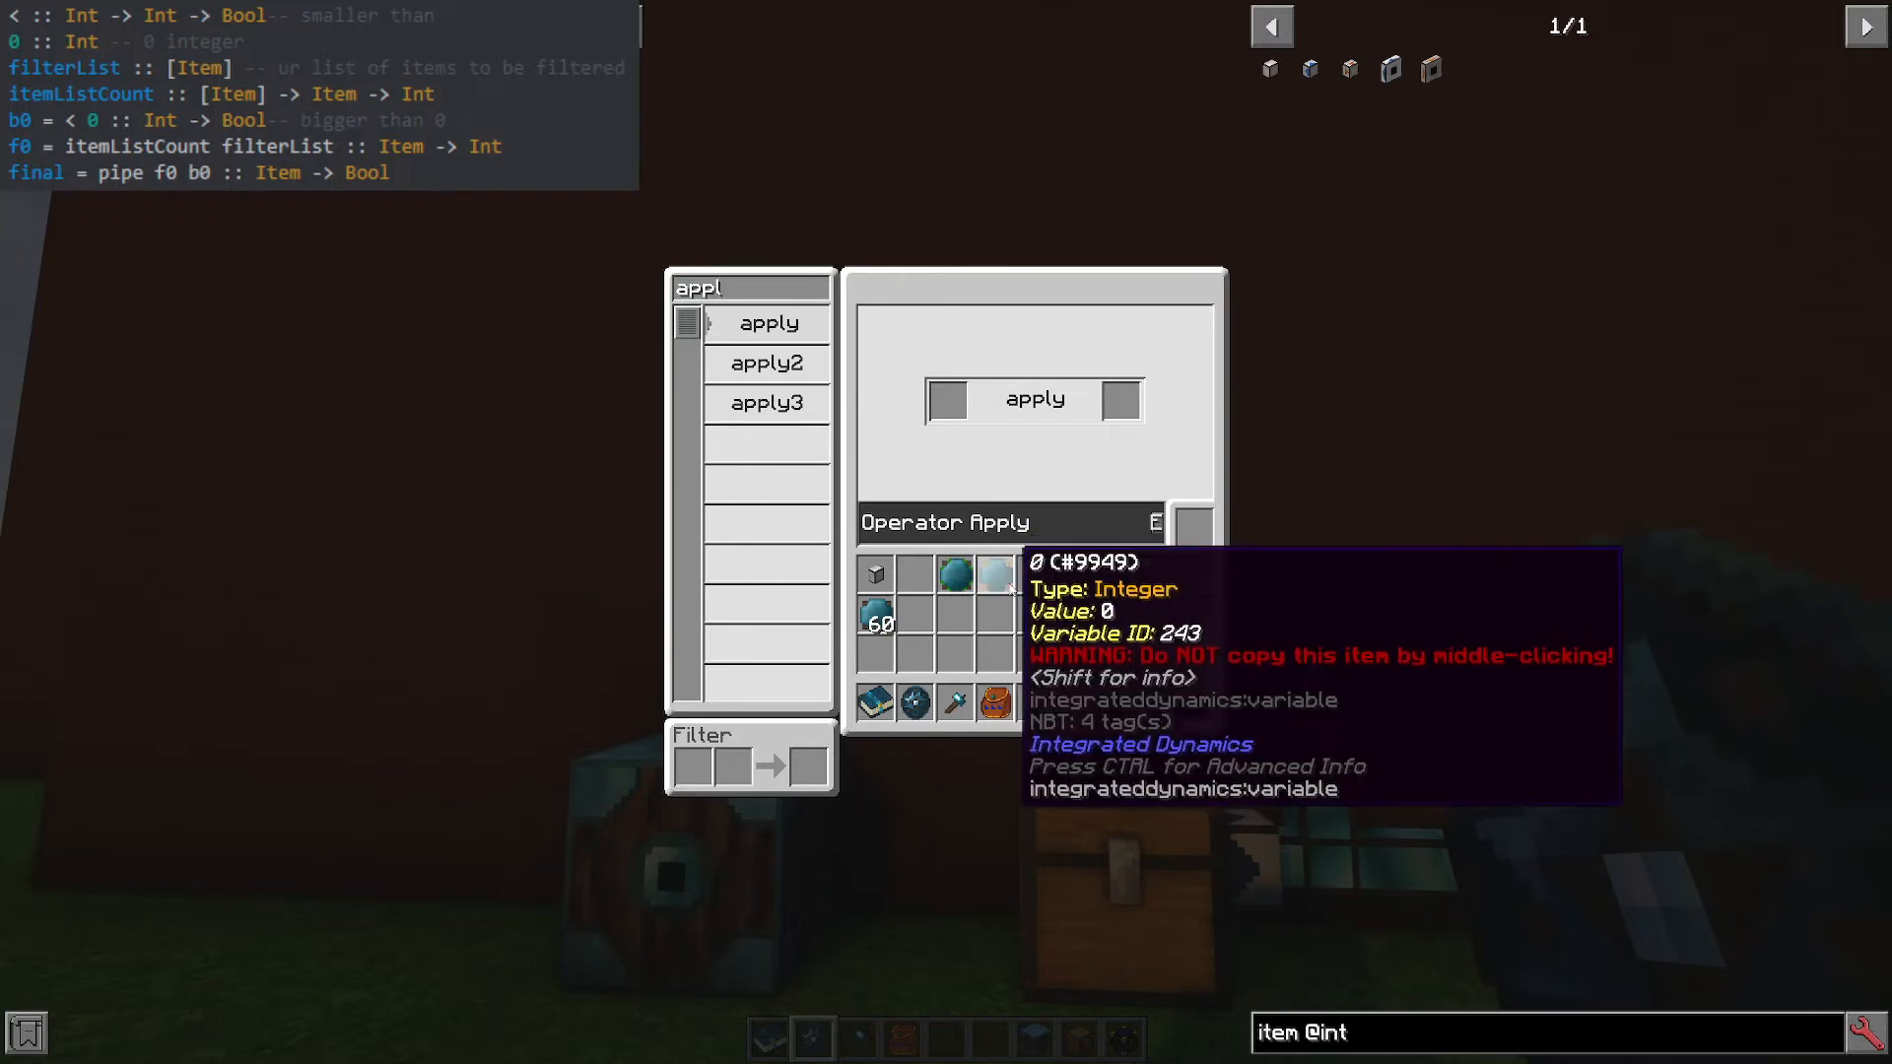
{"action": "left_click", "coordinate": [764, 363]}
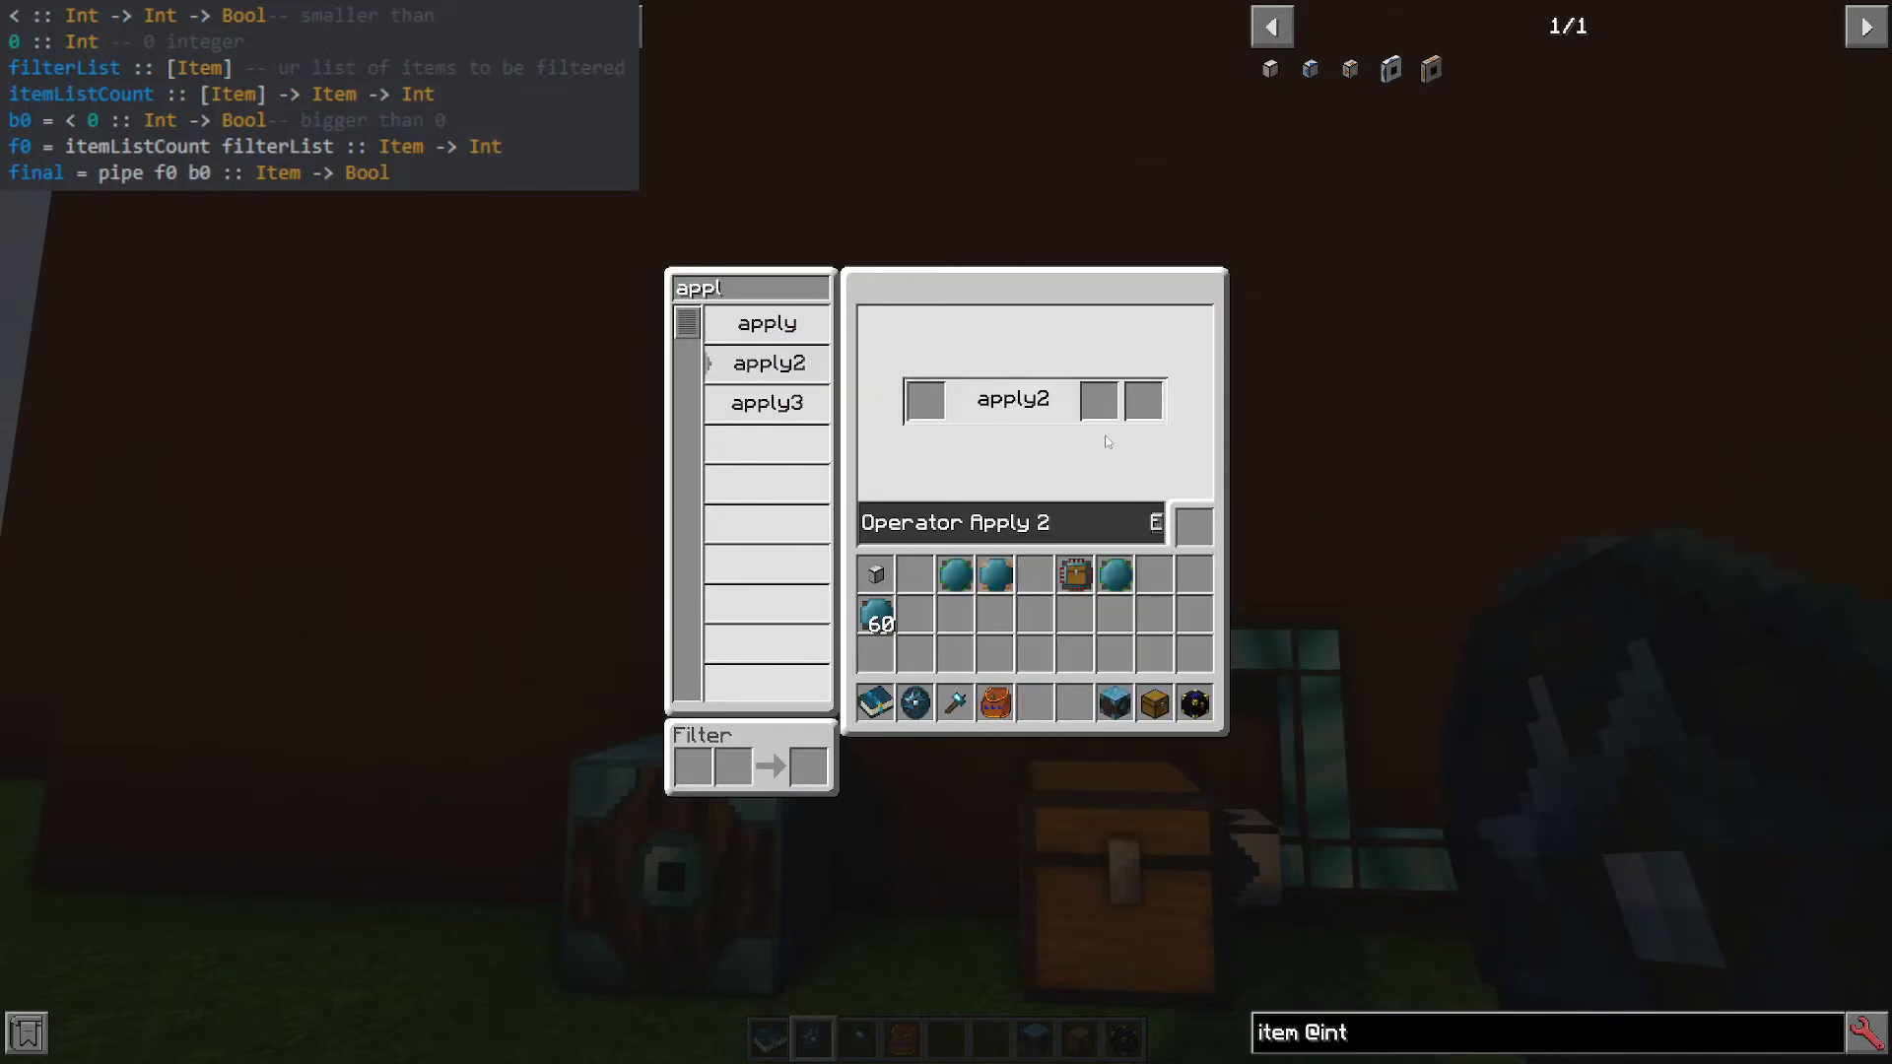
{"action": "mouse_move", "coordinate": [1164, 400]}
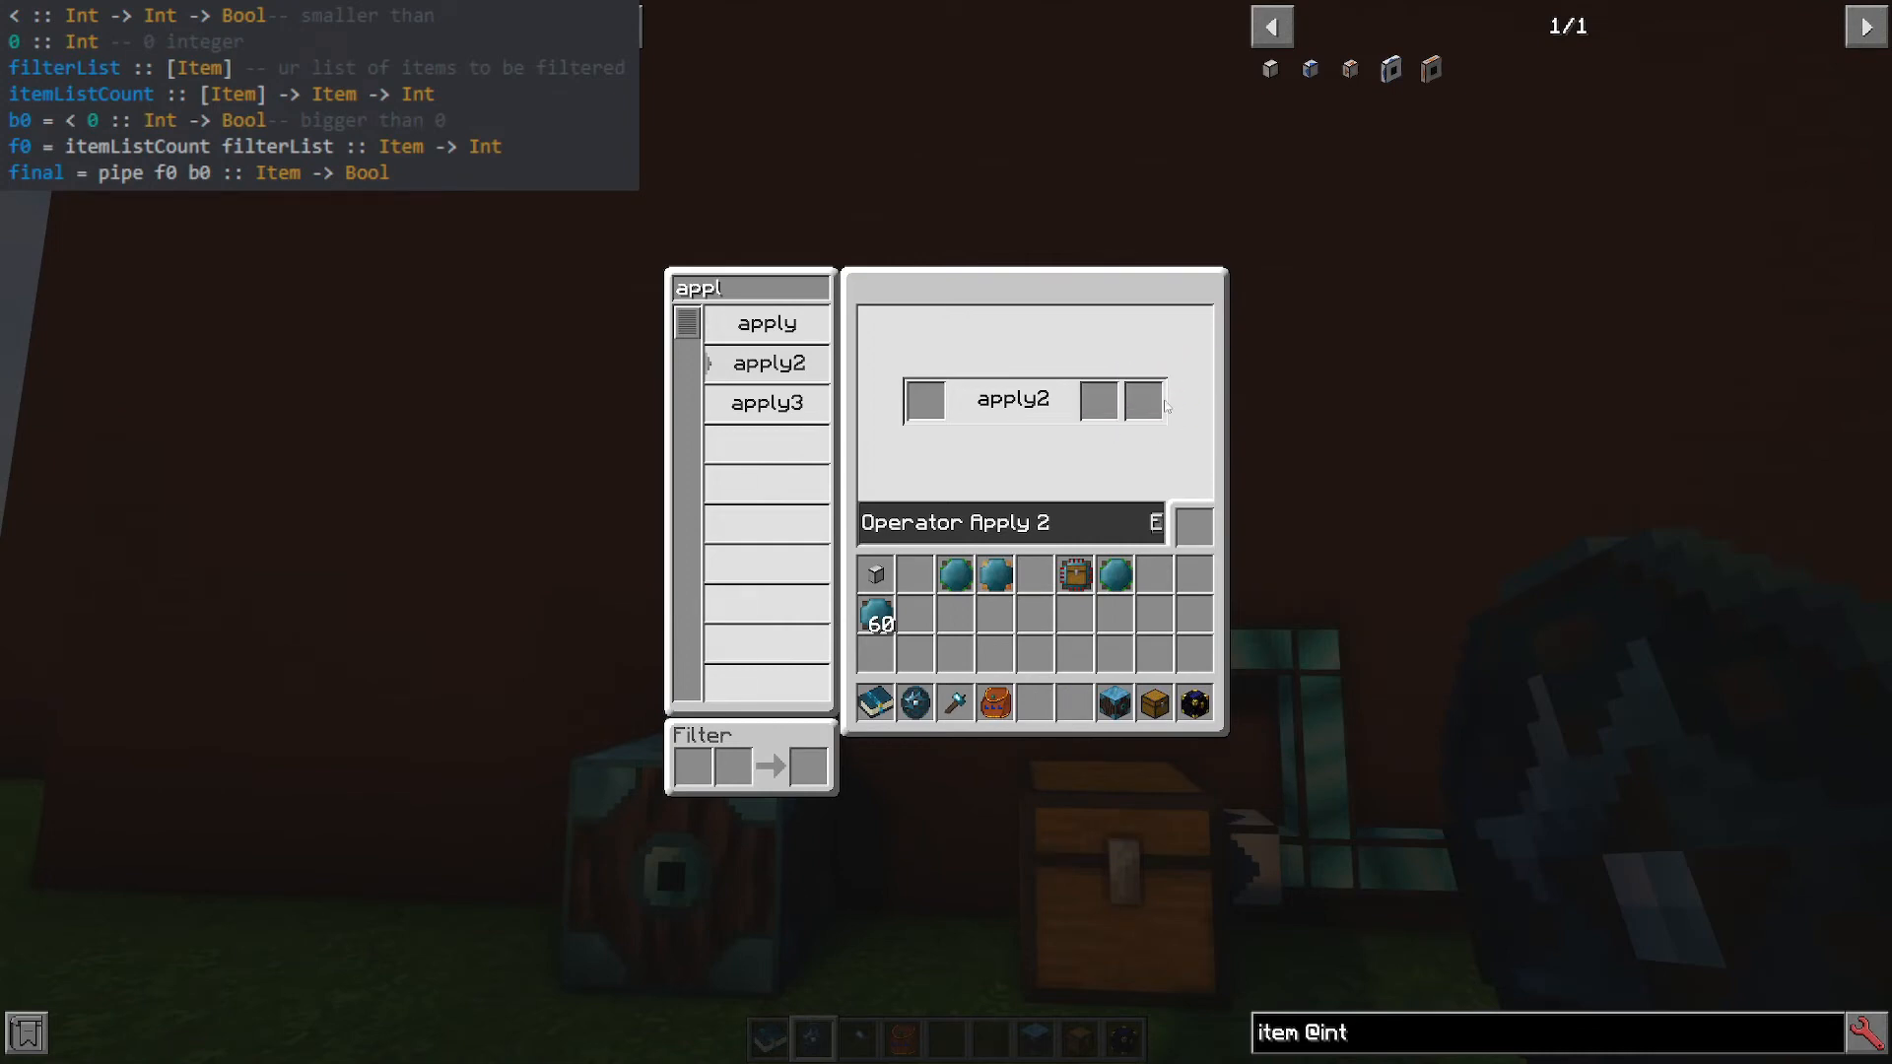
{"action": "mouse_move", "coordinate": [765, 323]}
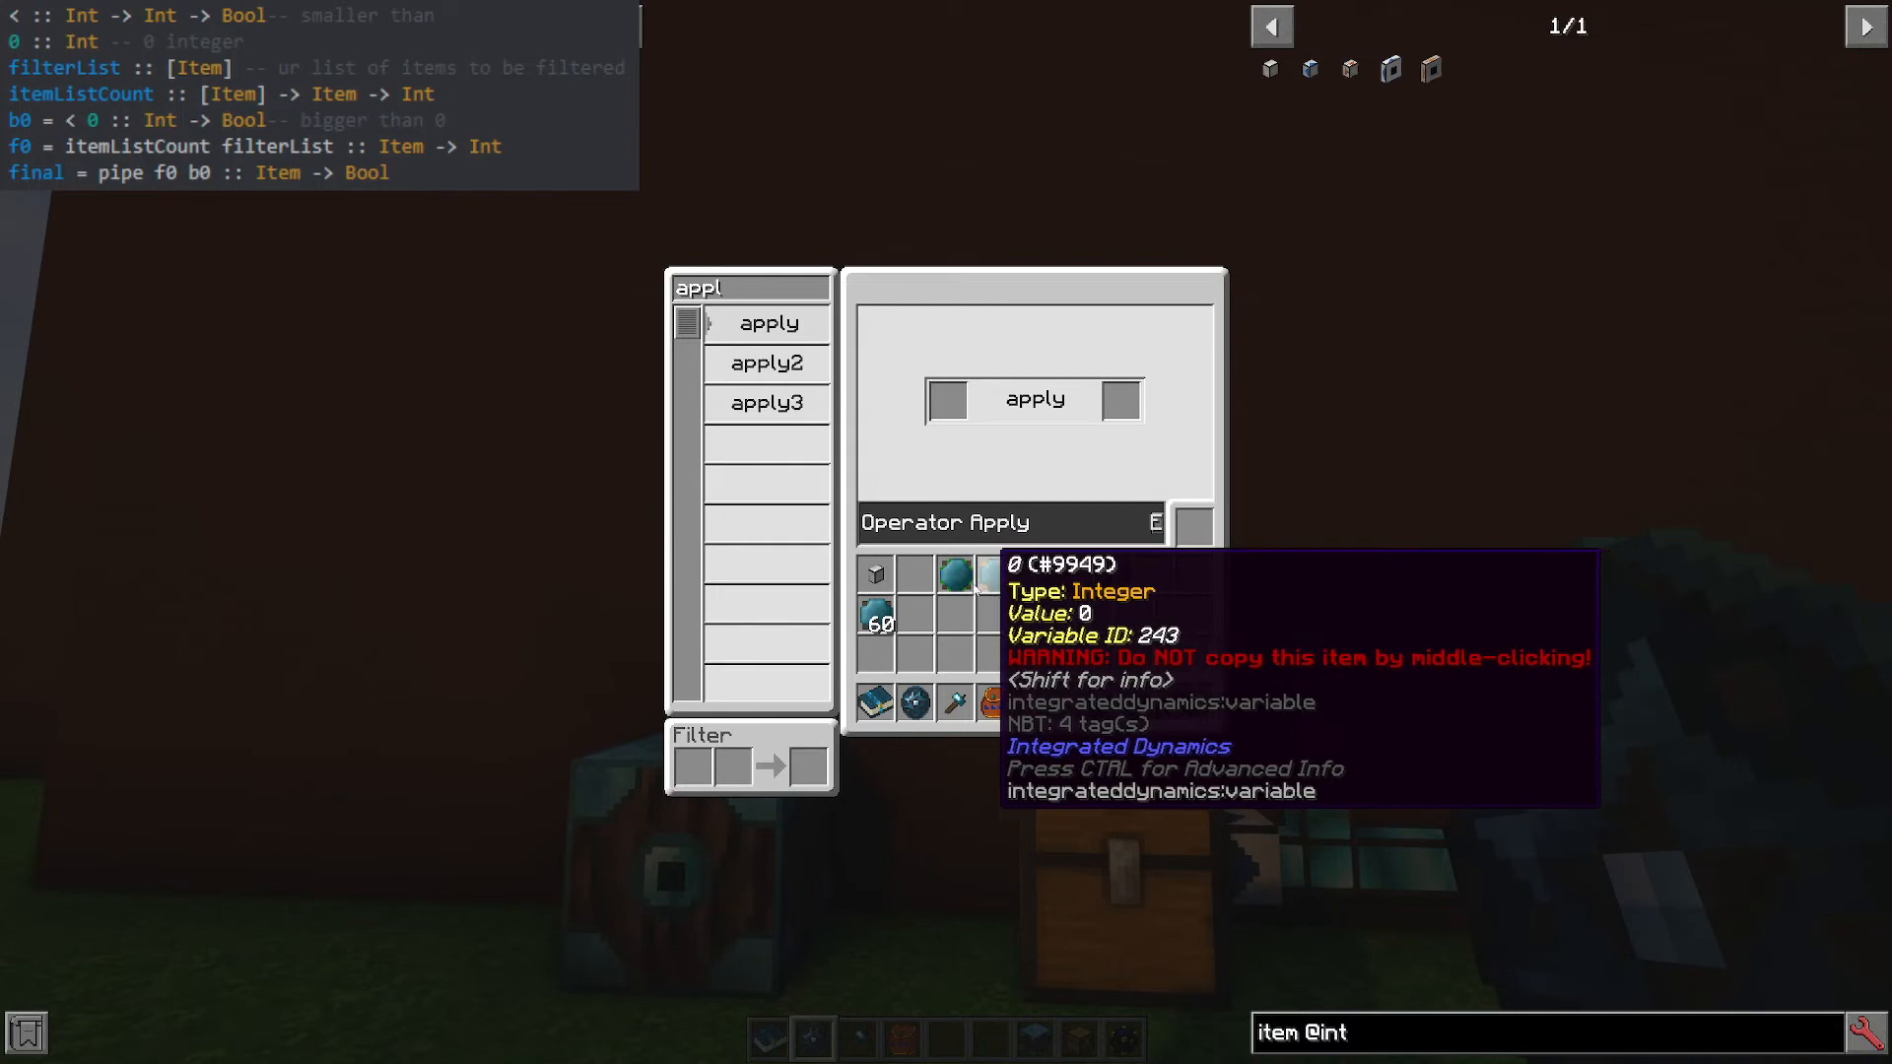
{"action": "mouse_move", "coordinate": [954, 574]}
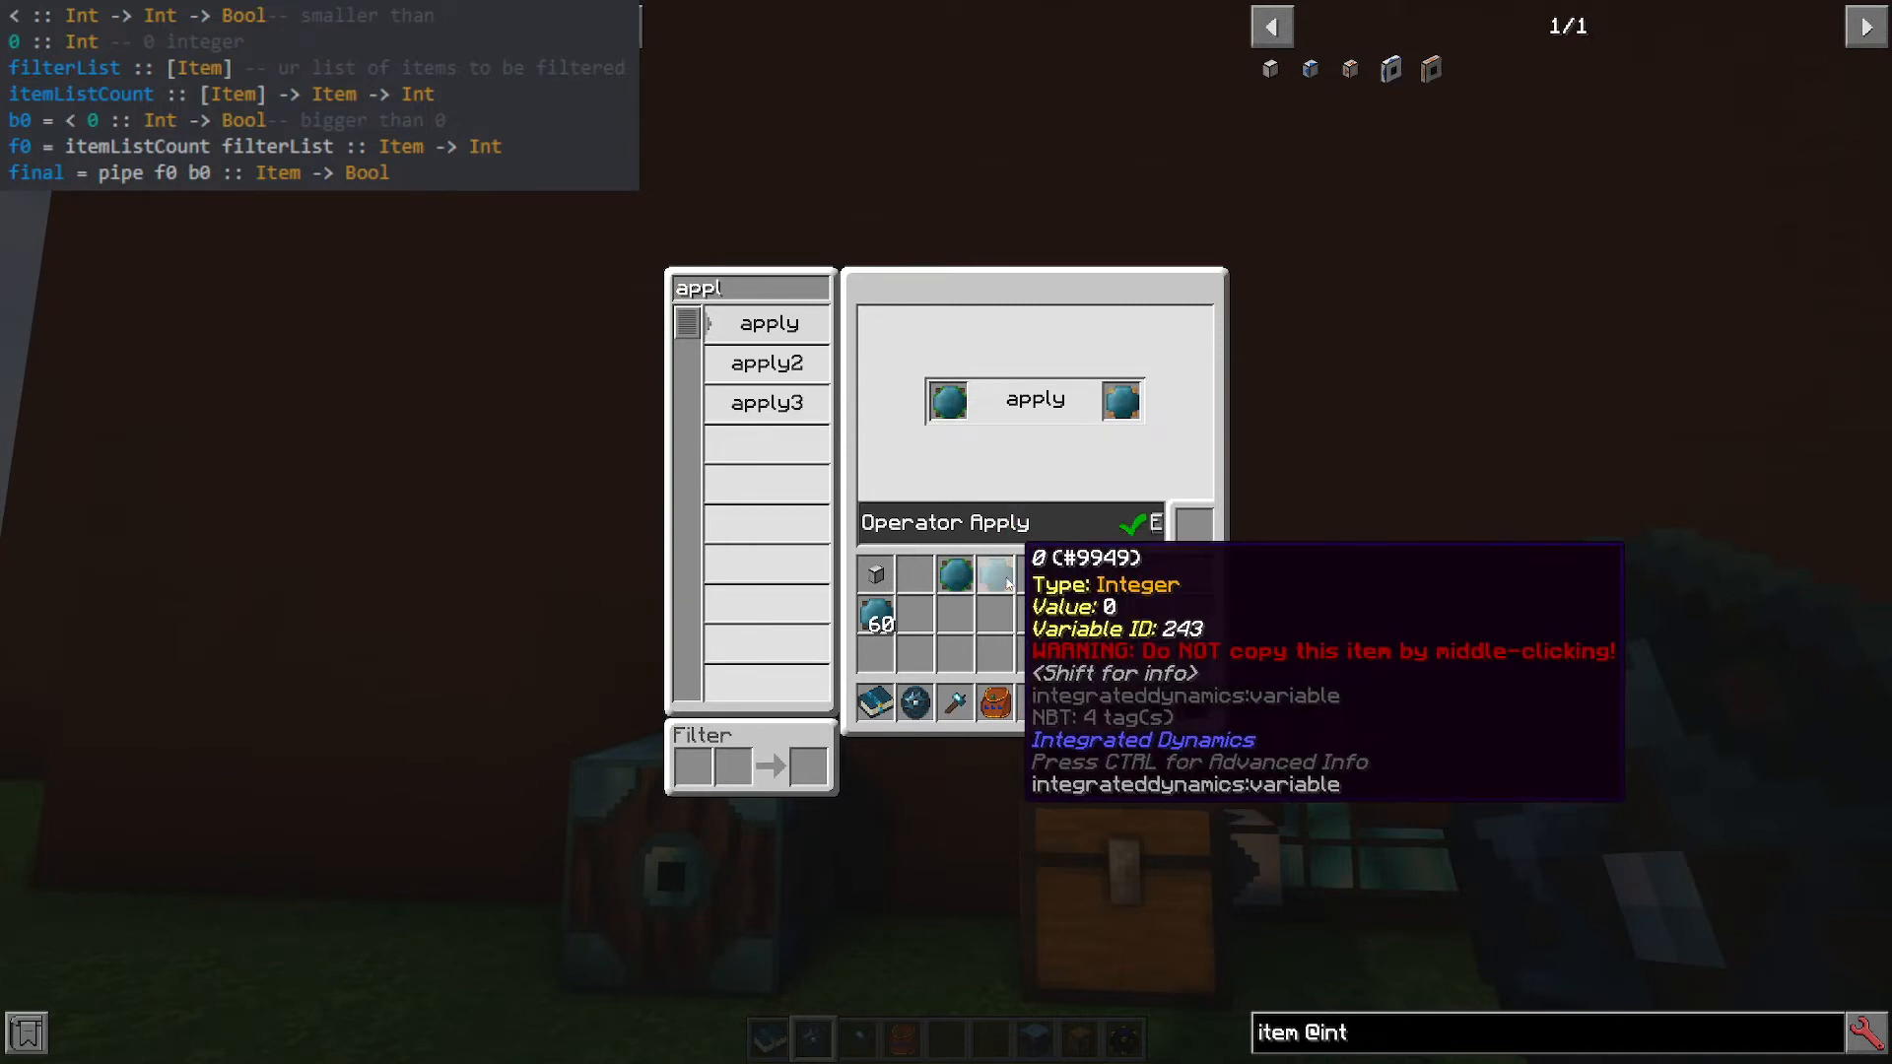
{"action": "mouse_move", "coordinate": [891, 357]}
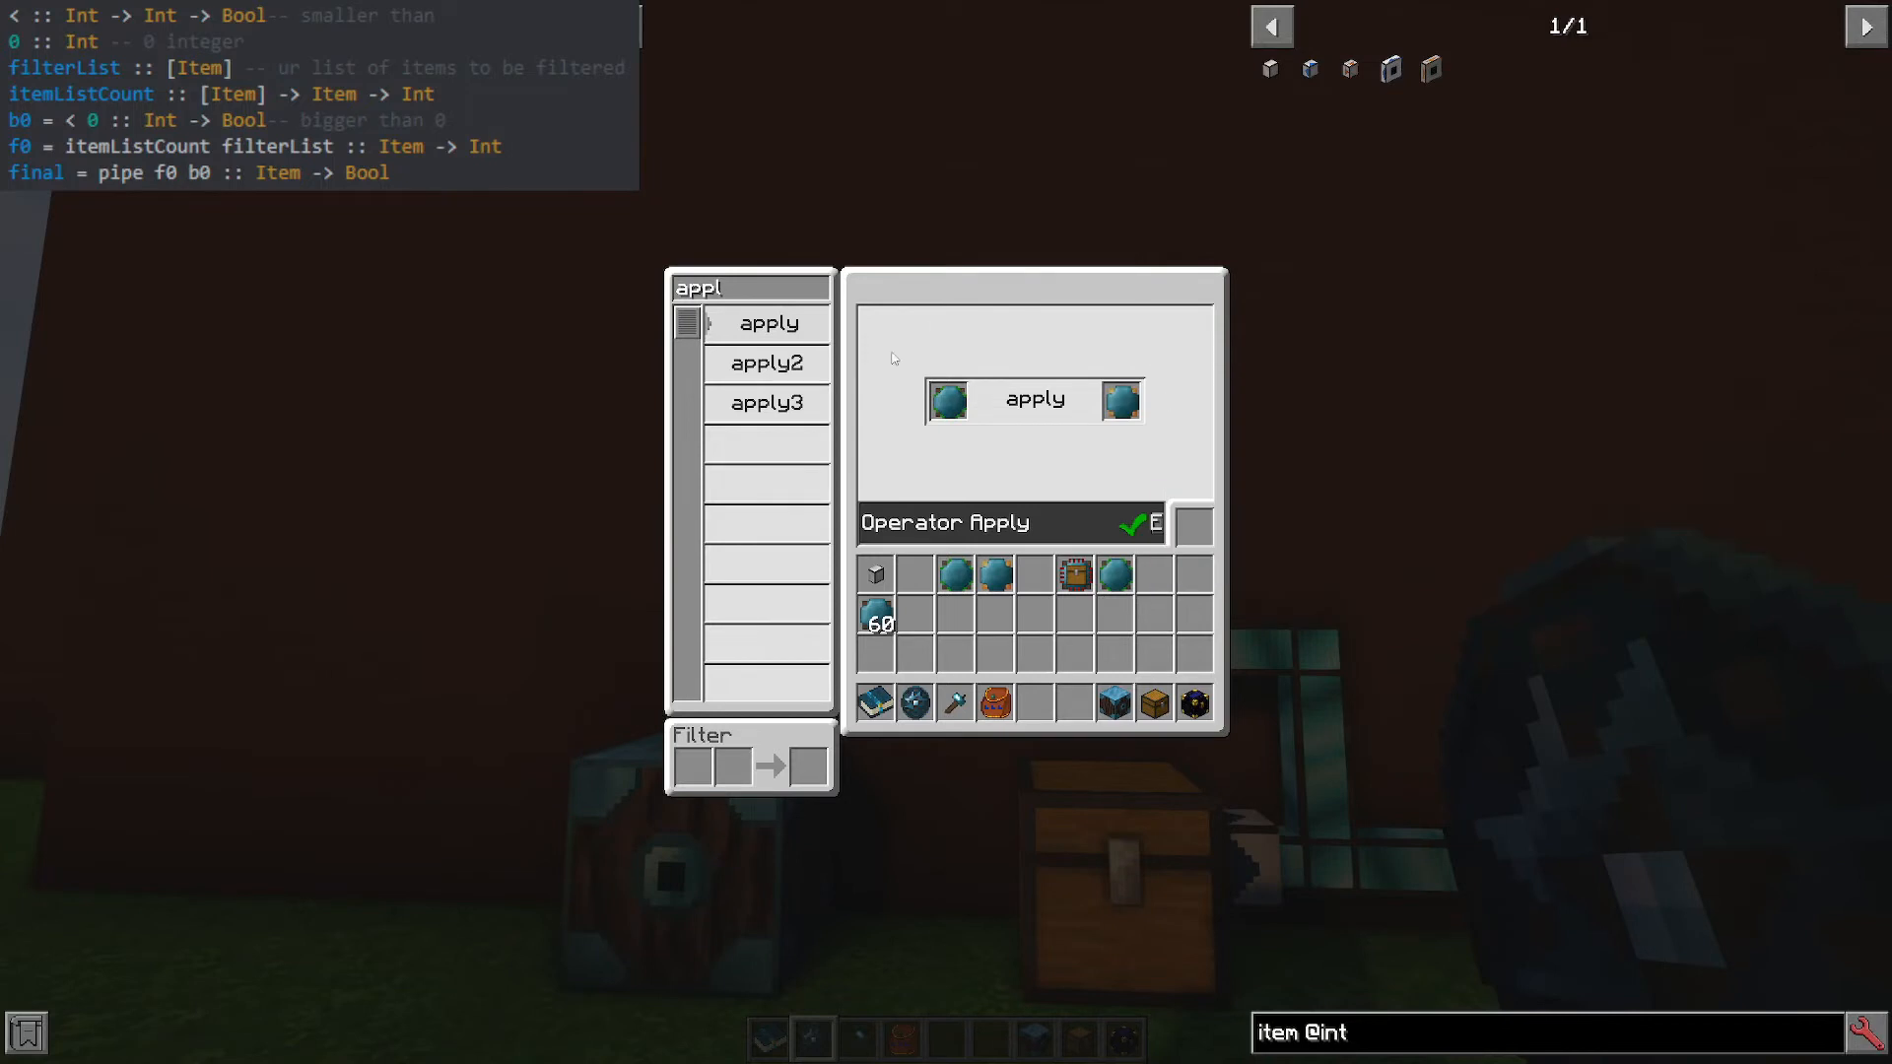
{"action": "mouse_move", "coordinate": [1090, 453]}
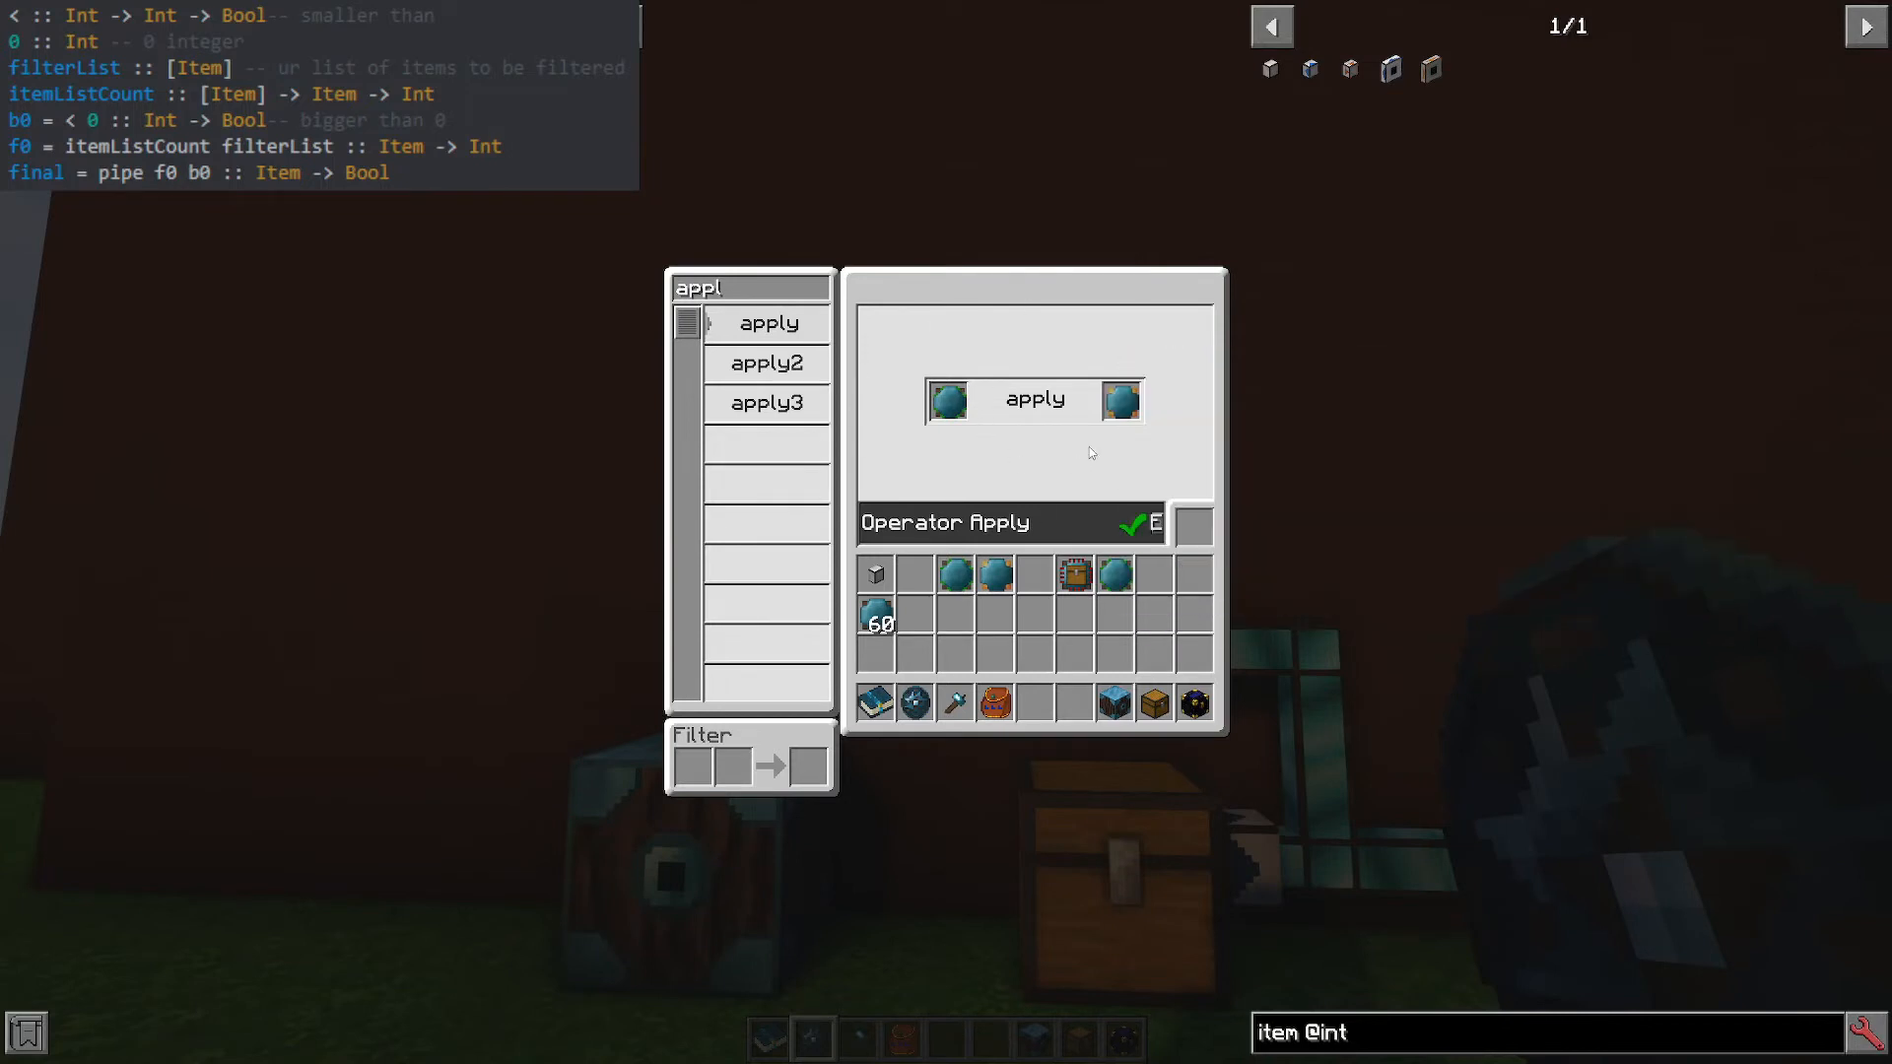
{"action": "mouse_move", "coordinate": [993, 619]}
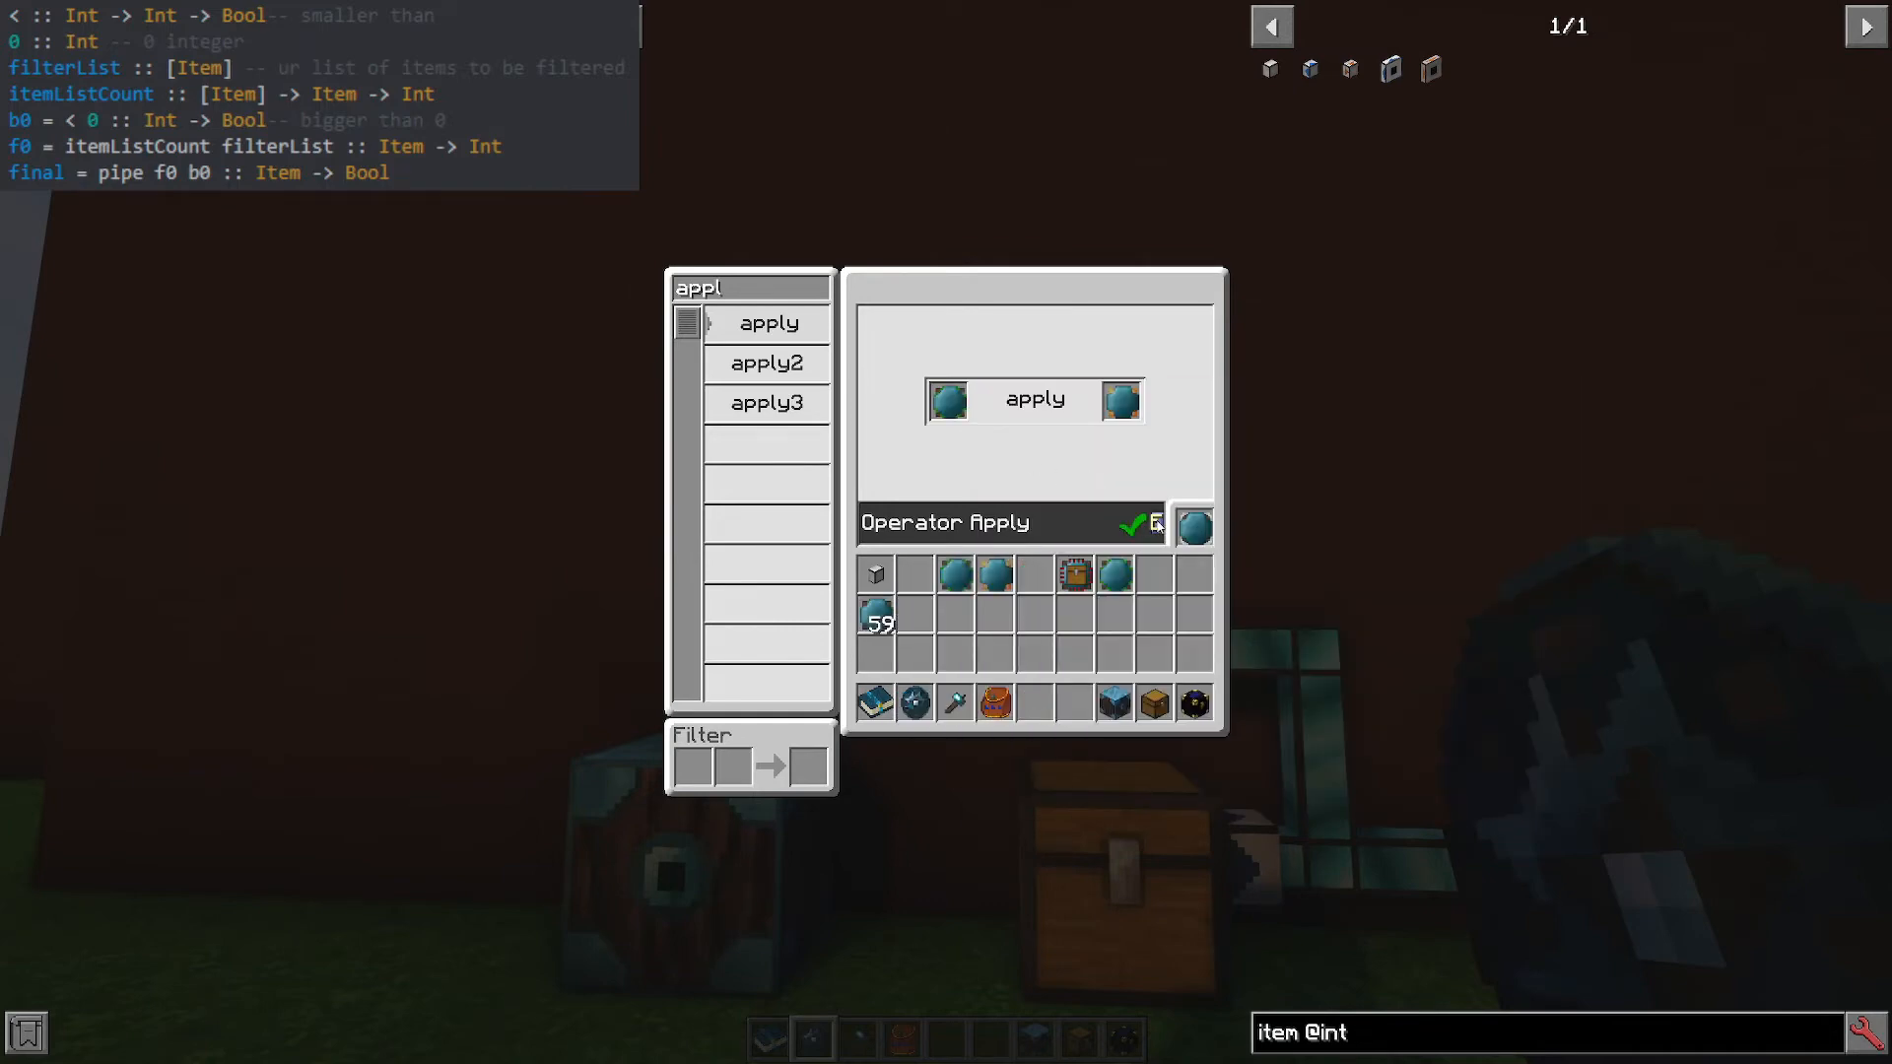
Name the less-than-0 apply card 'b0' and store it in the inventory.
{"action": "left_click", "coordinate": [987, 522]}
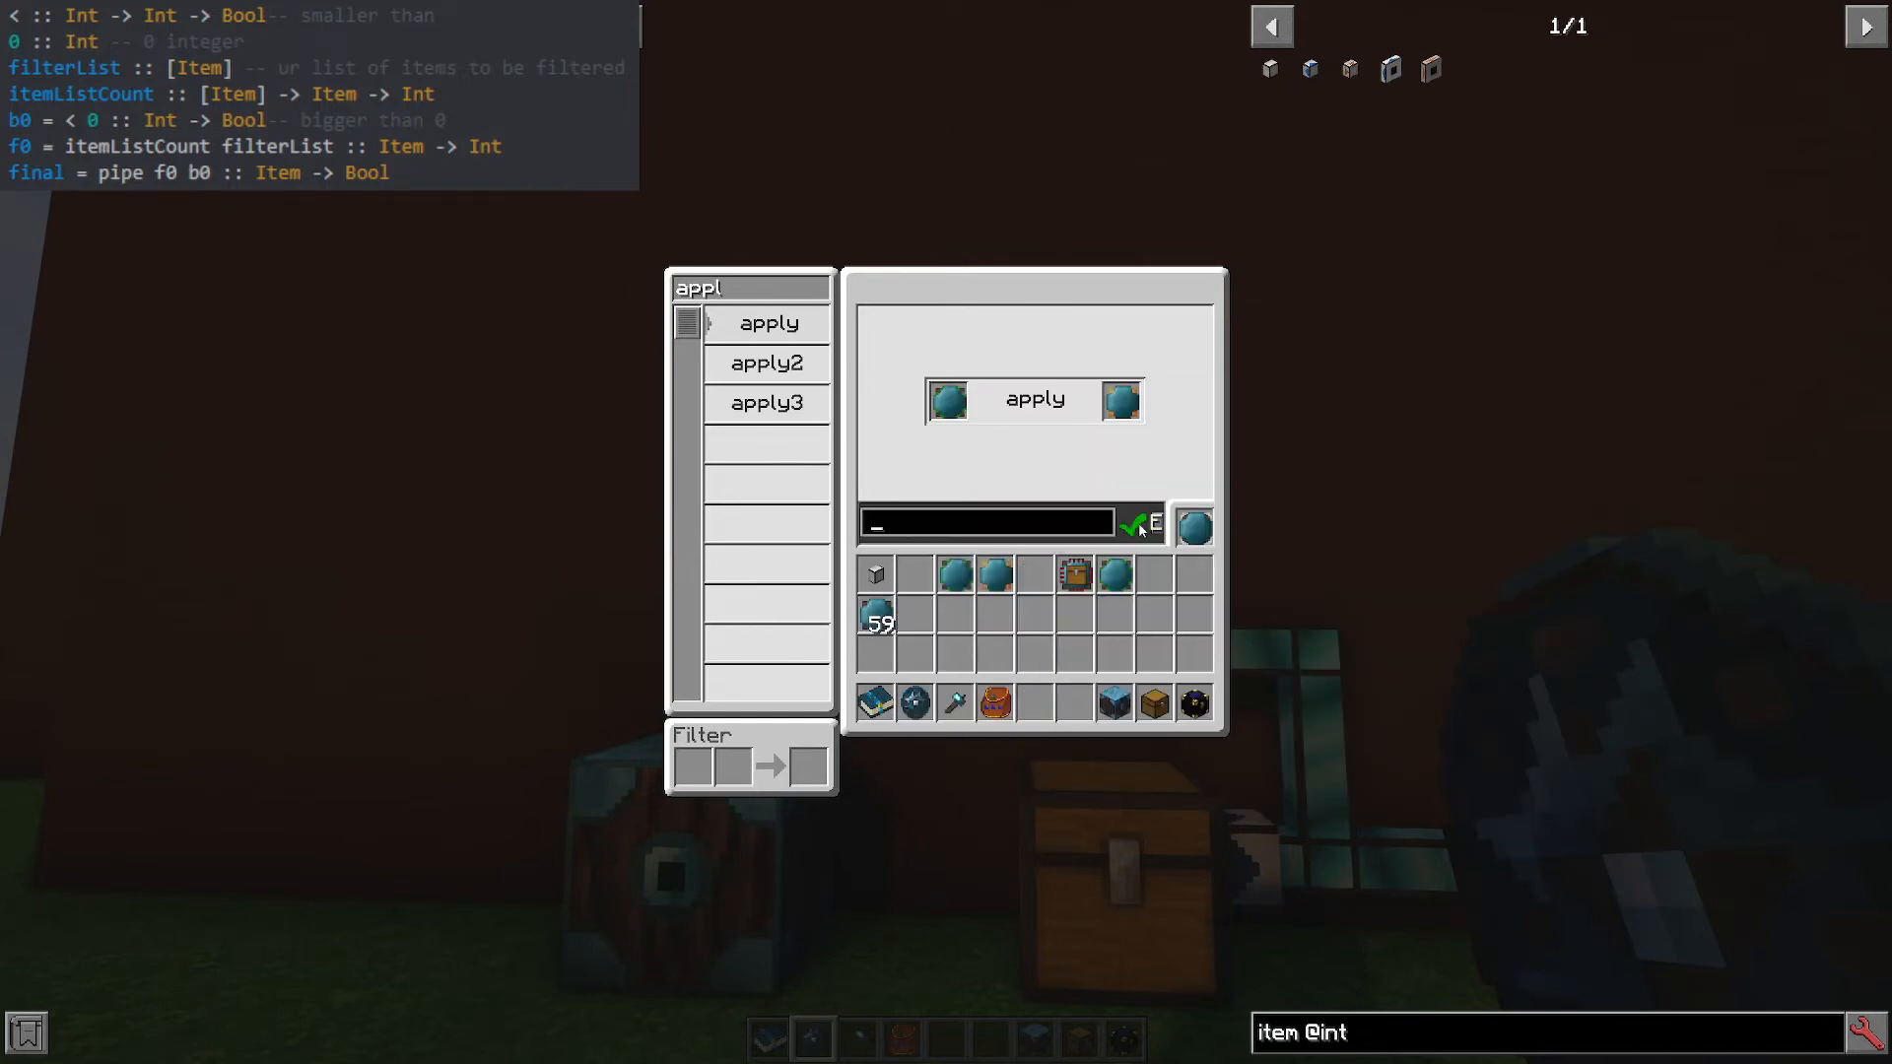
{"action": "type", "text": "b0"}
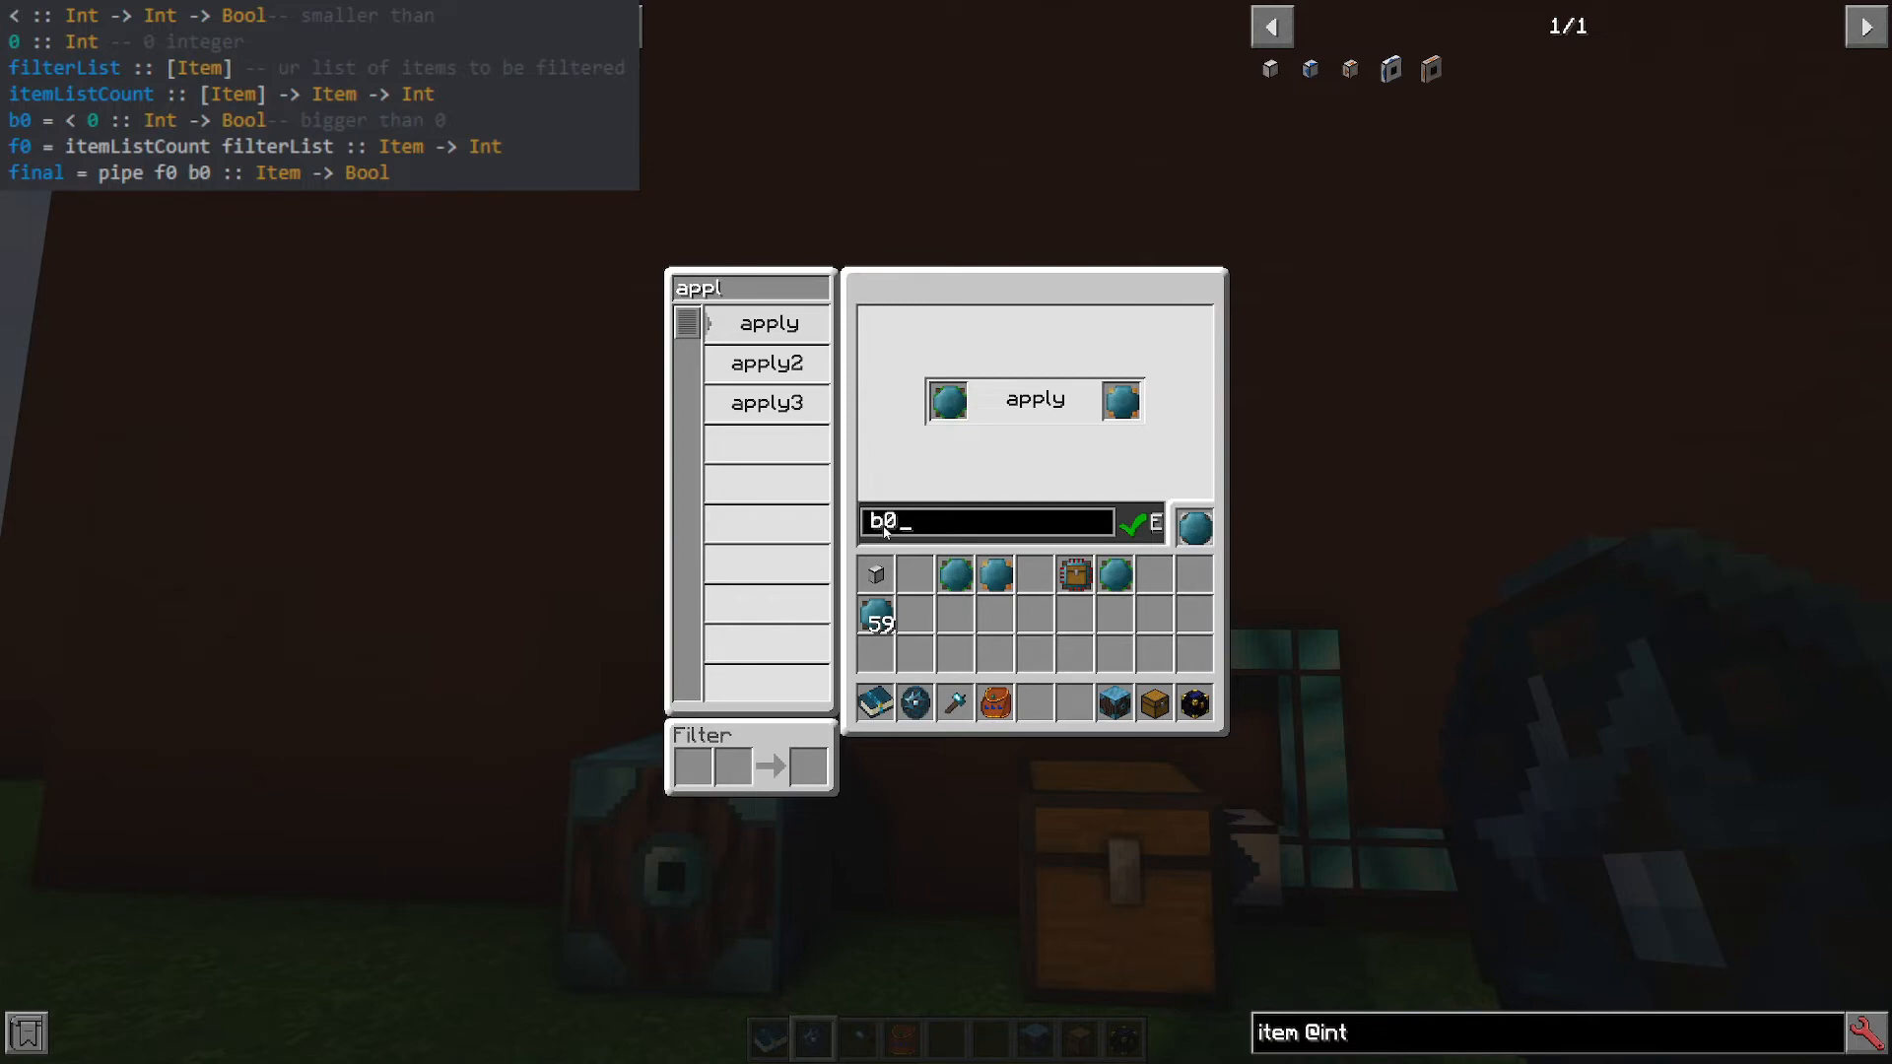
{"action": "mouse_move", "coordinate": [1192, 524]}
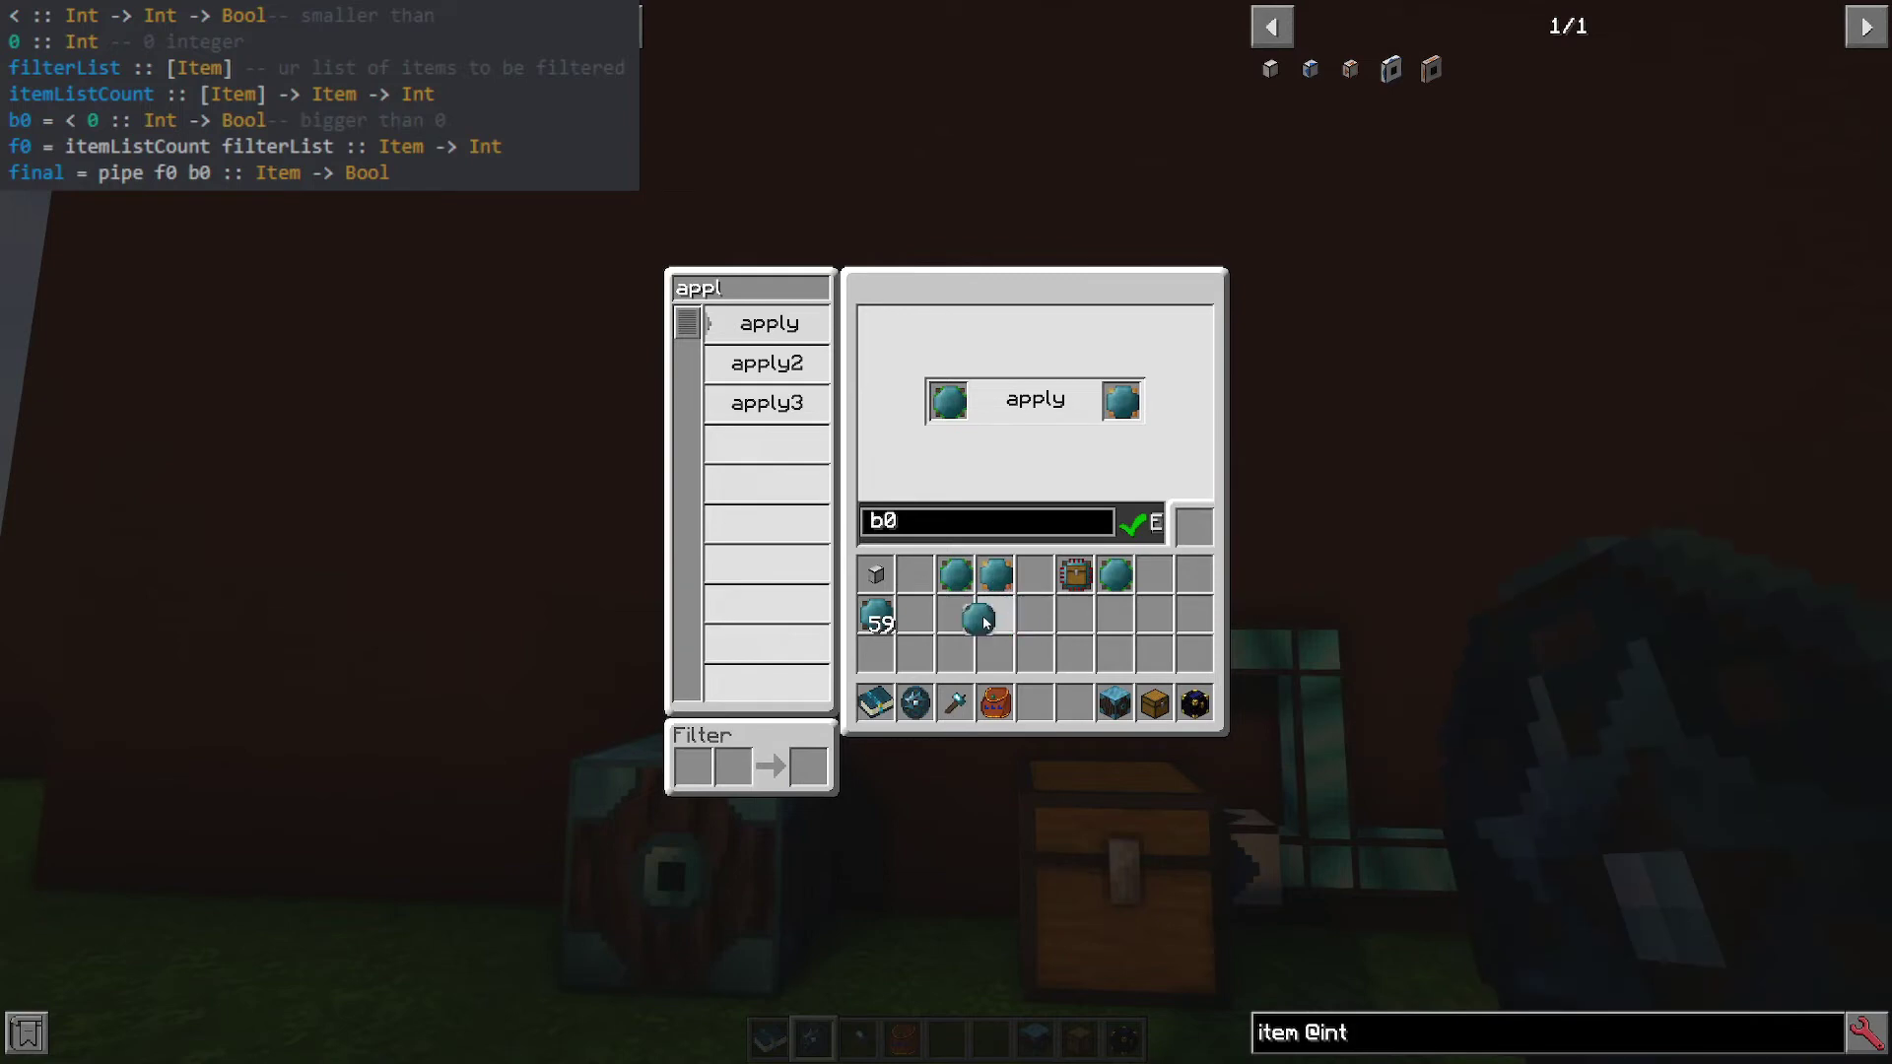
{"action": "mouse_move", "coordinate": [978, 619]}
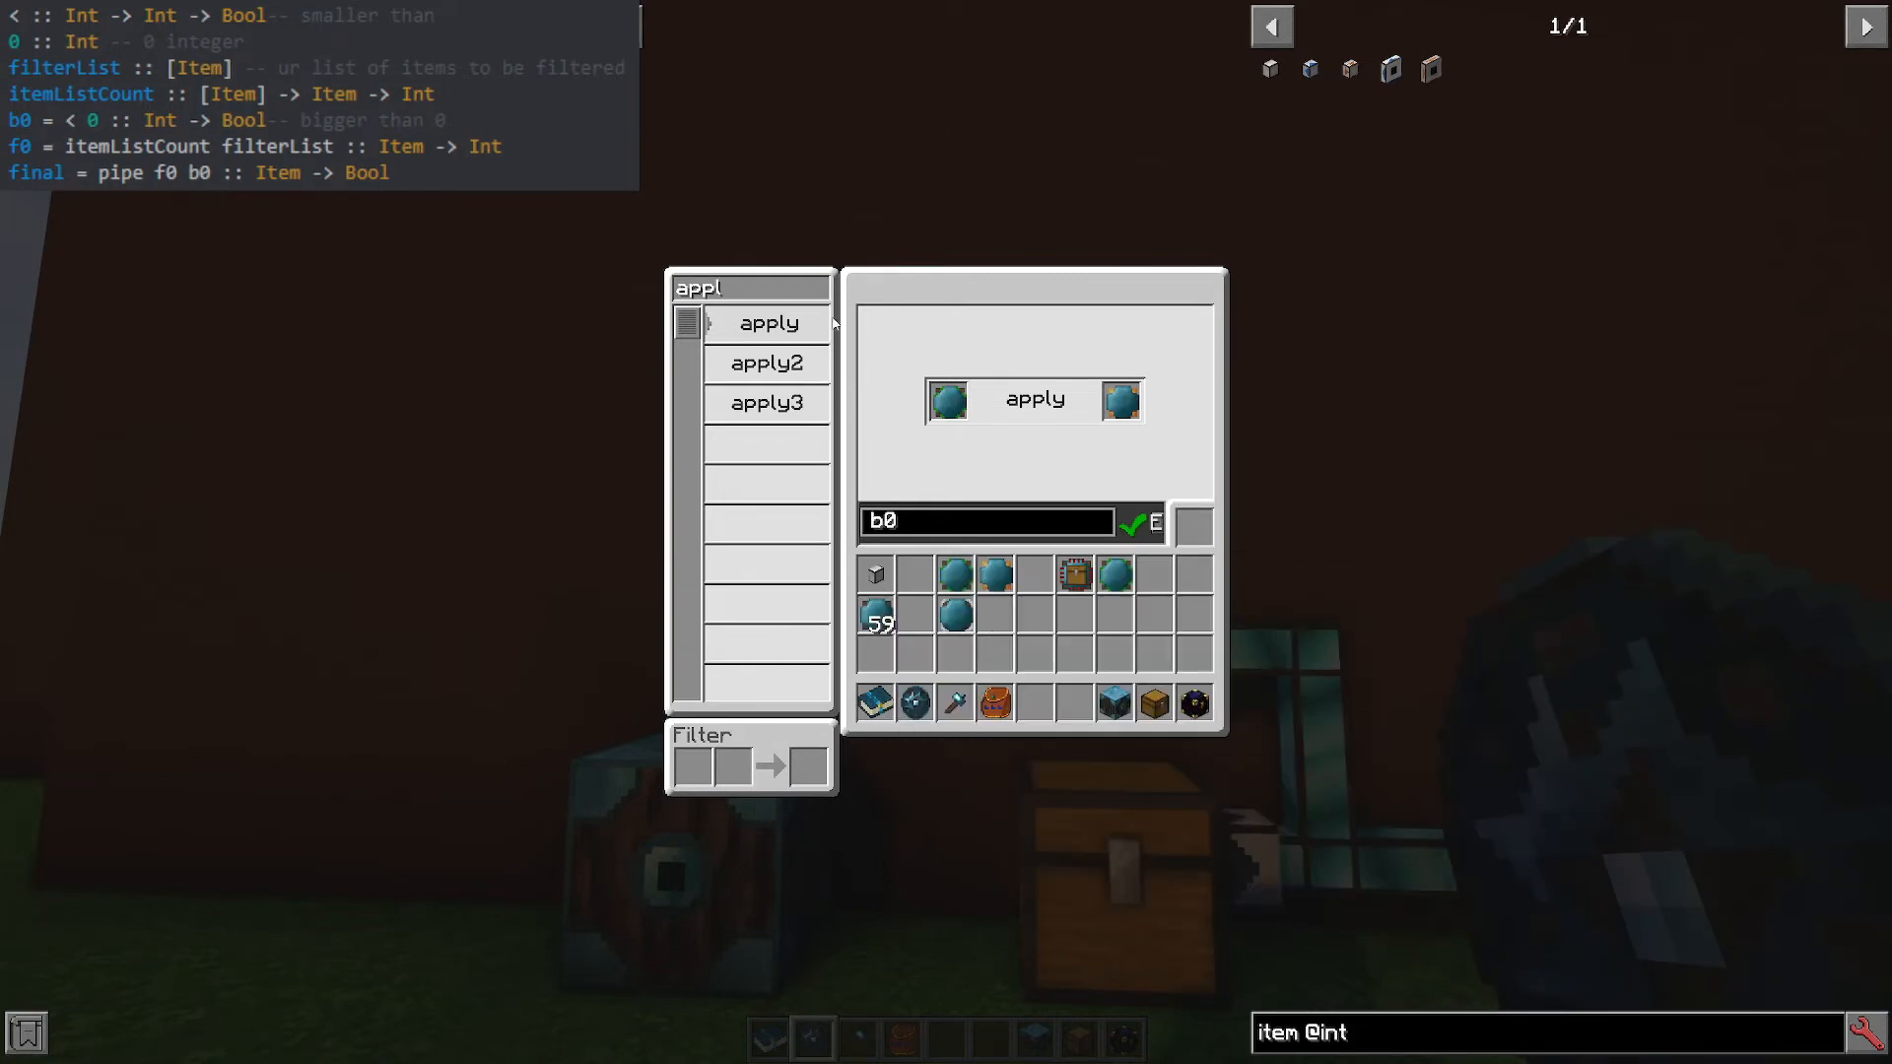
{"action": "mouse_move", "coordinate": [1074, 574]}
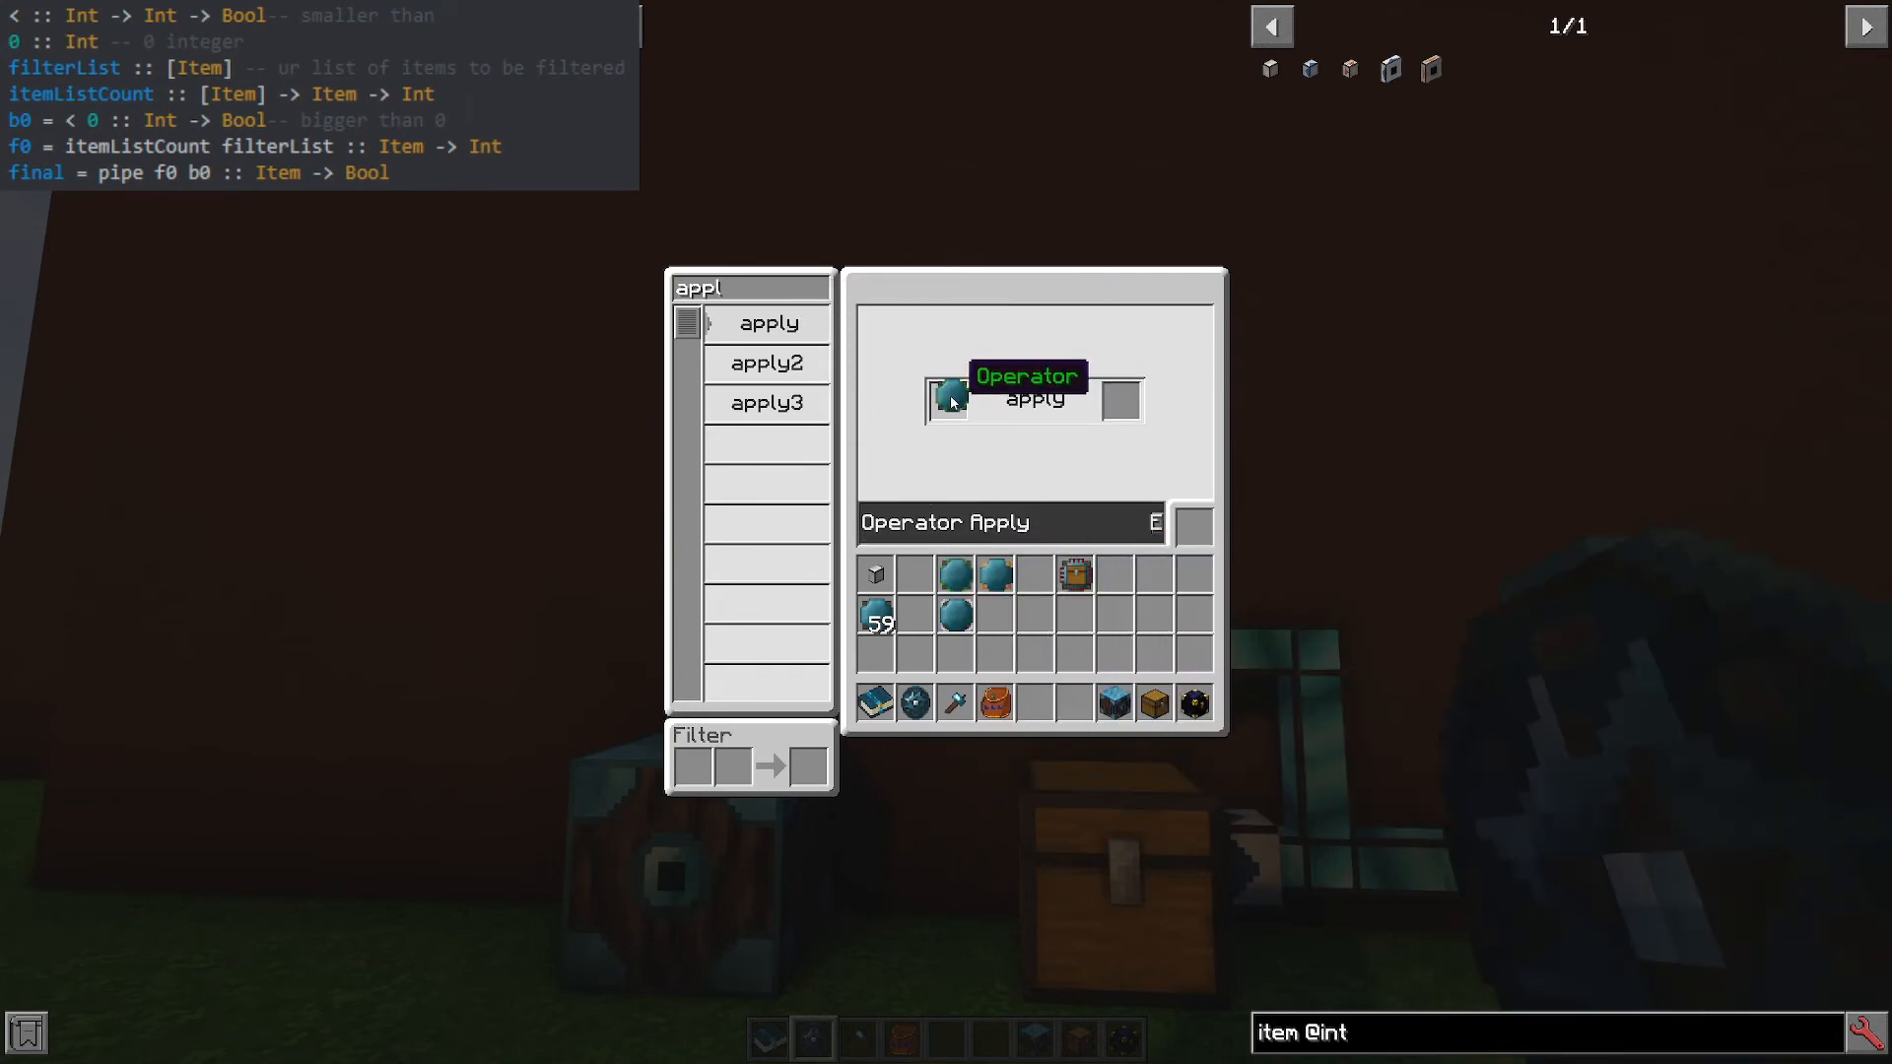
{"action": "mouse_move", "coordinate": [1074, 574]}
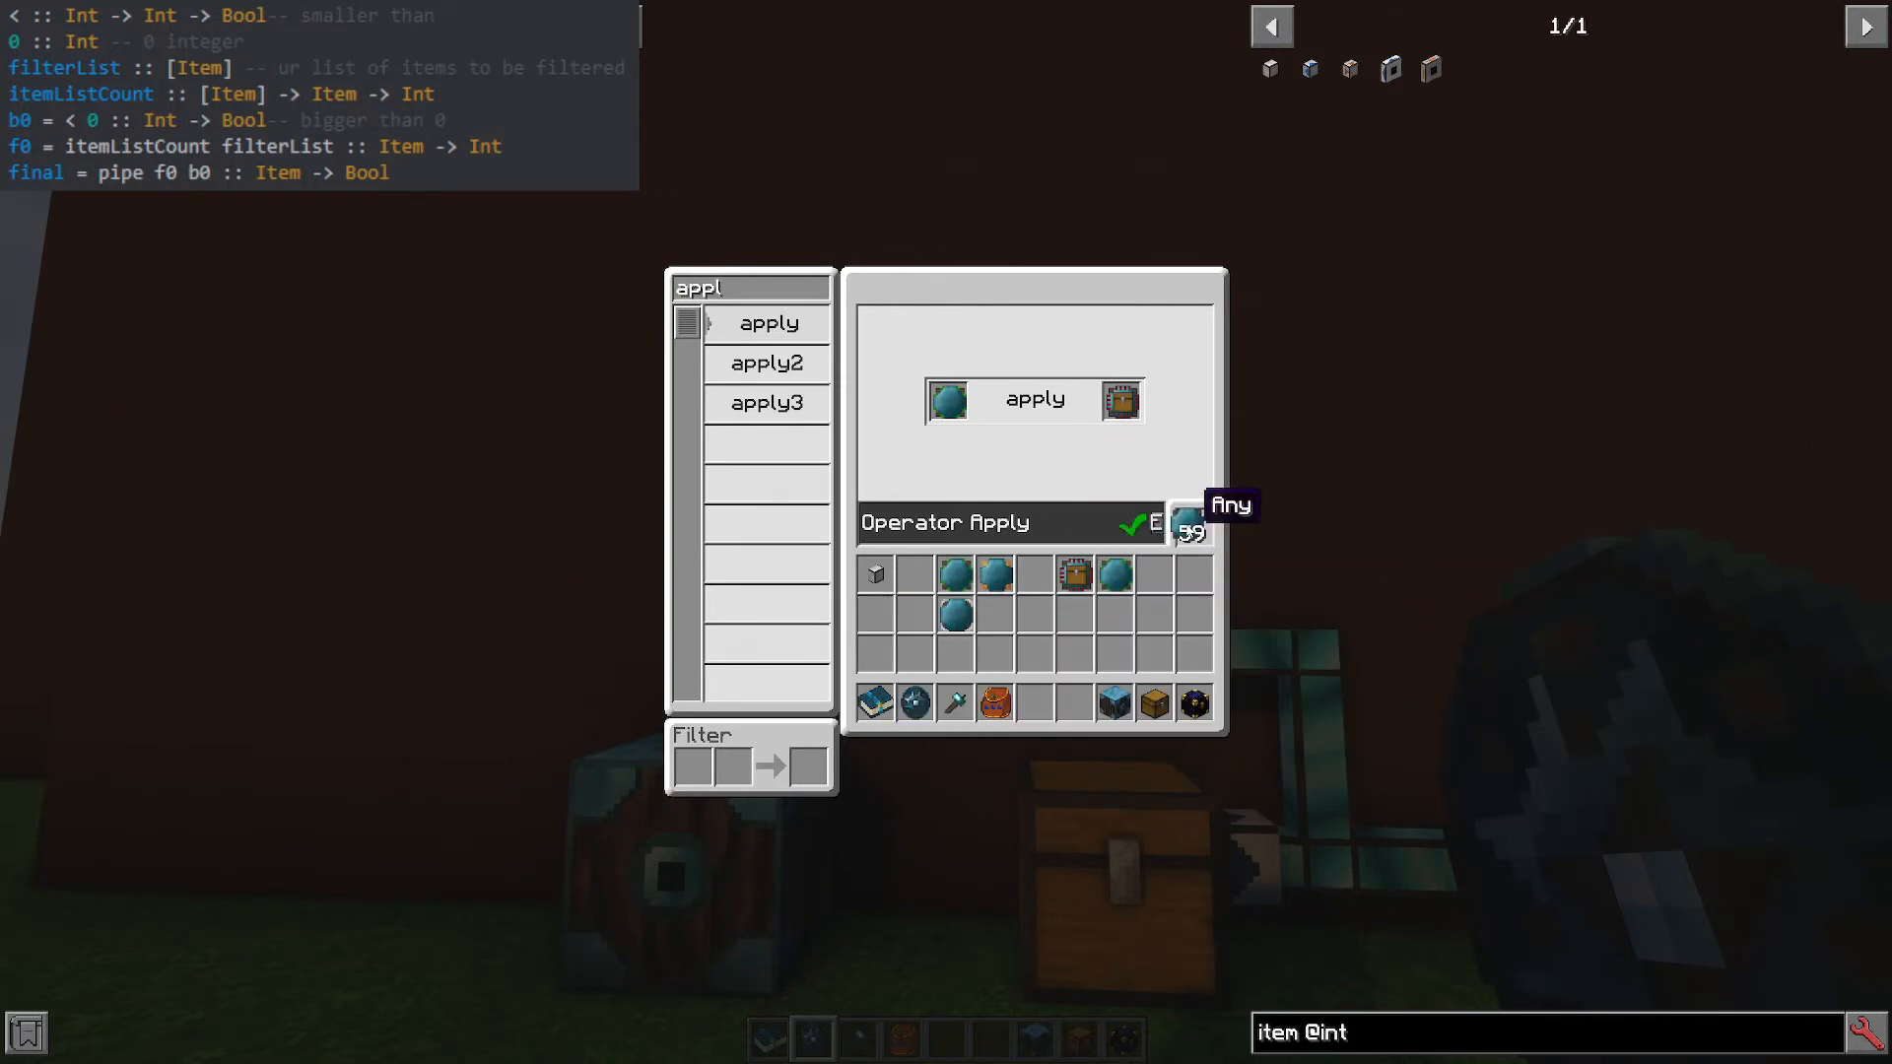
{"action": "mouse_move", "coordinate": [1190, 534]}
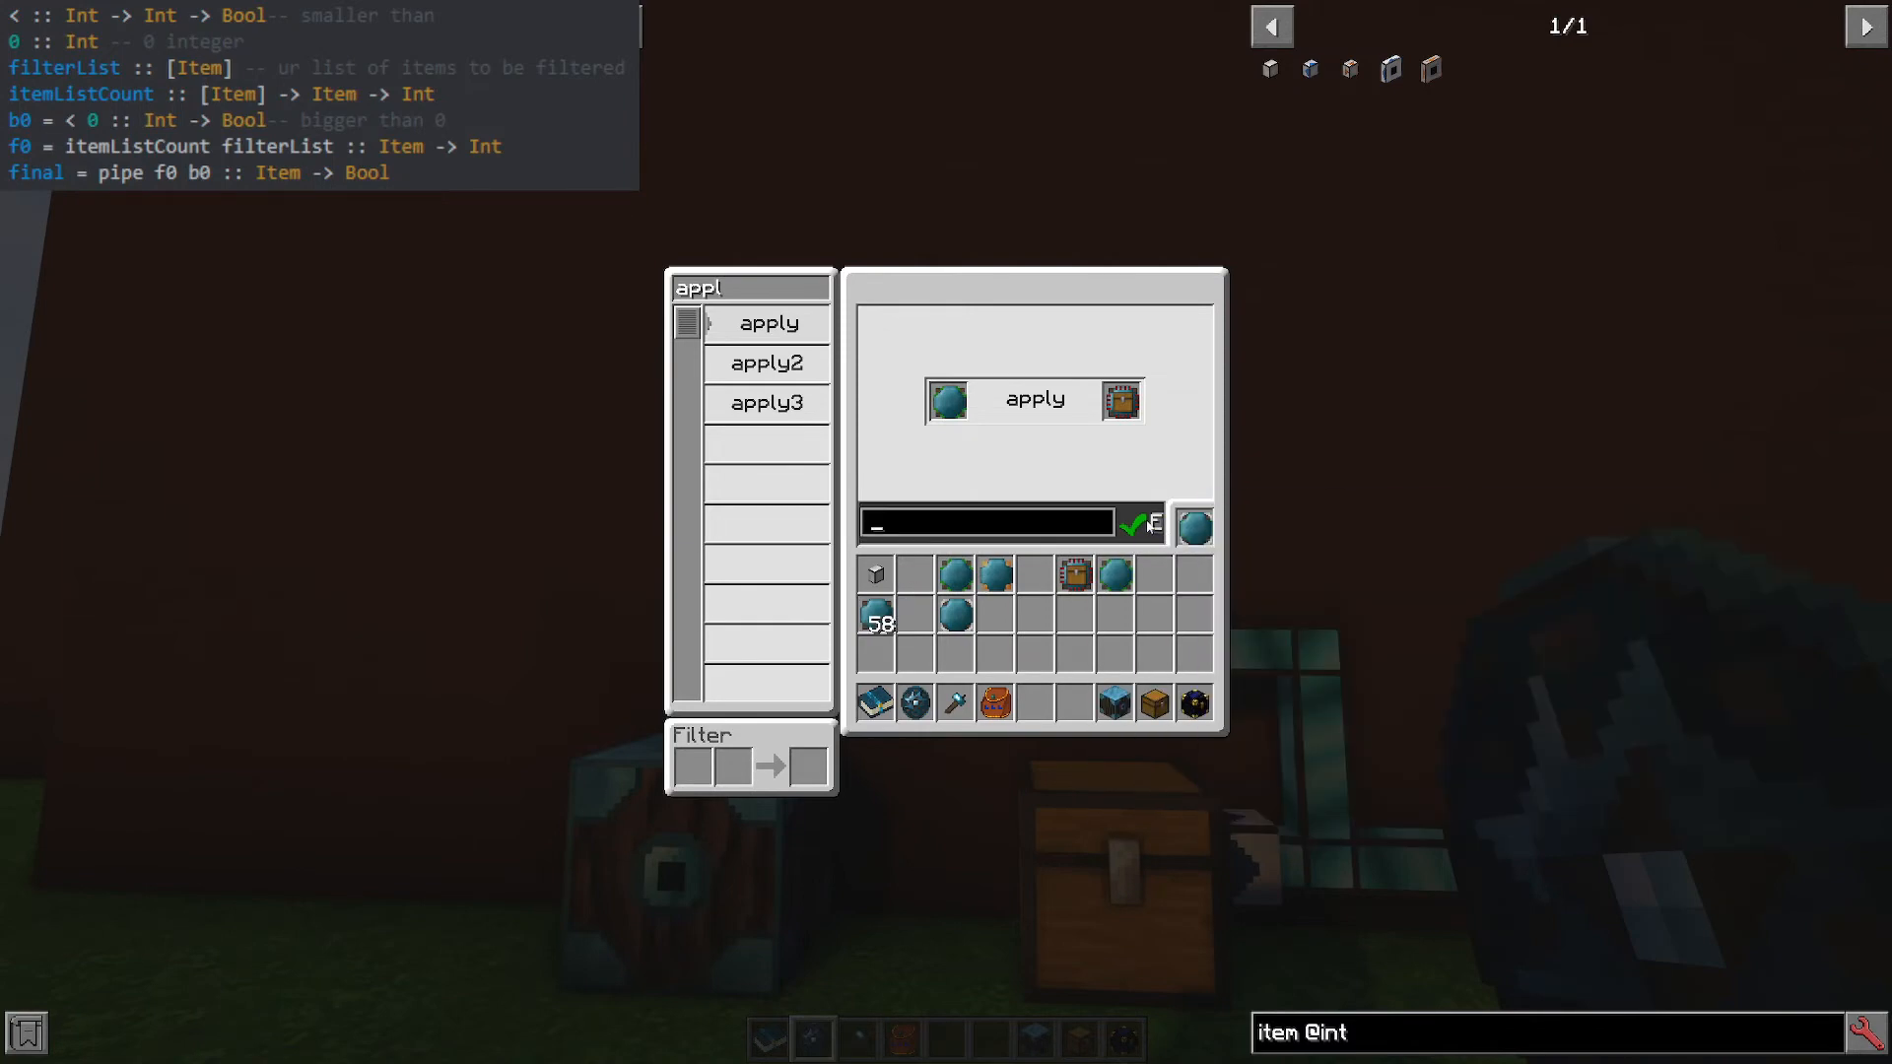
Name the itemListCount-with-filterList apply card 'f0'.
{"action": "type", "text": "f0"}
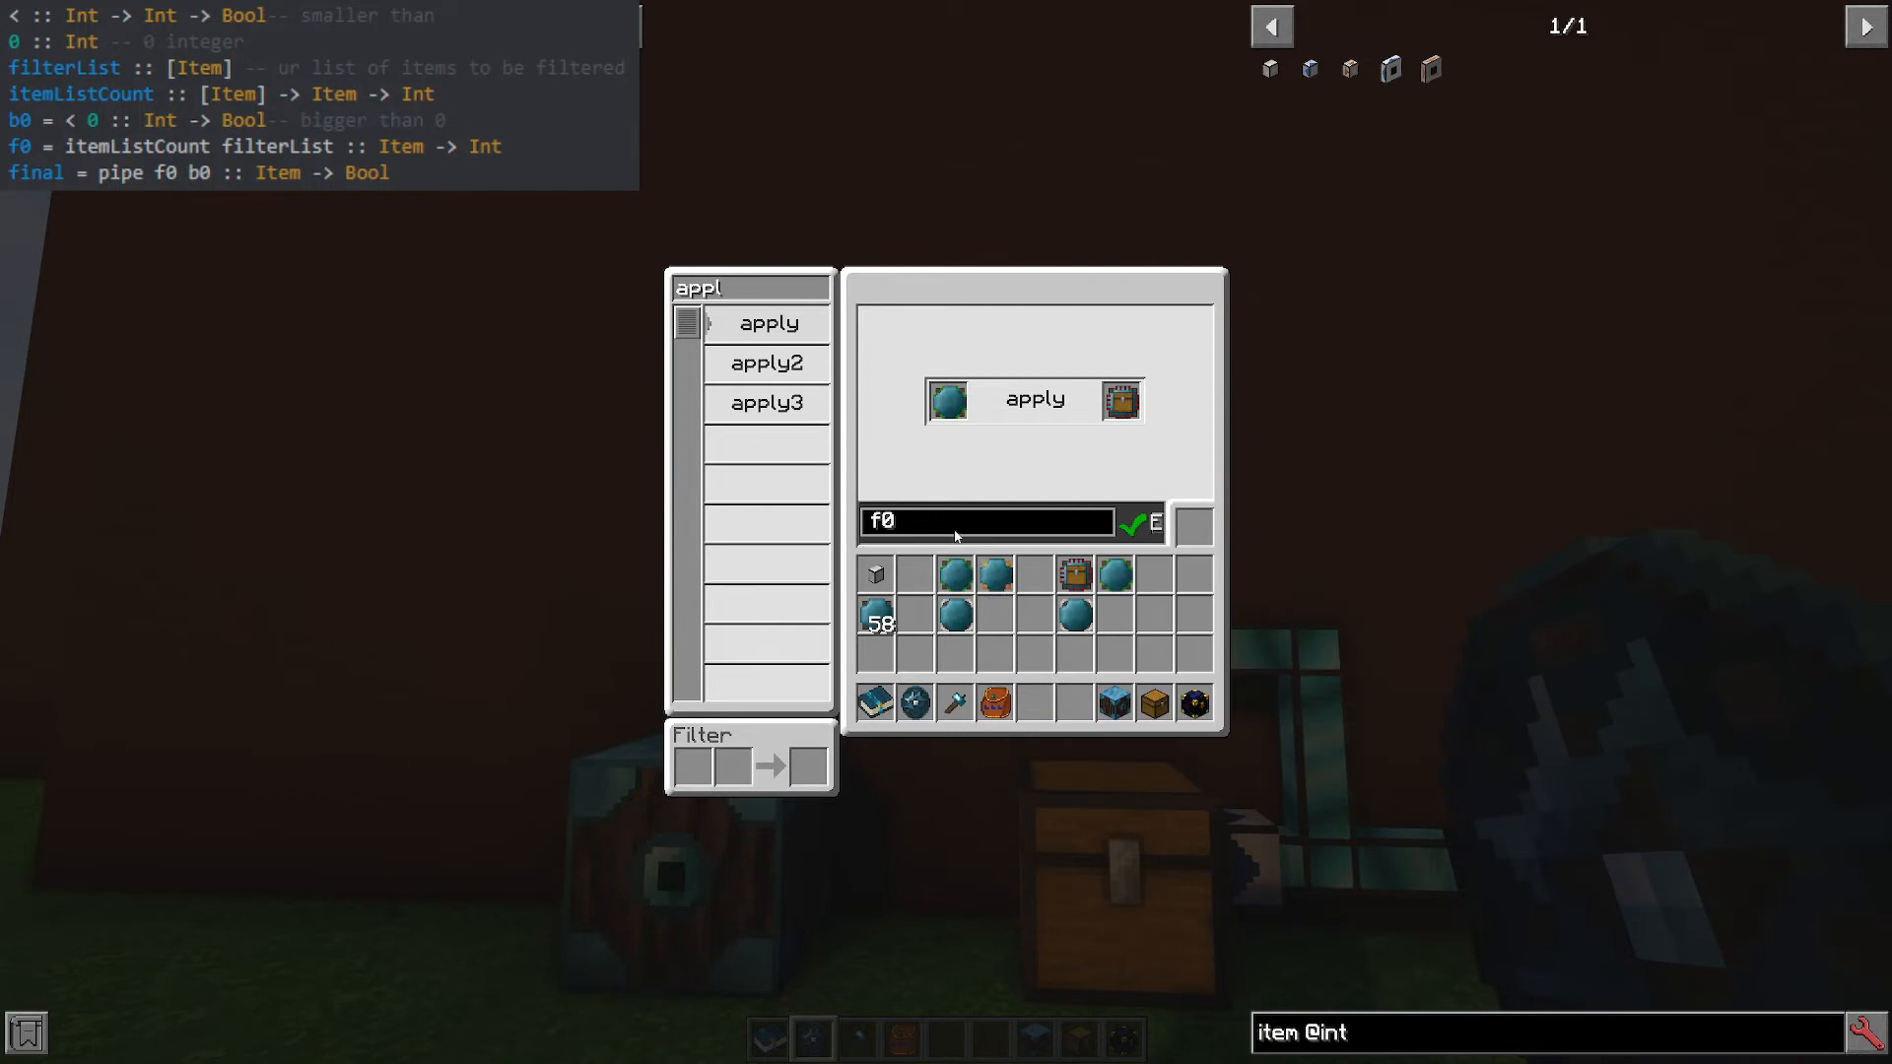
{"action": "mouse_move", "coordinate": [992, 654]}
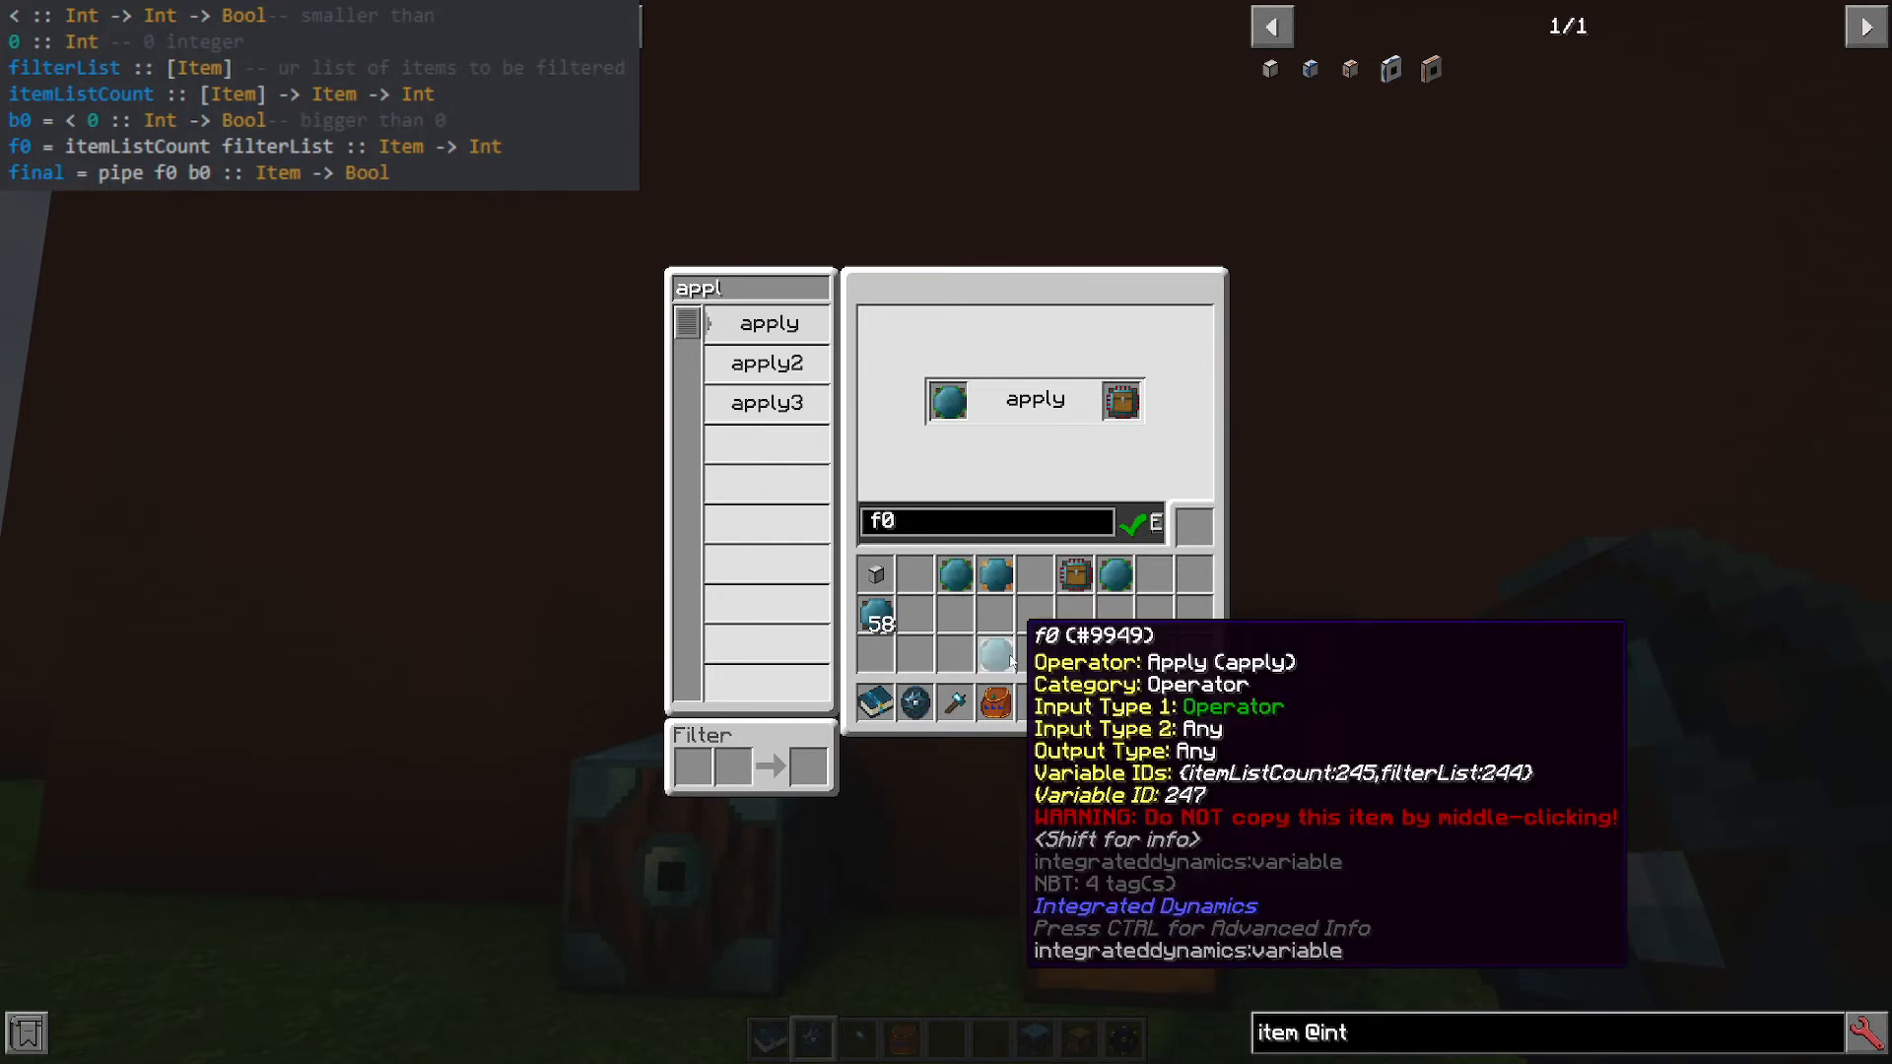
{"action": "mouse_move", "coordinate": [1074, 576]}
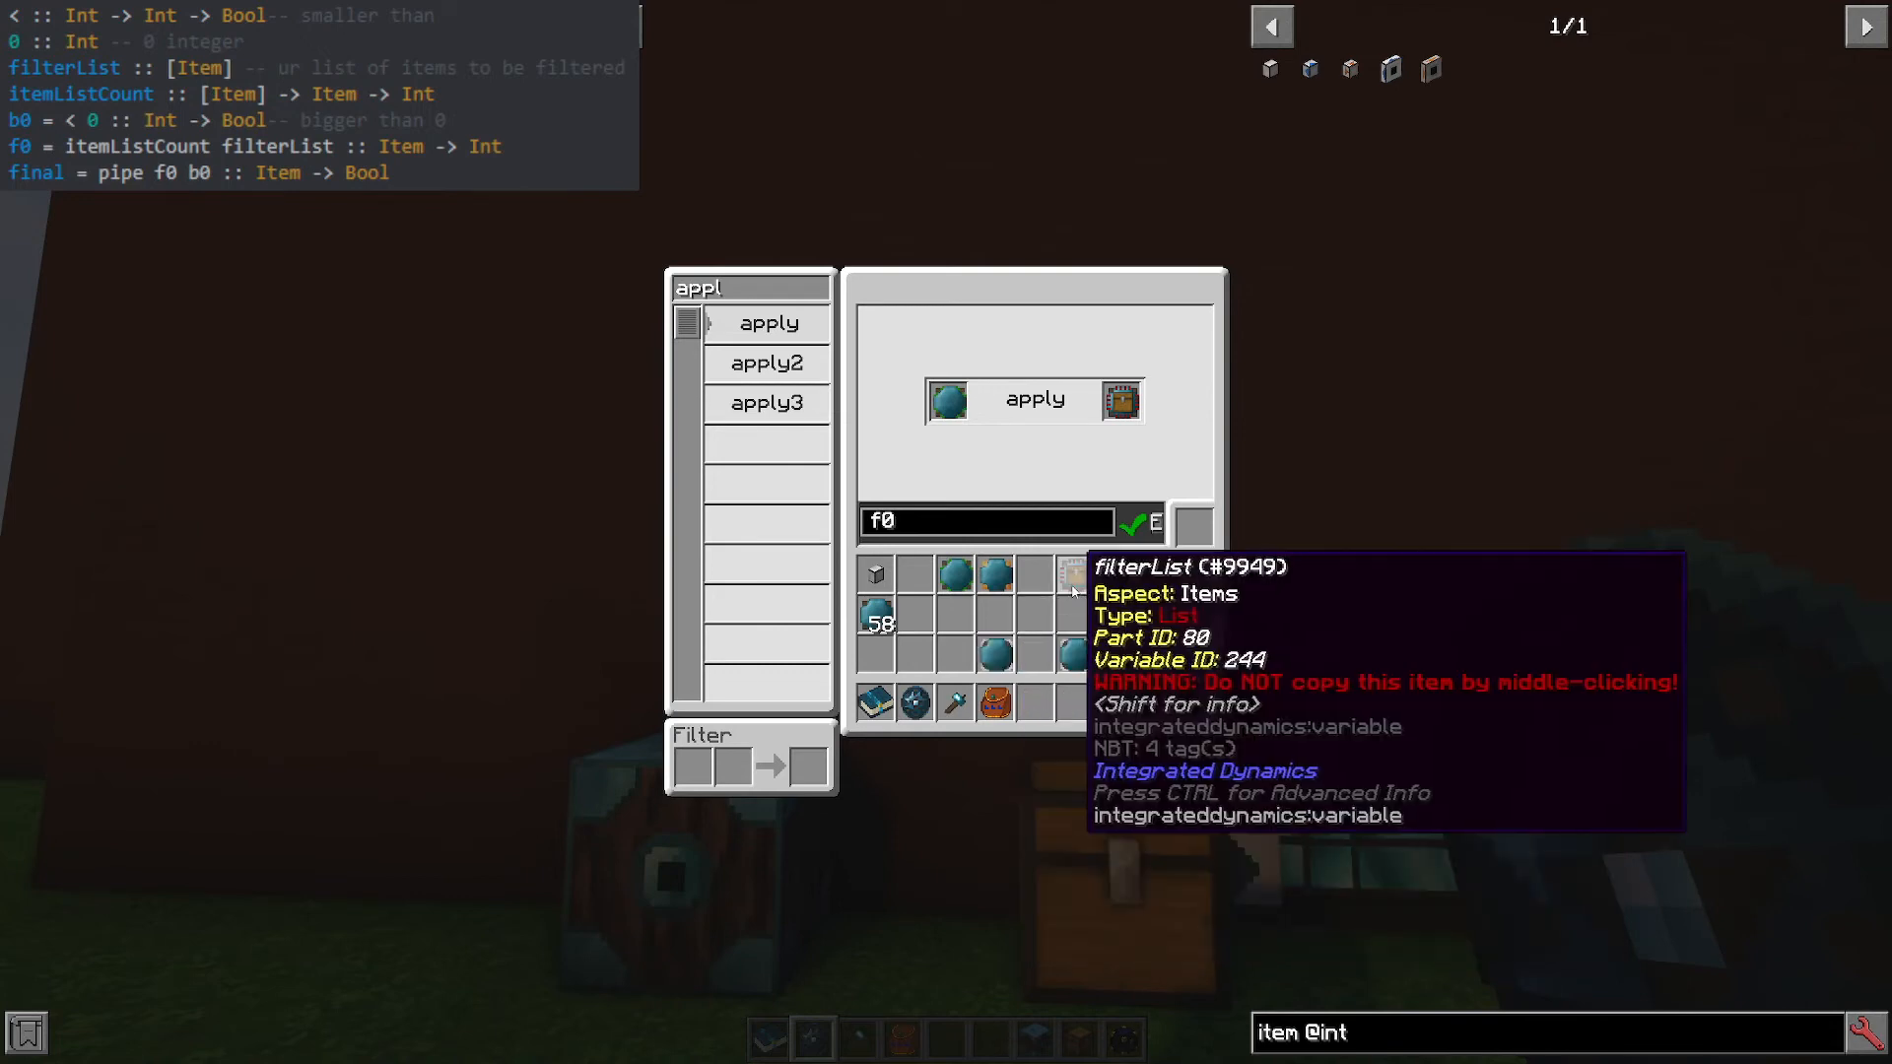
{"action": "mouse_move", "coordinate": [1122, 573]}
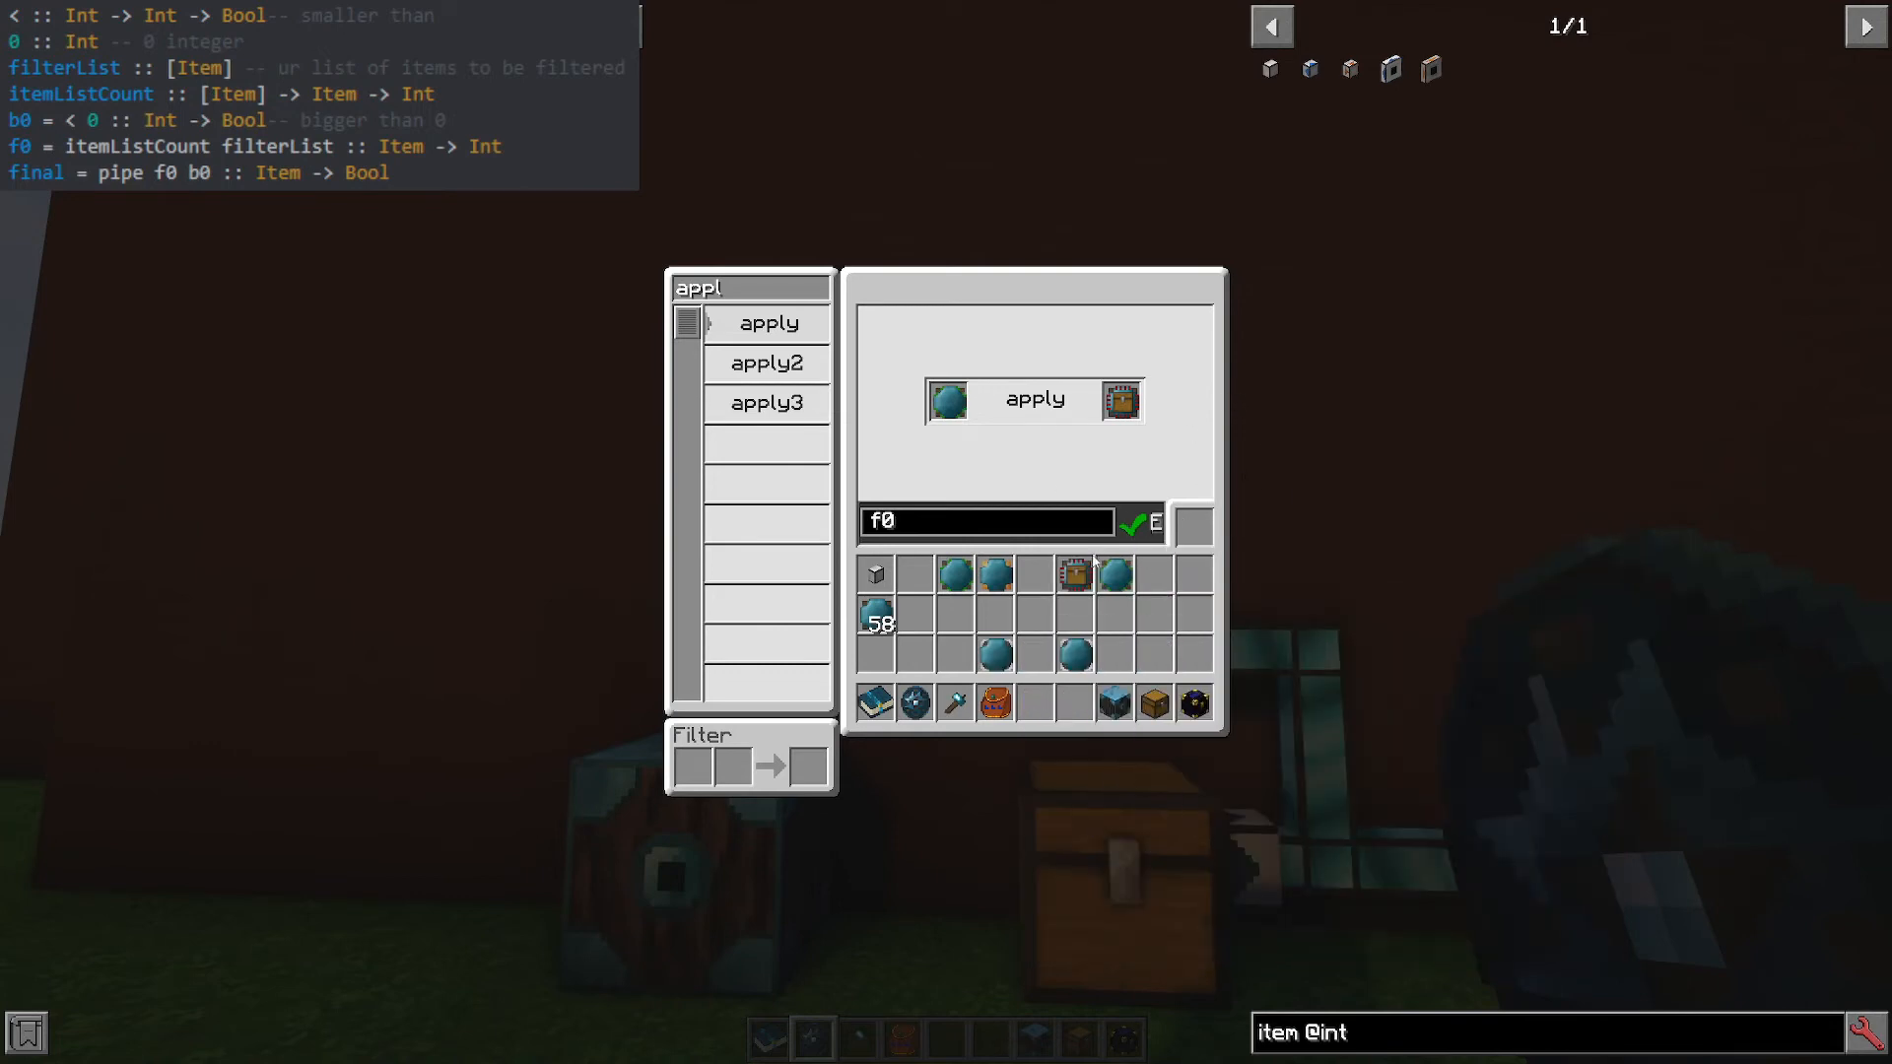
{"action": "mouse_move", "coordinate": [1112, 574]}
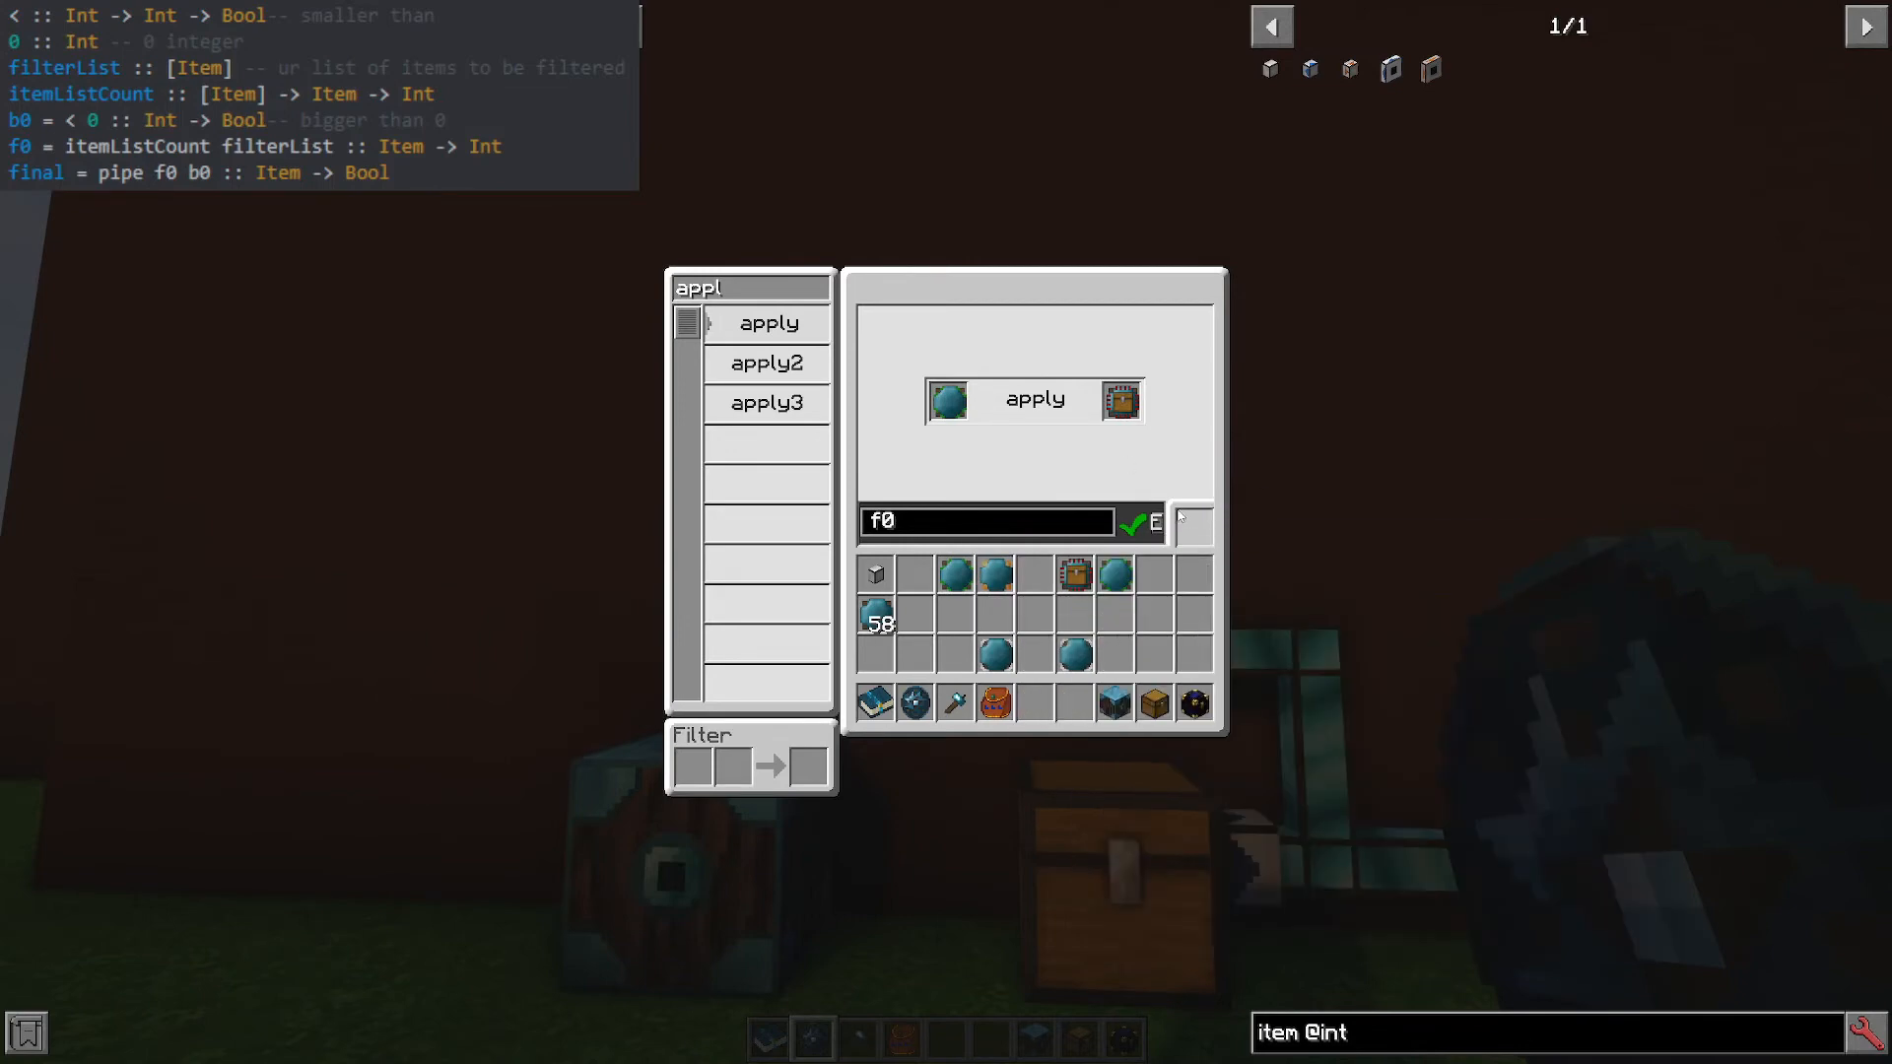
{"action": "mouse_move", "coordinate": [1116, 574]}
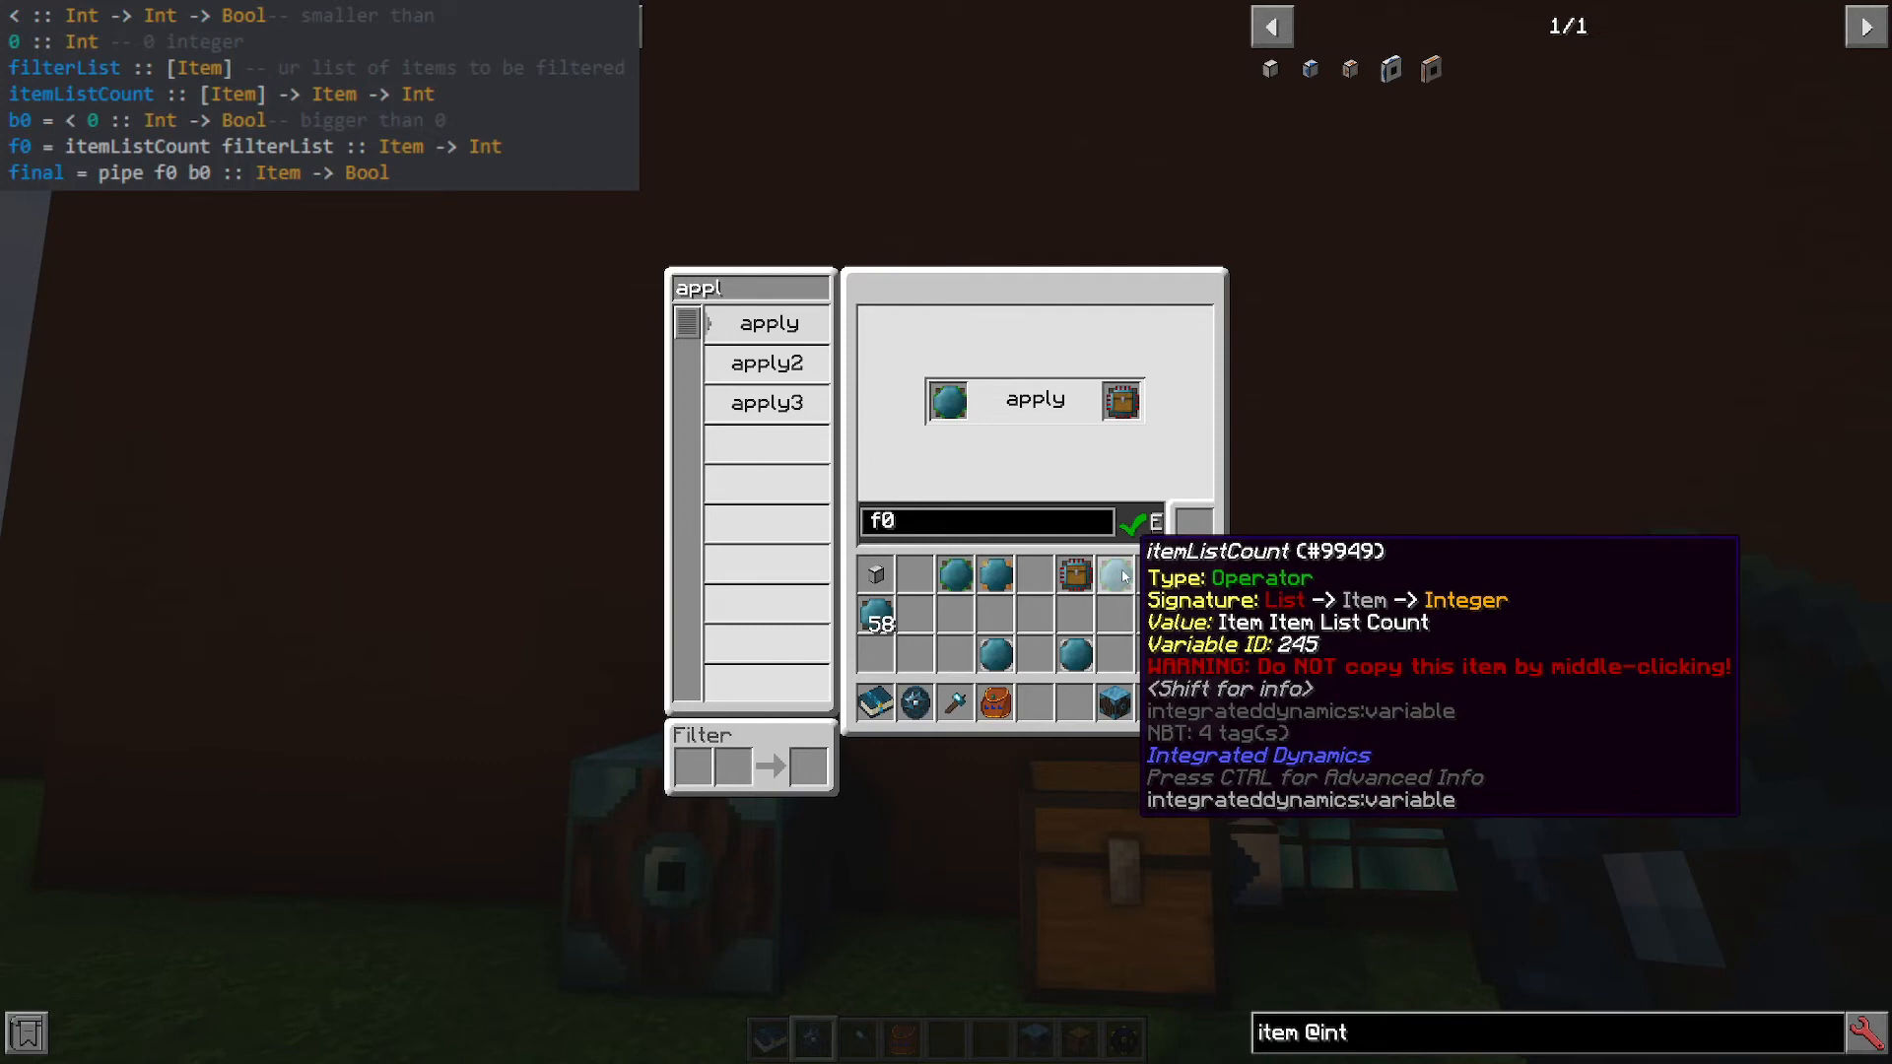
{"action": "mouse_move", "coordinate": [1115, 577]}
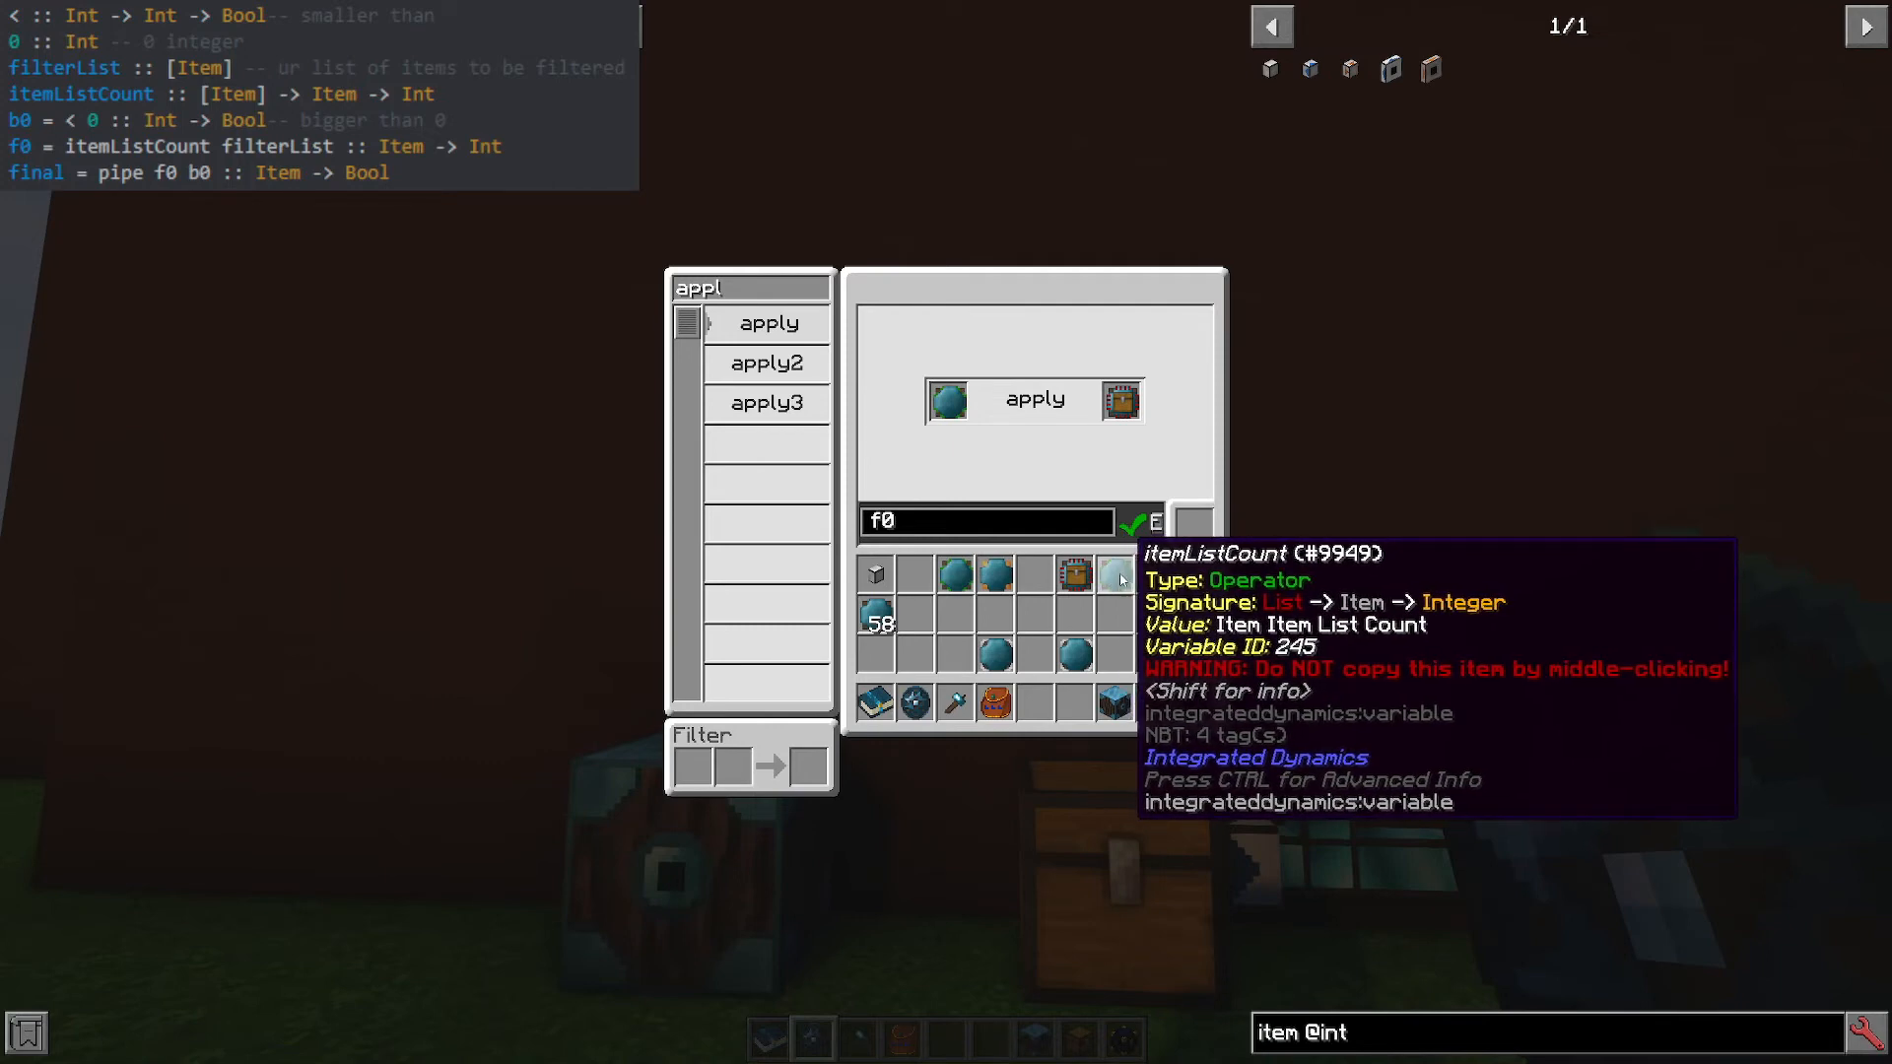
{"action": "mouse_move", "coordinate": [1074, 654]}
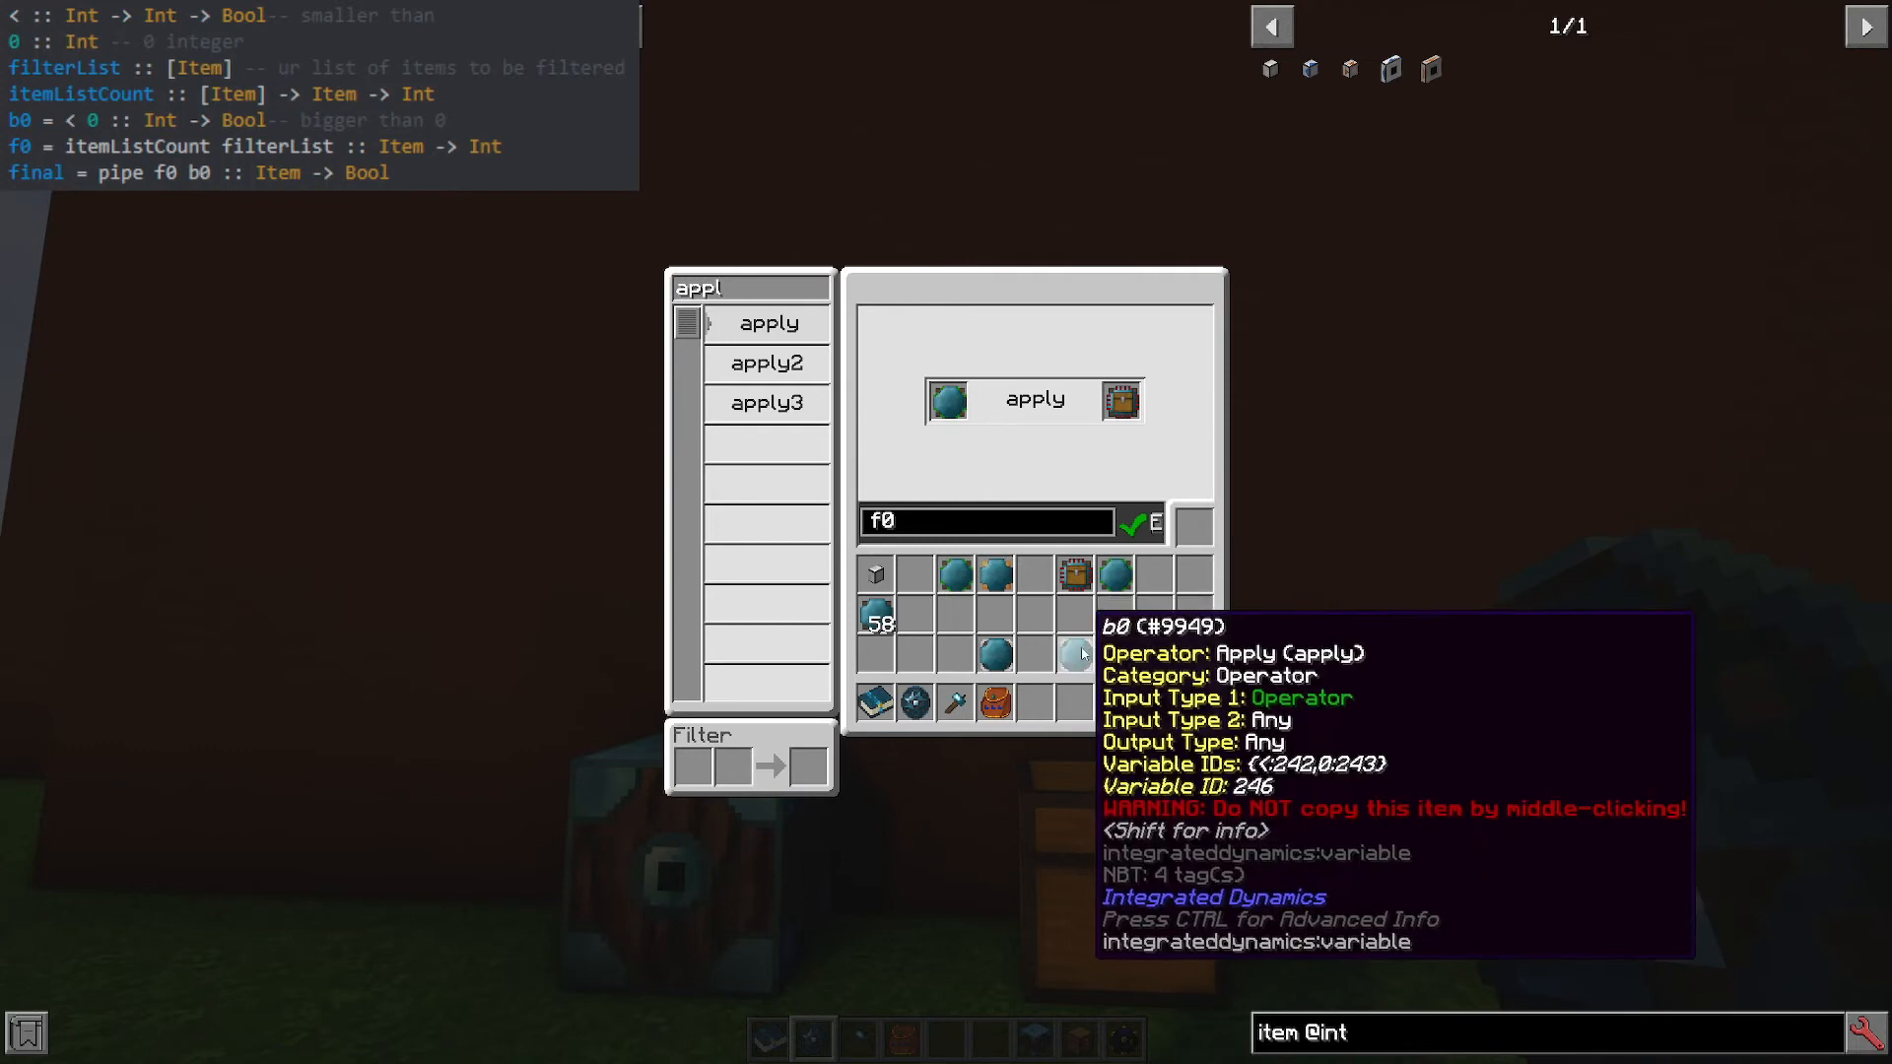
{"action": "mouse_move", "coordinate": [954, 576]}
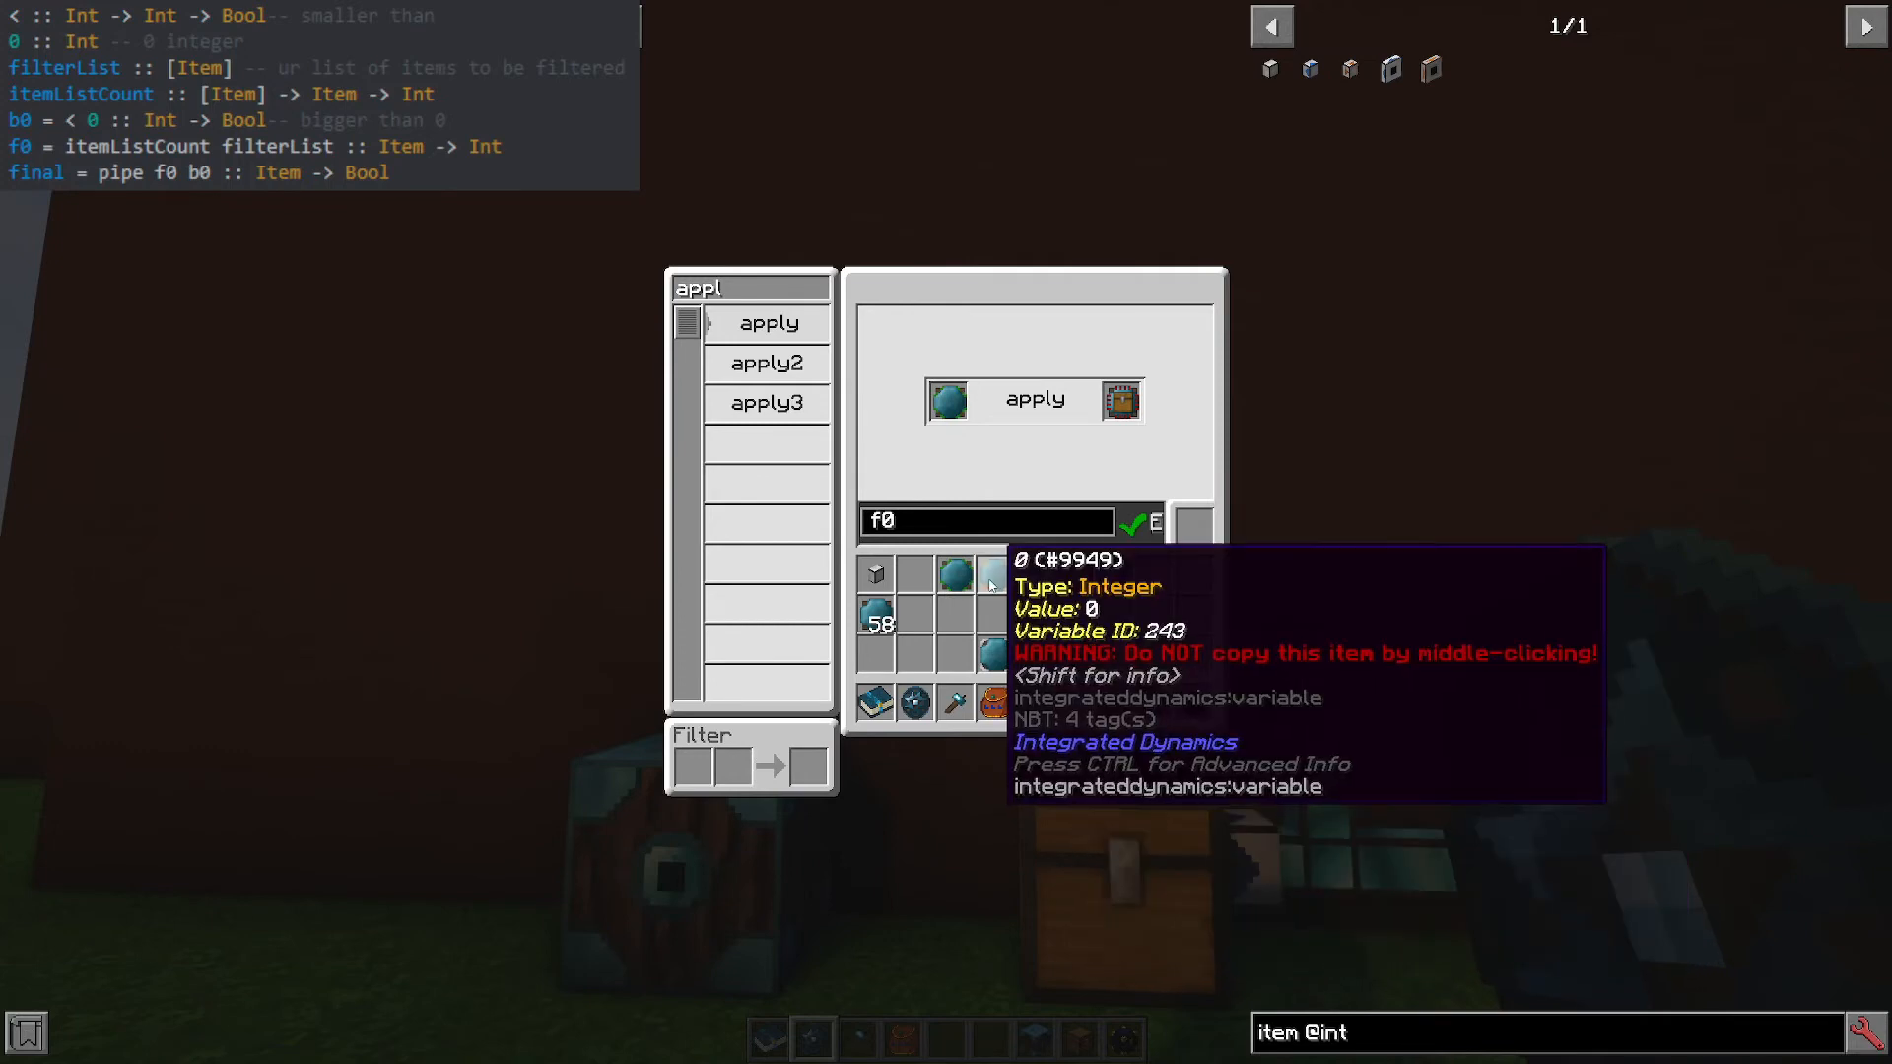
{"action": "mouse_move", "coordinate": [954, 571]}
{"action": "type", "text": "ipe"}
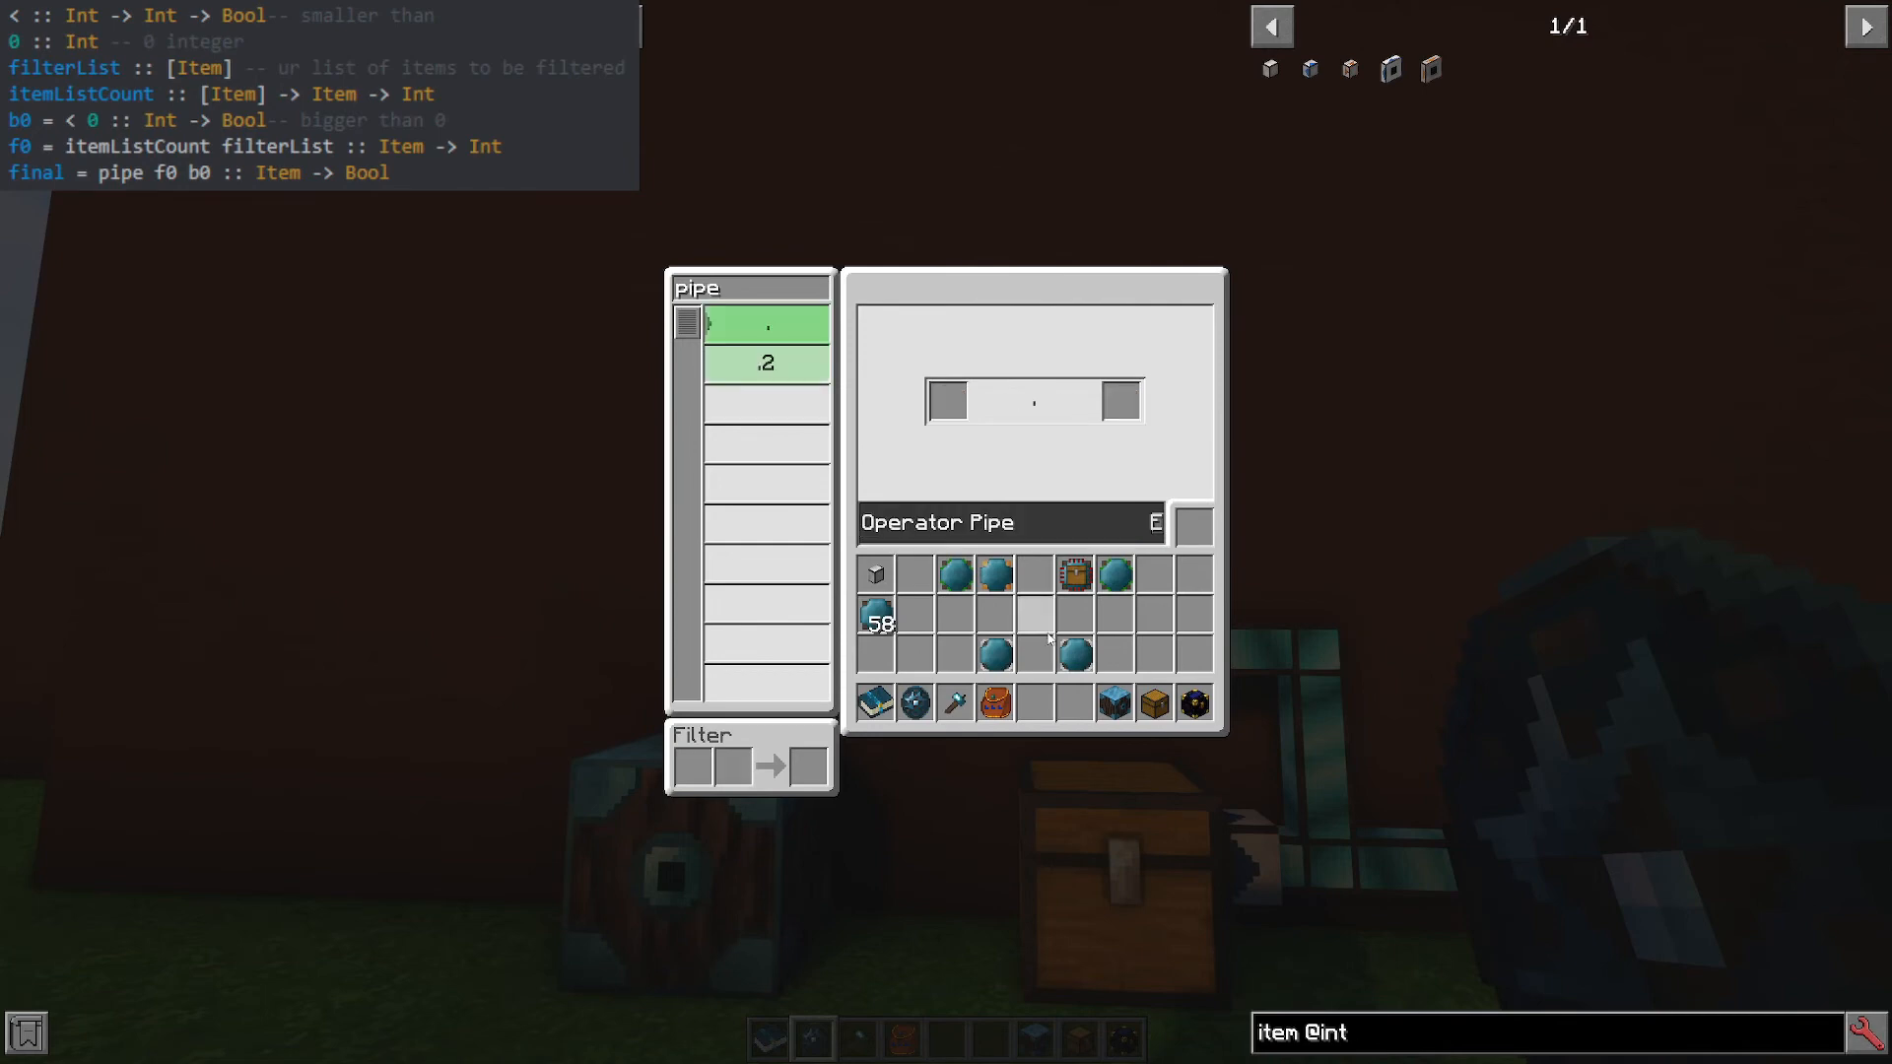
{"action": "mouse_move", "coordinate": [1074, 655]}
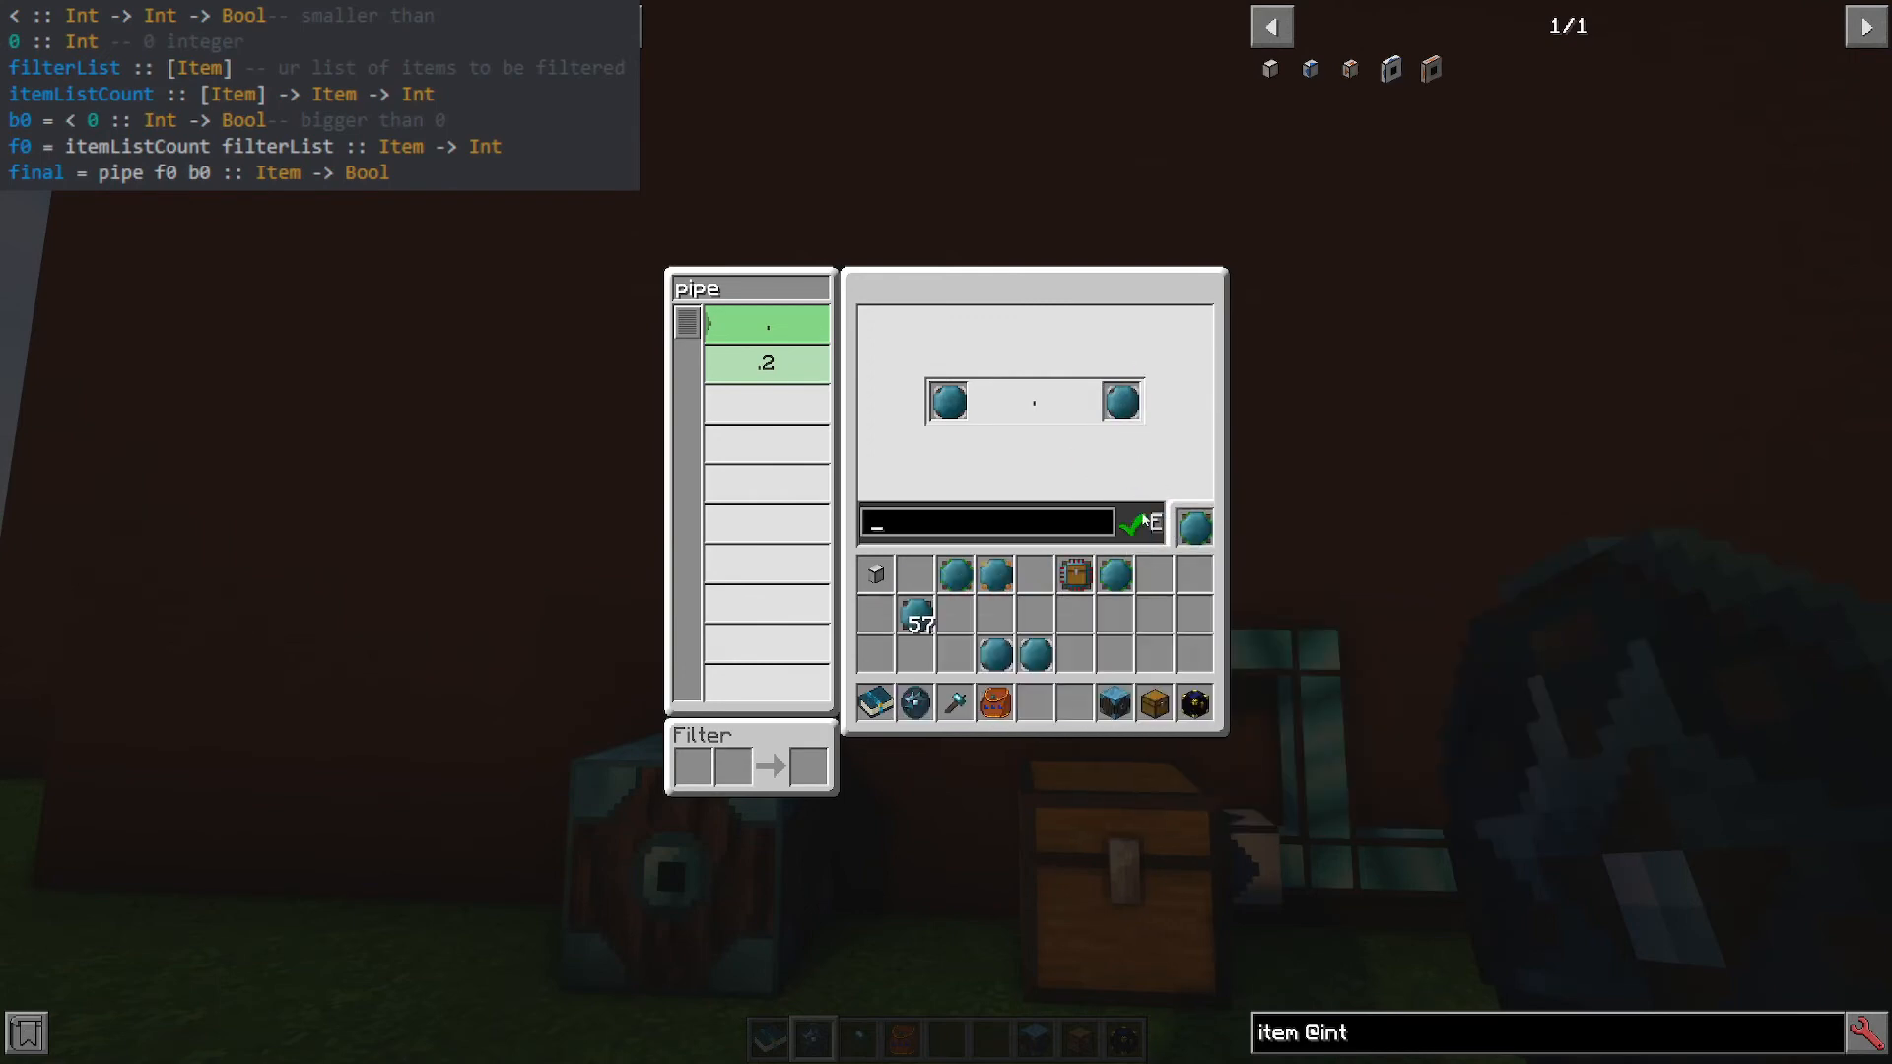
Name the Pipe operator card combining f0 and b0 'final' and leave the programmer.
{"action": "type", "text": "final"}
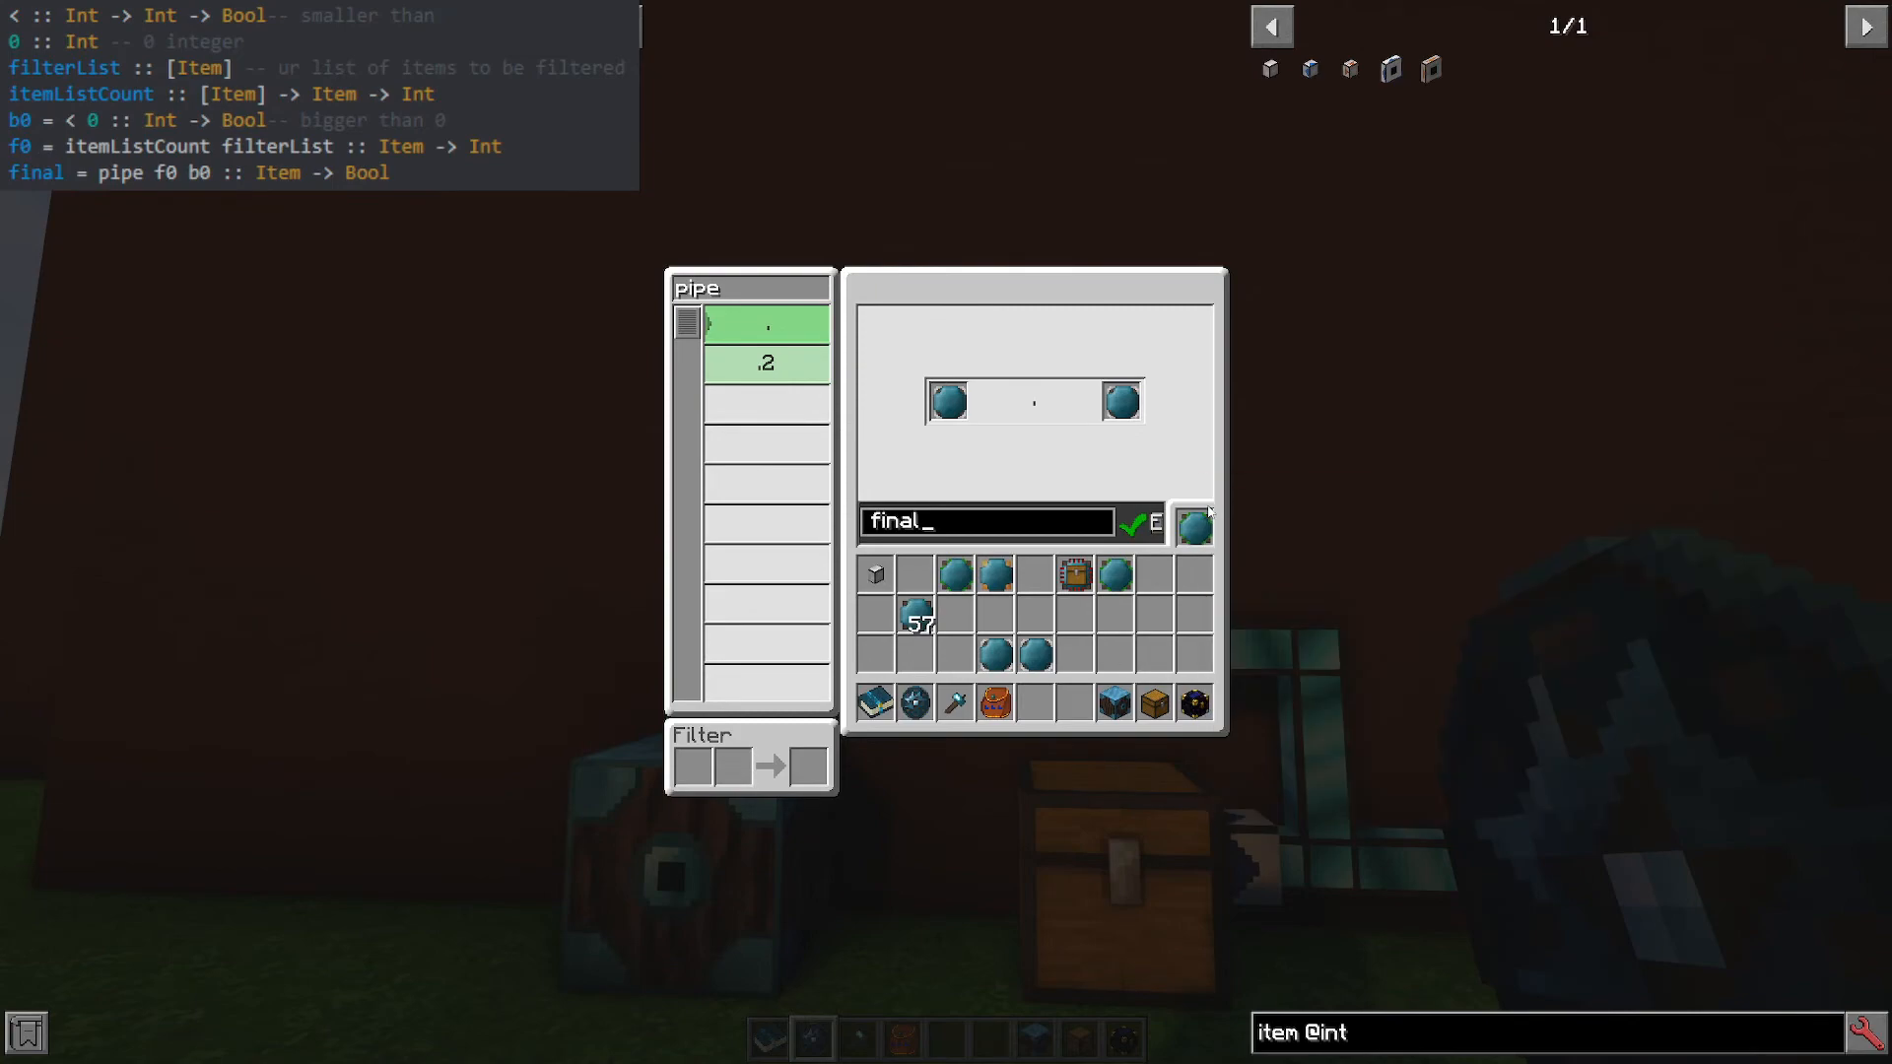
{"action": "mouse_move", "coordinate": [1070, 698]}
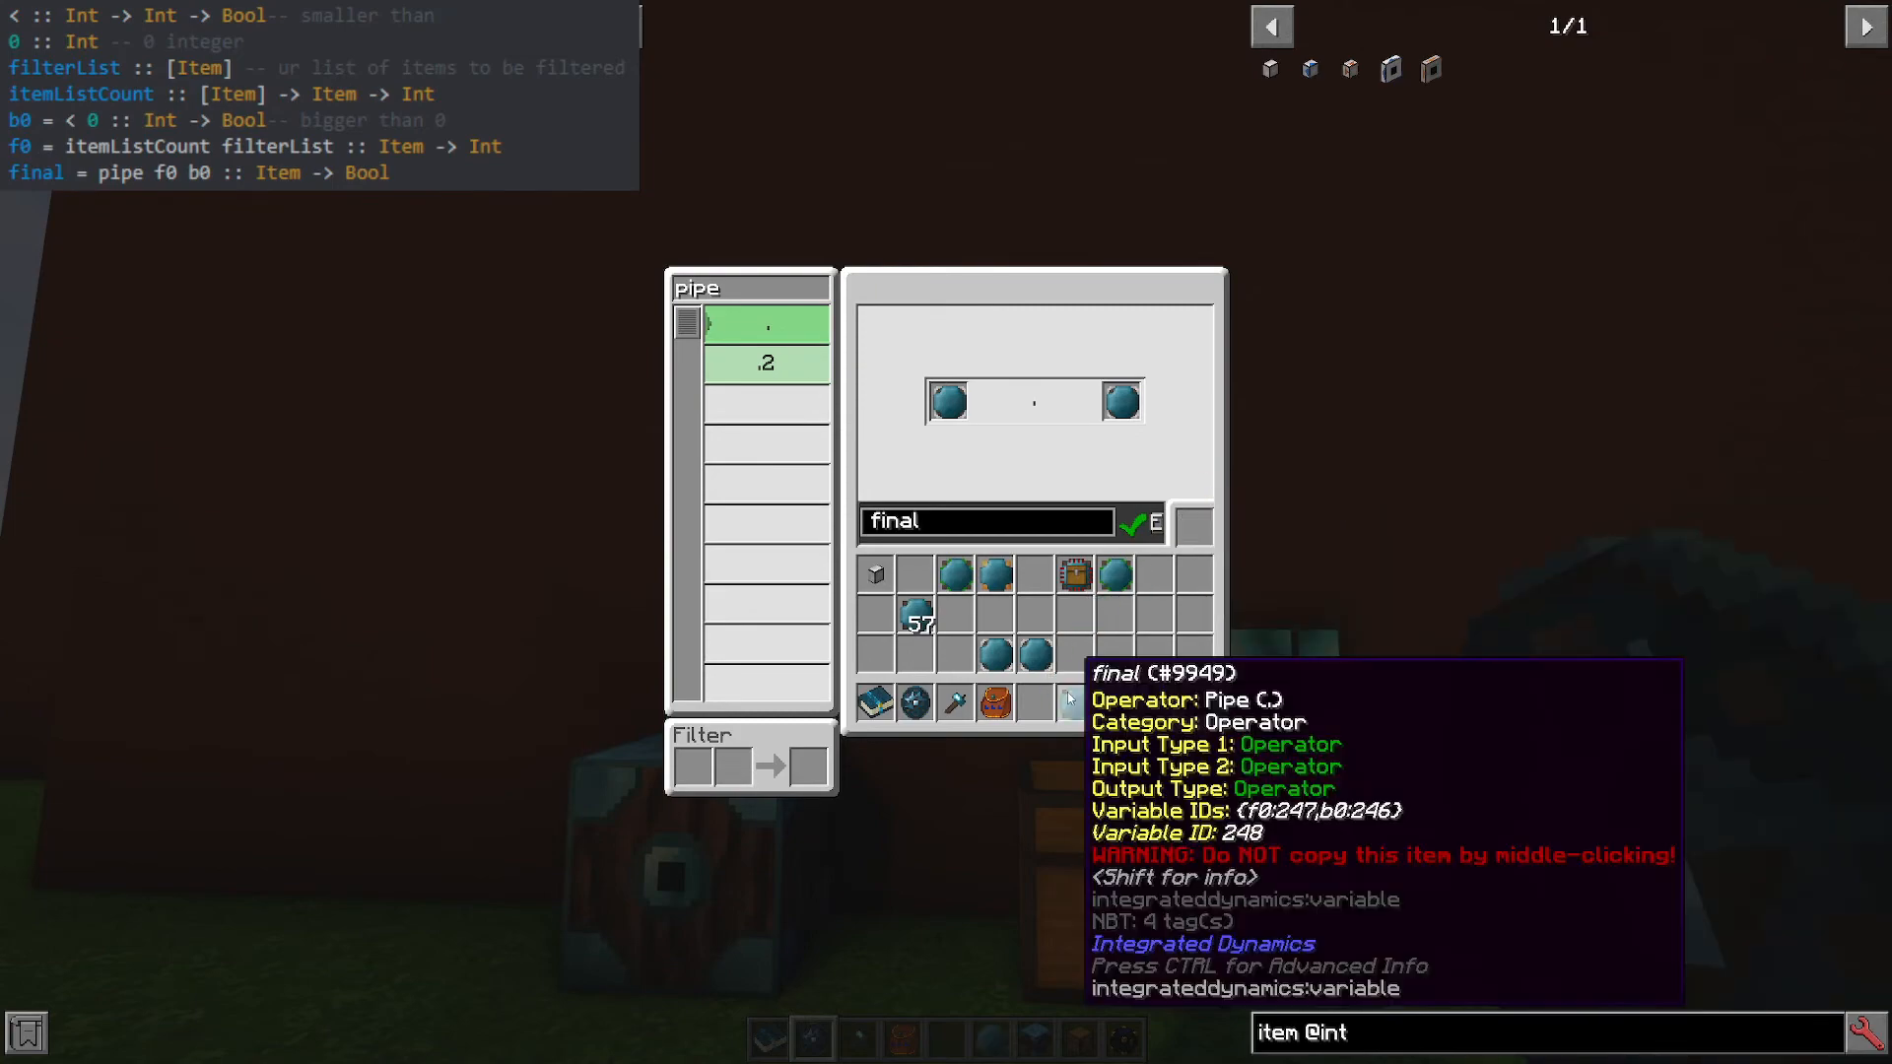
{"action": "key", "text": "Escape"}
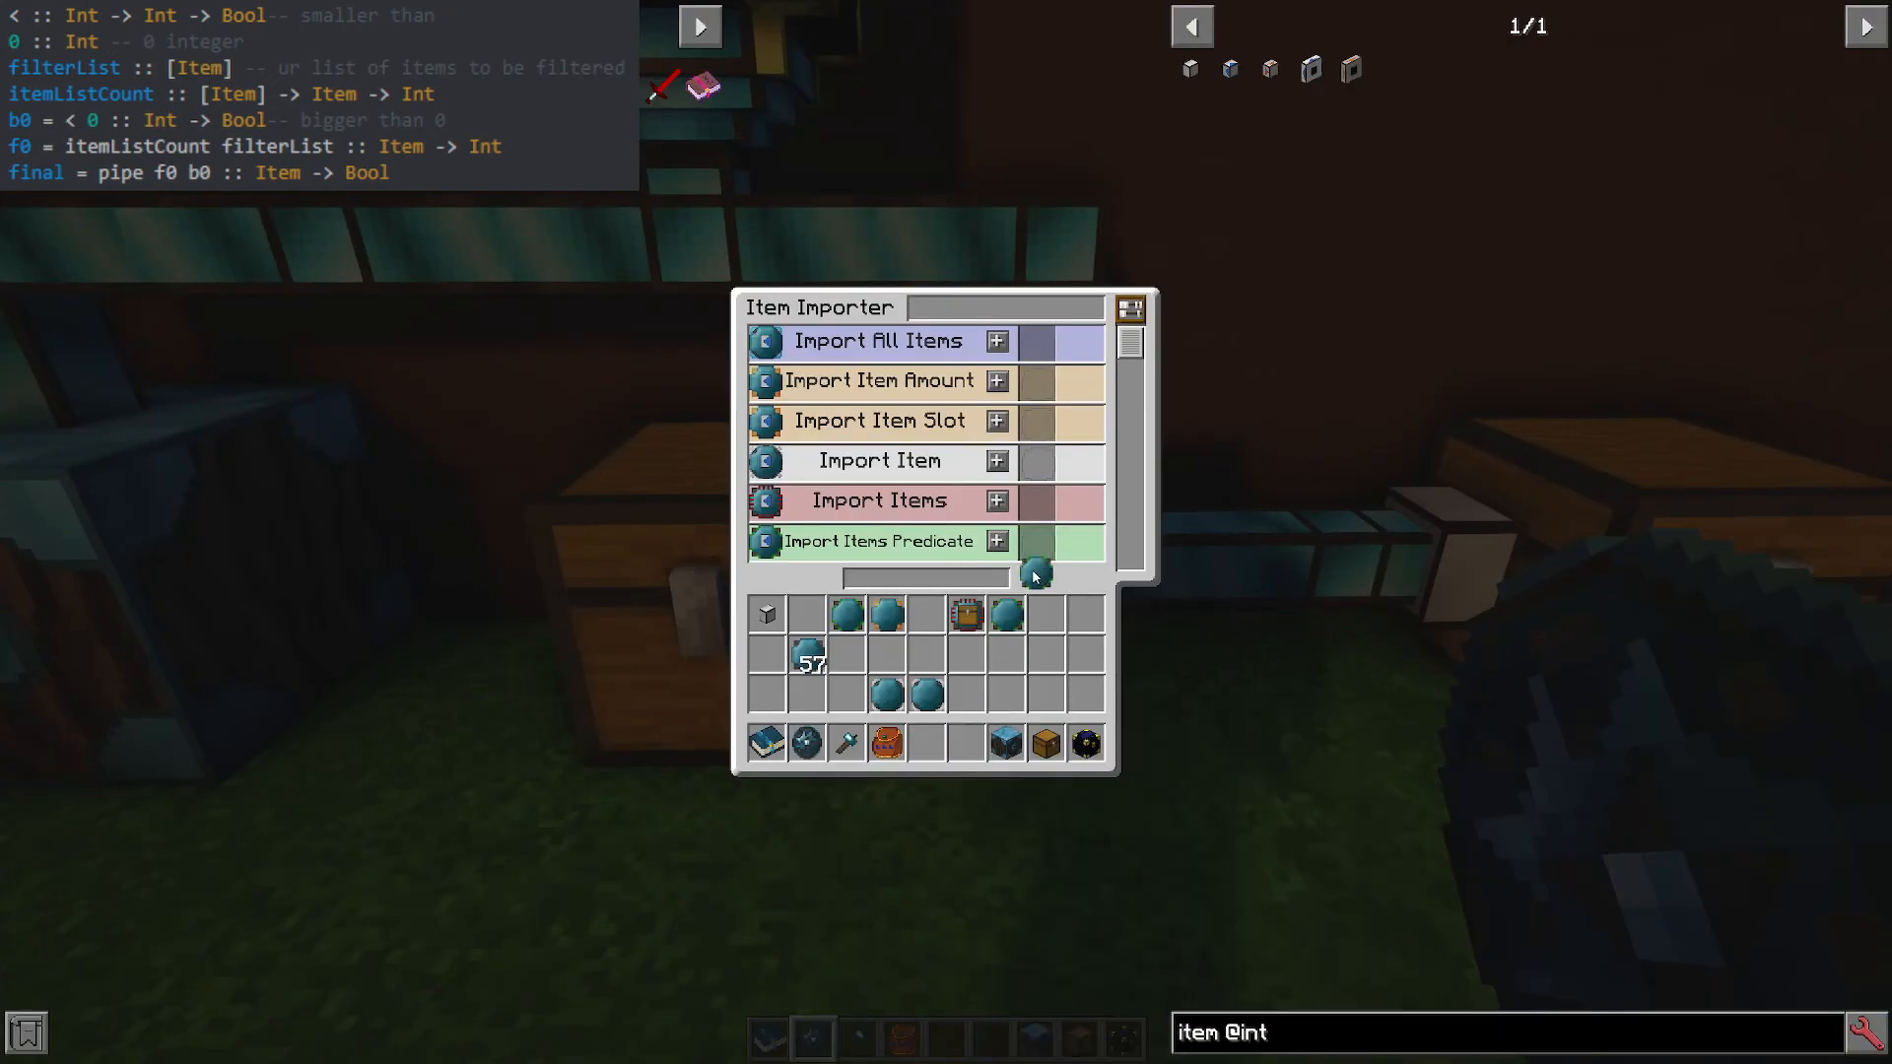
{"action": "mouse_move", "coordinate": [1035, 573]}
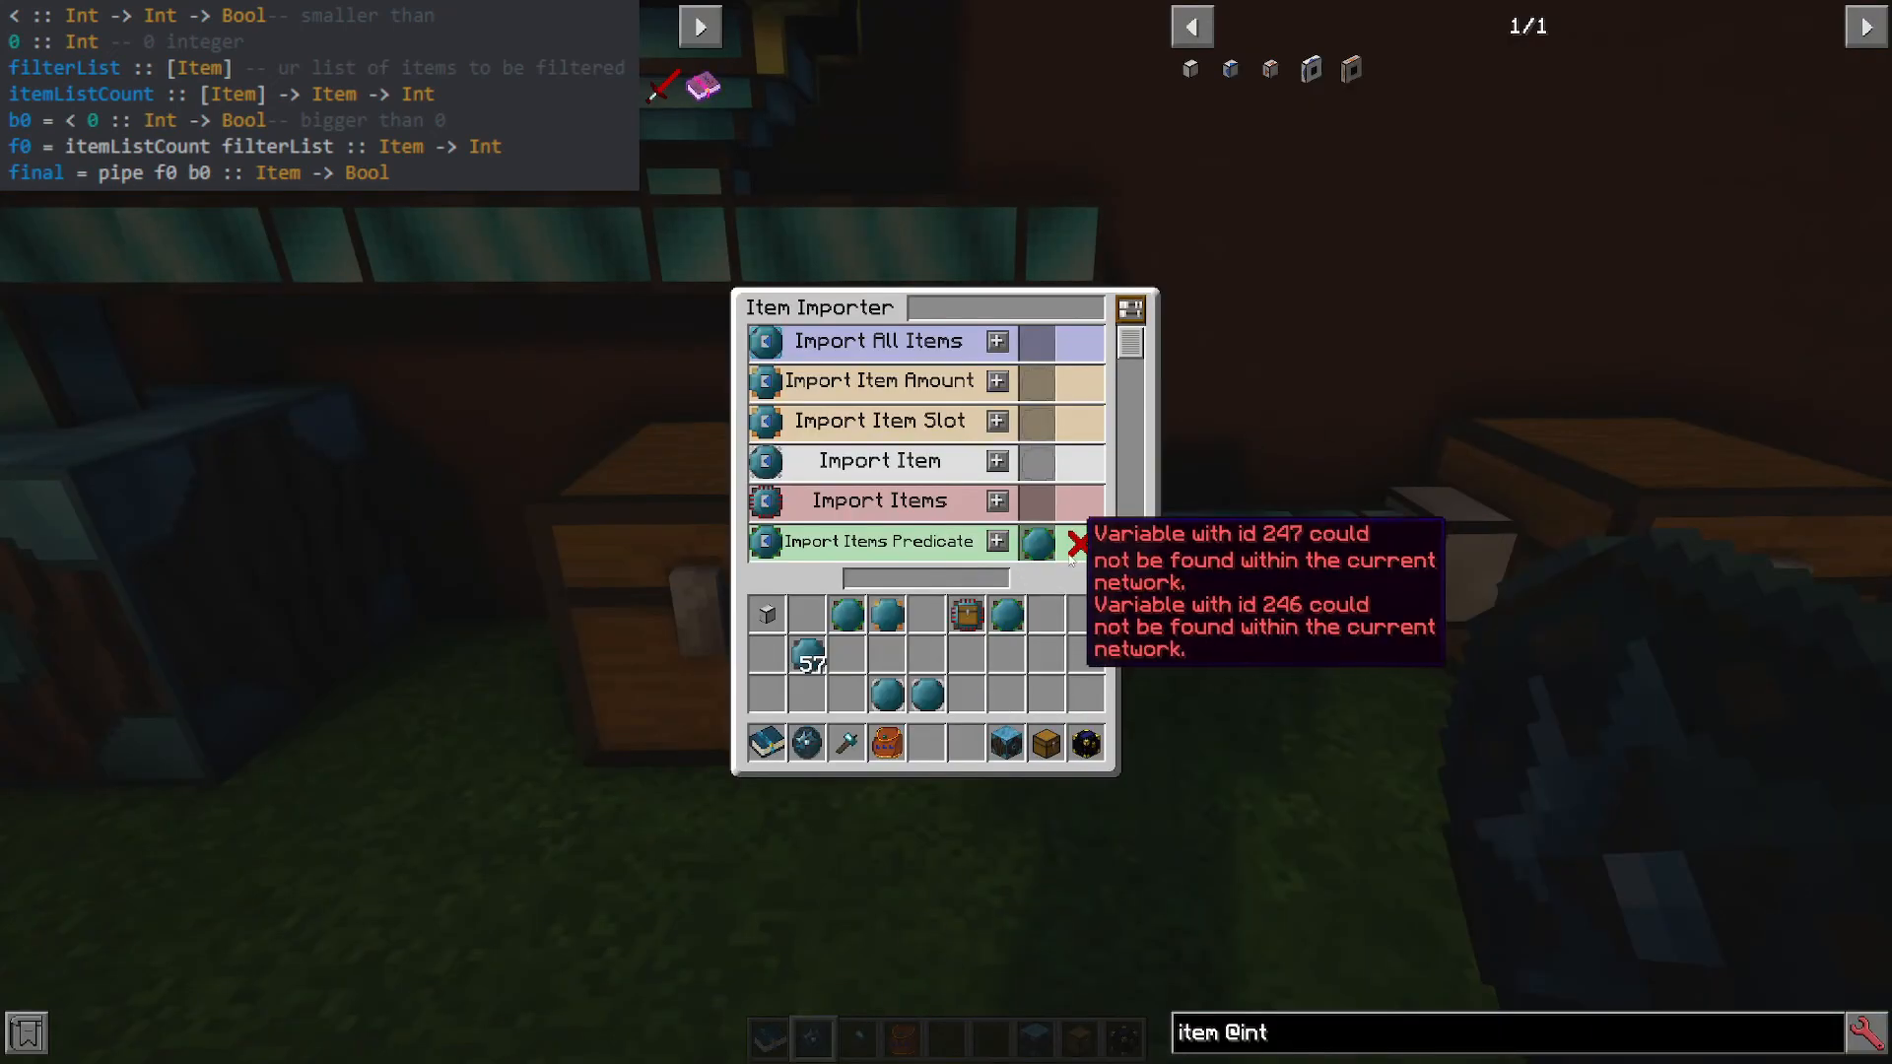
{"action": "mouse_move", "coordinate": [887, 694]}
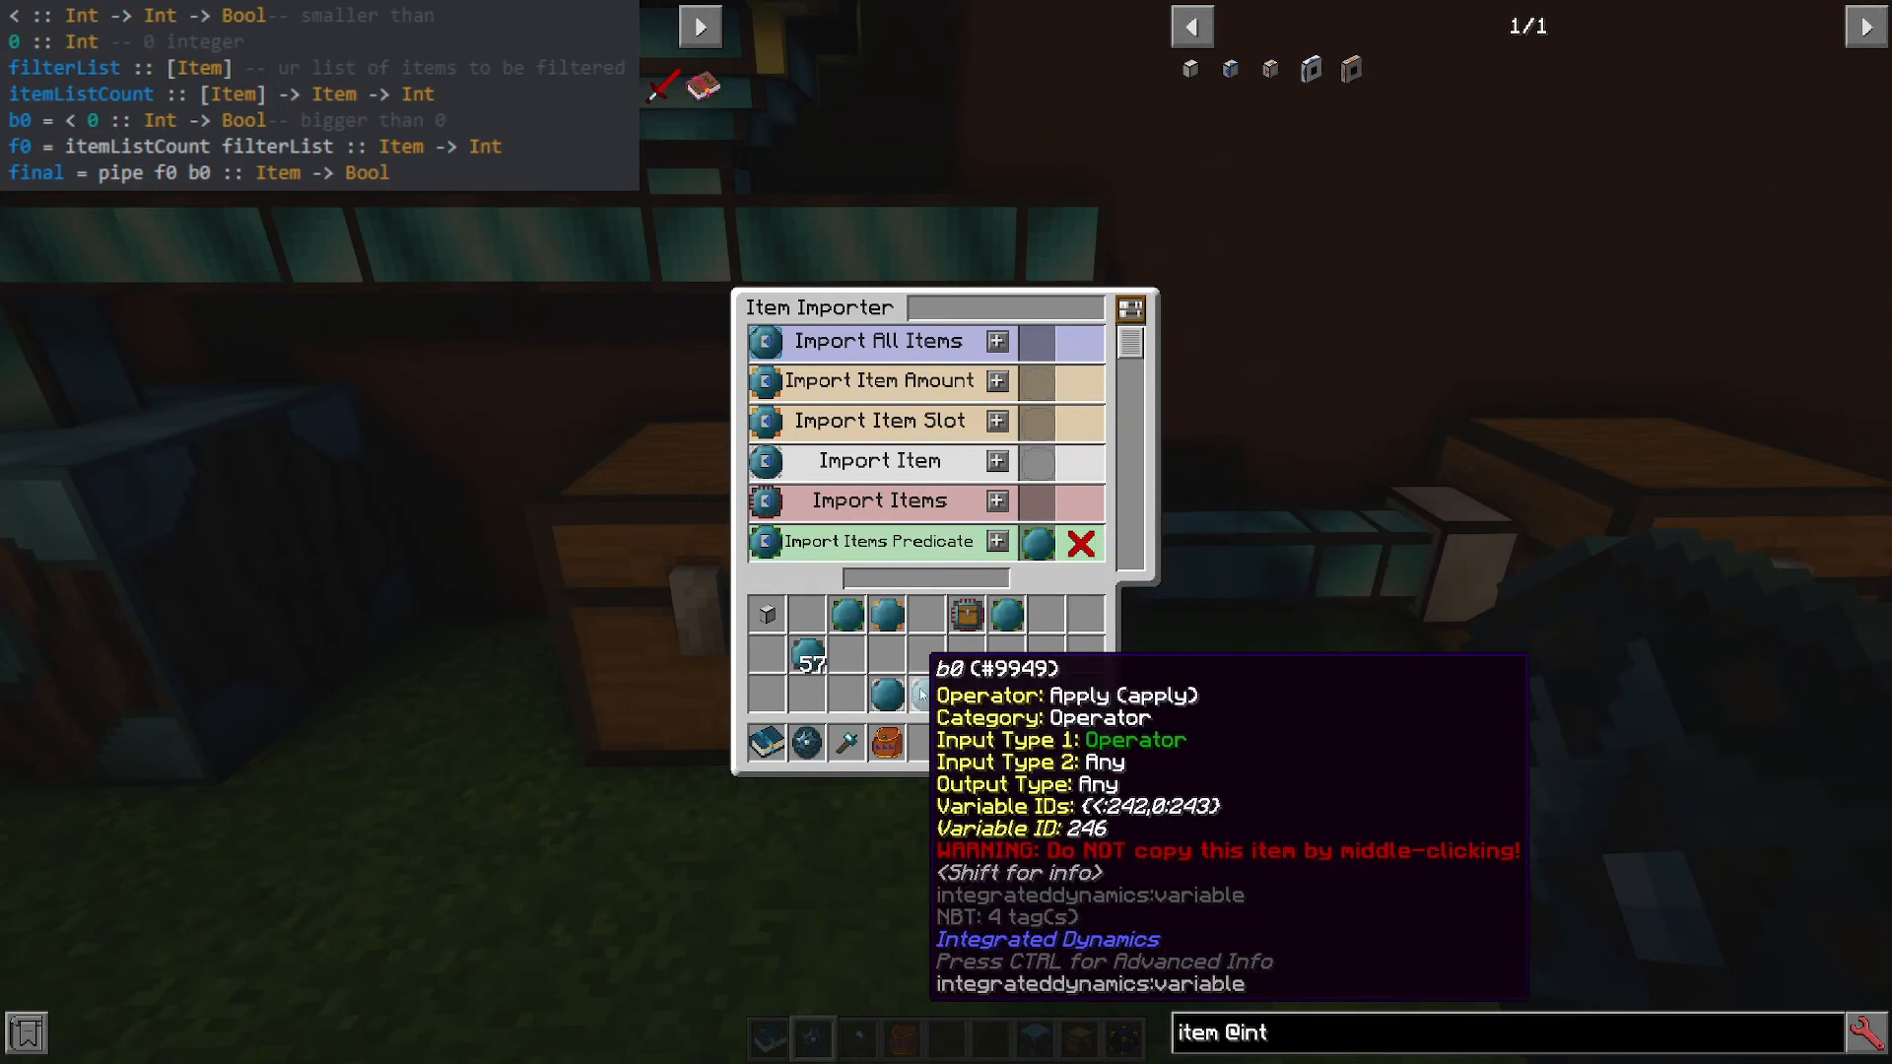
Leave the importer after the final card reports variables 246 and 247 missing.
{"action": "key", "text": "Escape"}
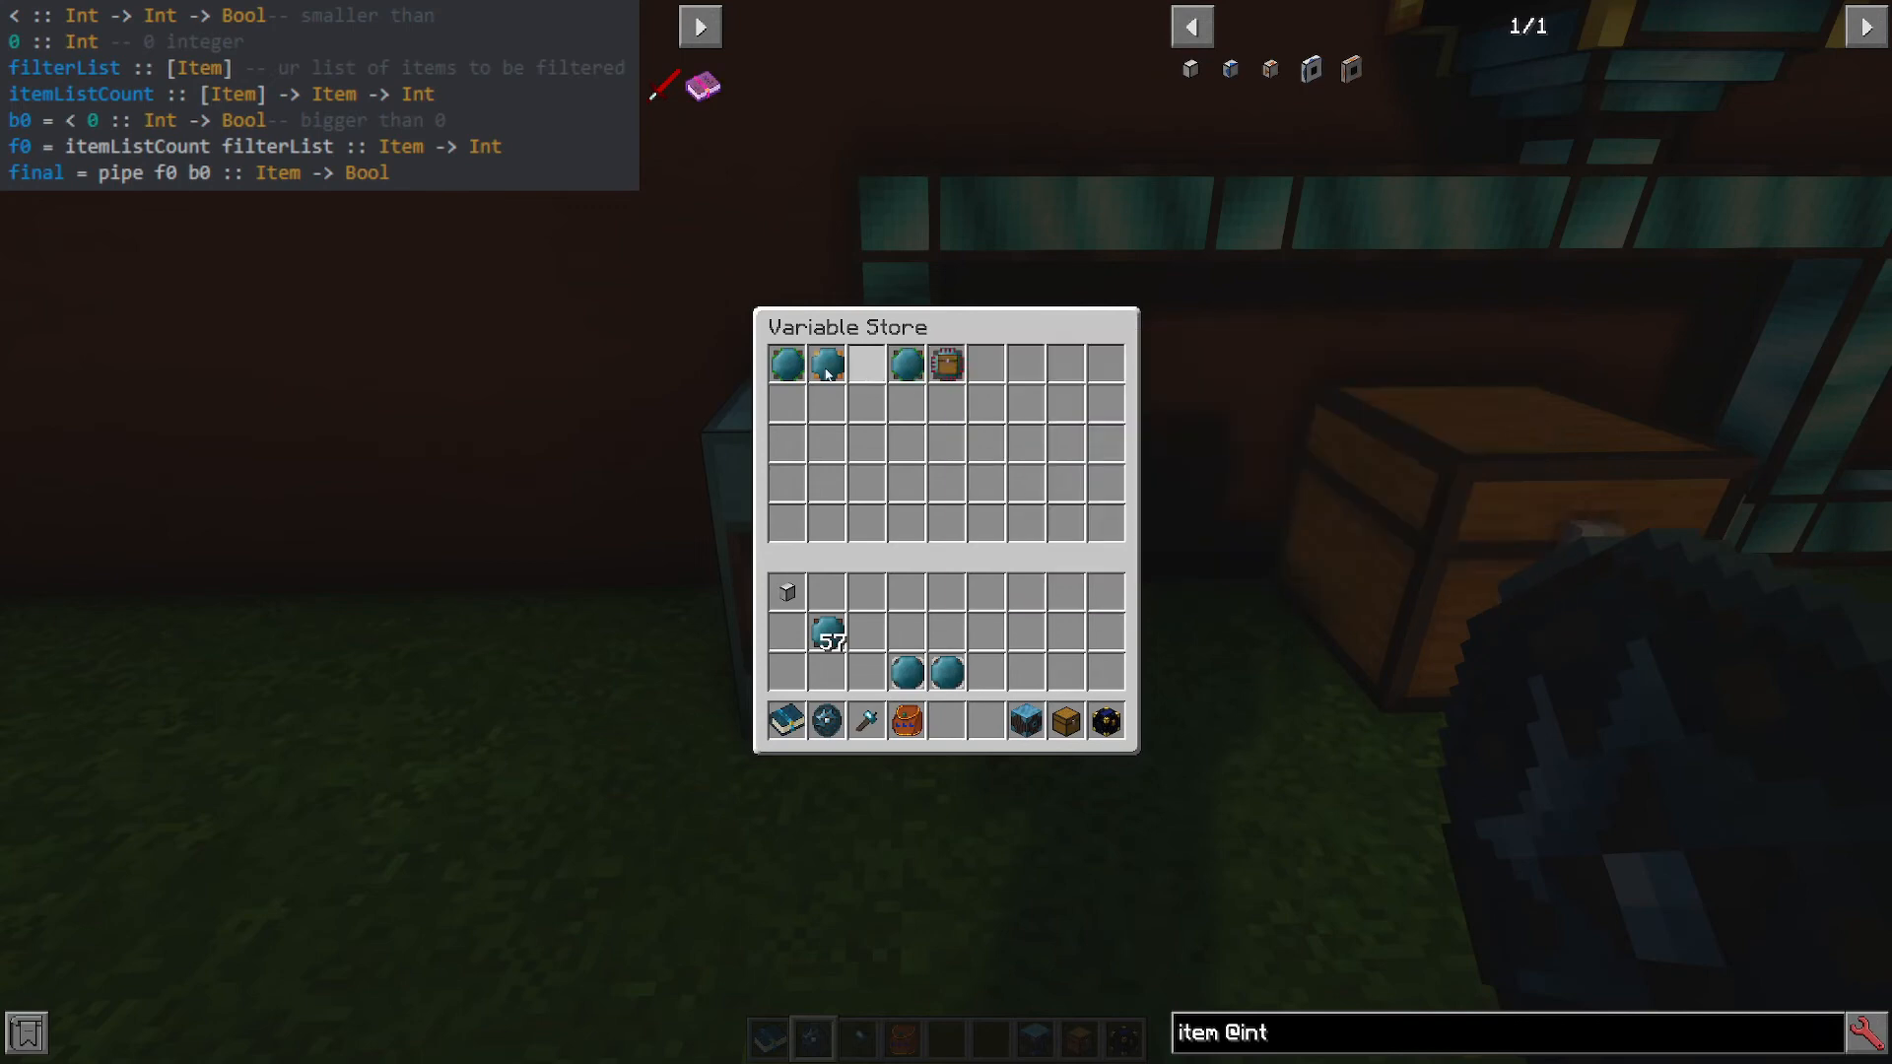
{"action": "mouse_move", "coordinate": [948, 365]}
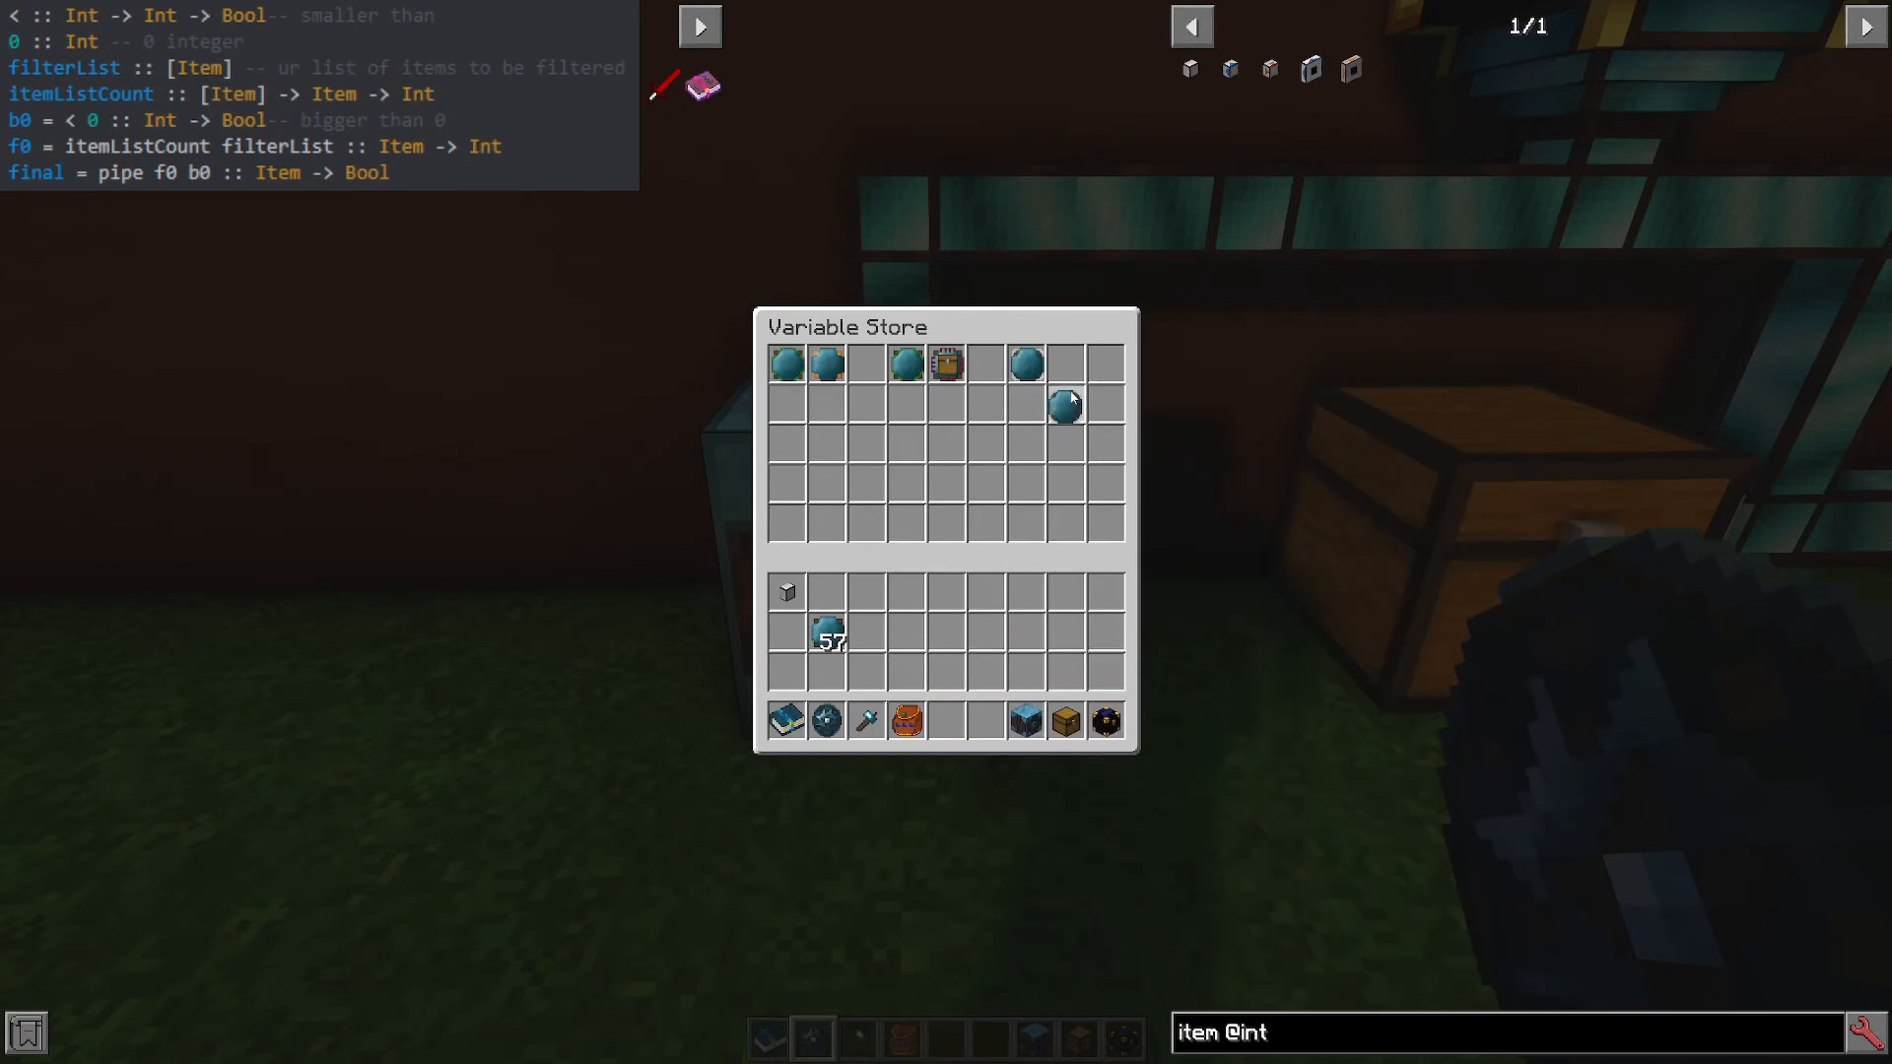
{"action": "mouse_move", "coordinate": [1025, 365]}
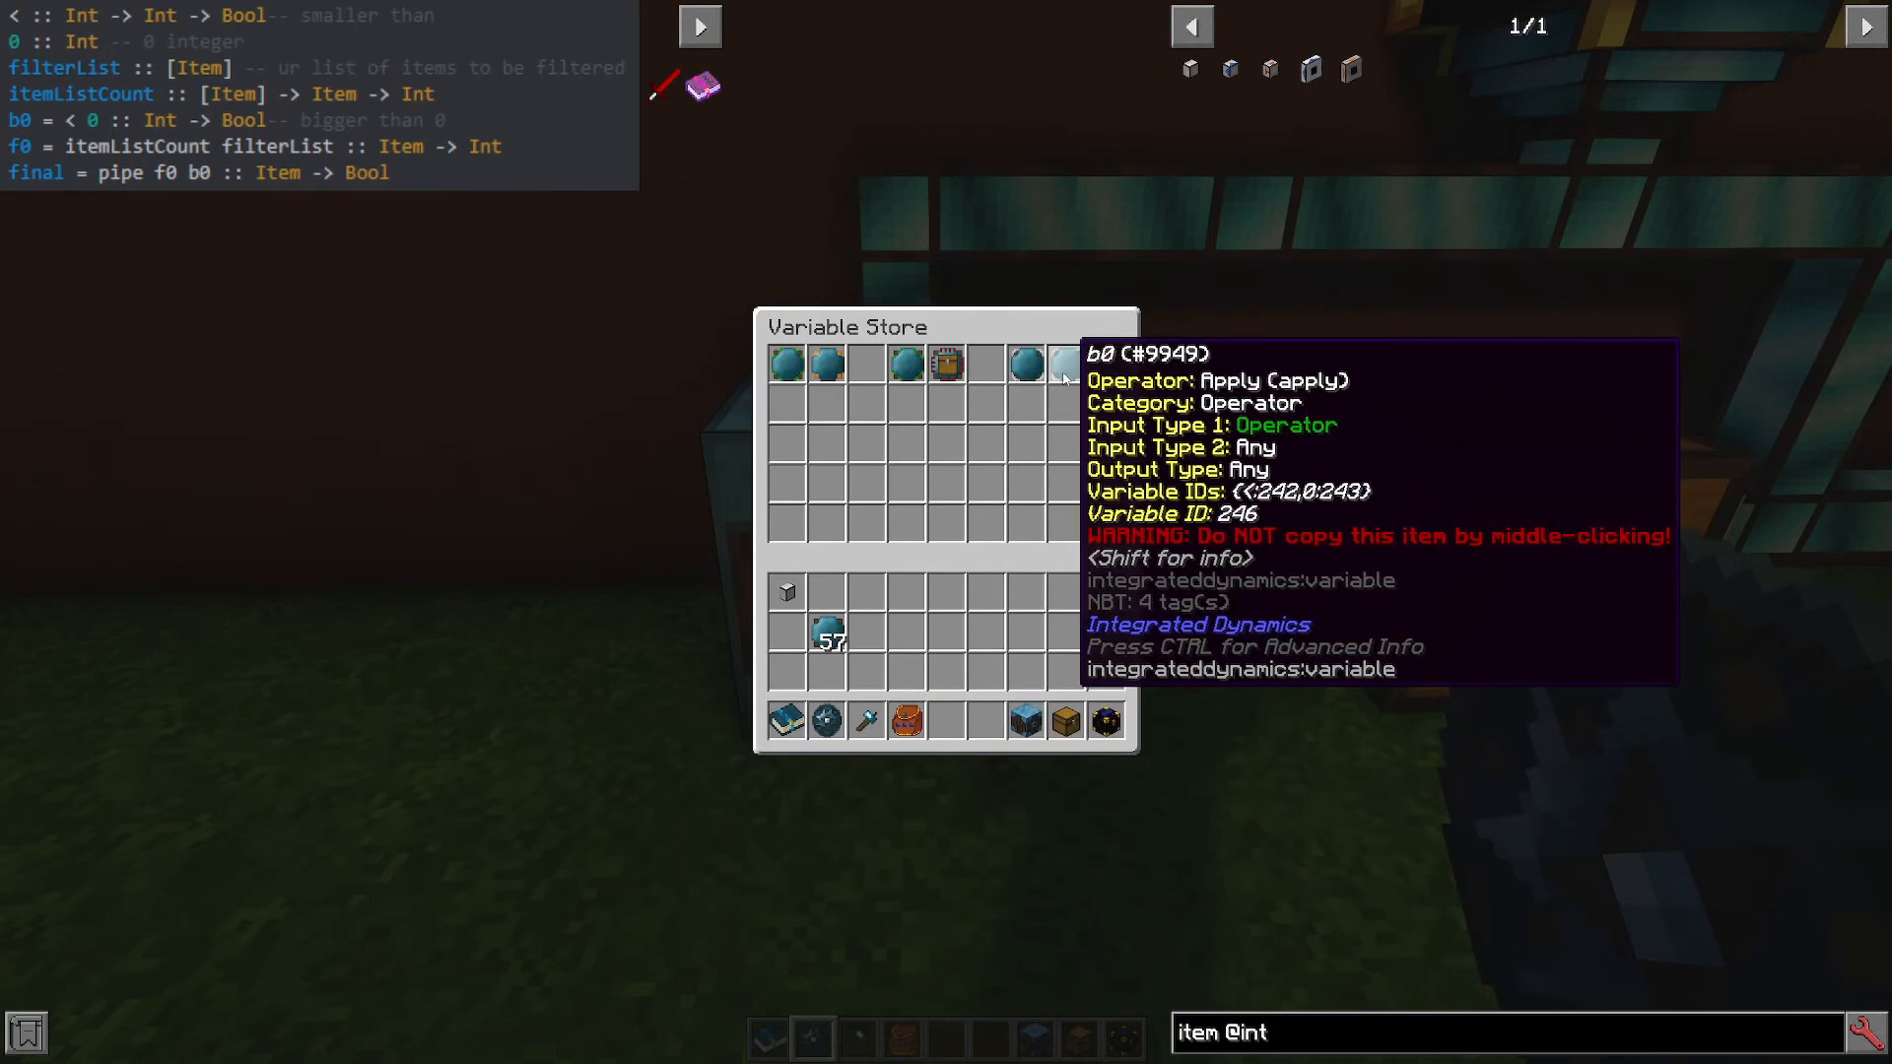
Store f0 and b0 in the Variable Store so the importer predicate shows a valid Virtual Piped Operator.
{"action": "key", "text": "Escape"}
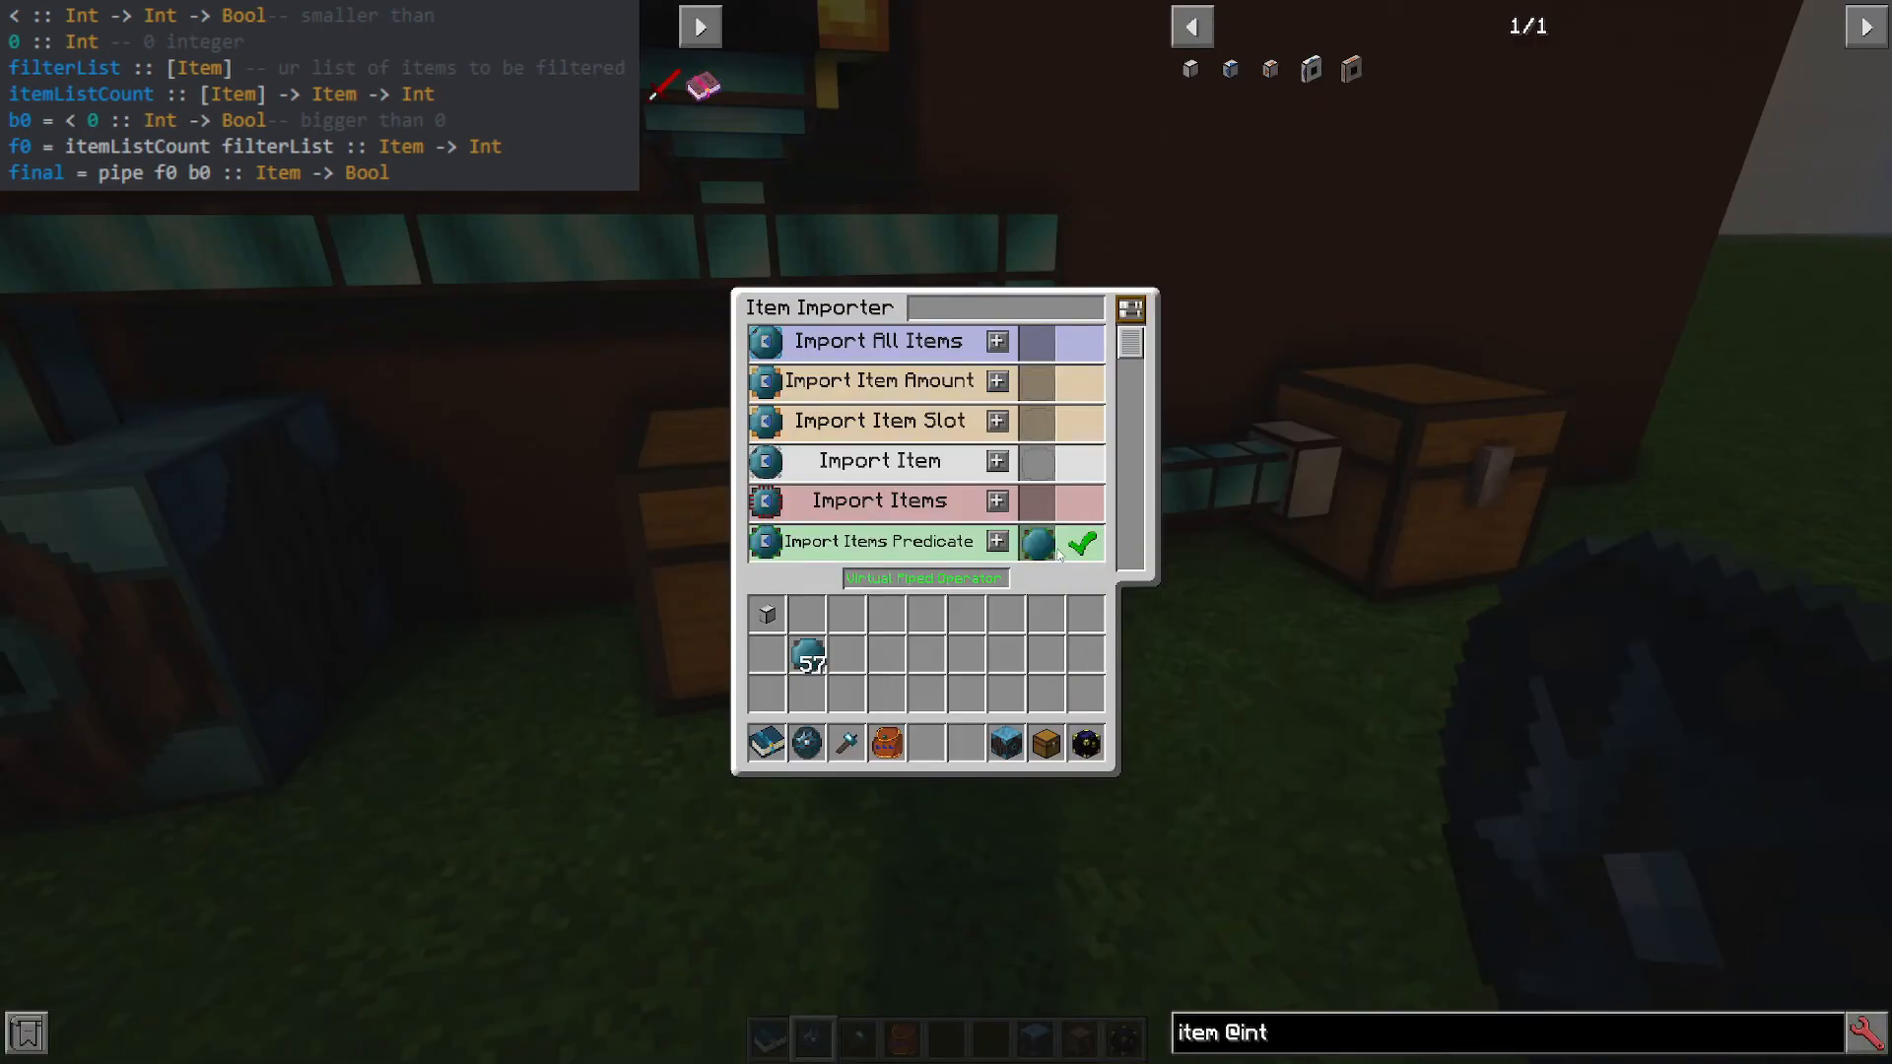
{"action": "mouse_move", "coordinate": [997, 599]}
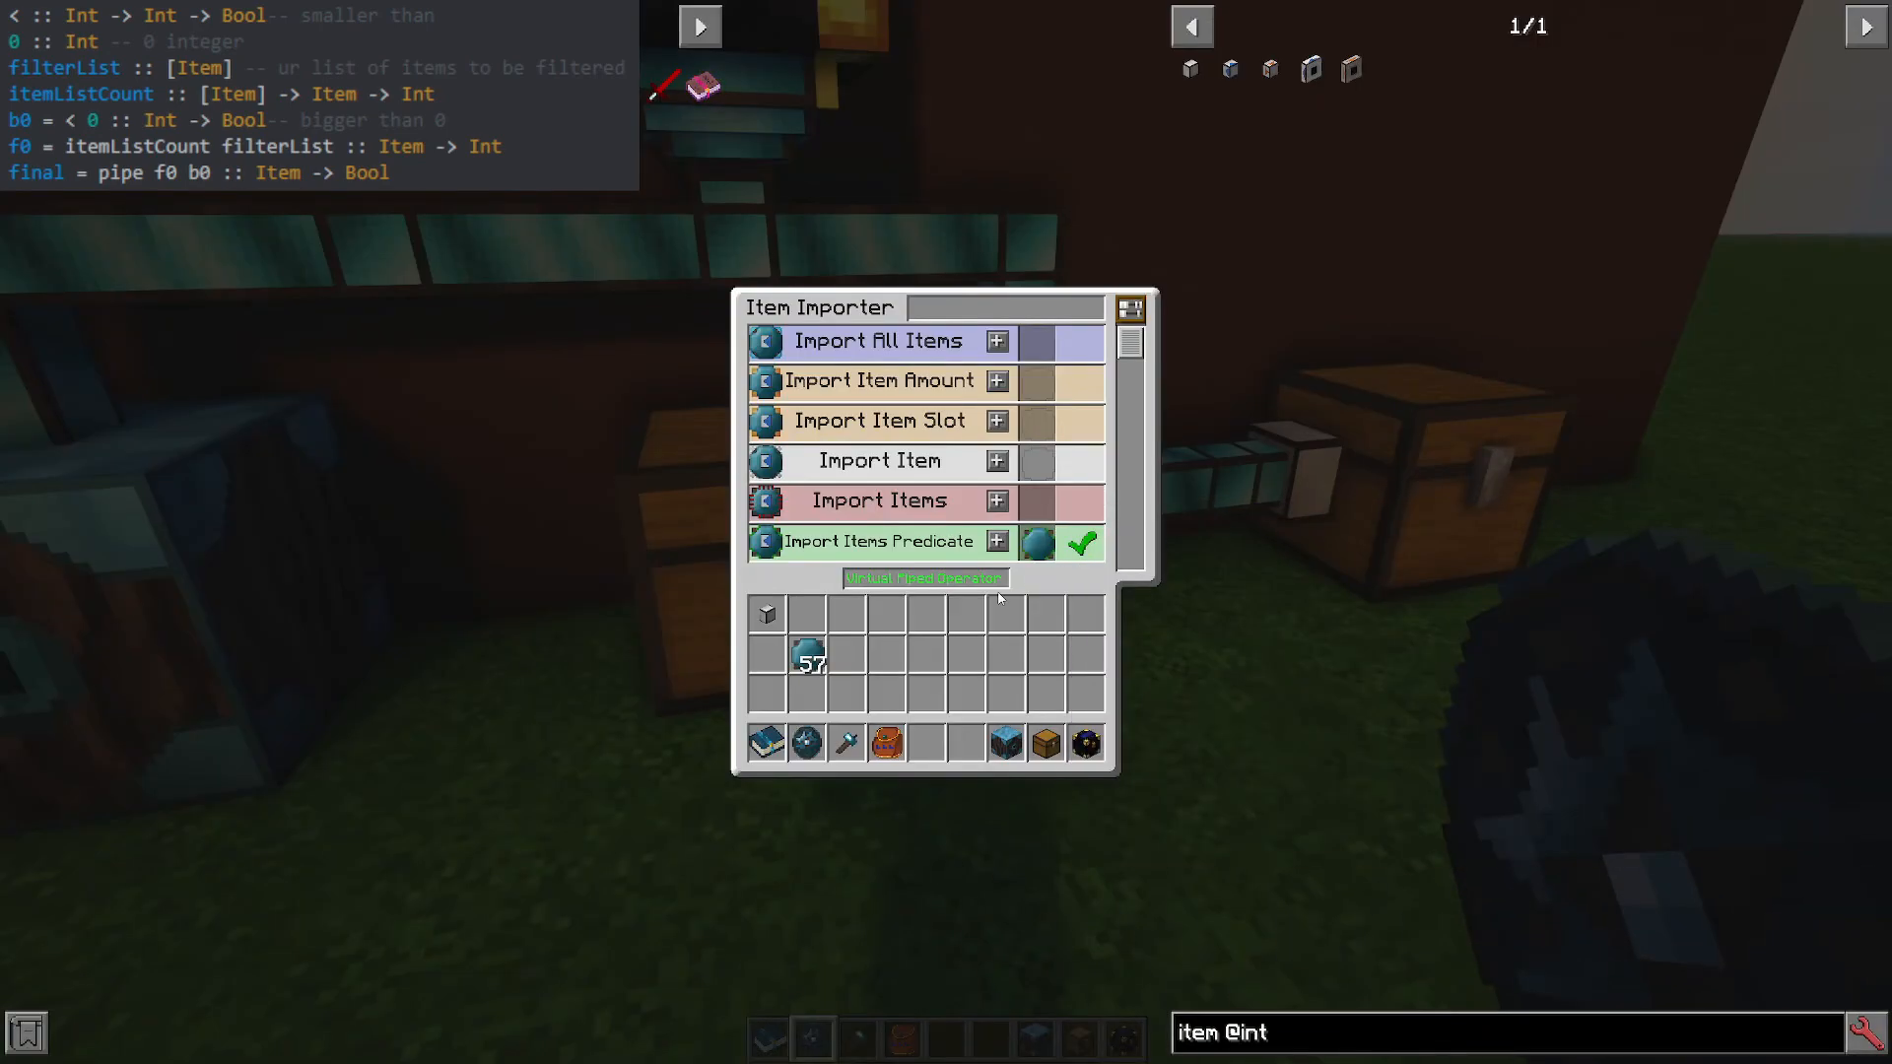
{"action": "key", "text": "Escape"}
{"action": "type", "text": "displ"}
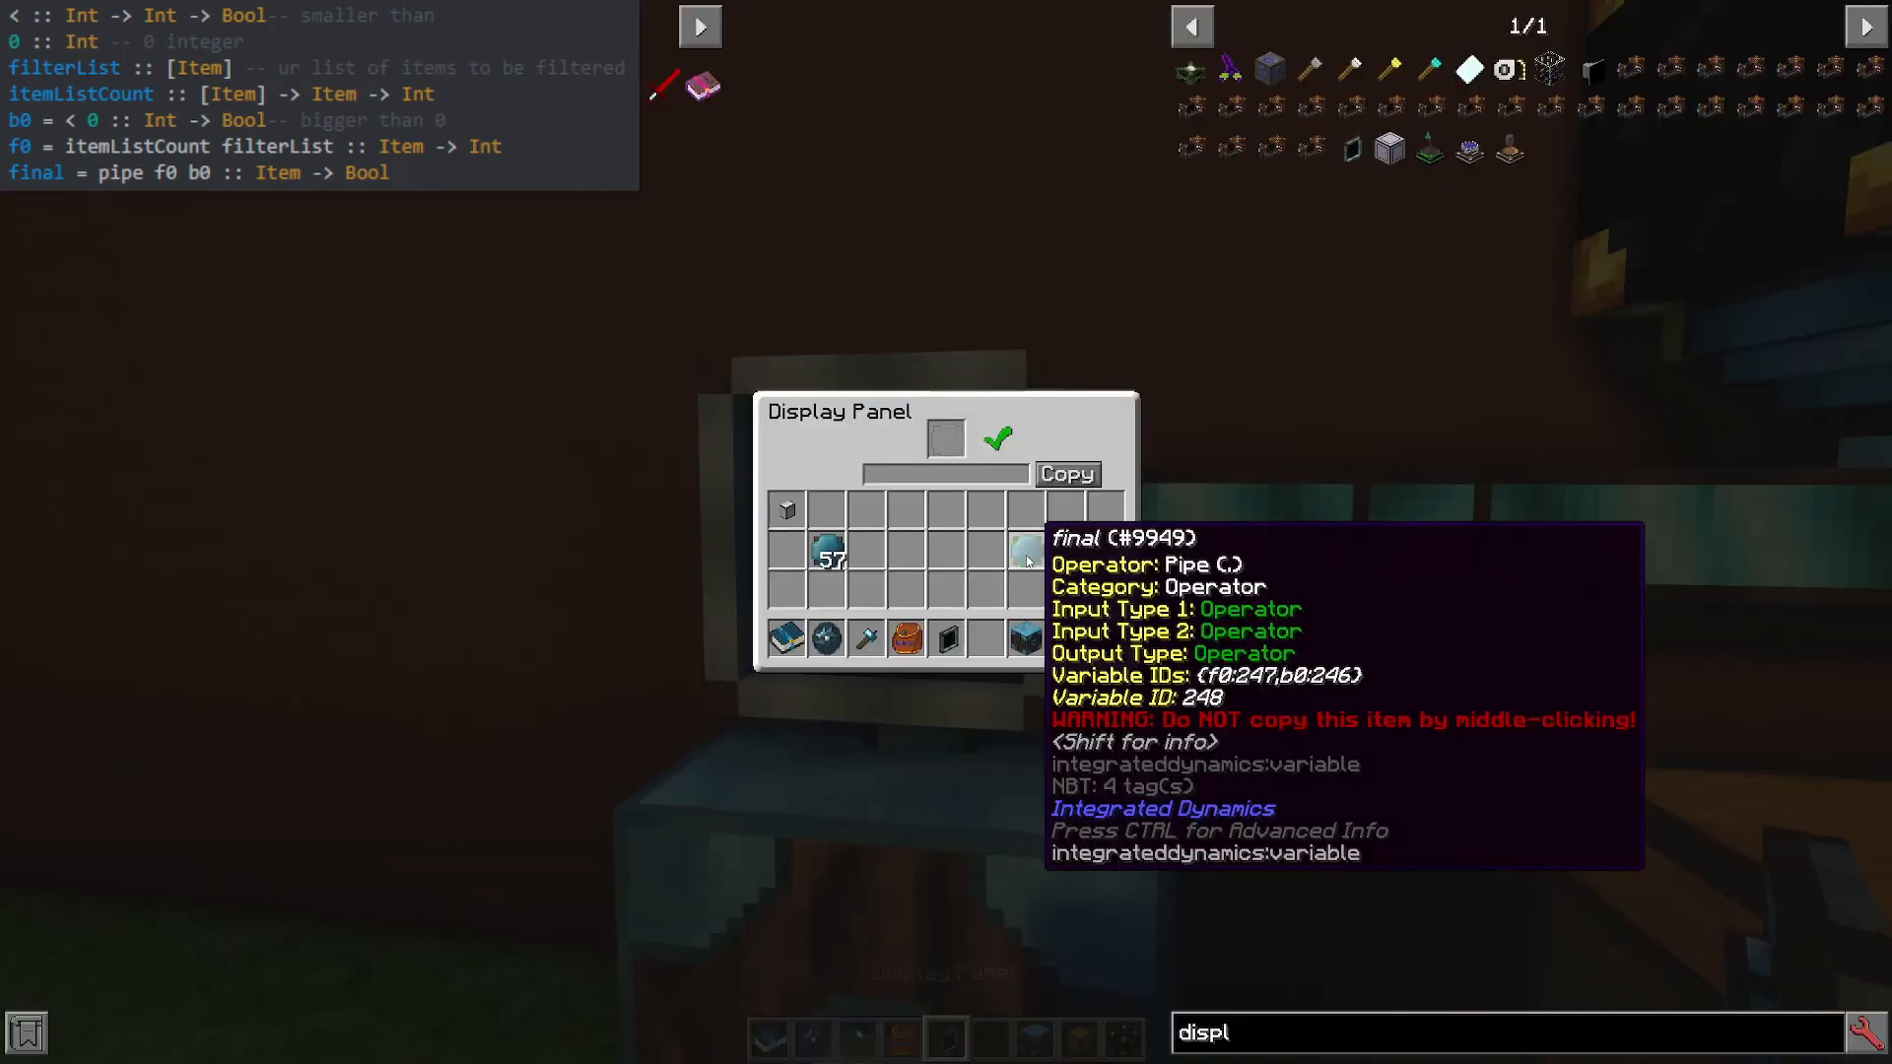
Read final on the Display Panel as Item -> Boolean, then return it to the importer's predicate slot.
{"action": "key", "text": "Escape"}
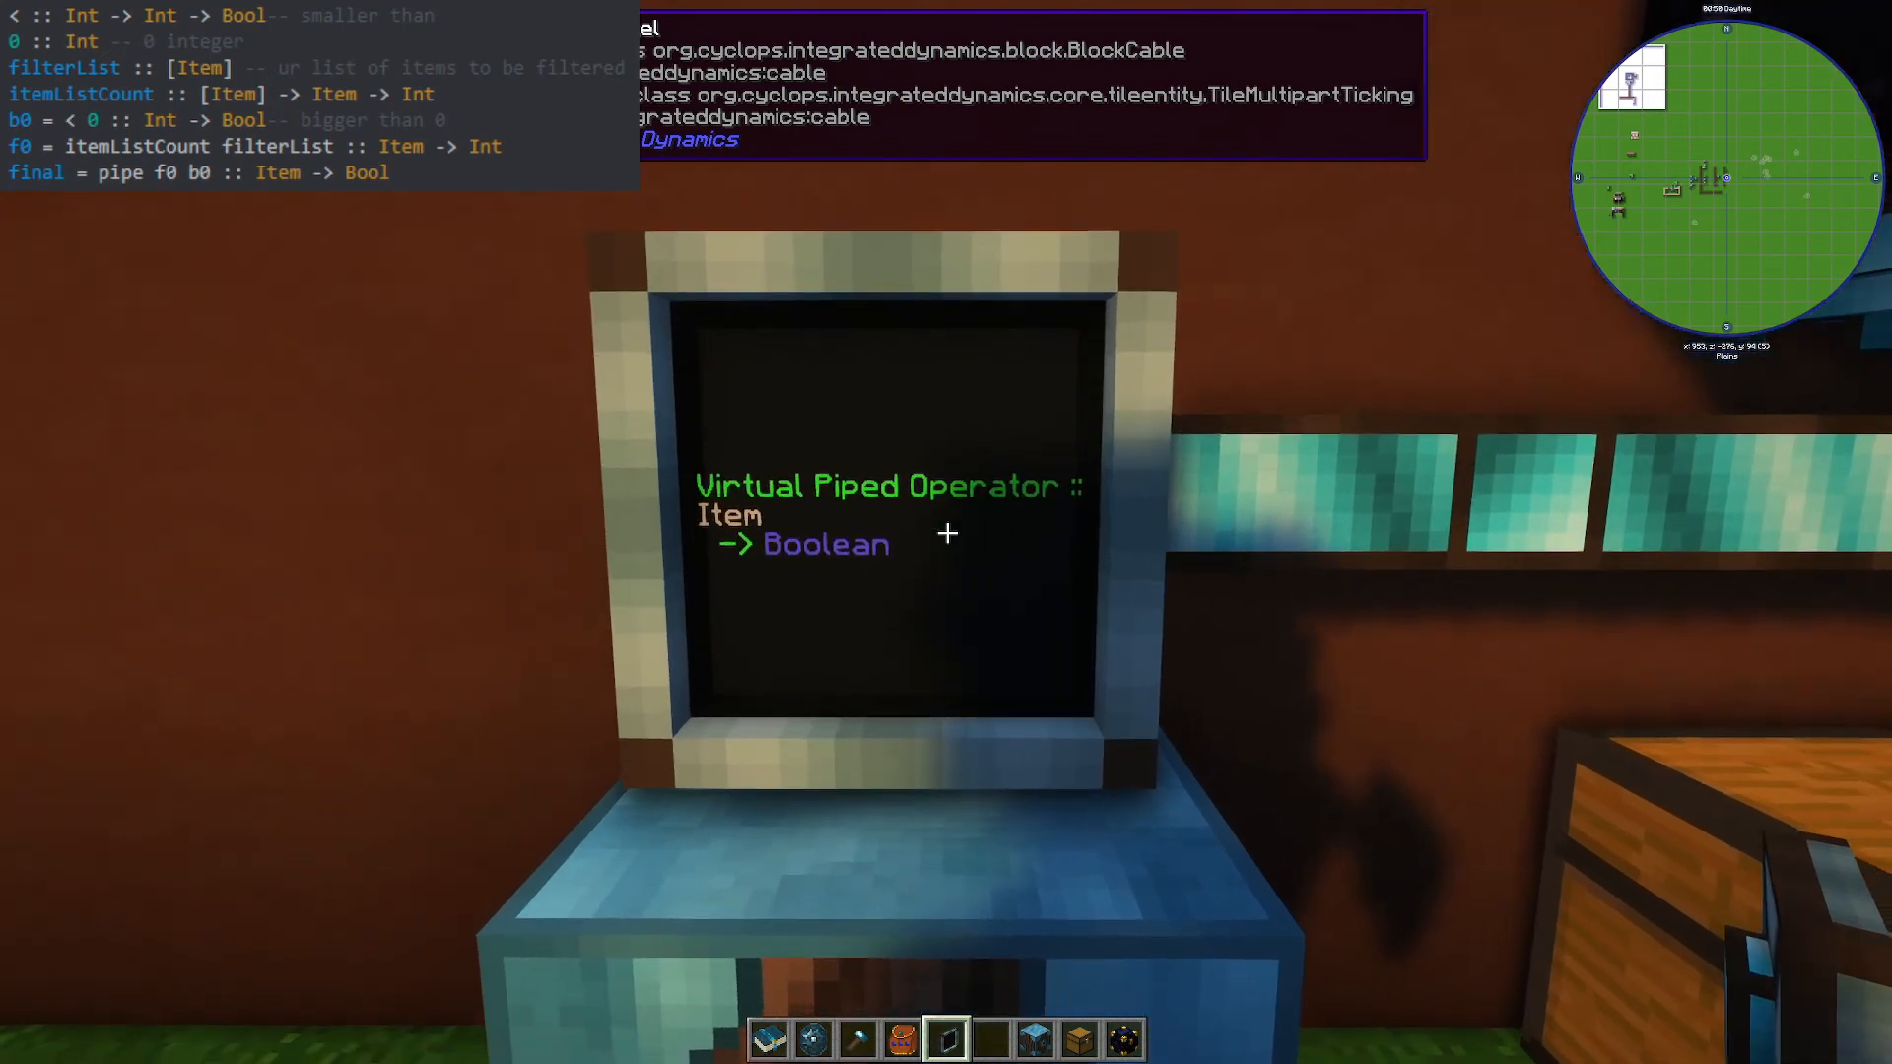
{"action": "mouse_move", "coordinate": [946, 535]}
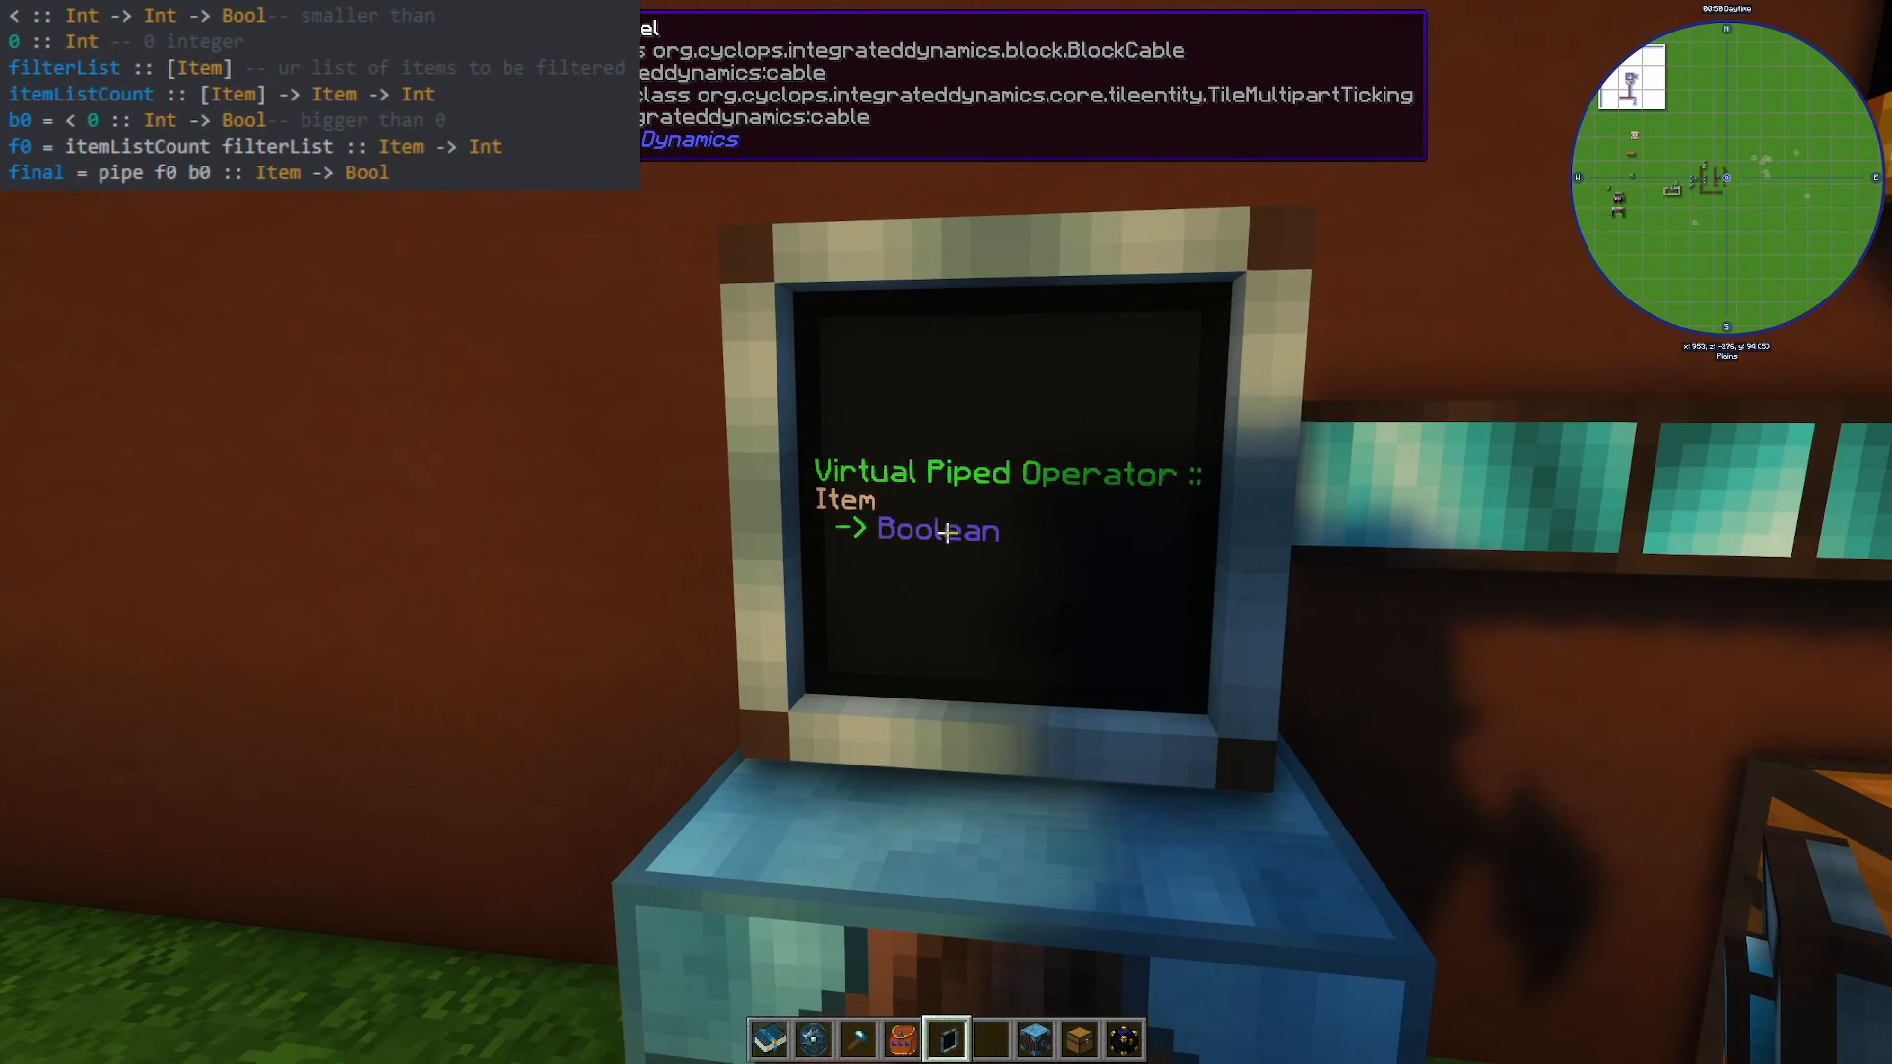
{"action": "mouse_move", "coordinate": [946, 534]}
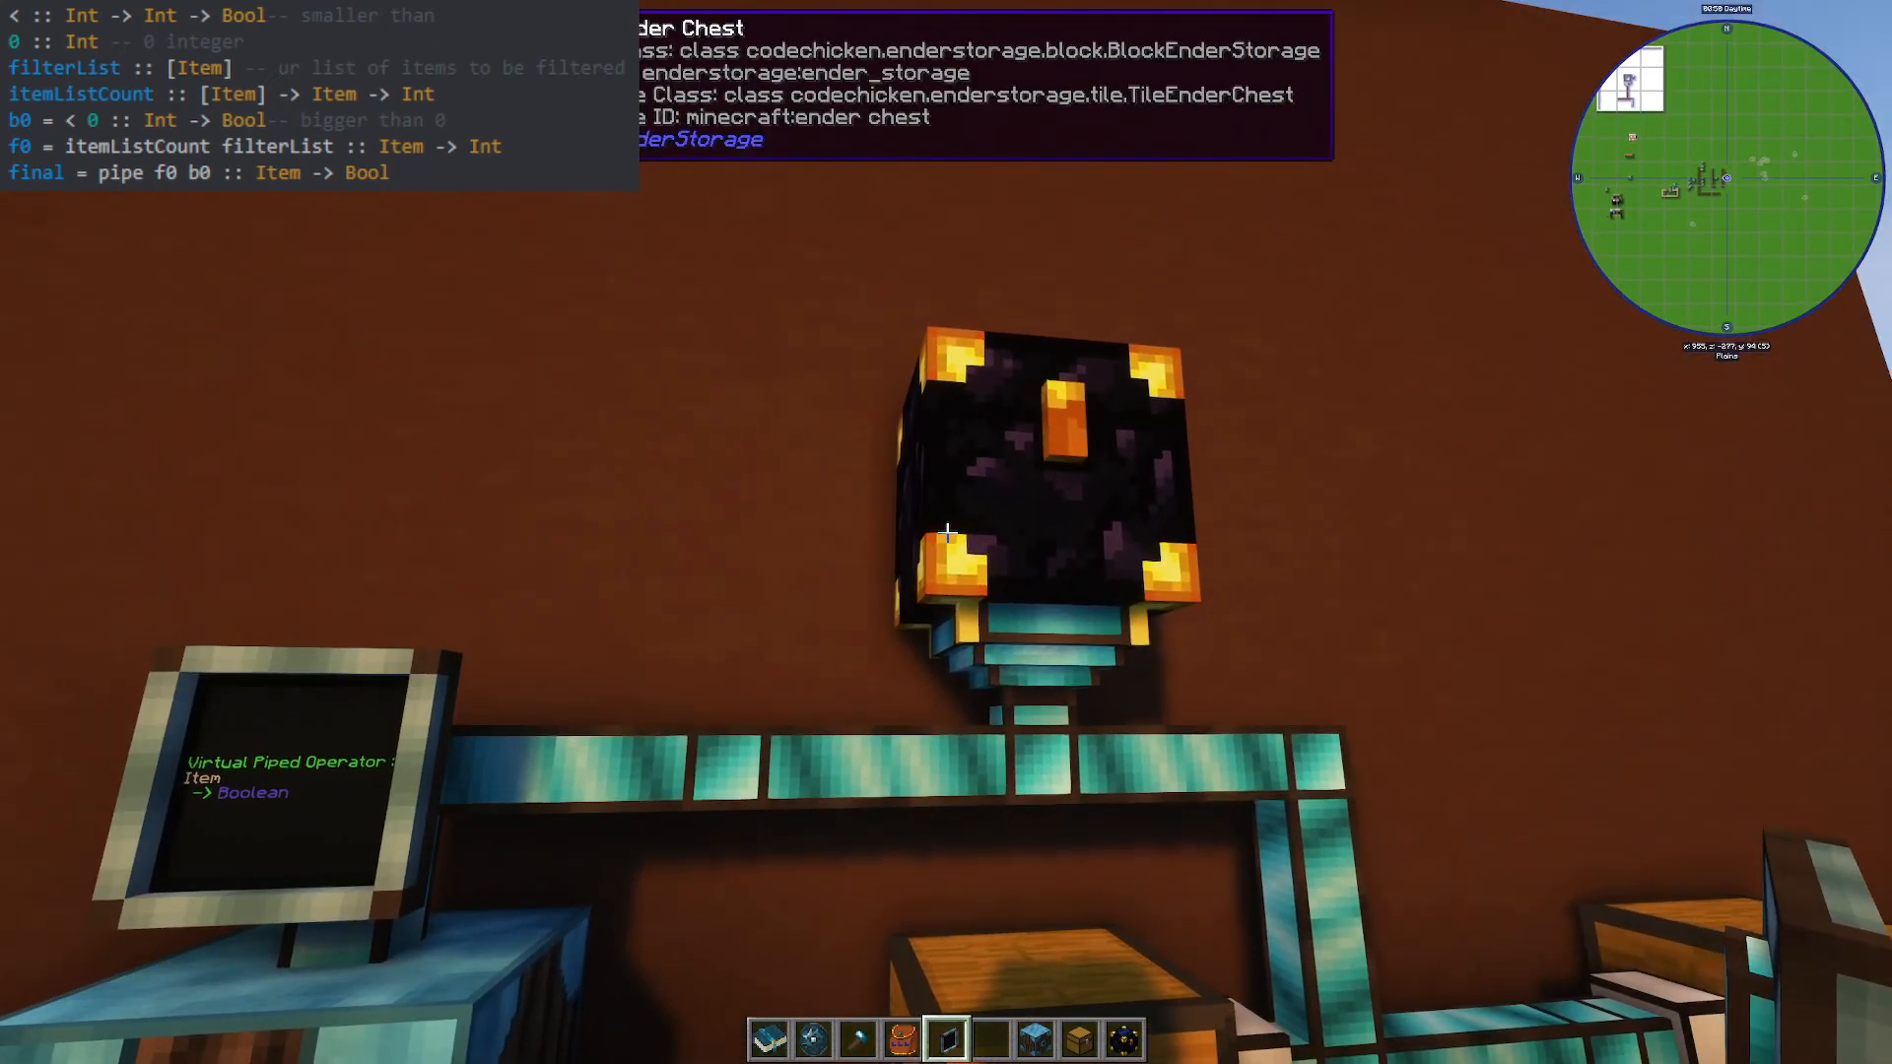
{"action": "mouse_move", "coordinate": [946, 532]}
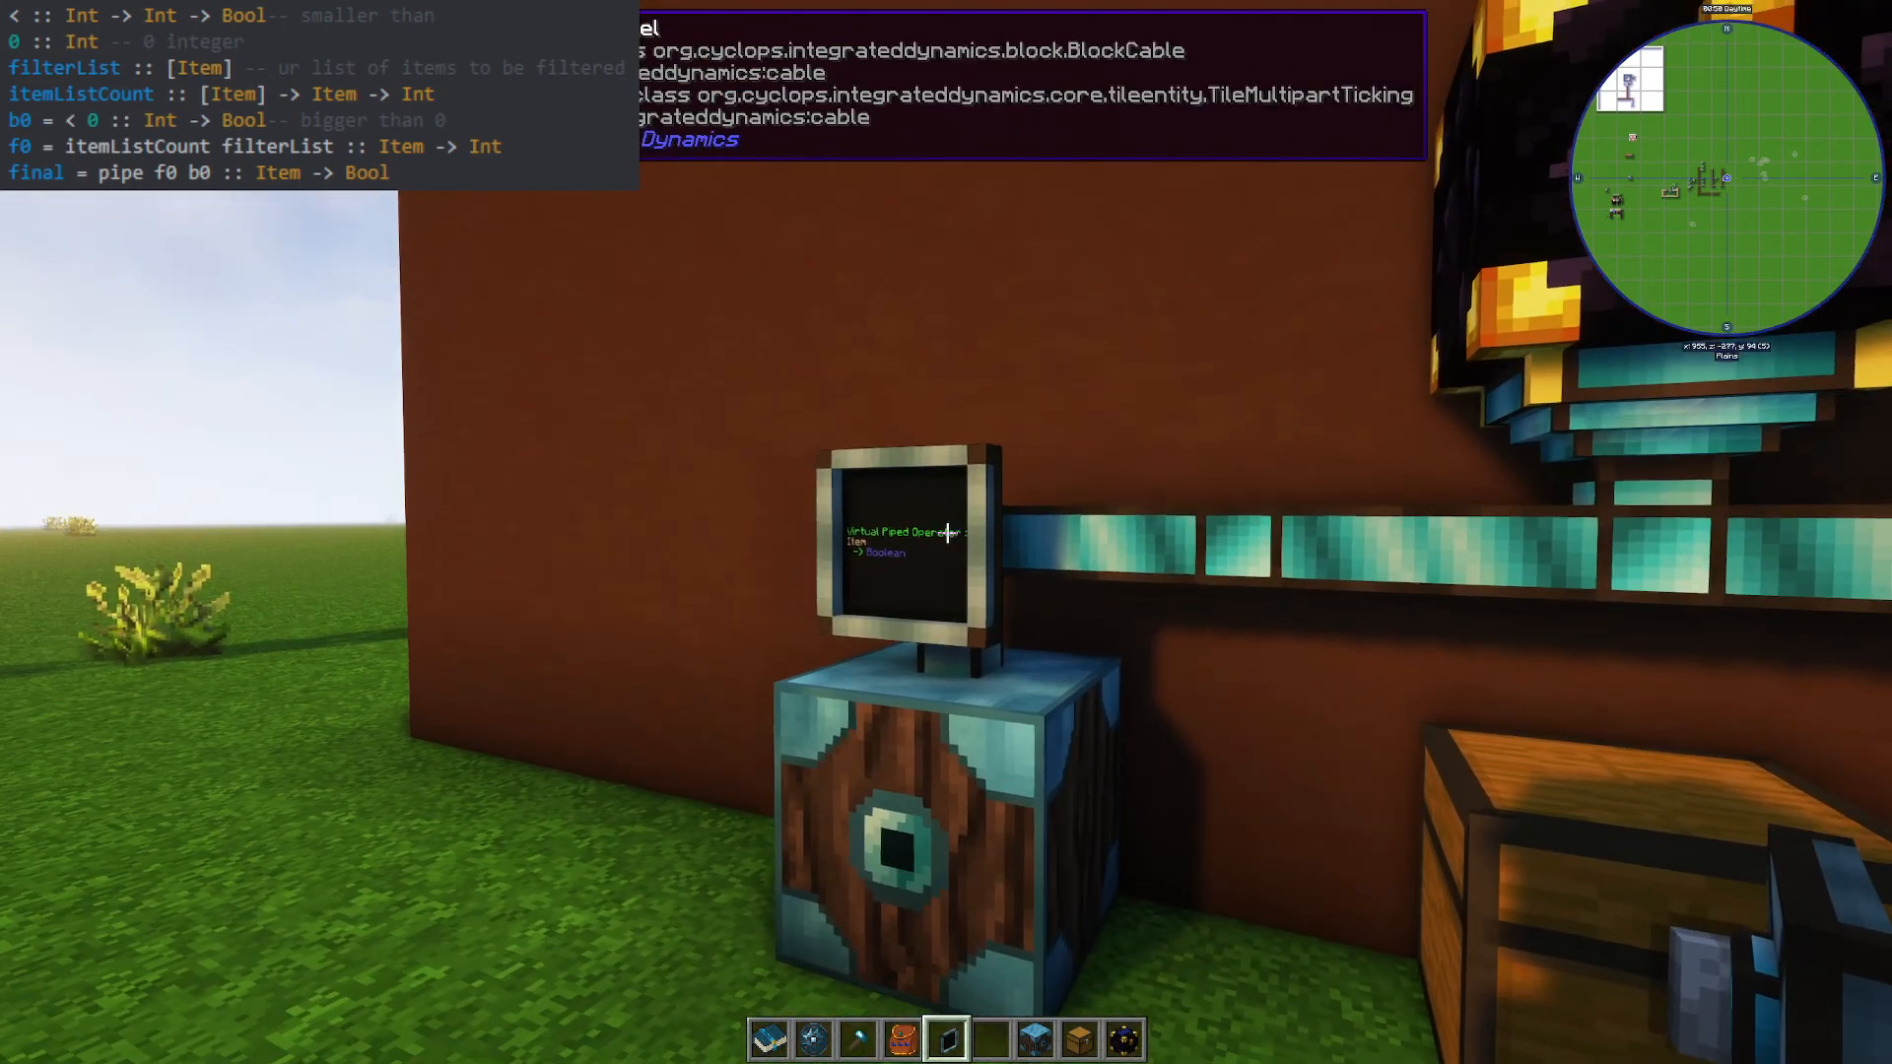
{"action": "mouse_move", "coordinate": [946, 532]}
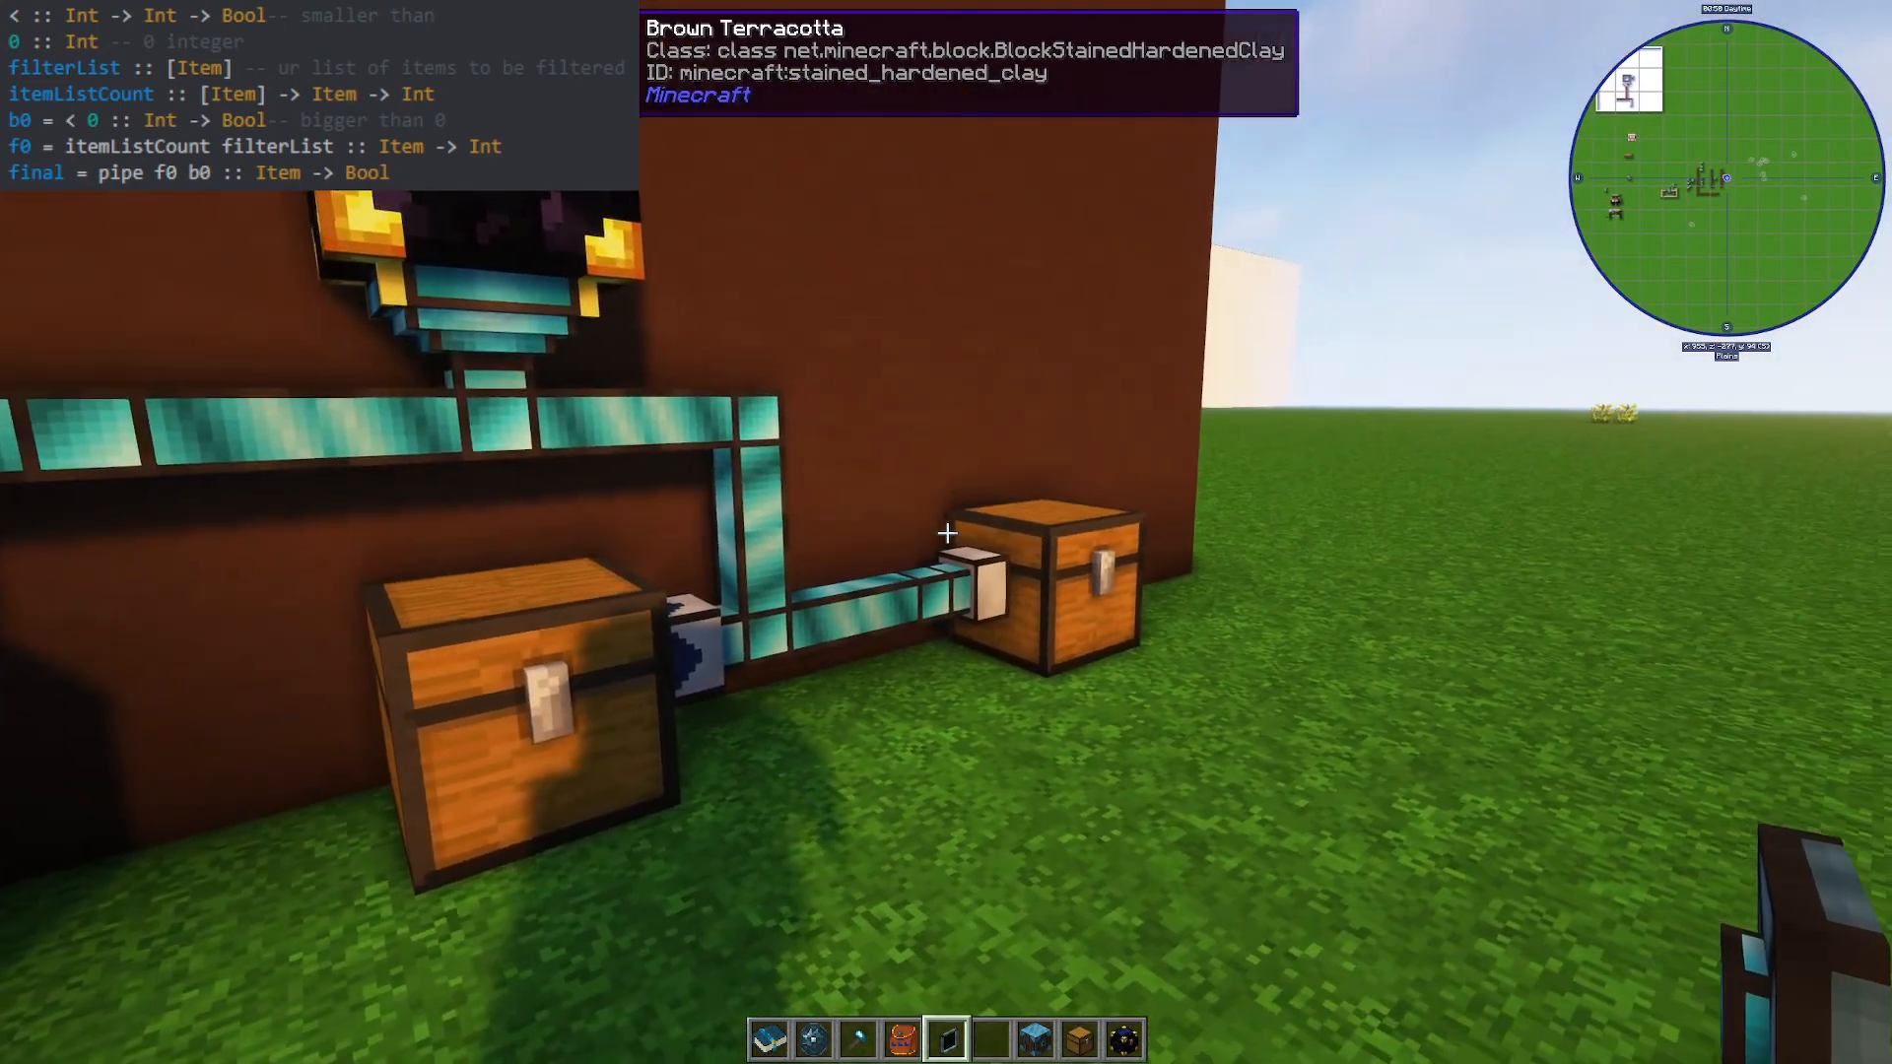
{"action": "mouse_move", "coordinate": [946, 532]}
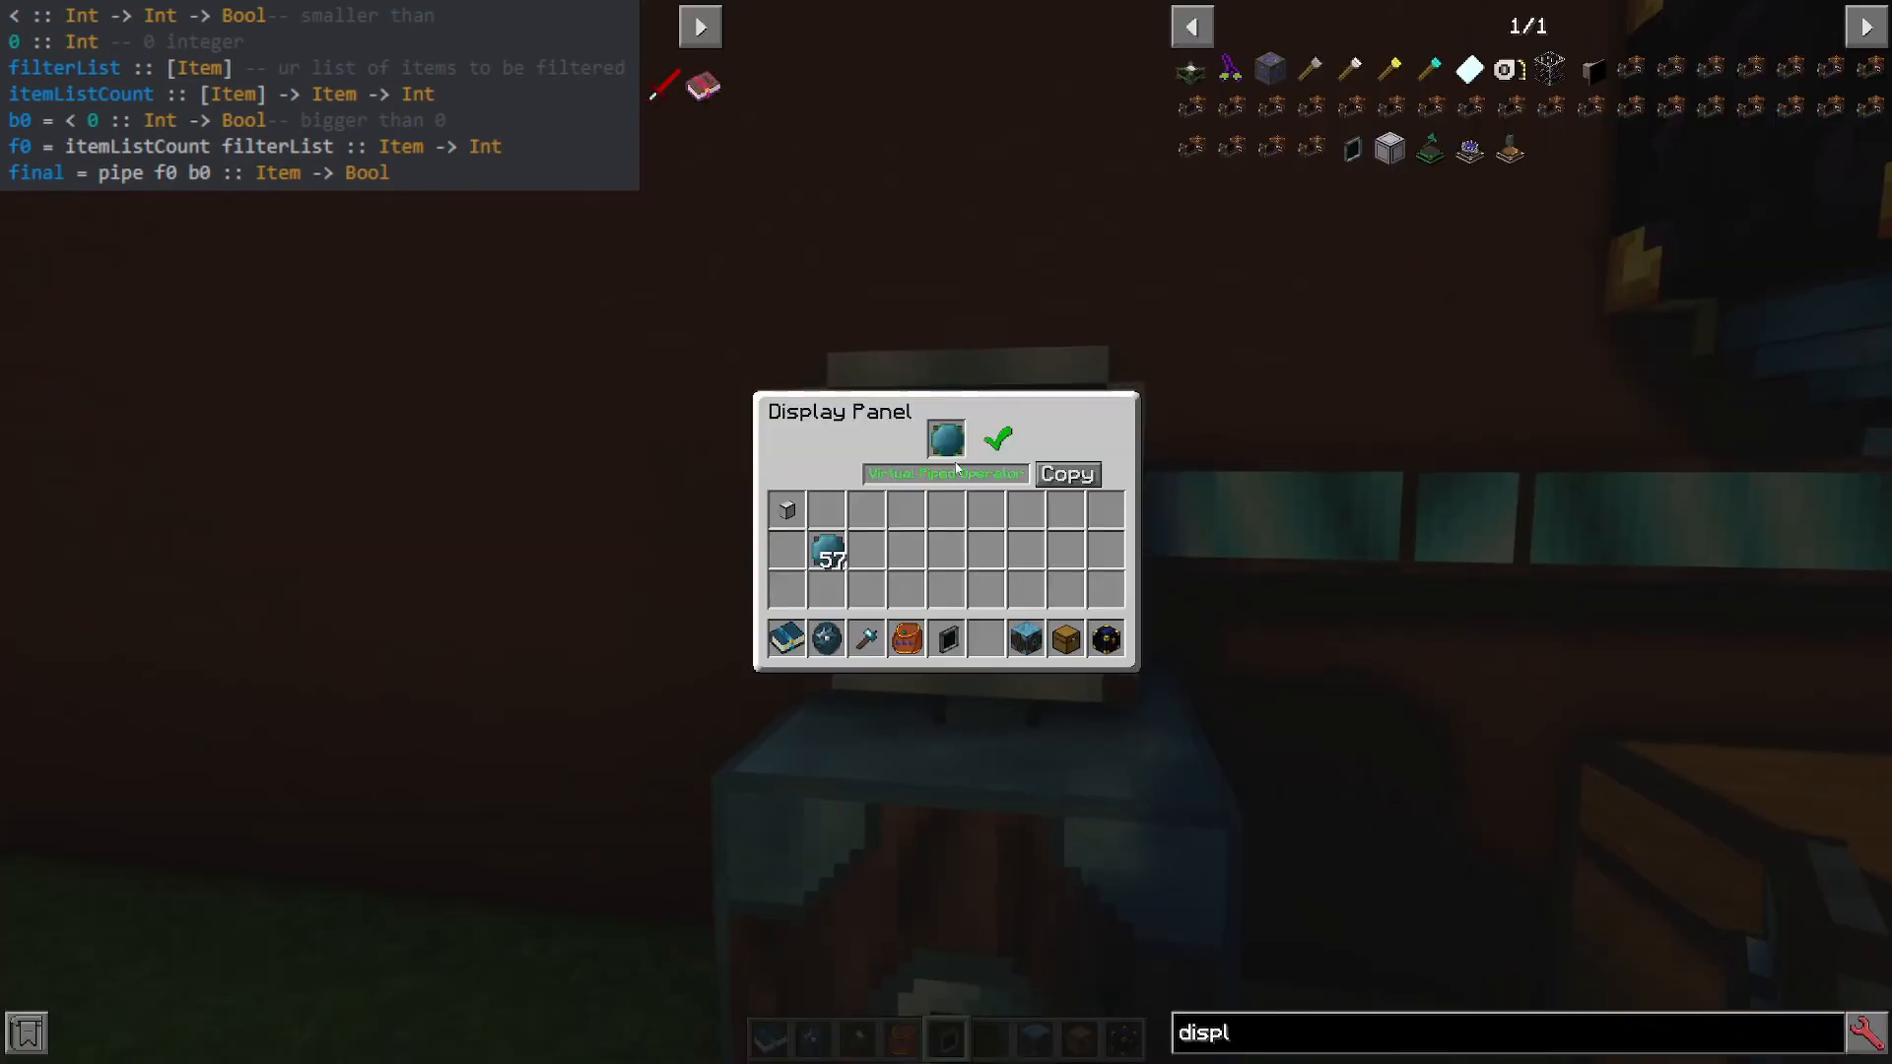
{"action": "key", "text": "Escape"}
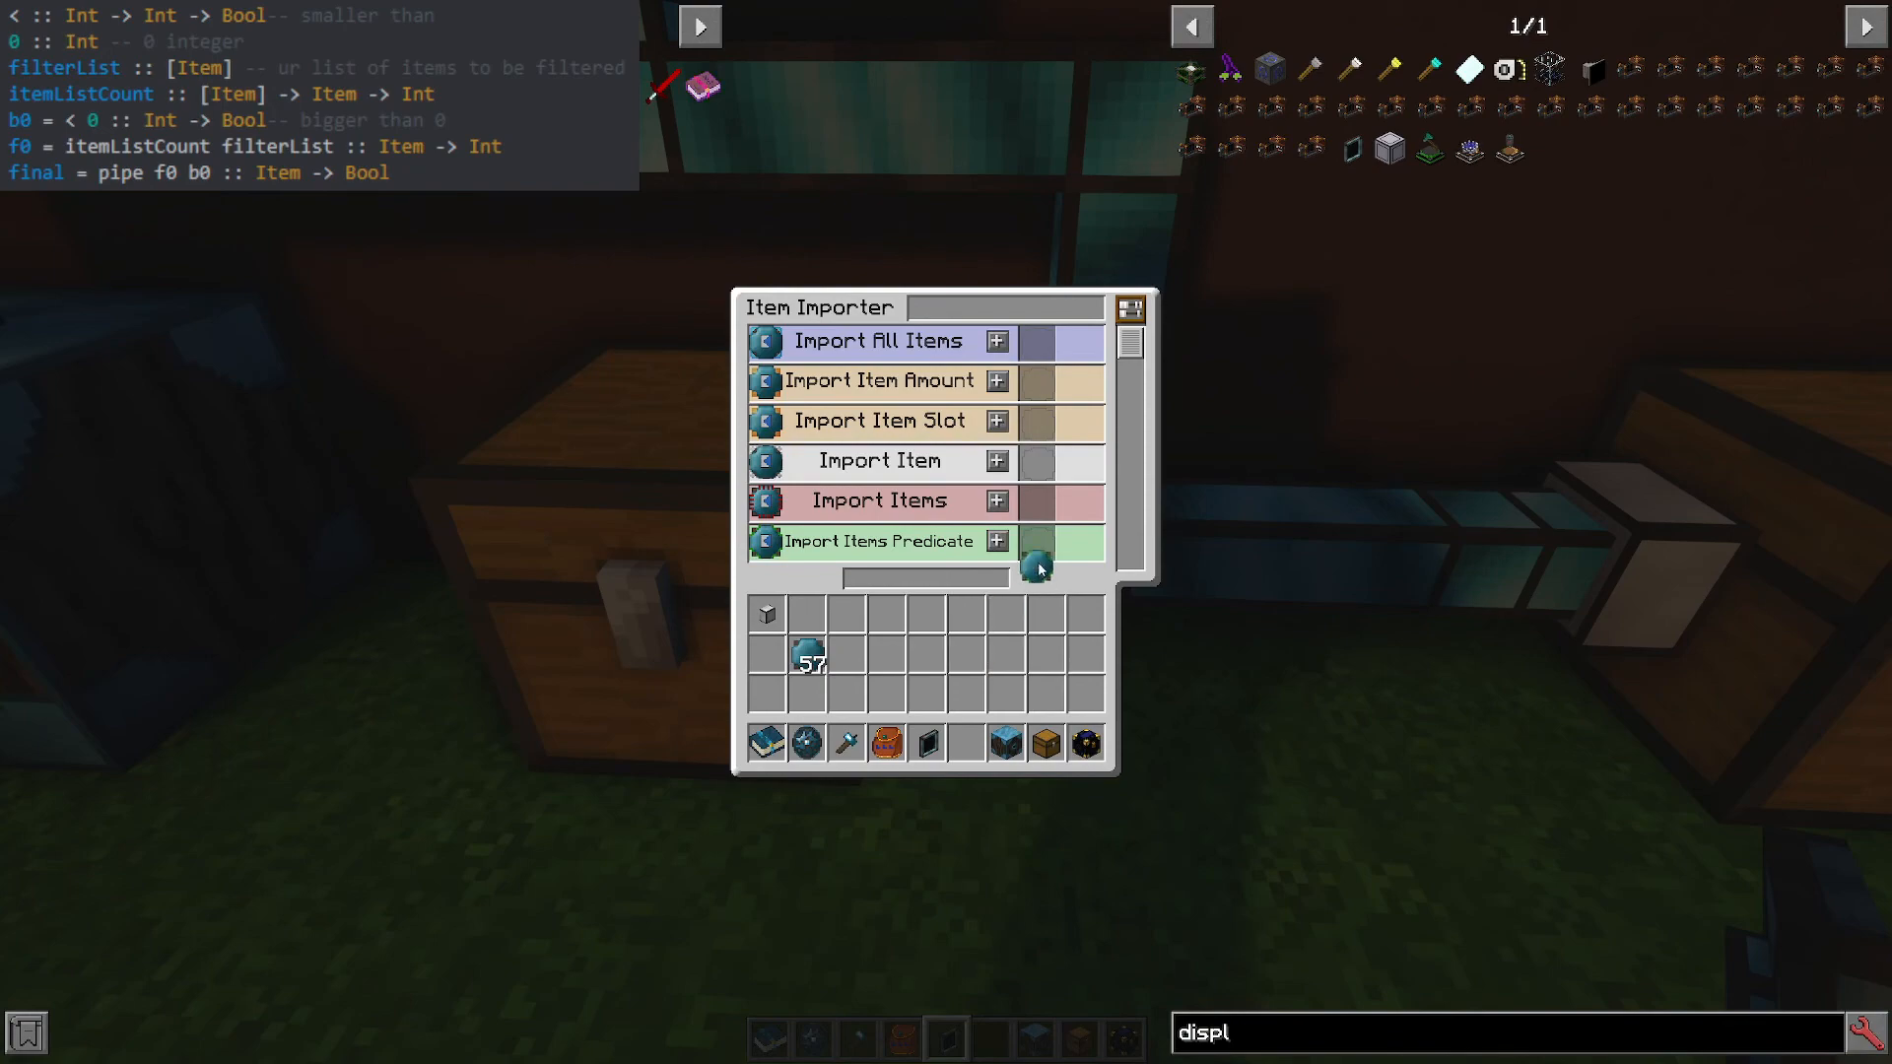
{"action": "key", "text": "Escape"}
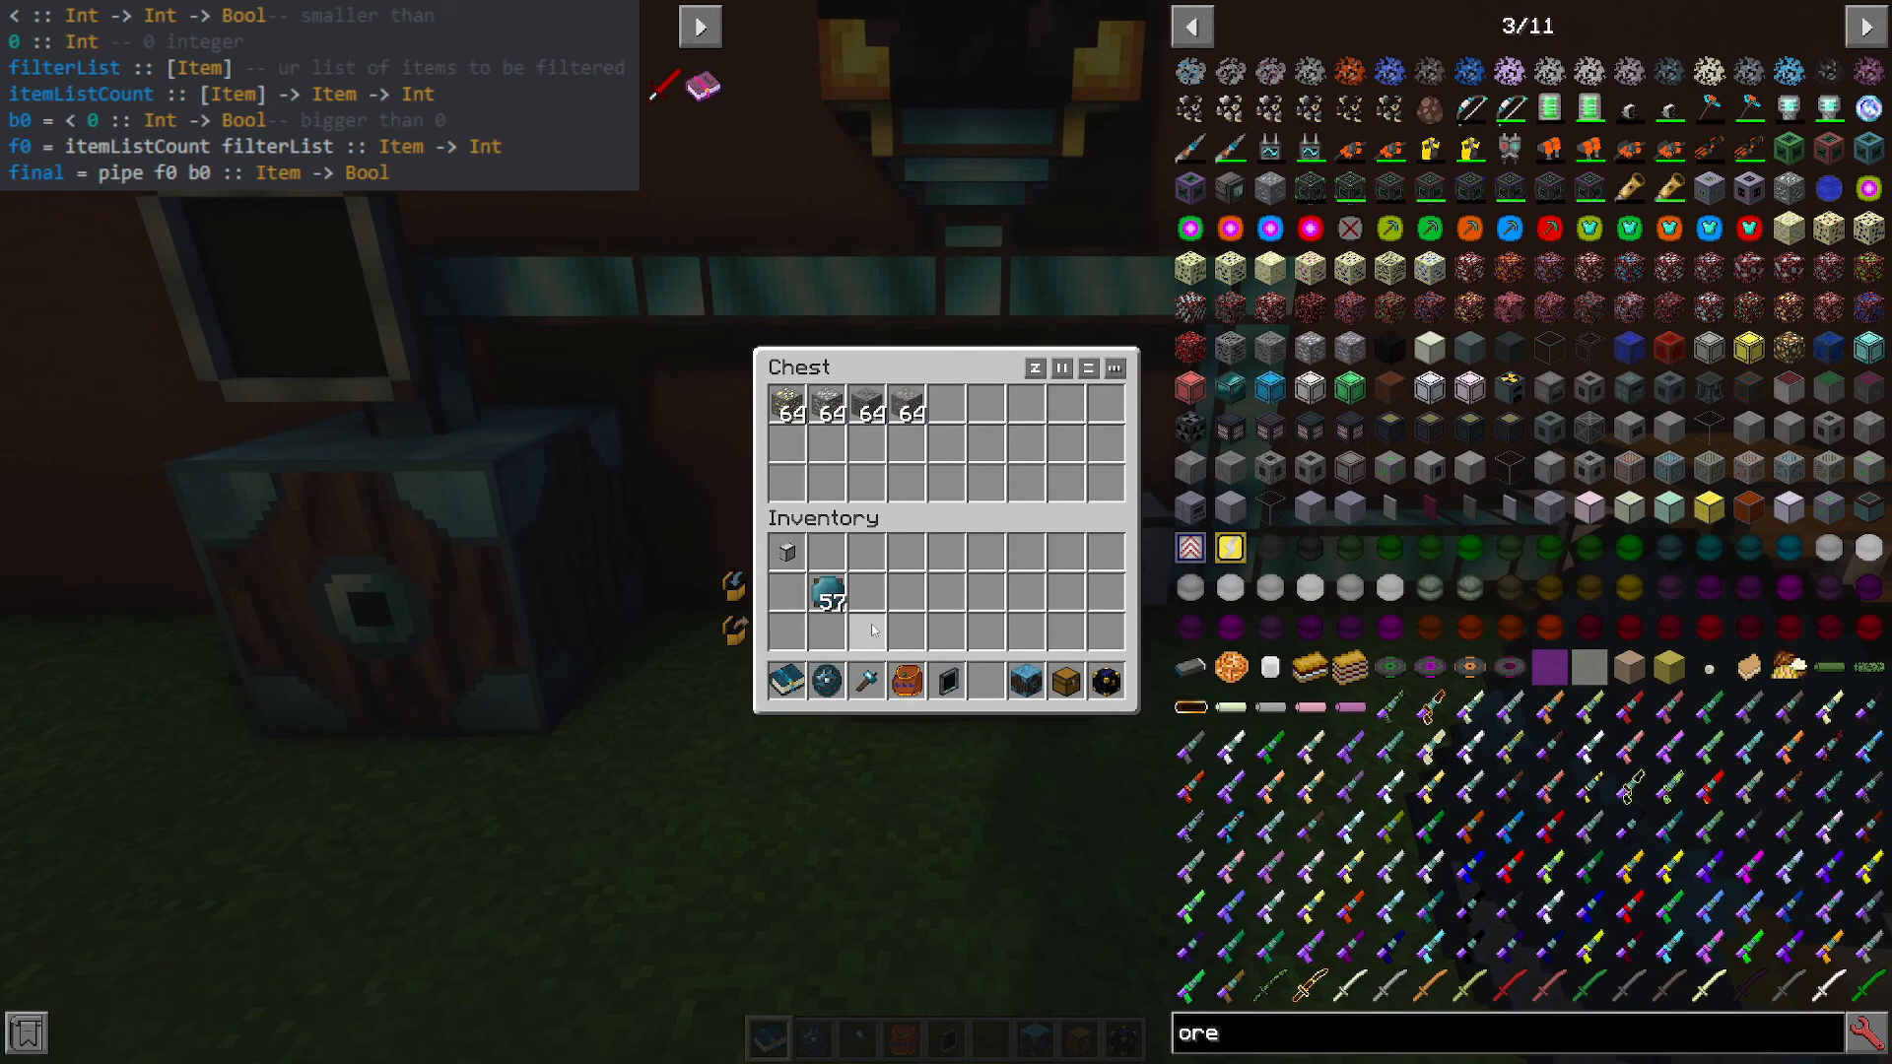
{"action": "mouse_move", "coordinate": [938, 415]}
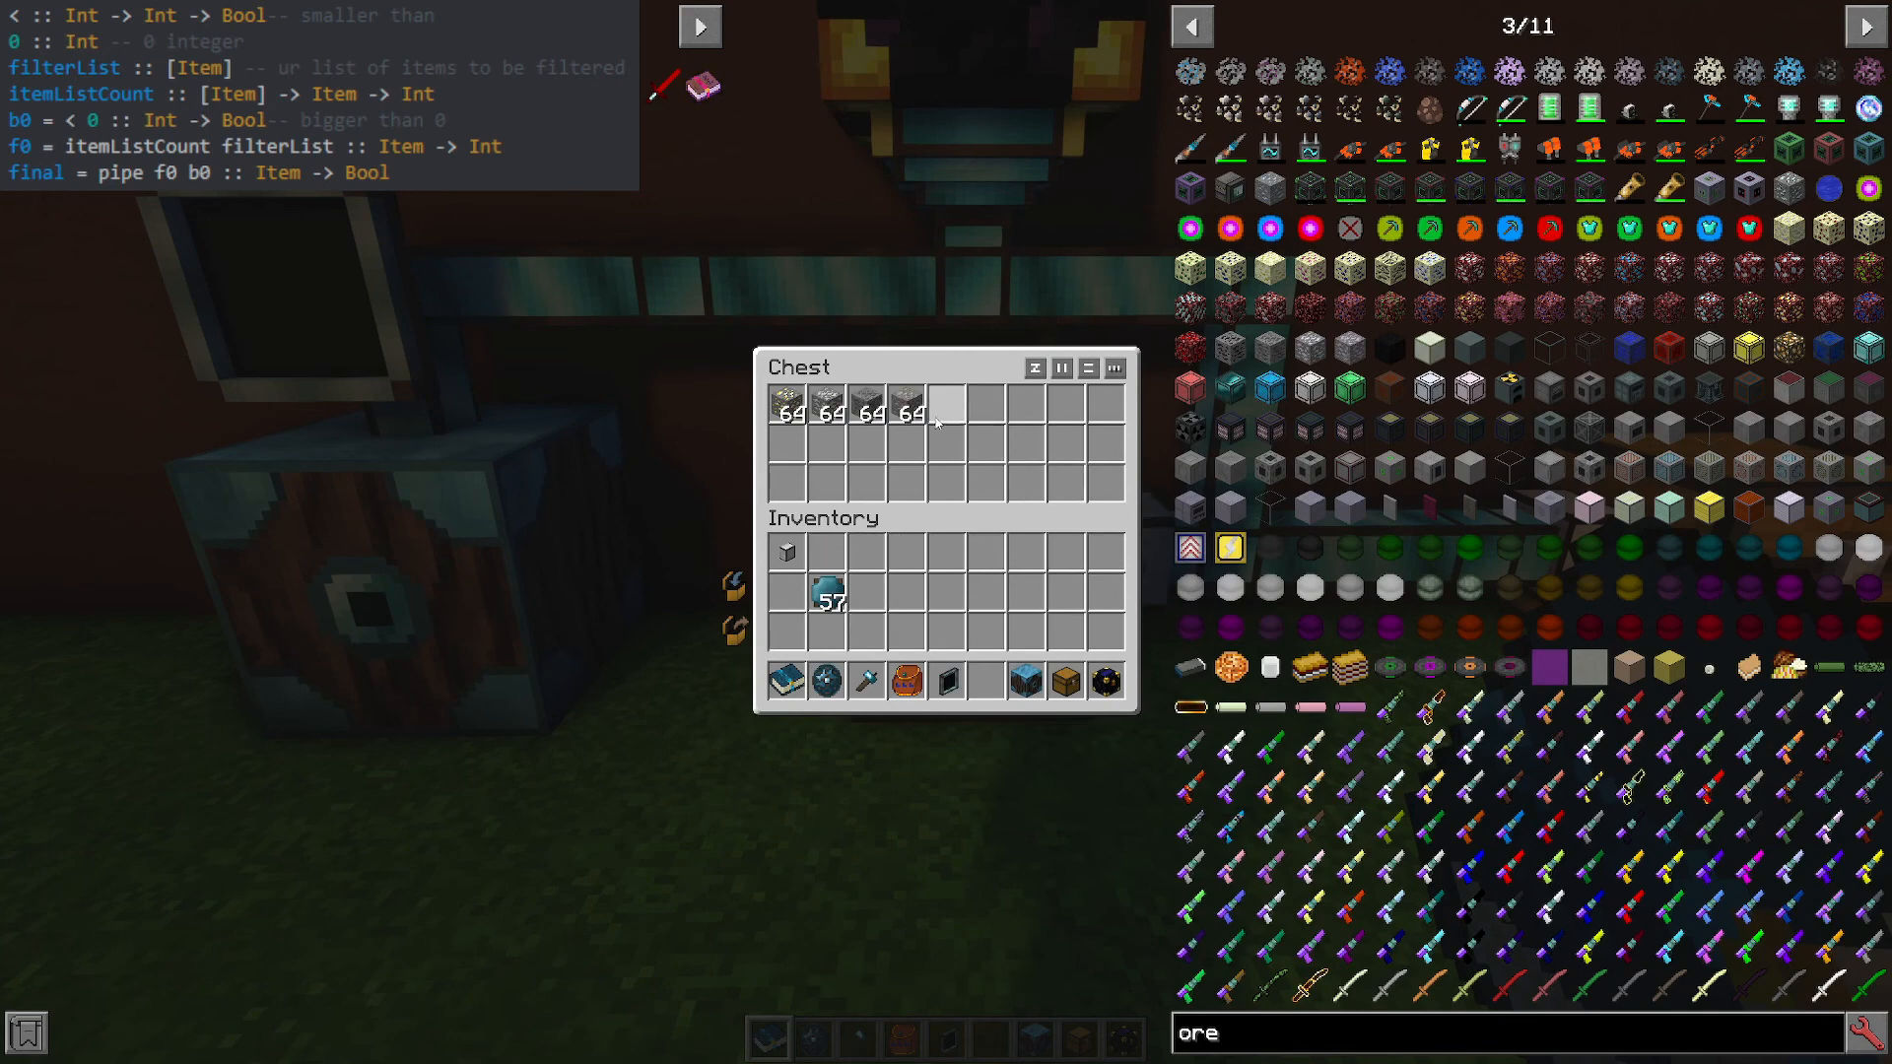
{"action": "mouse_move", "coordinate": [887, 414]}
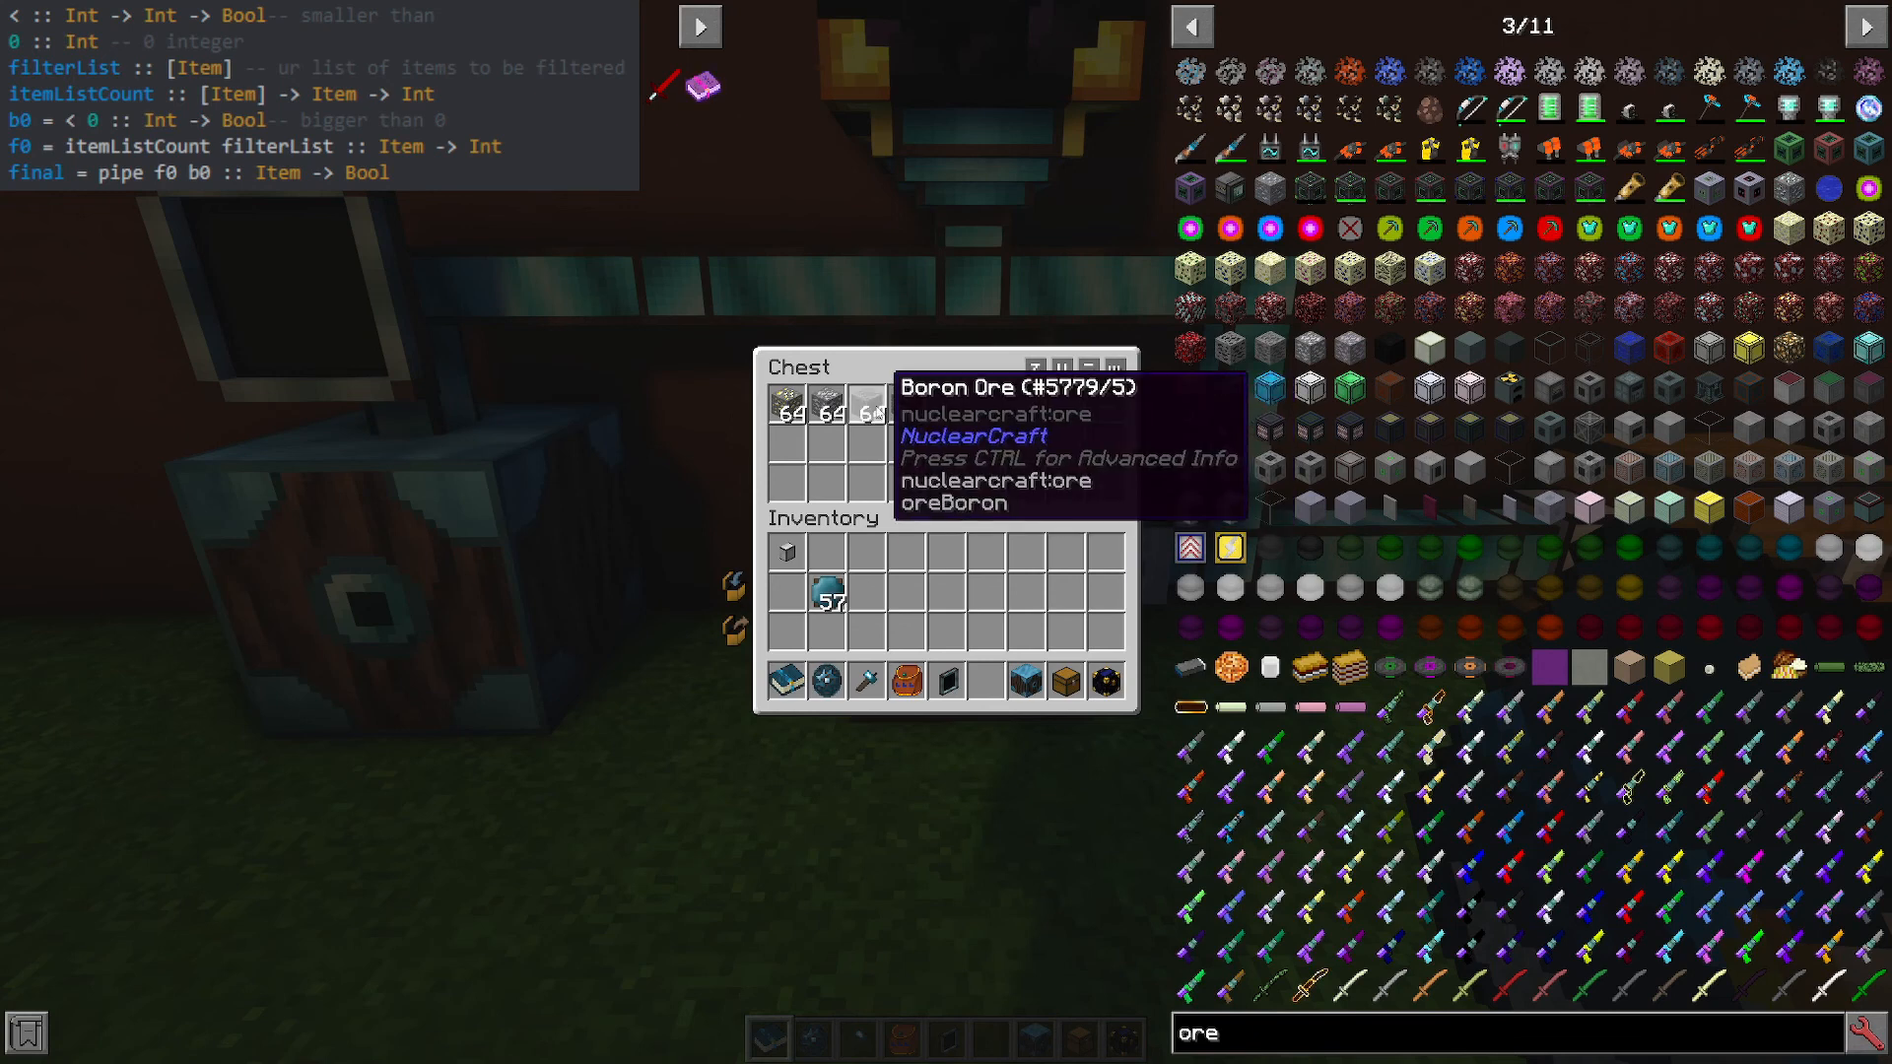
{"action": "mouse_move", "coordinate": [824, 416]}
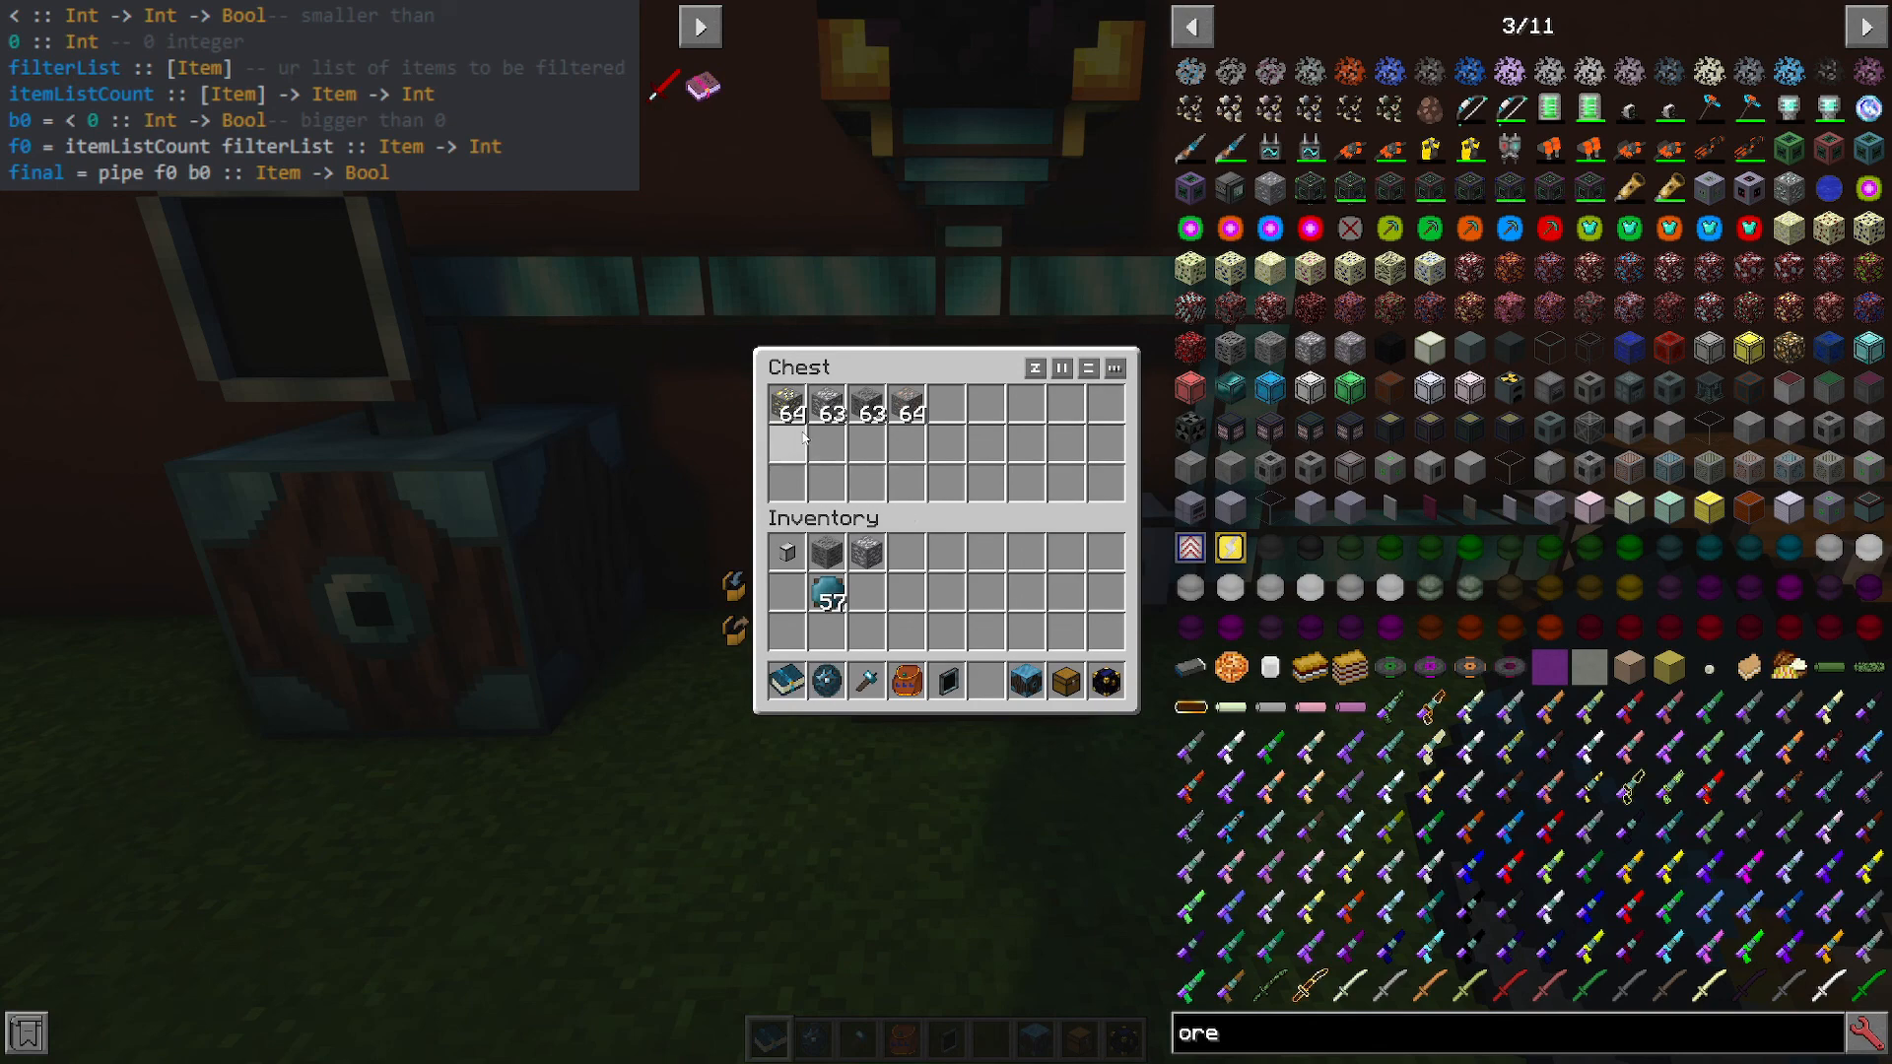
Move ores through the chests and Ender Pouch, then check the destination chest holds two 64-stacks.
{"action": "key", "text": "Escape"}
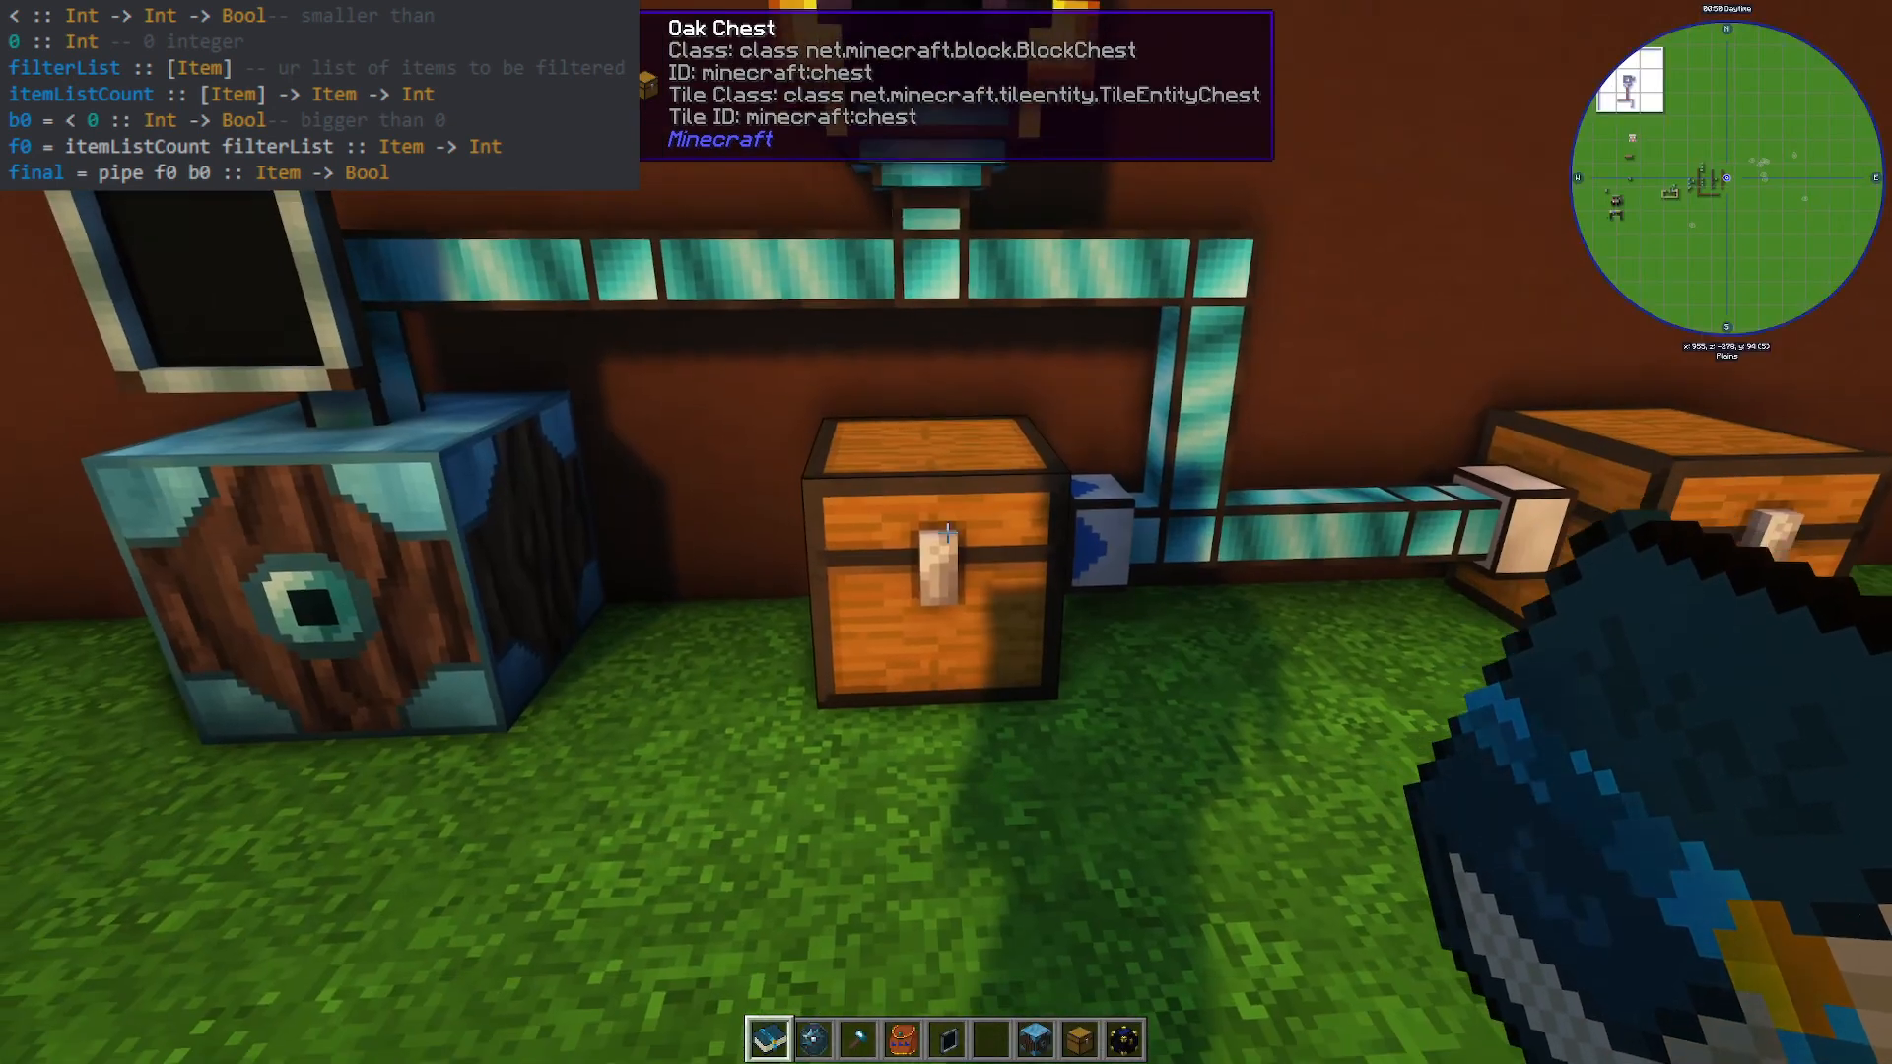
{"action": "mouse_move", "coordinate": [946, 532]}
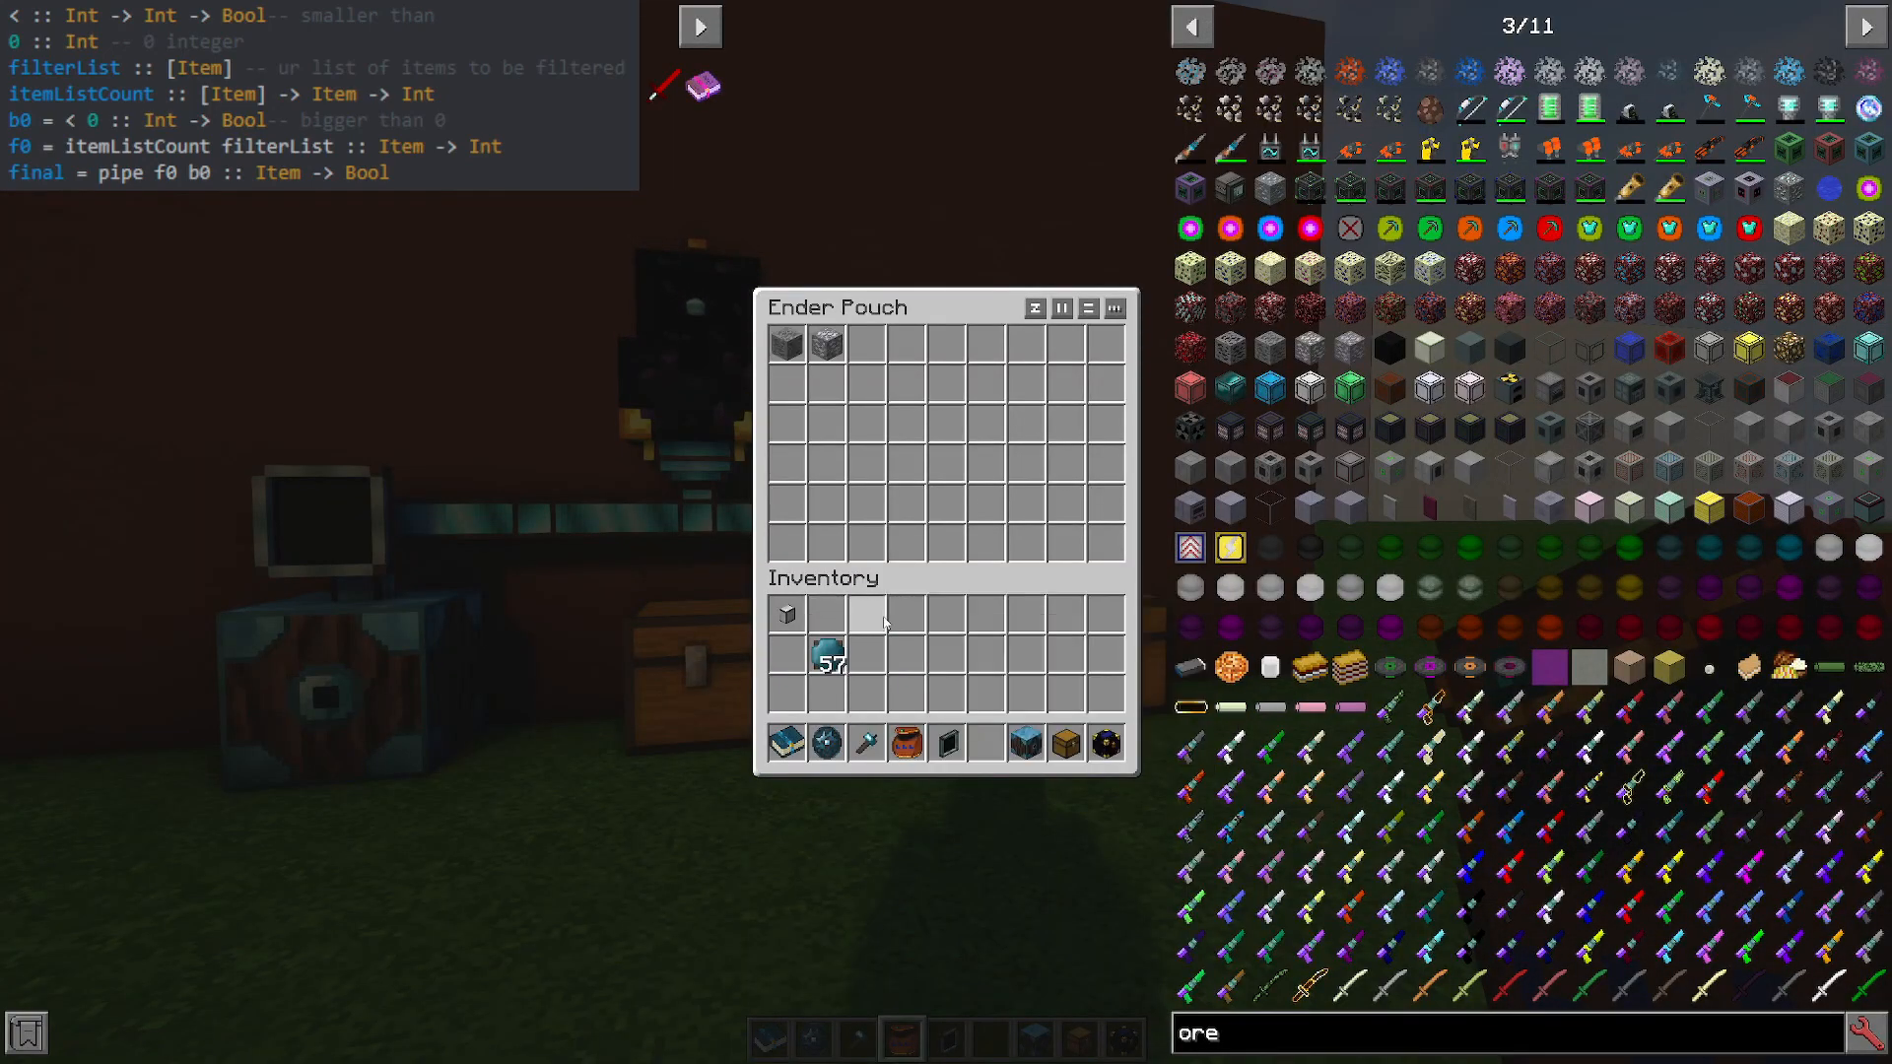
{"action": "key", "text": "Escape"}
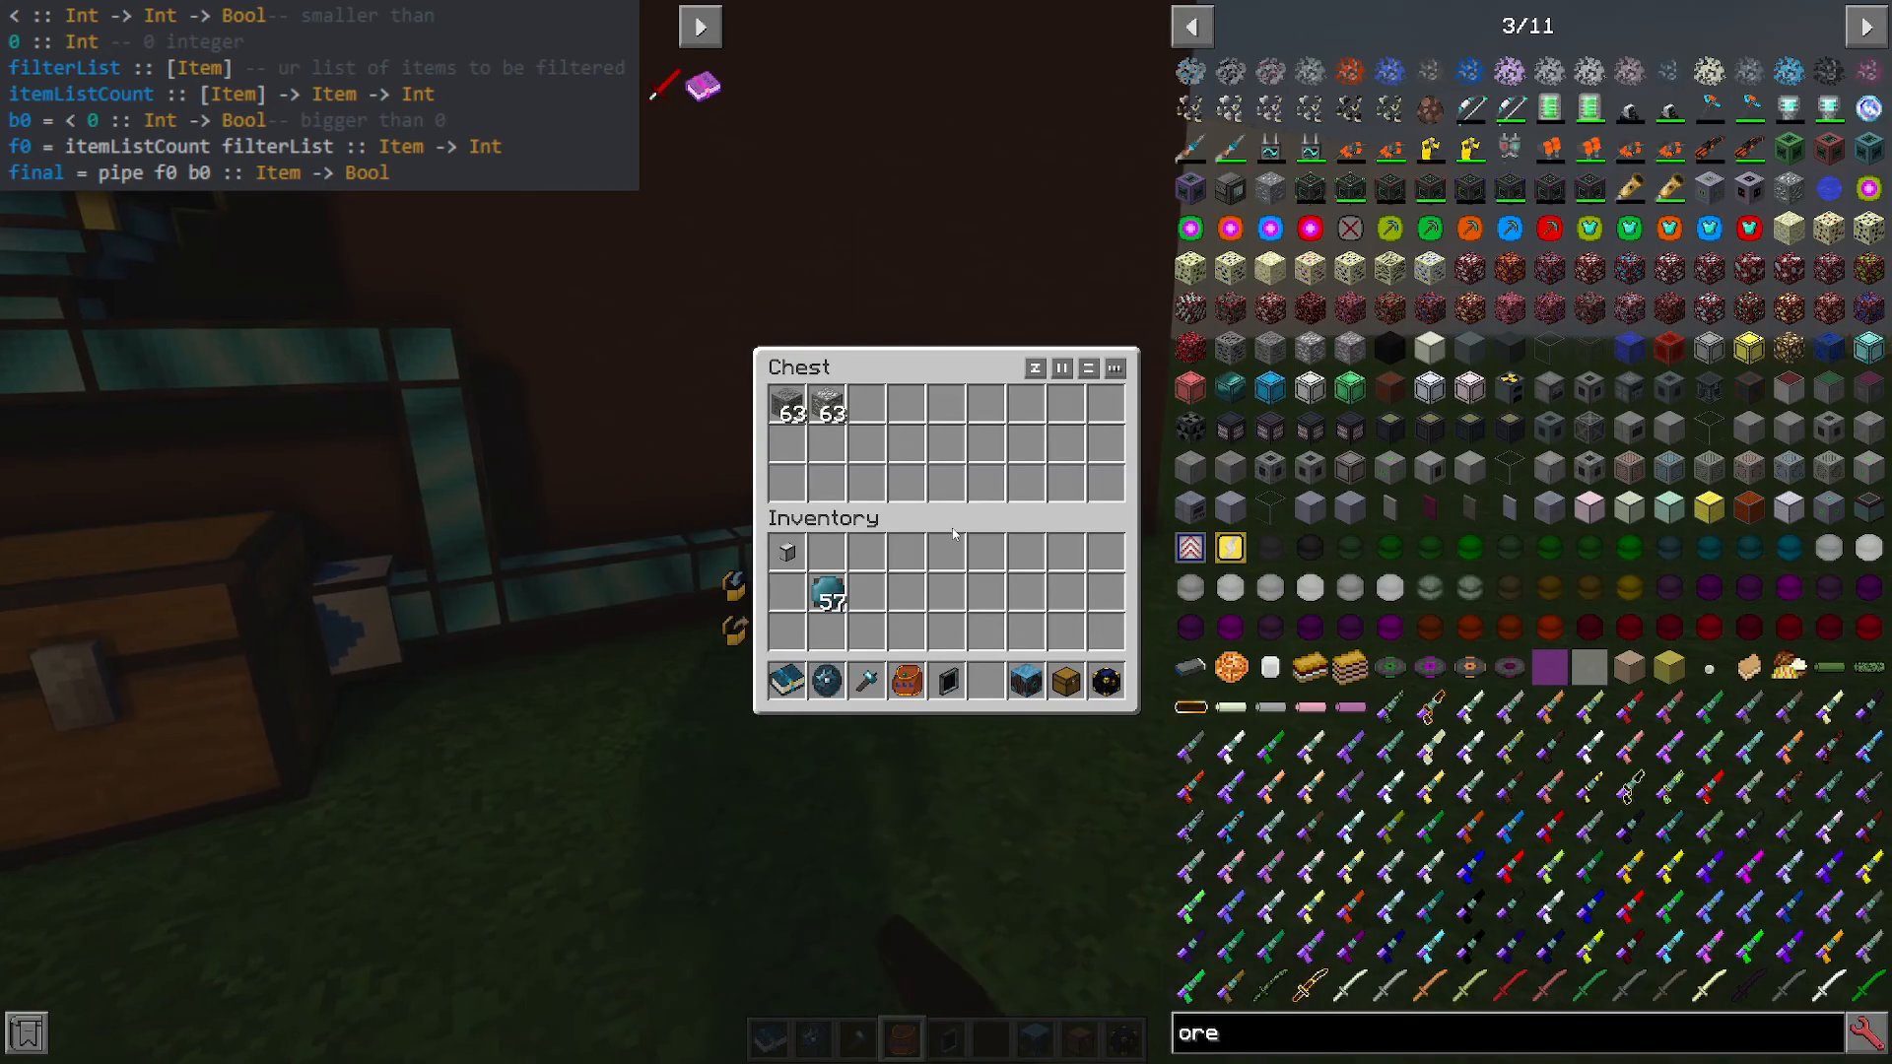
{"action": "key", "text": "Escape"}
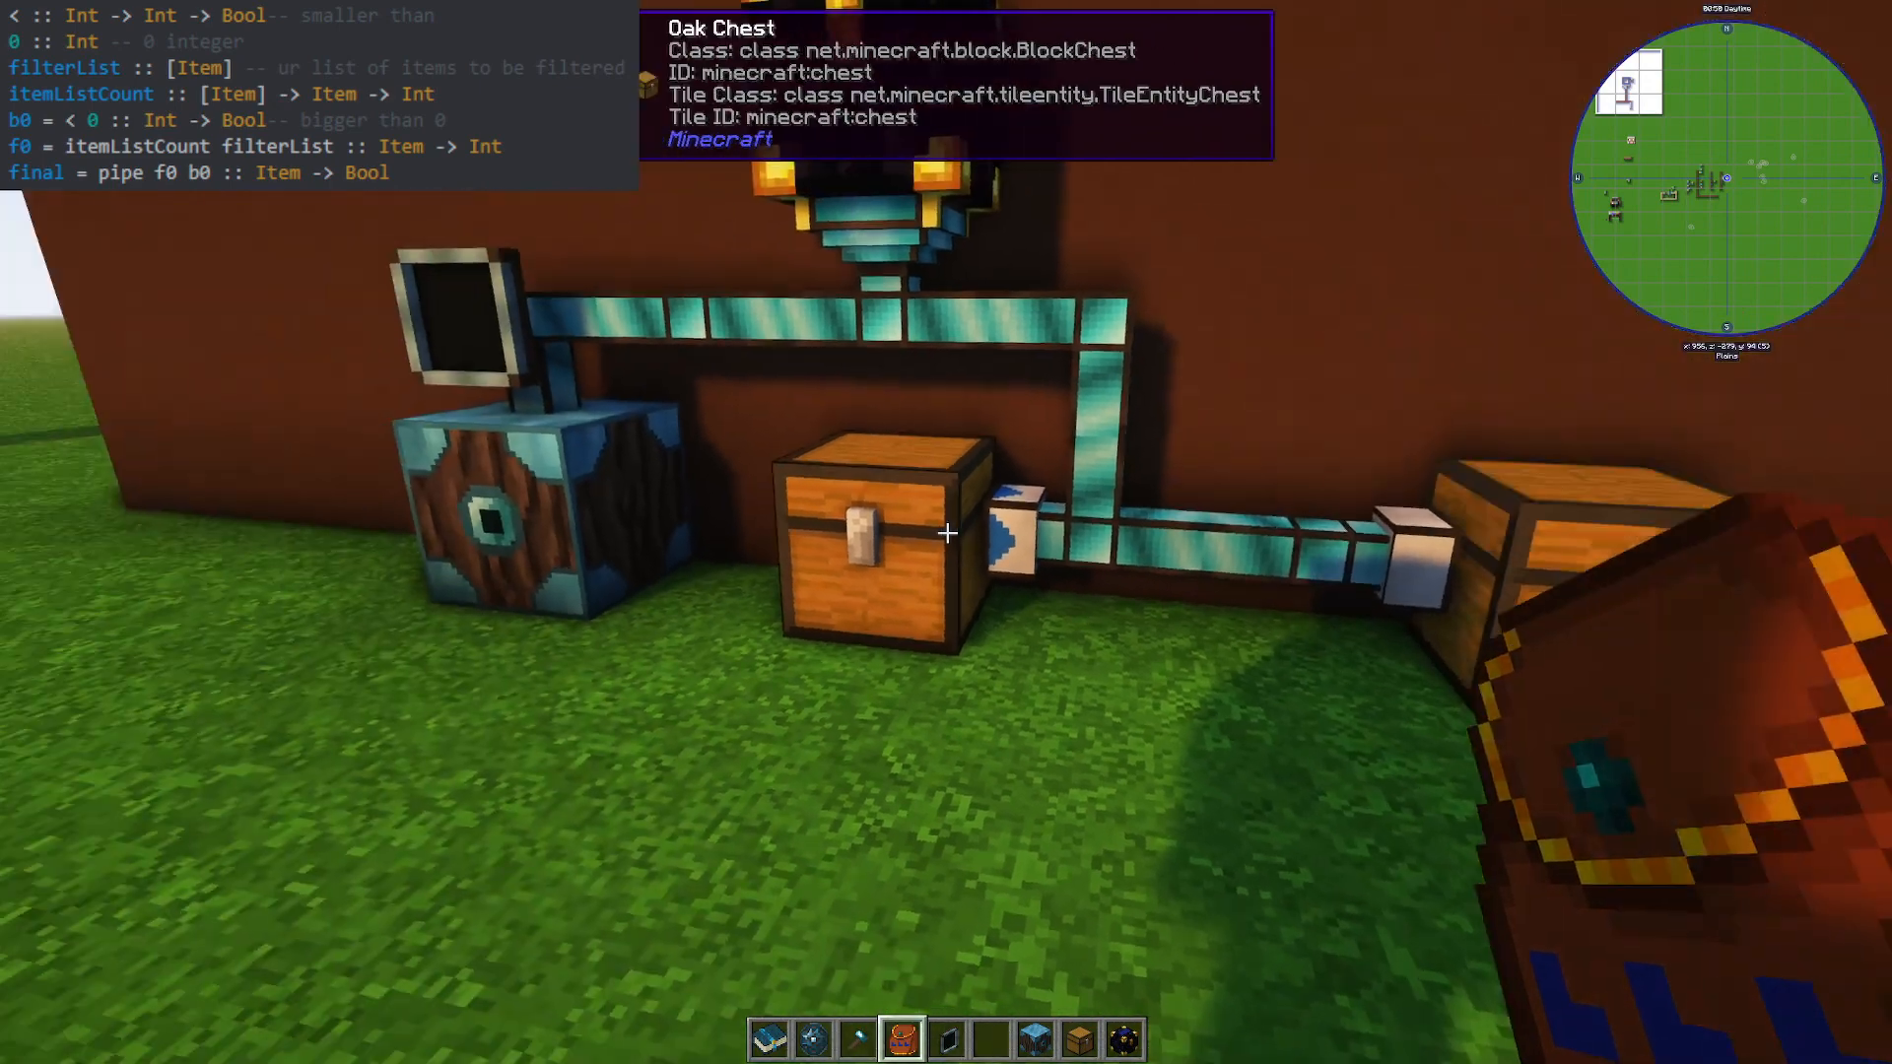
{"action": "right_click", "coordinate": [885, 534]}
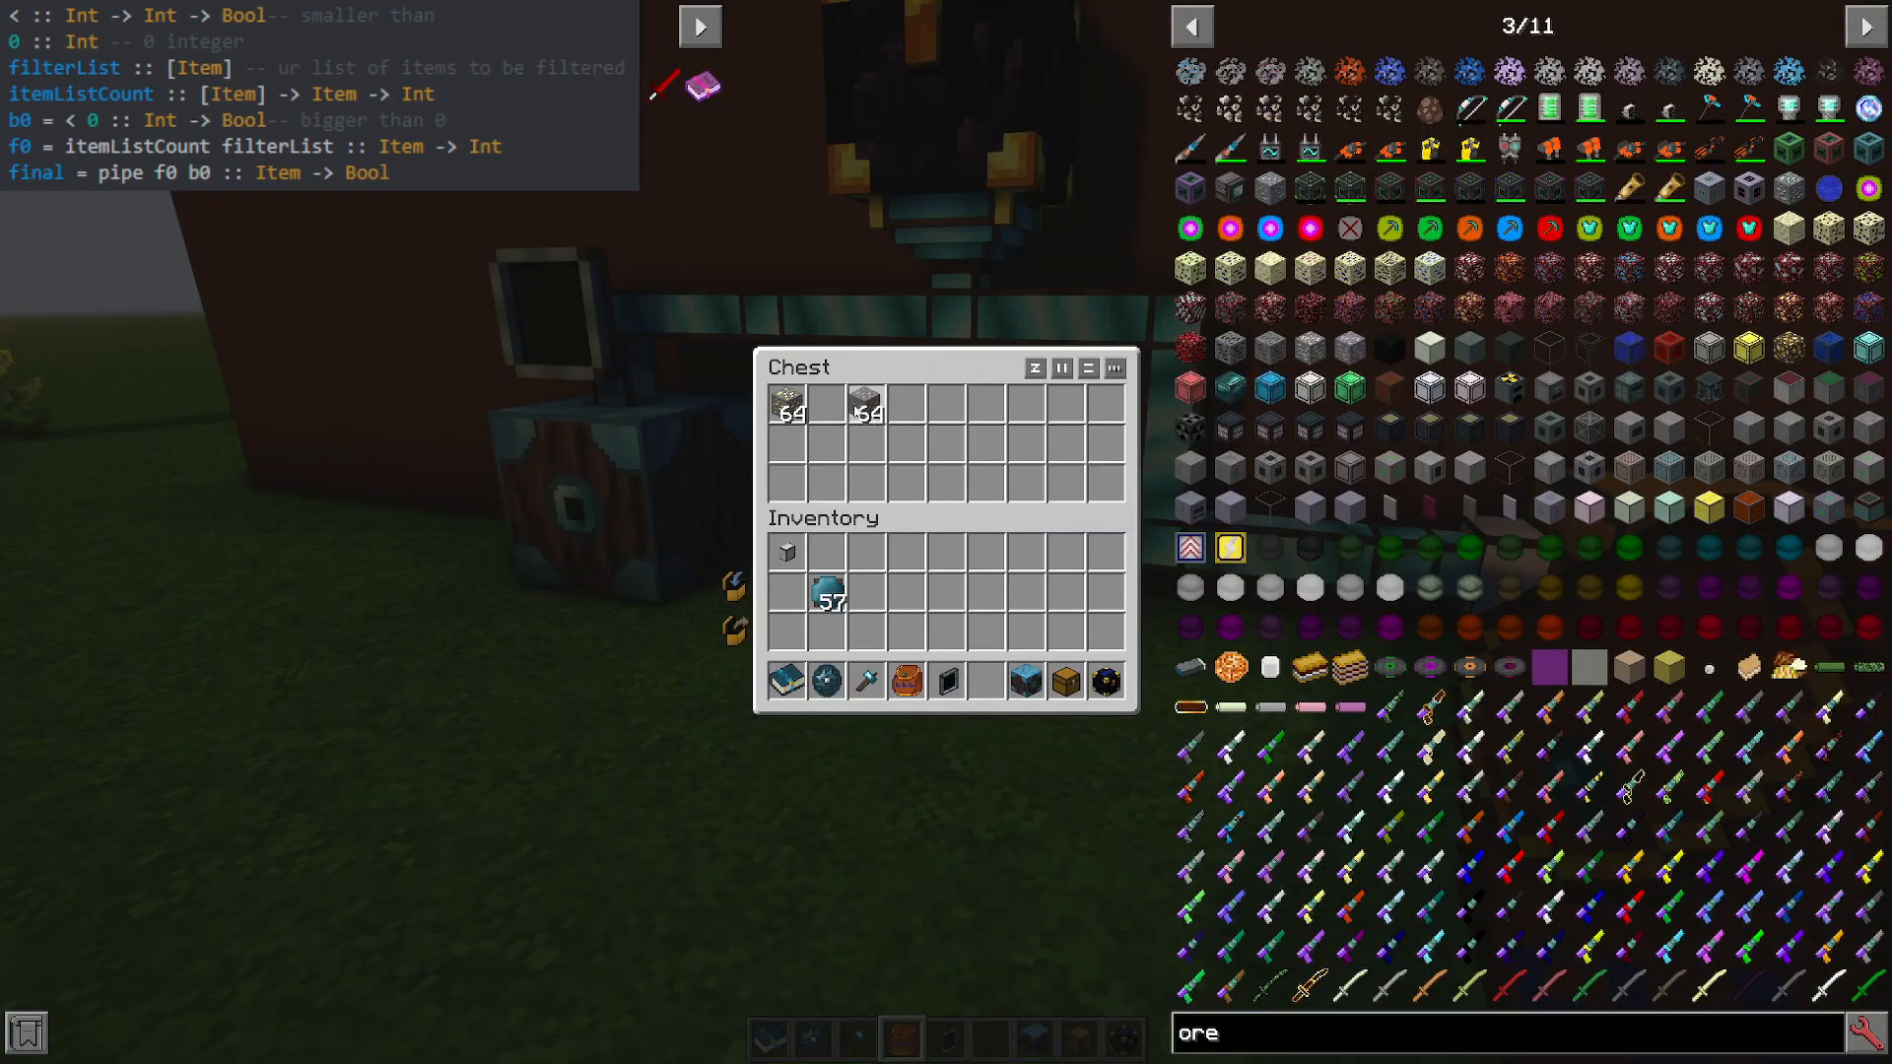